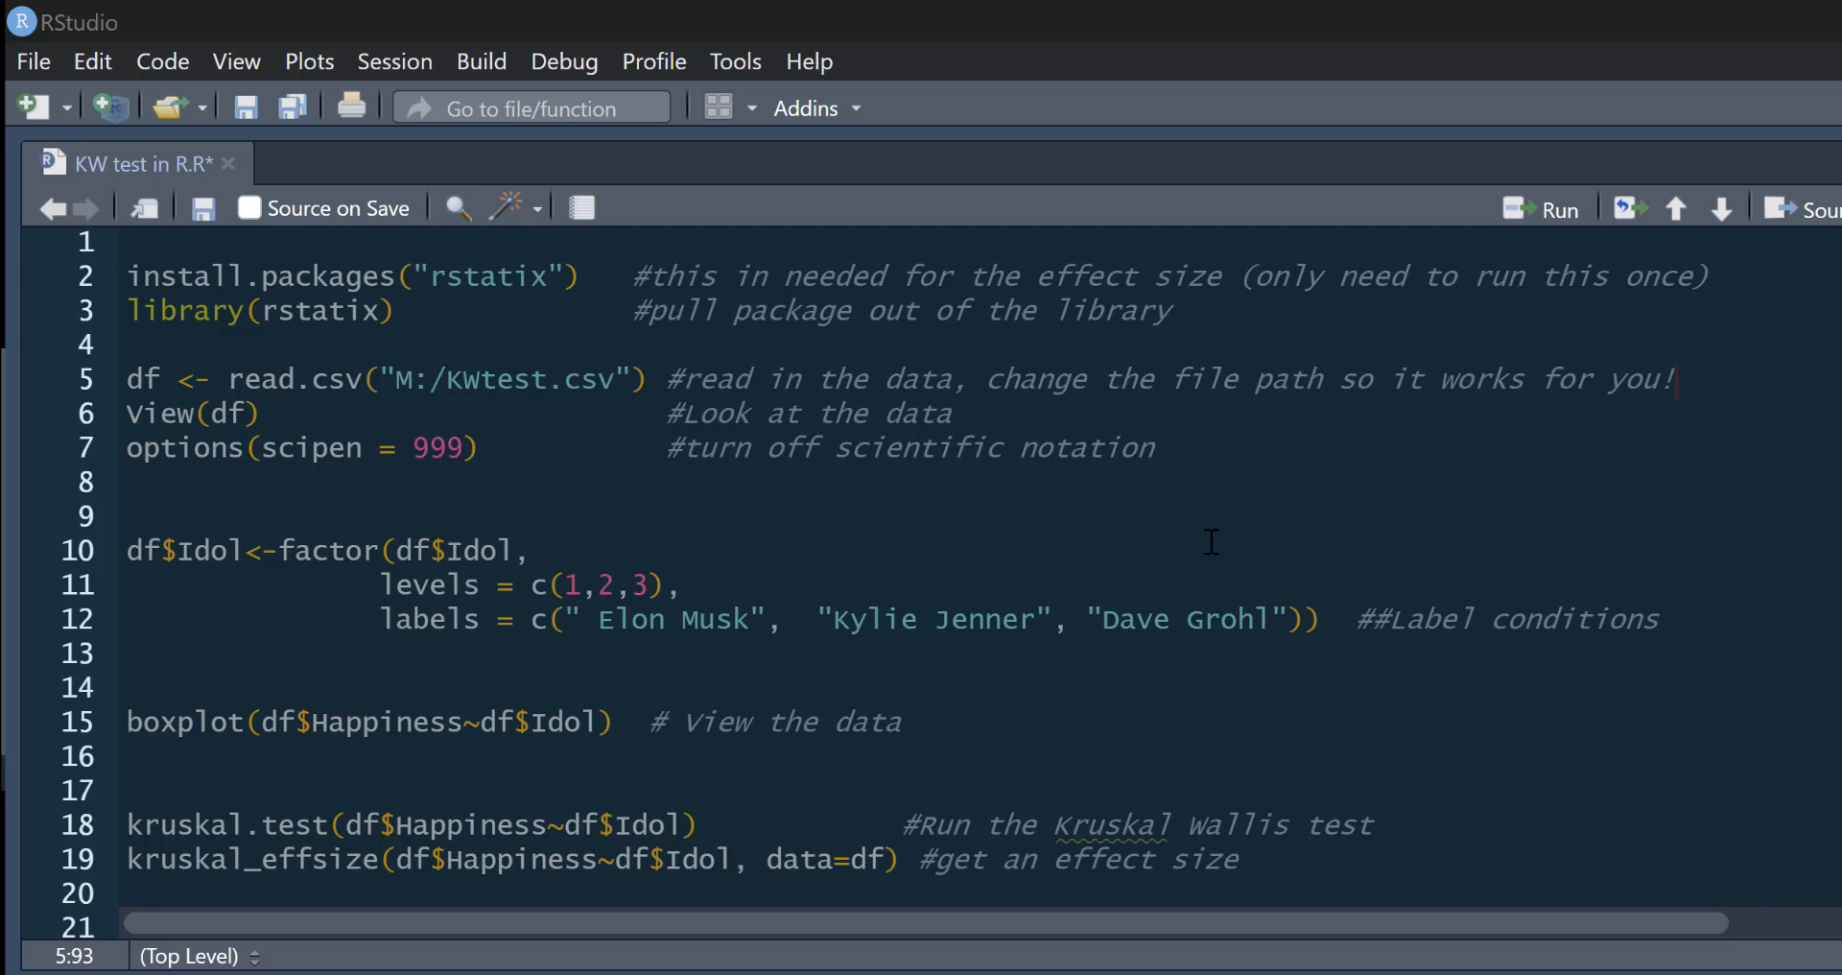
pyautogui.moveTo(1173, 503)
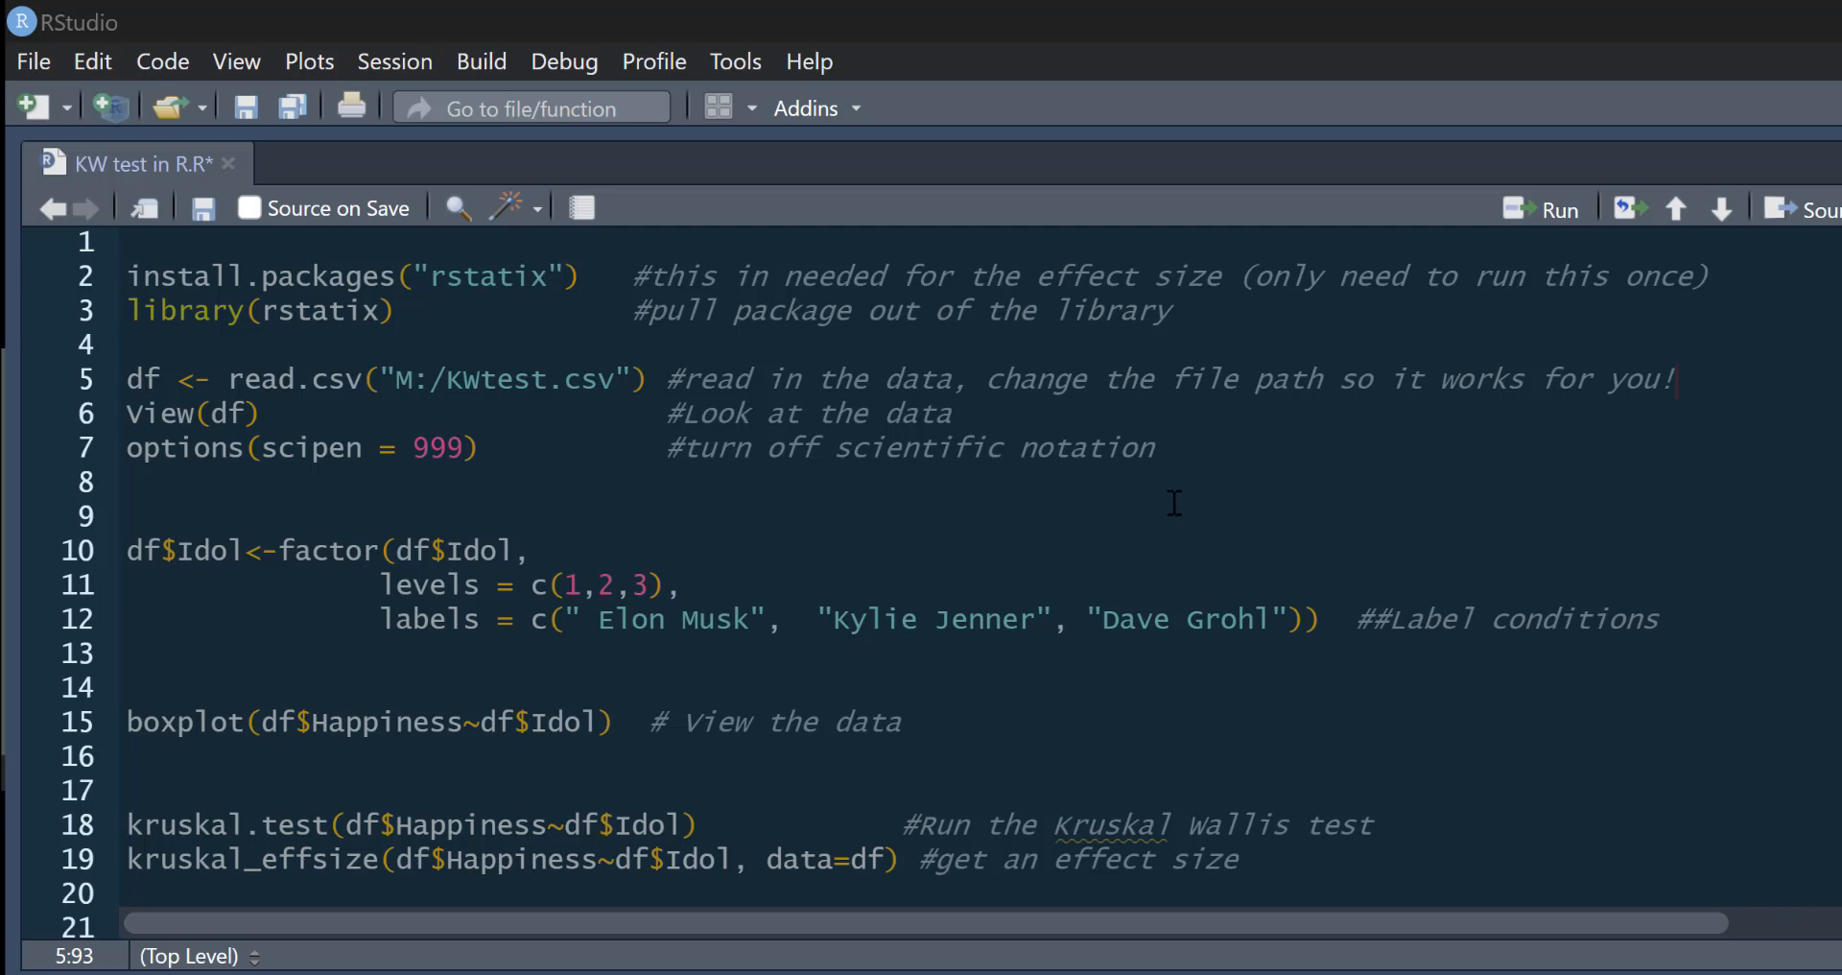
pyautogui.moveTo(1178, 481)
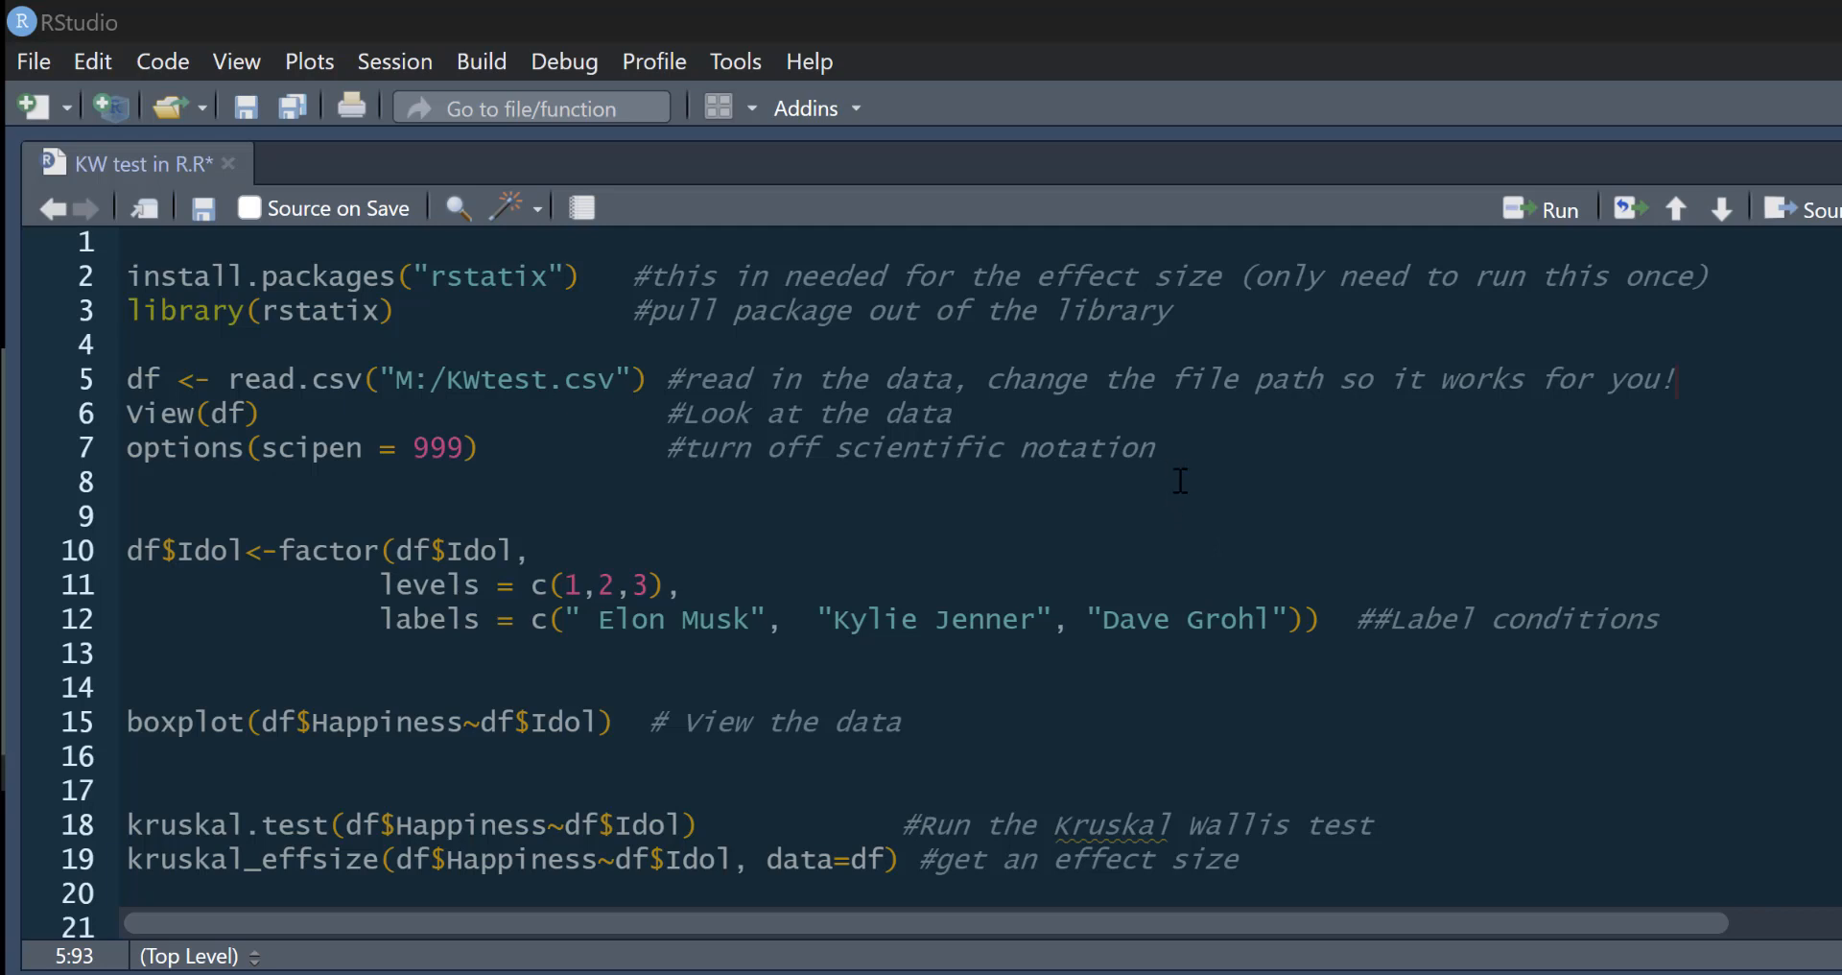
pyautogui.moveTo(711, 329)
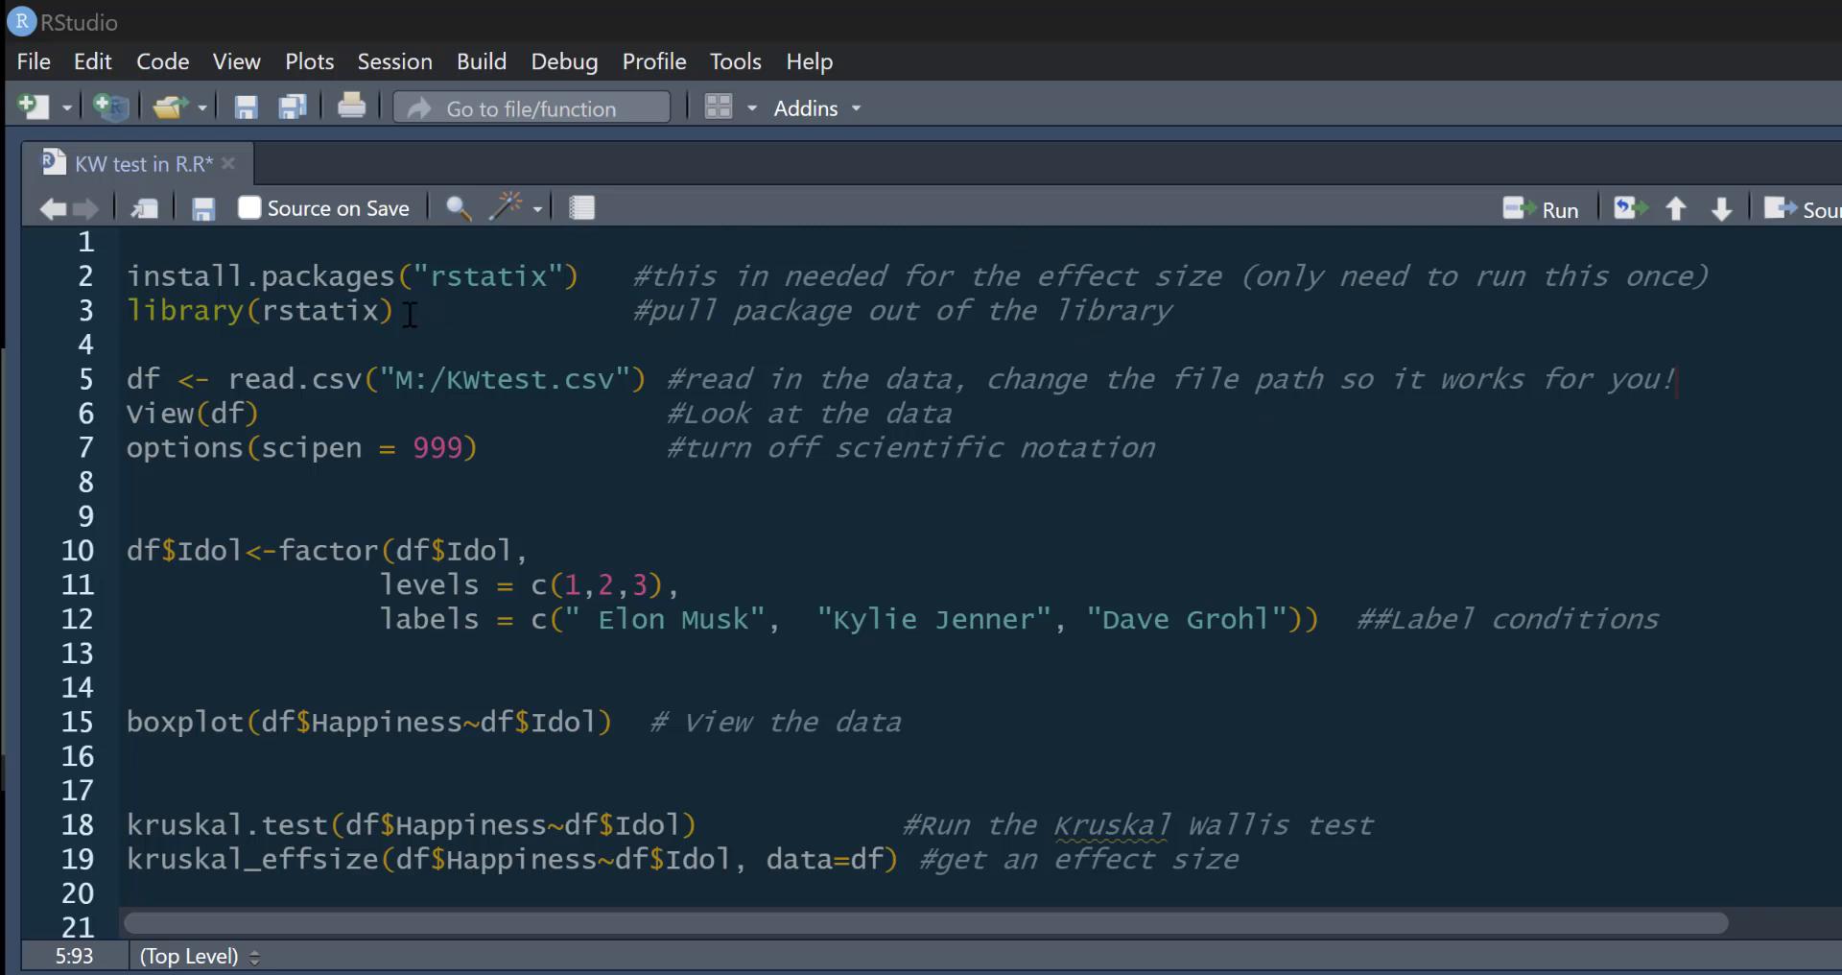
pyautogui.moveTo(597, 318)
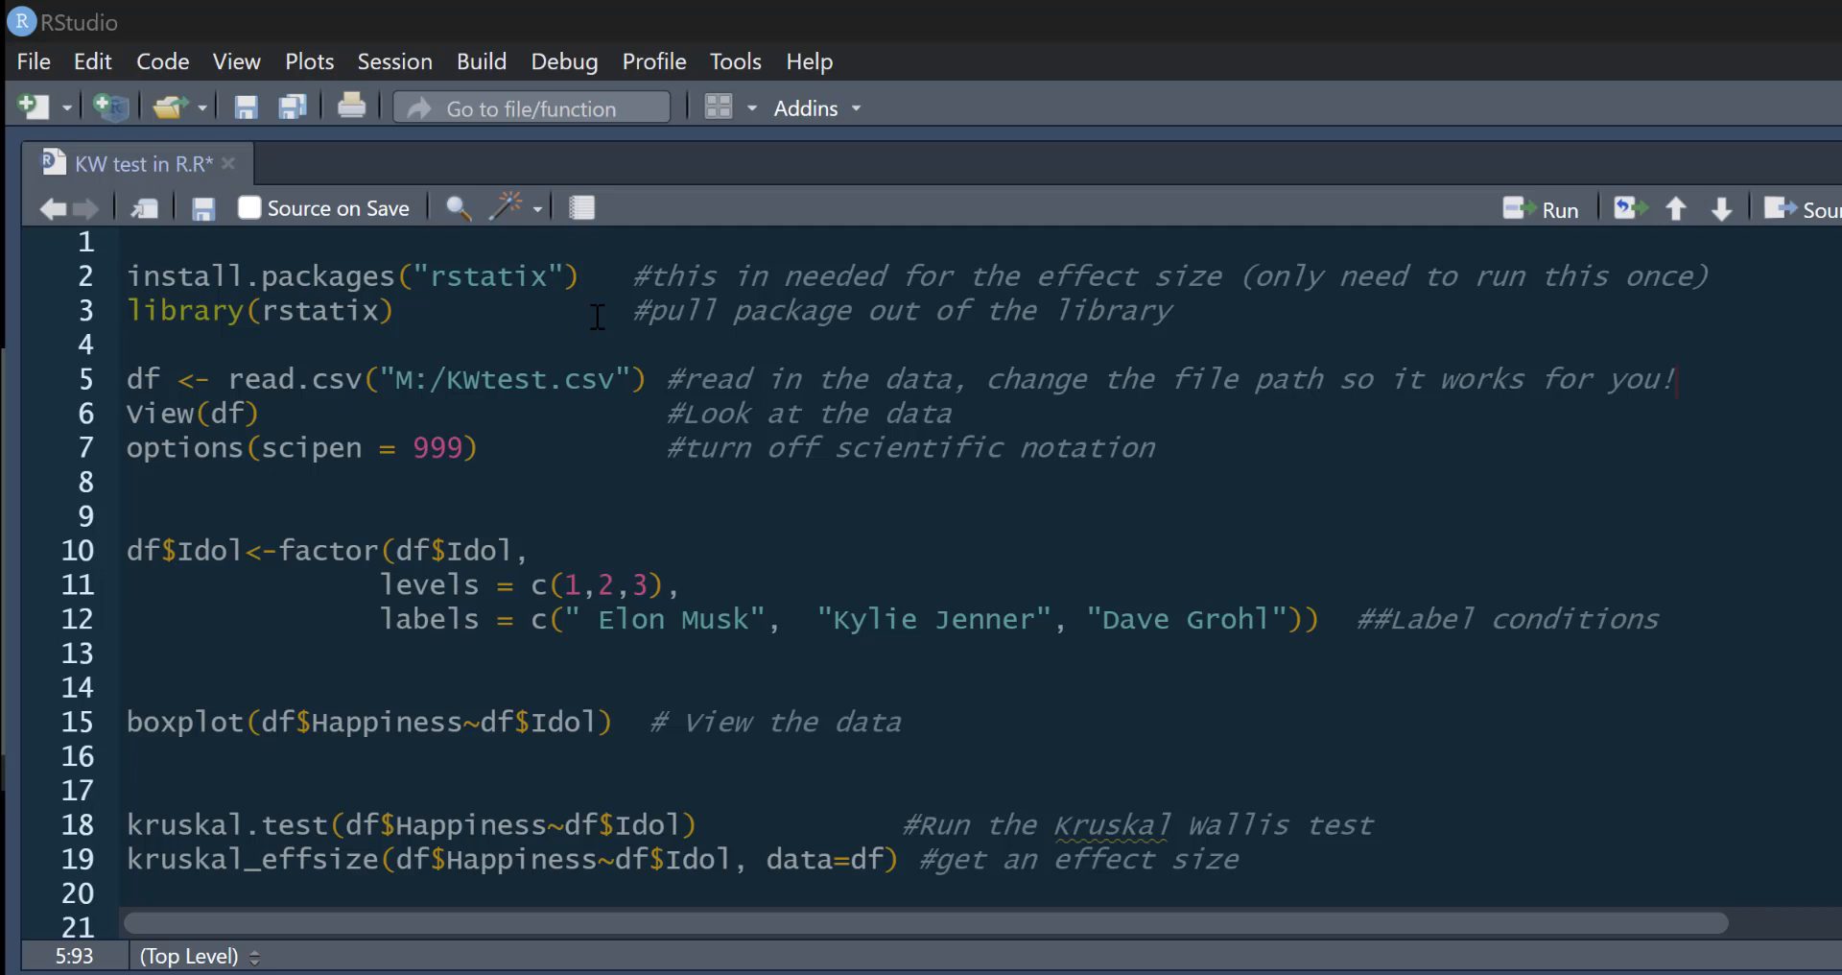
pyautogui.moveTo(558, 271)
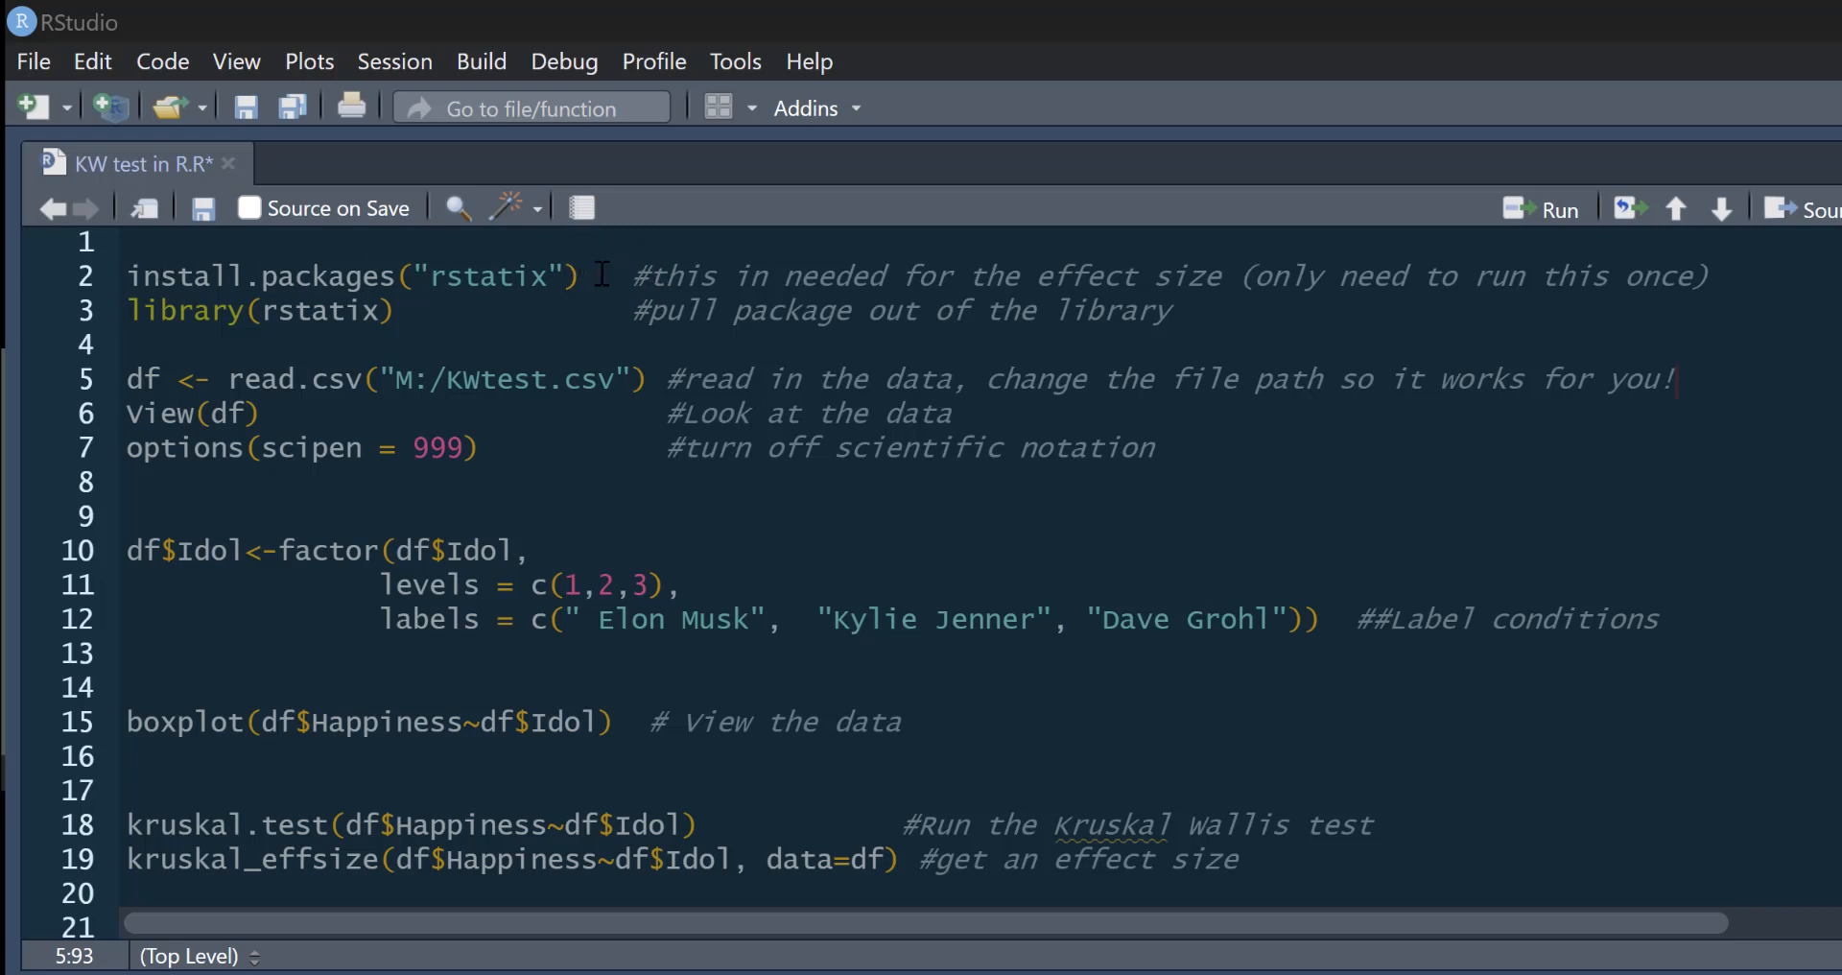
# Run the lines reading KWtest.csv into df, scroll its Idol/Happiness table, then return to the script.
pyautogui.click(596, 275)
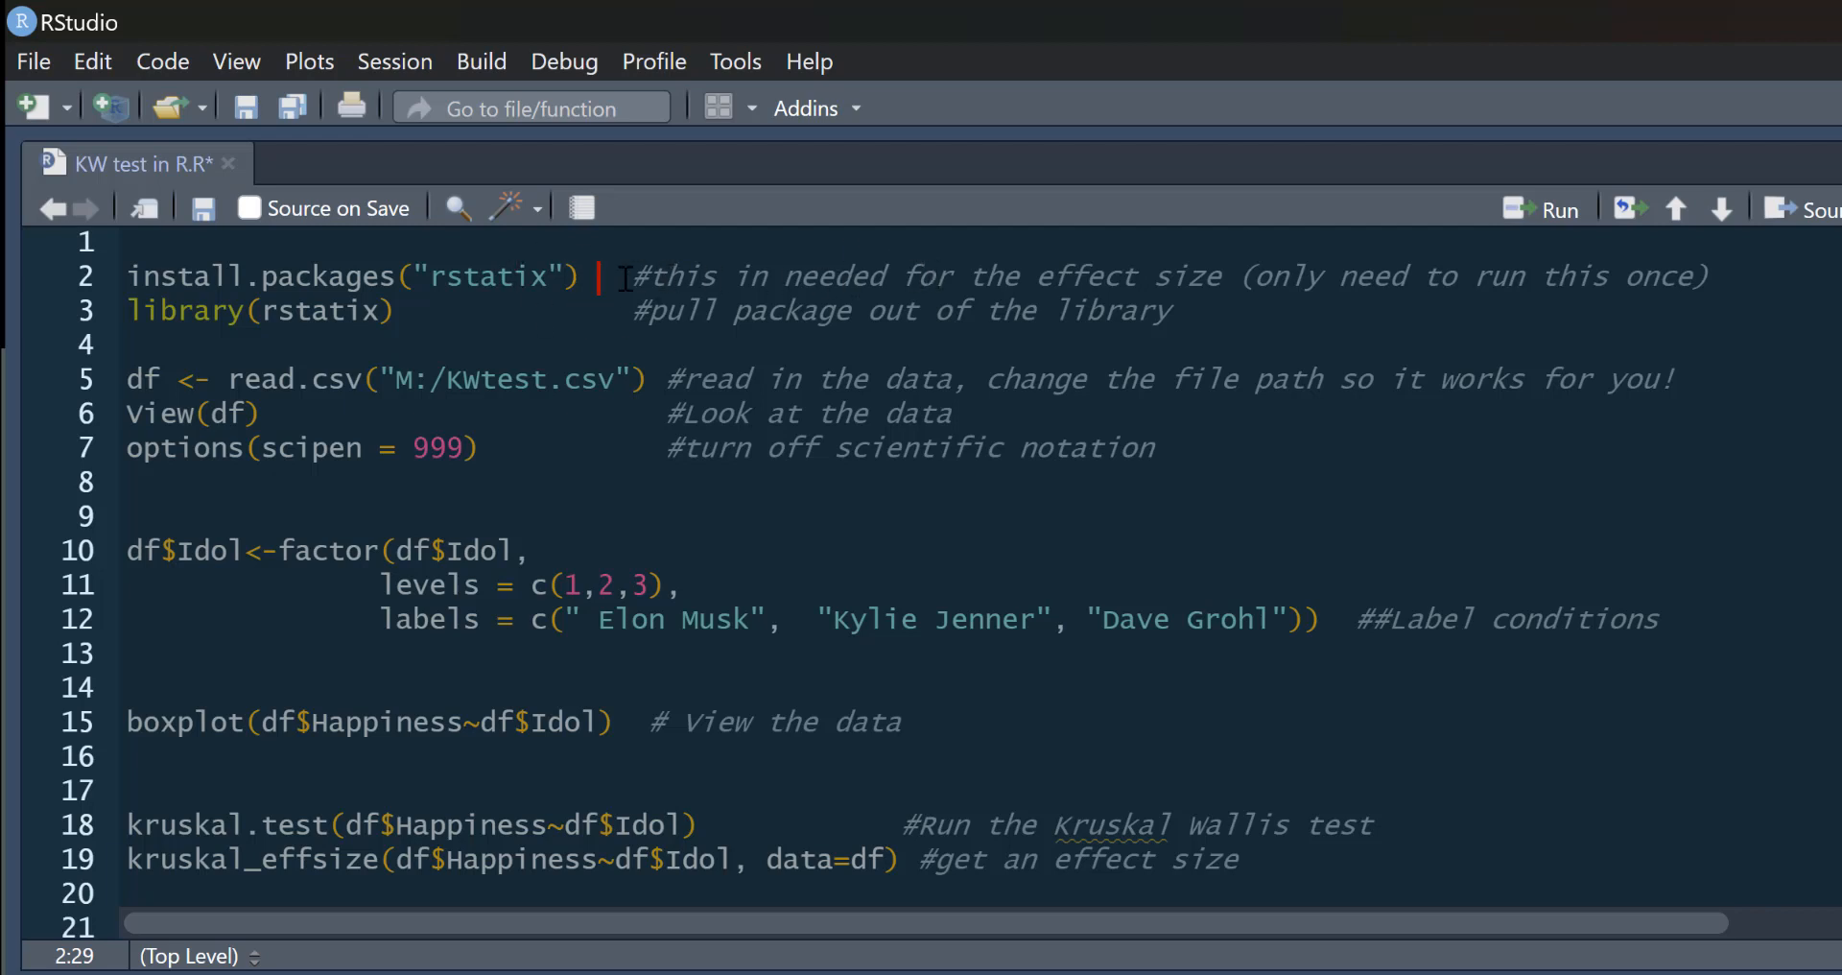
pyautogui.click(447, 310)
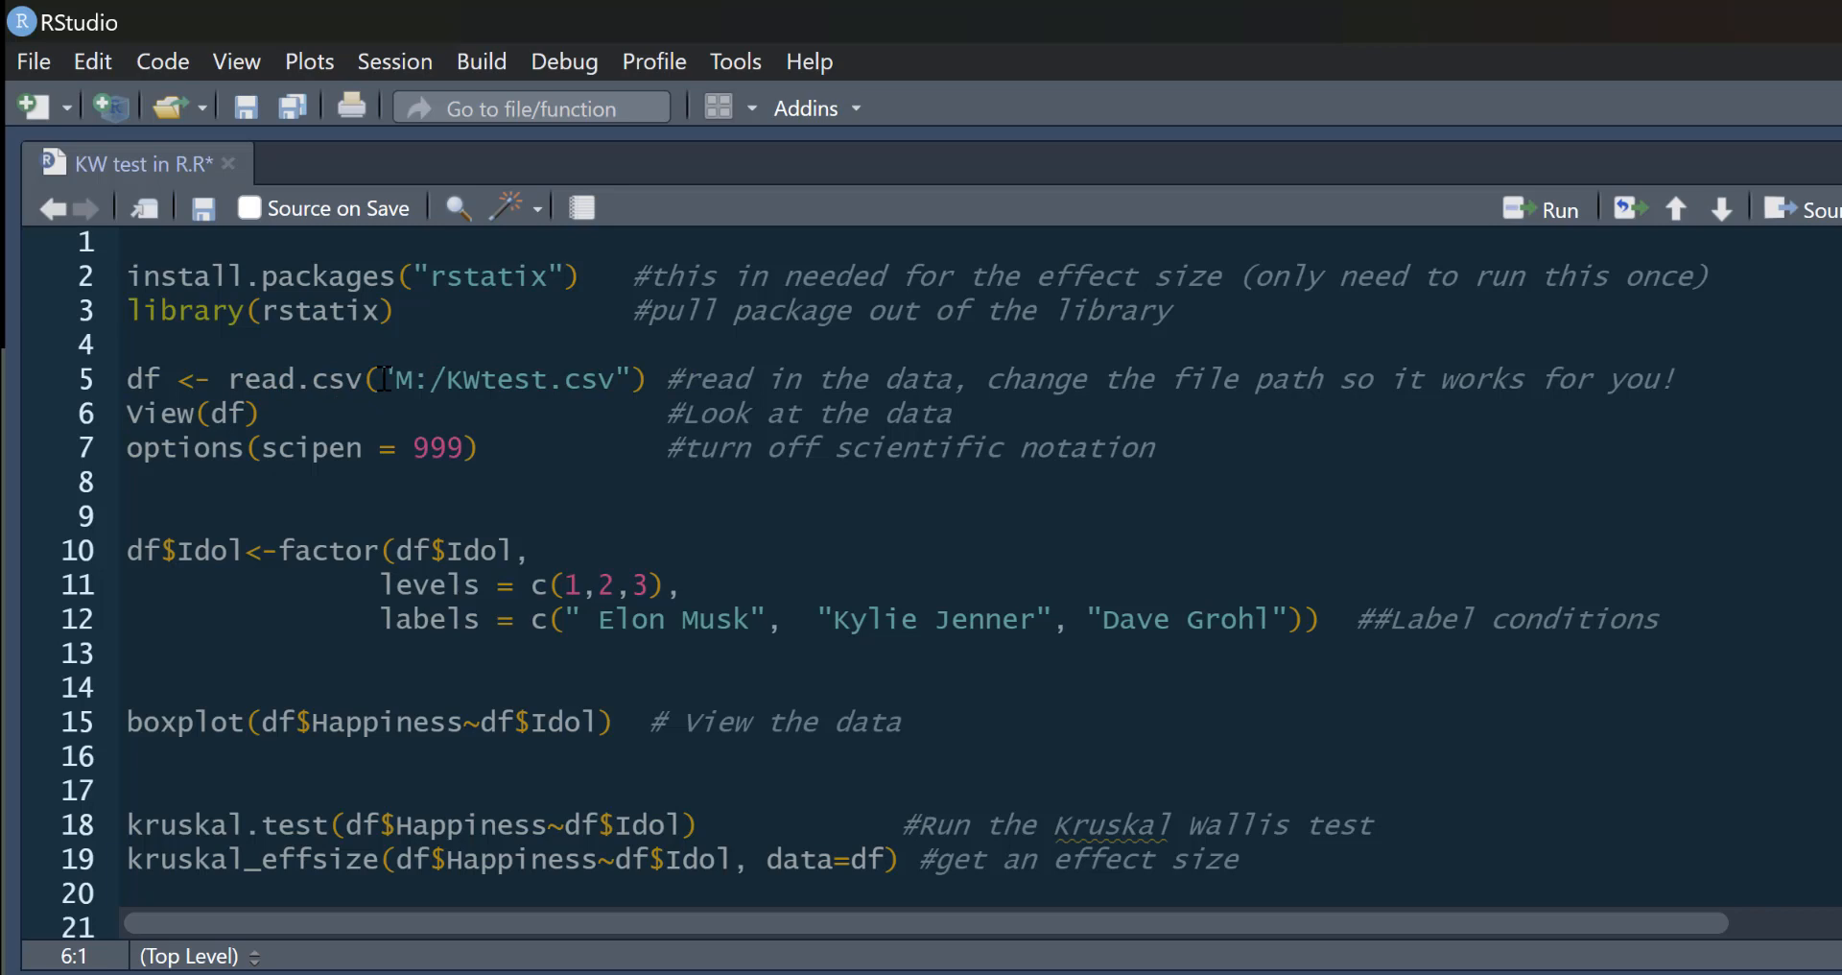
pyautogui.moveTo(162, 365)
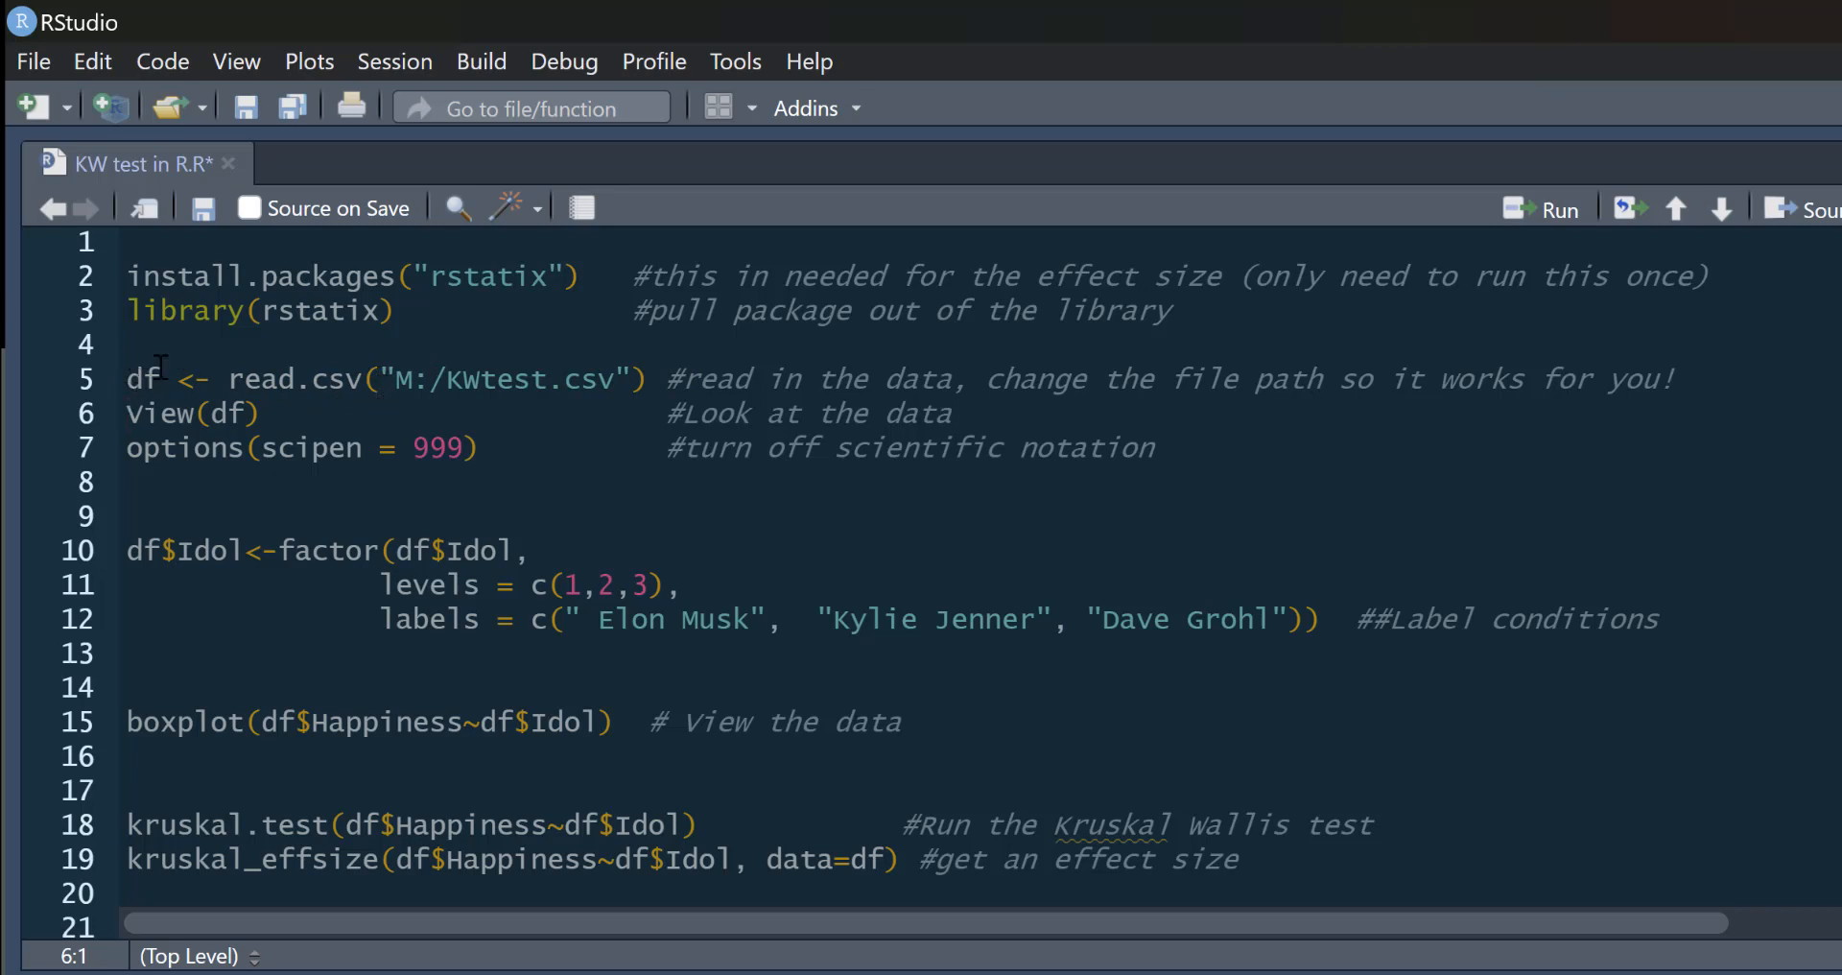
pyautogui.moveTo(1556, 229)
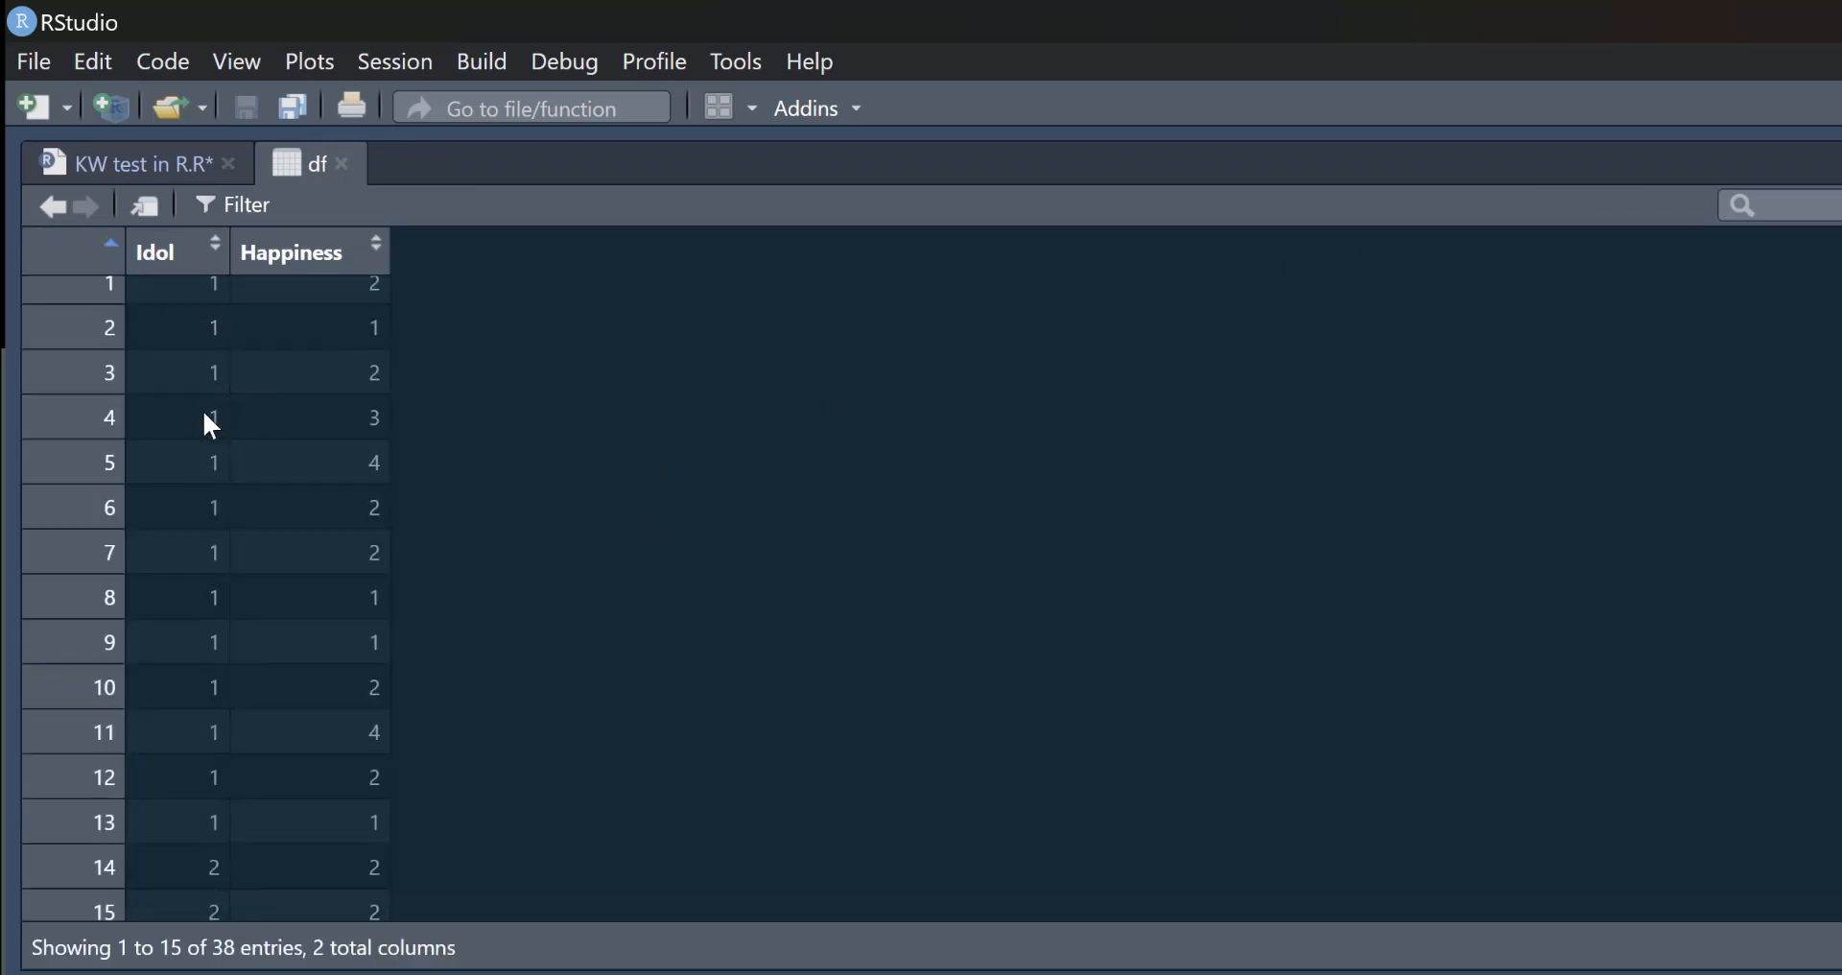
pyautogui.scroll(-3)
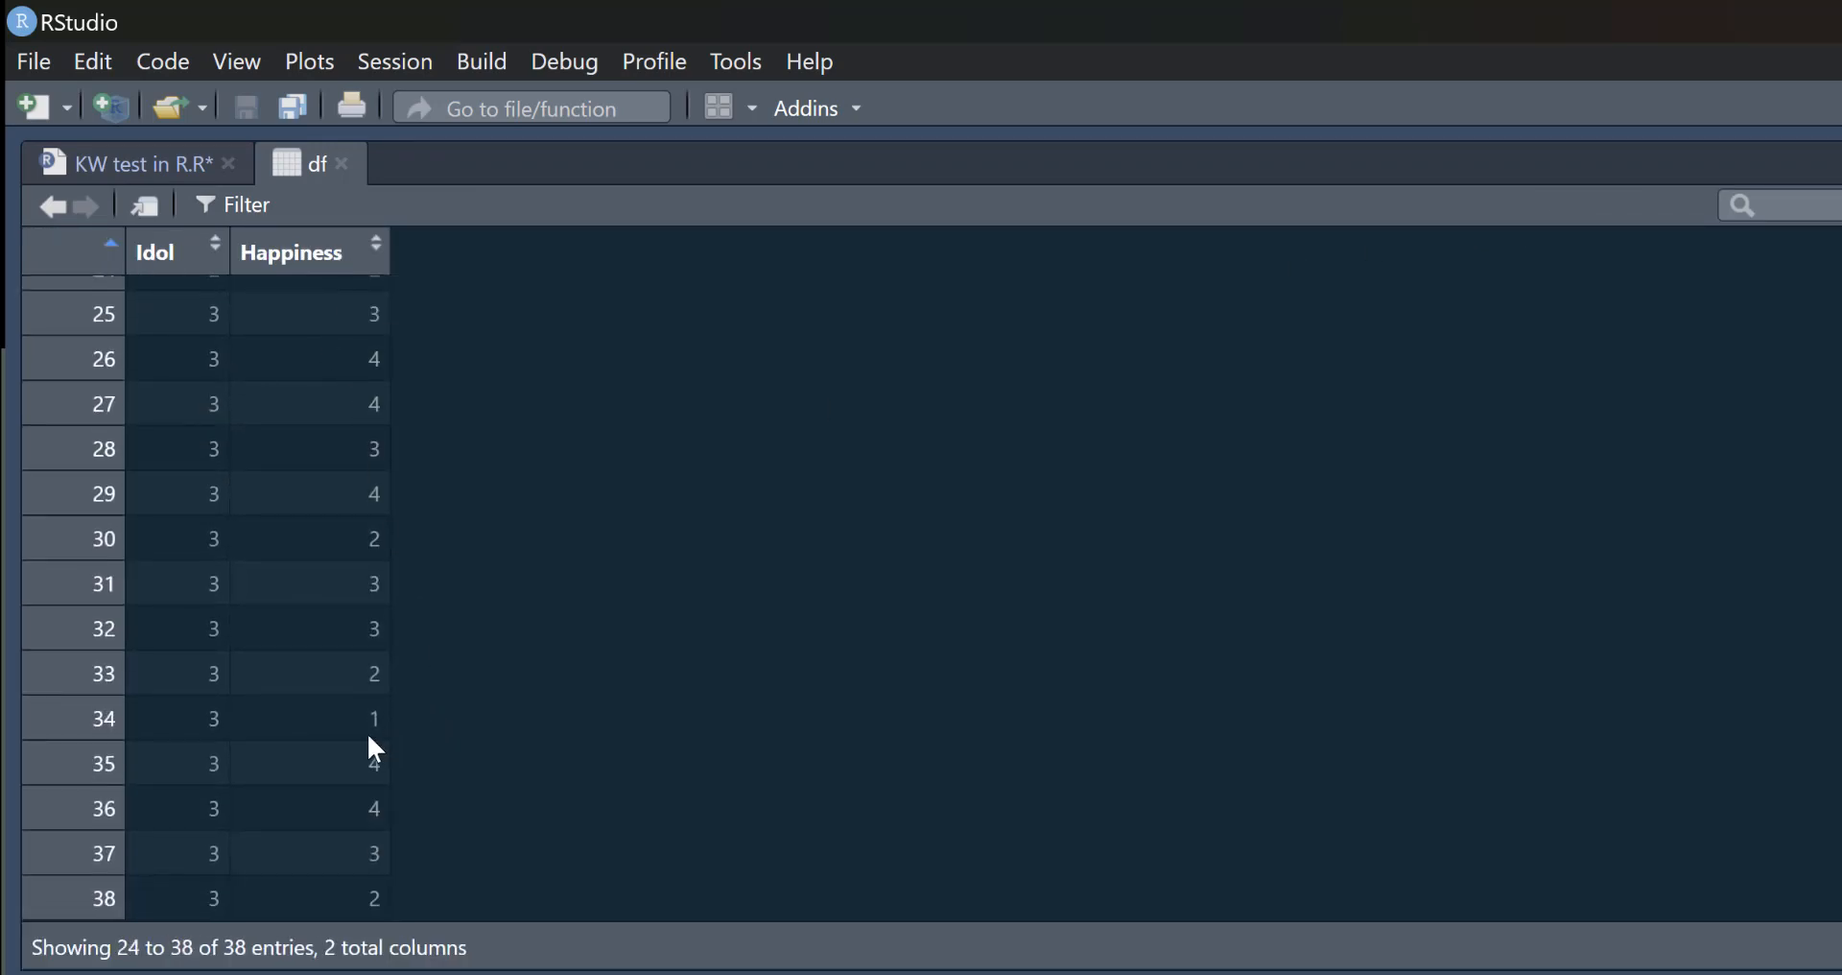
pyautogui.click(130, 163)
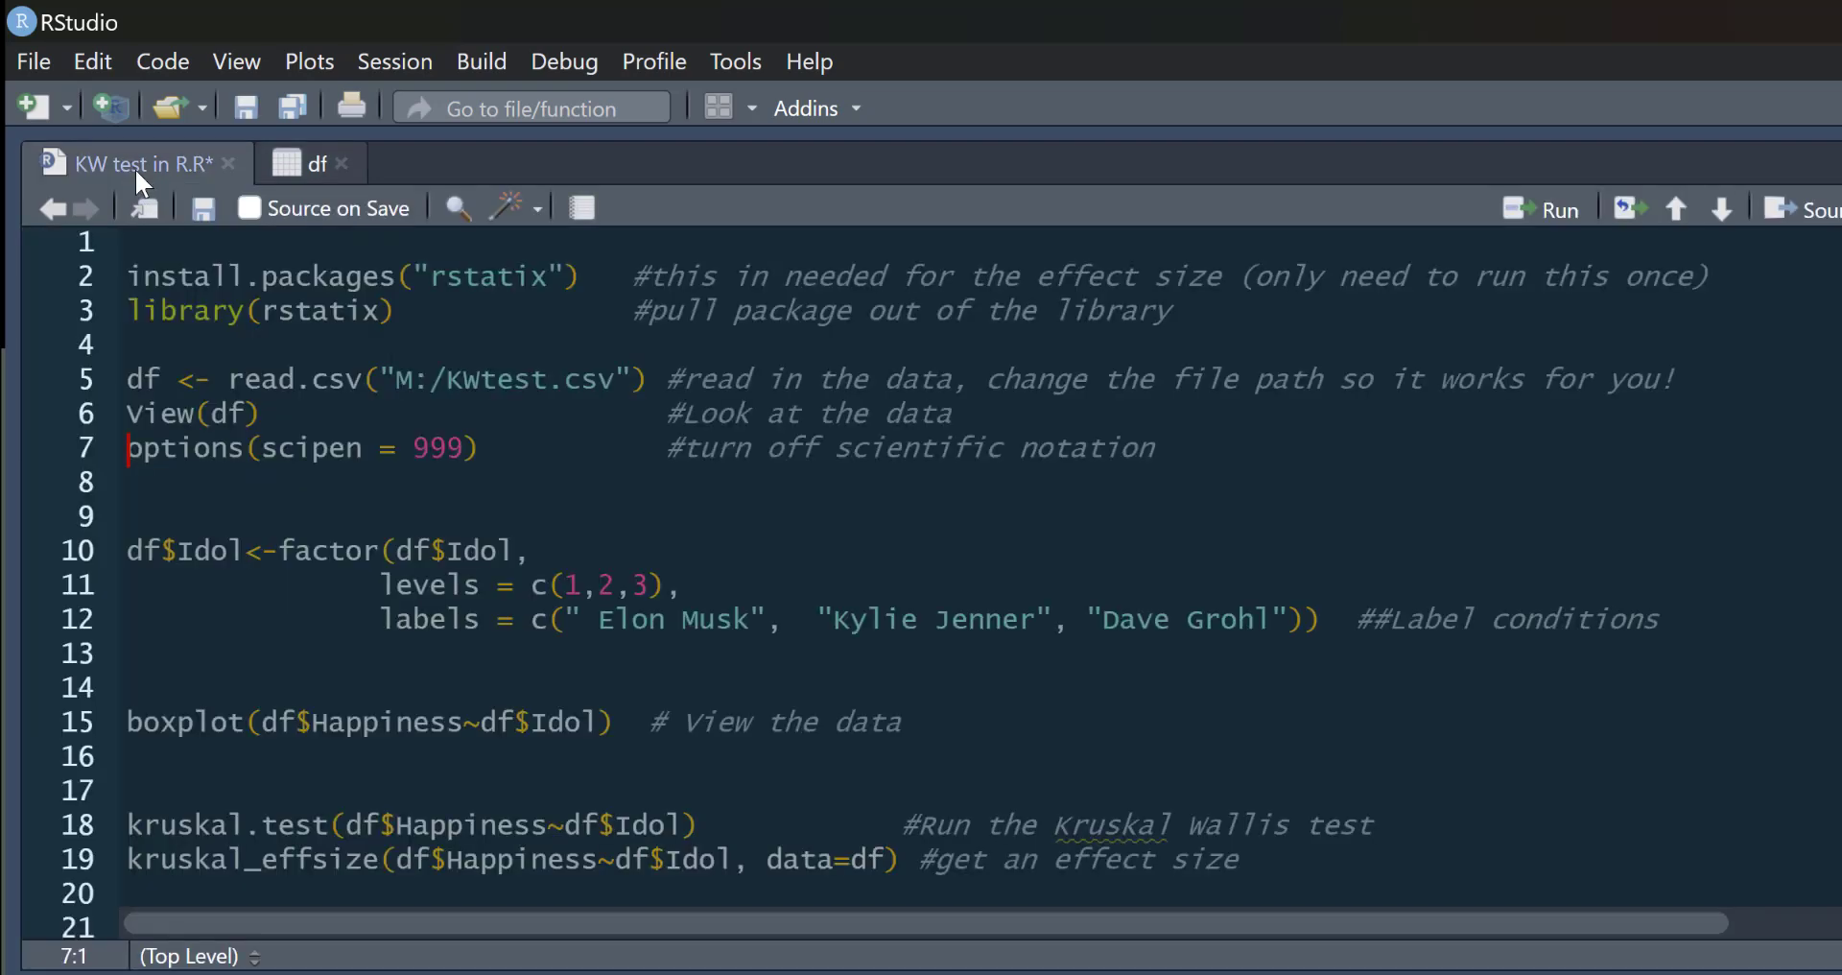
pyautogui.moveTo(1373, 607)
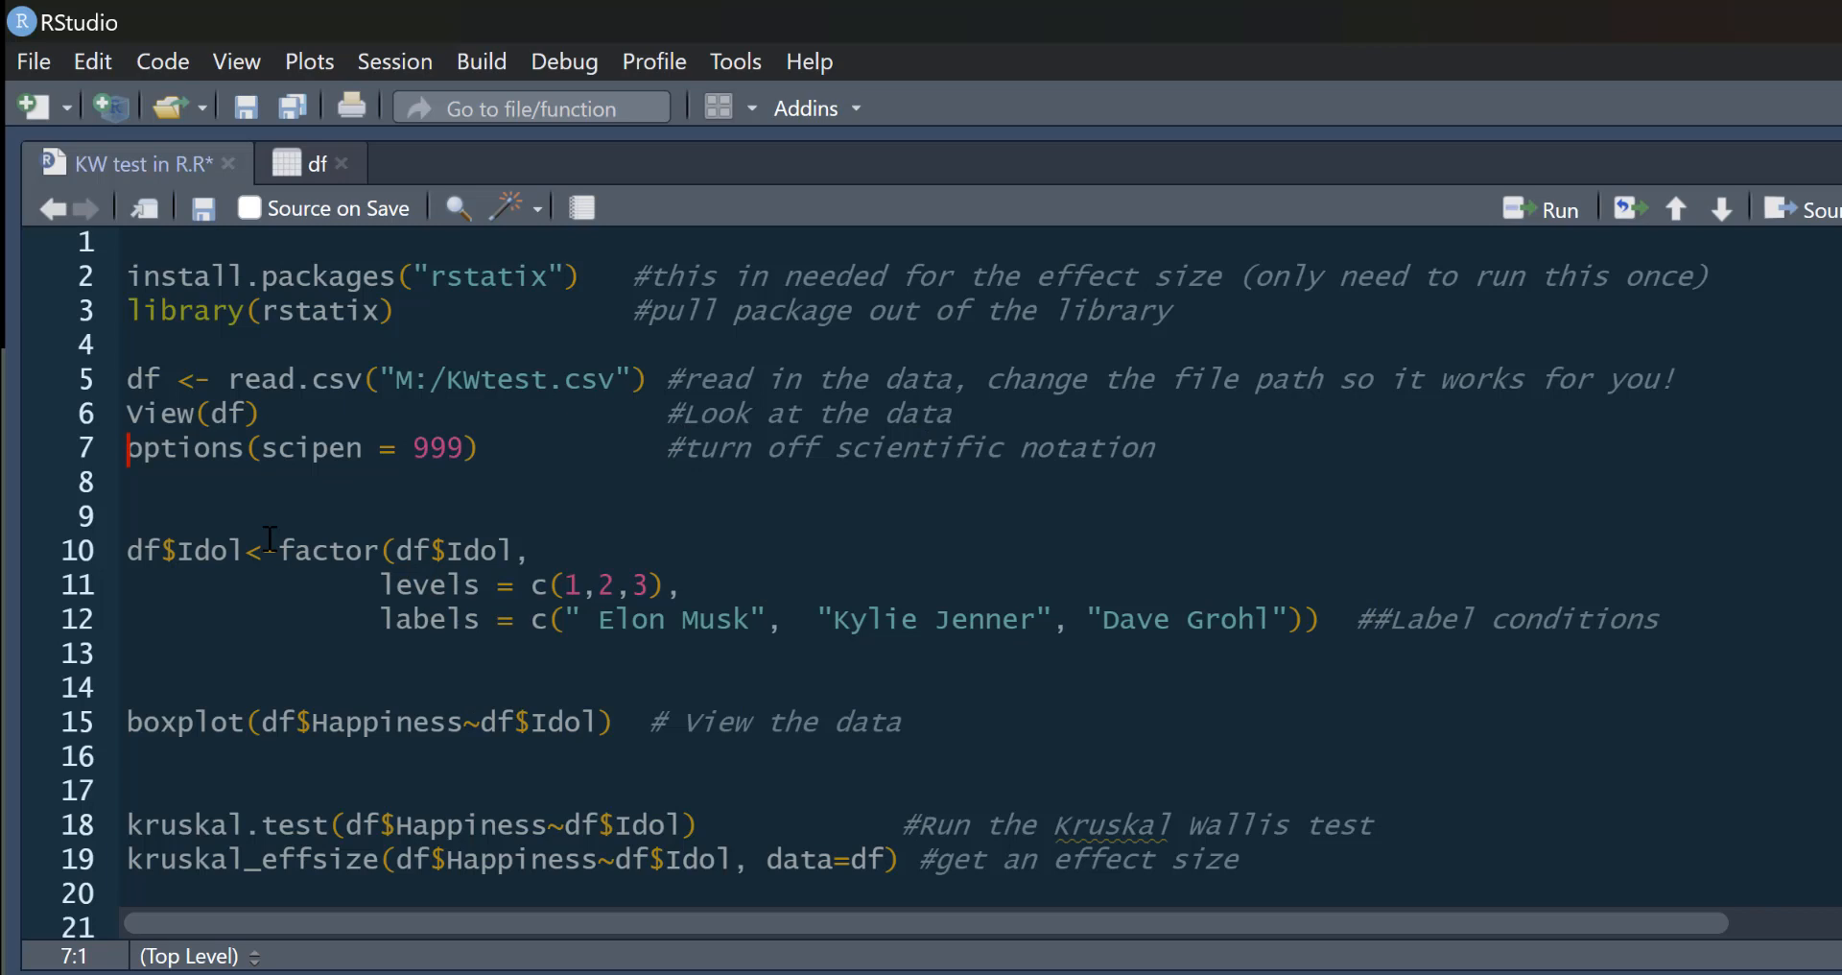
pyautogui.moveTo(663, 552)
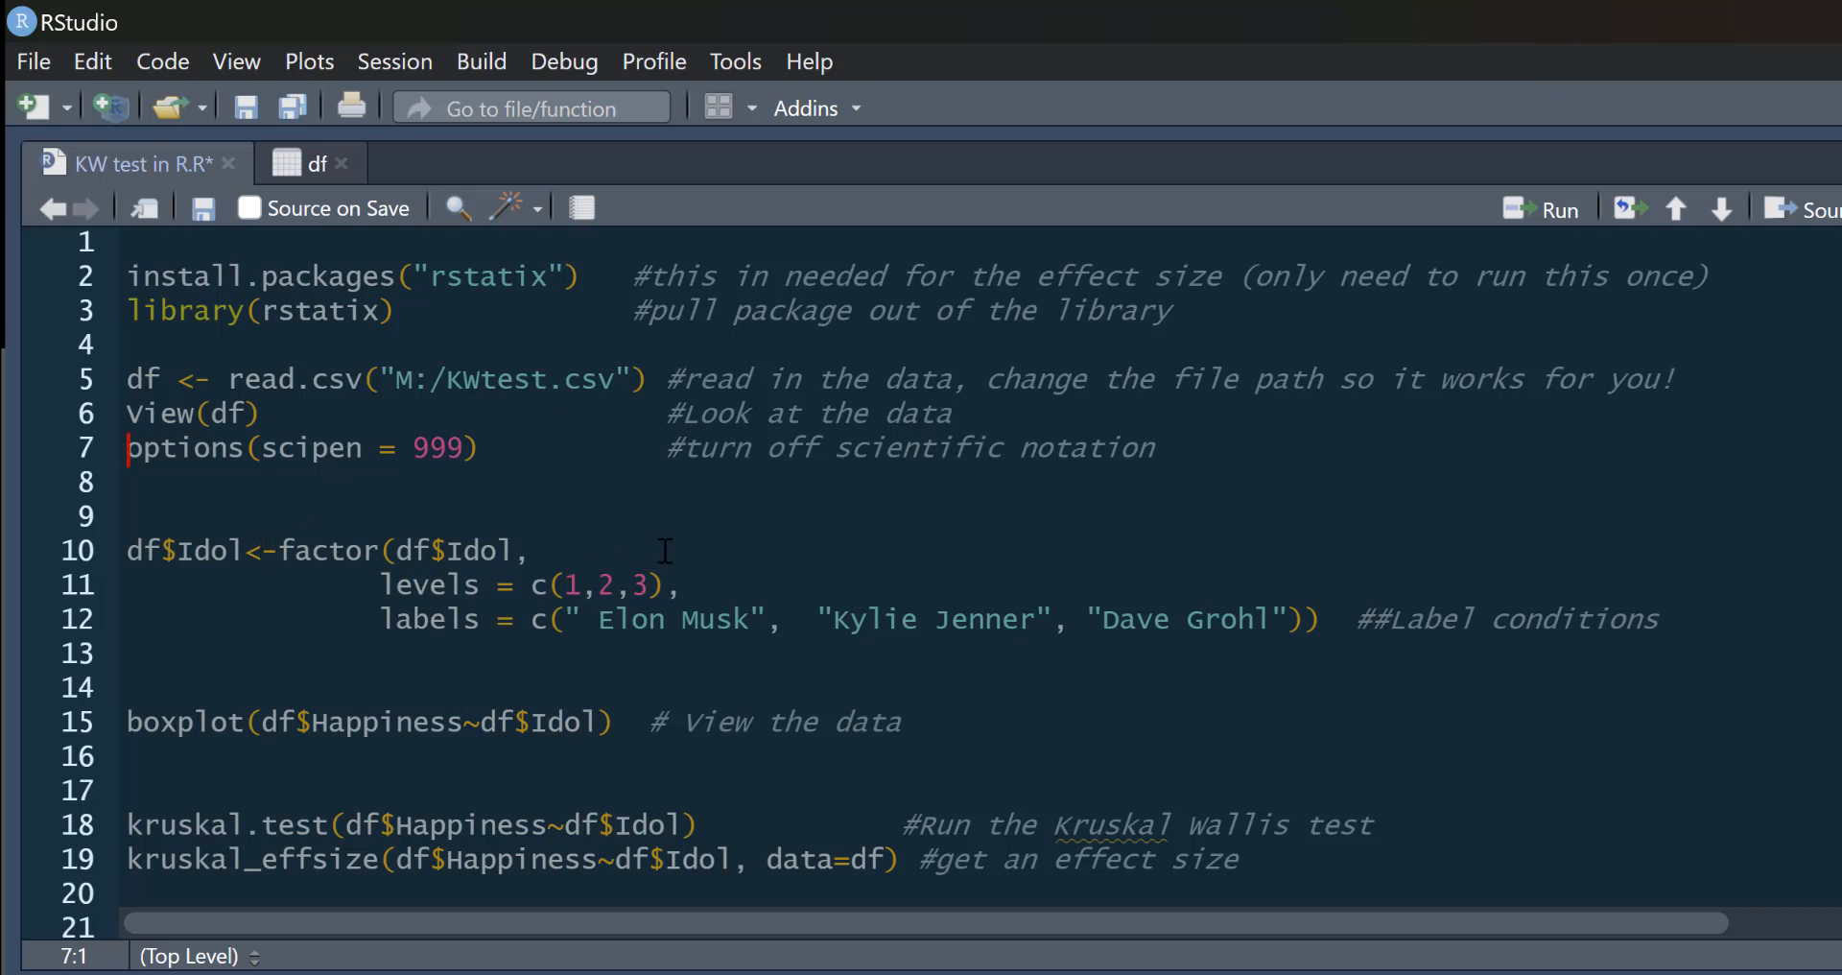
pyautogui.moveTo(681, 649)
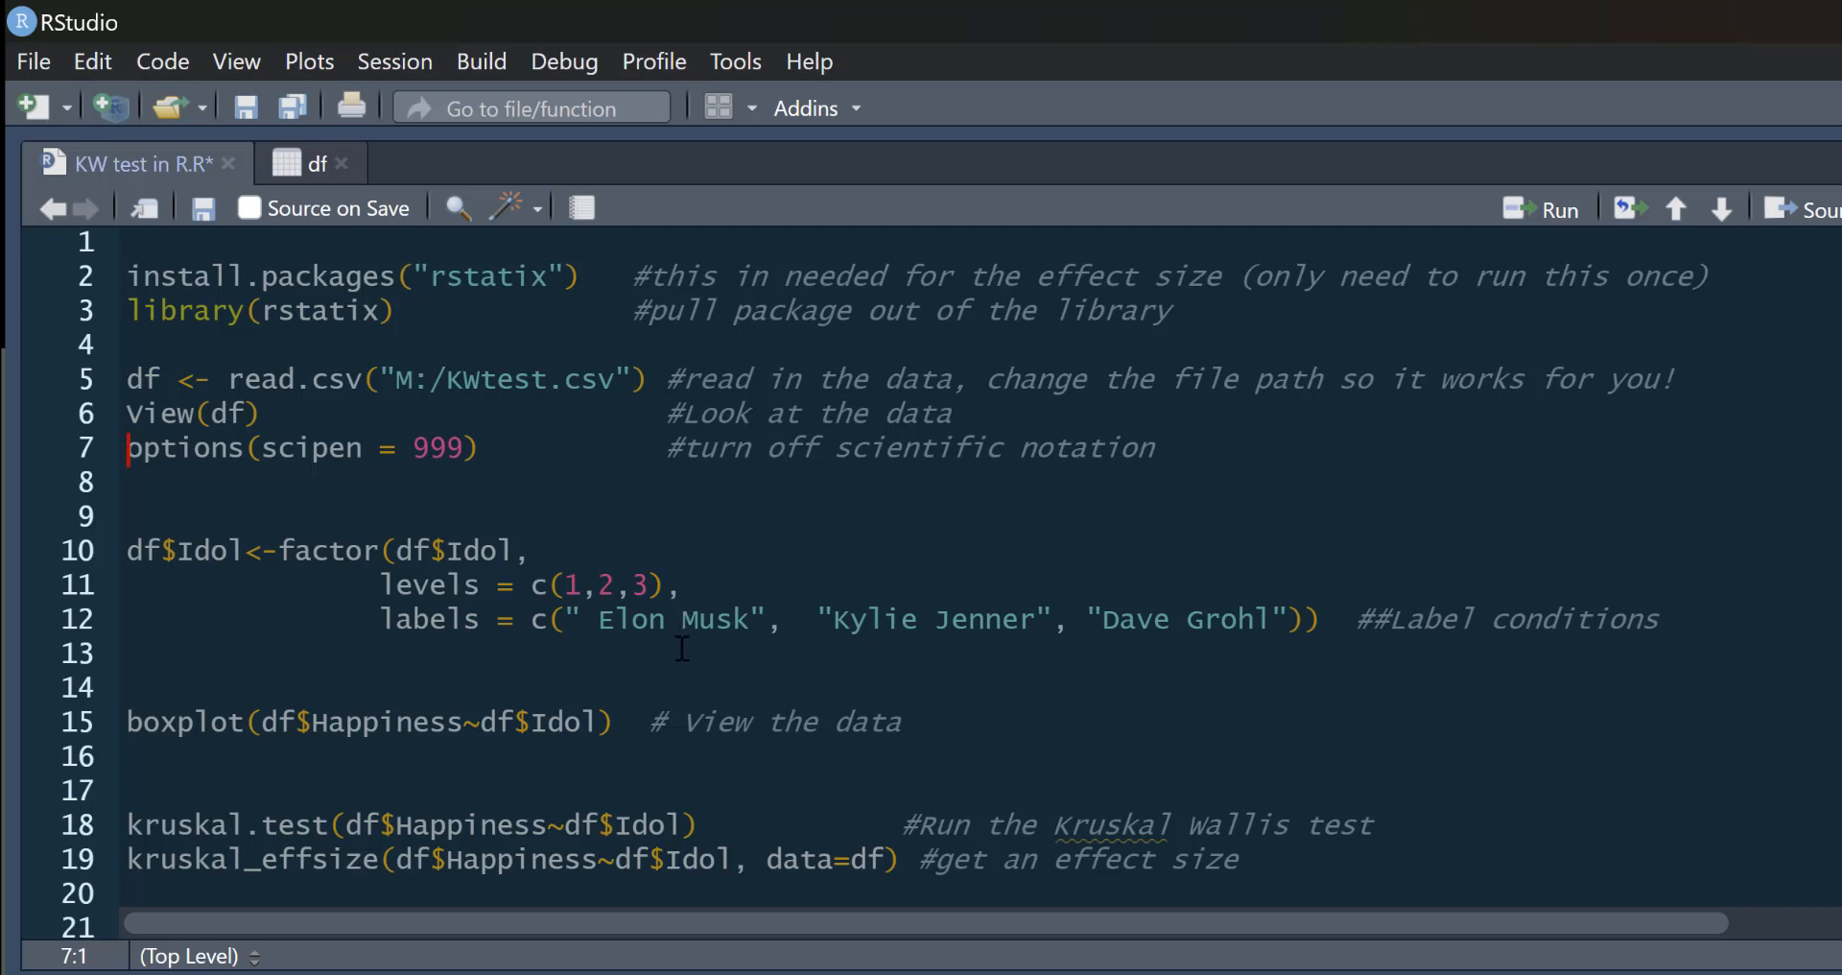
pyautogui.moveTo(990, 653)
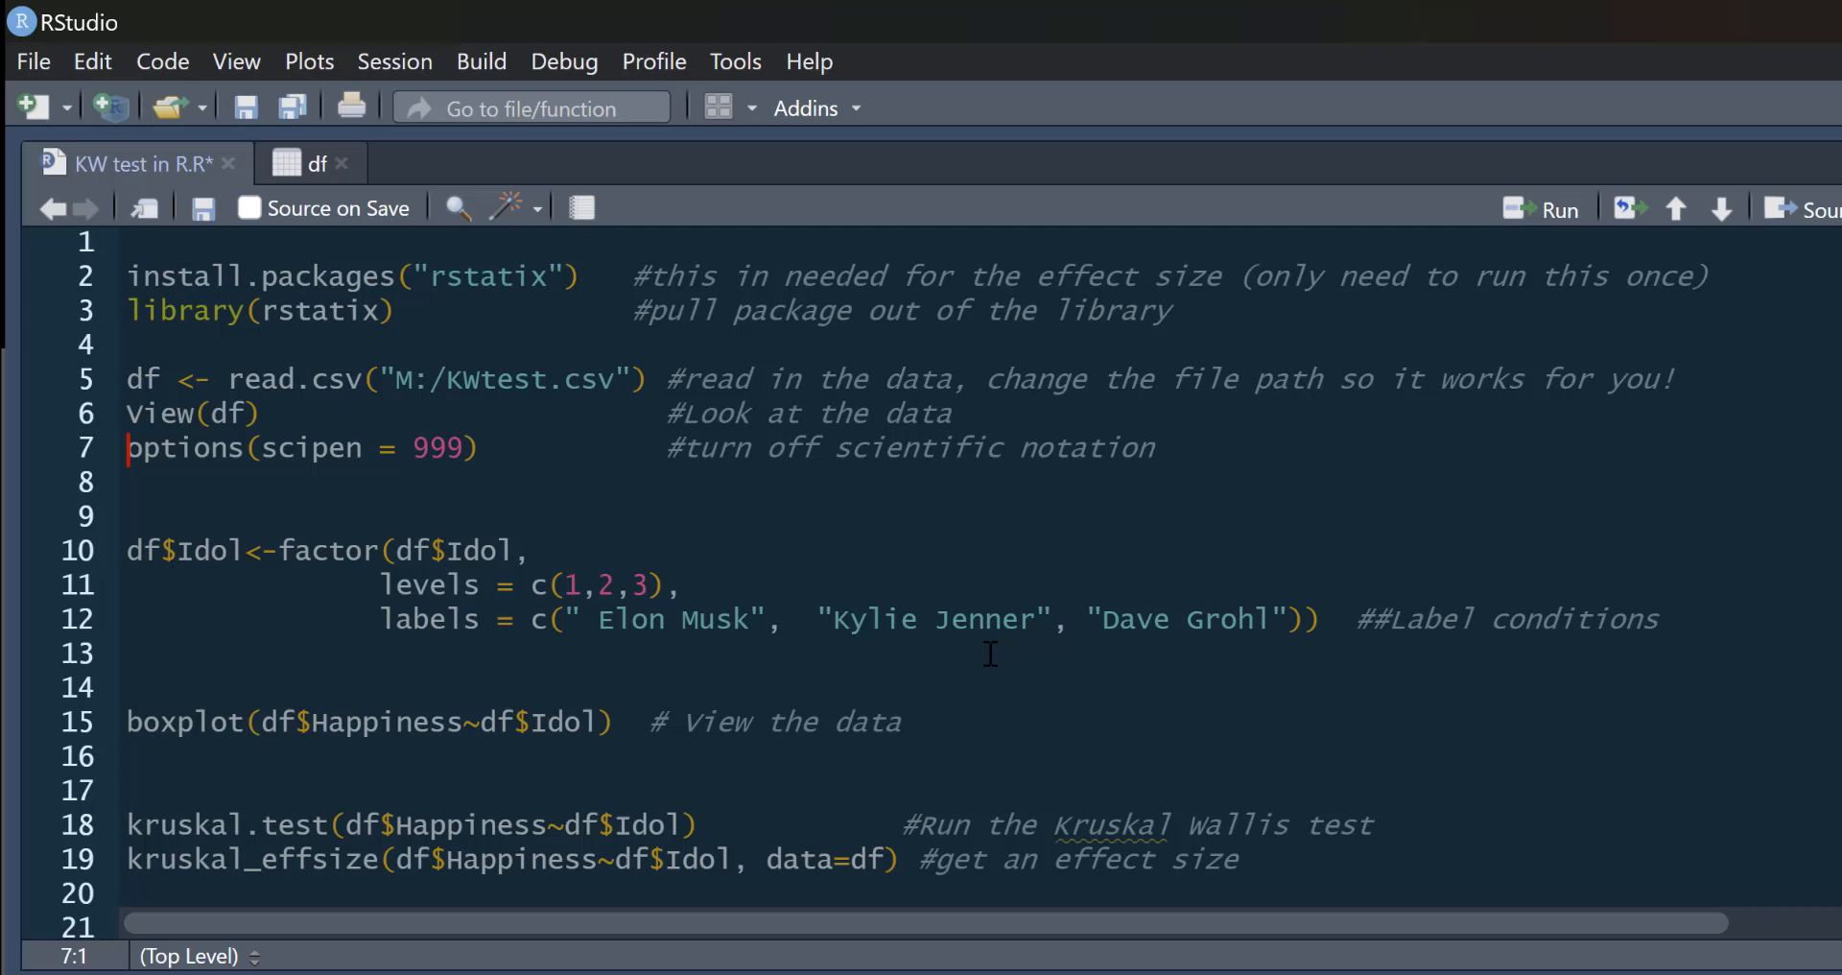
pyautogui.moveTo(1265, 486)
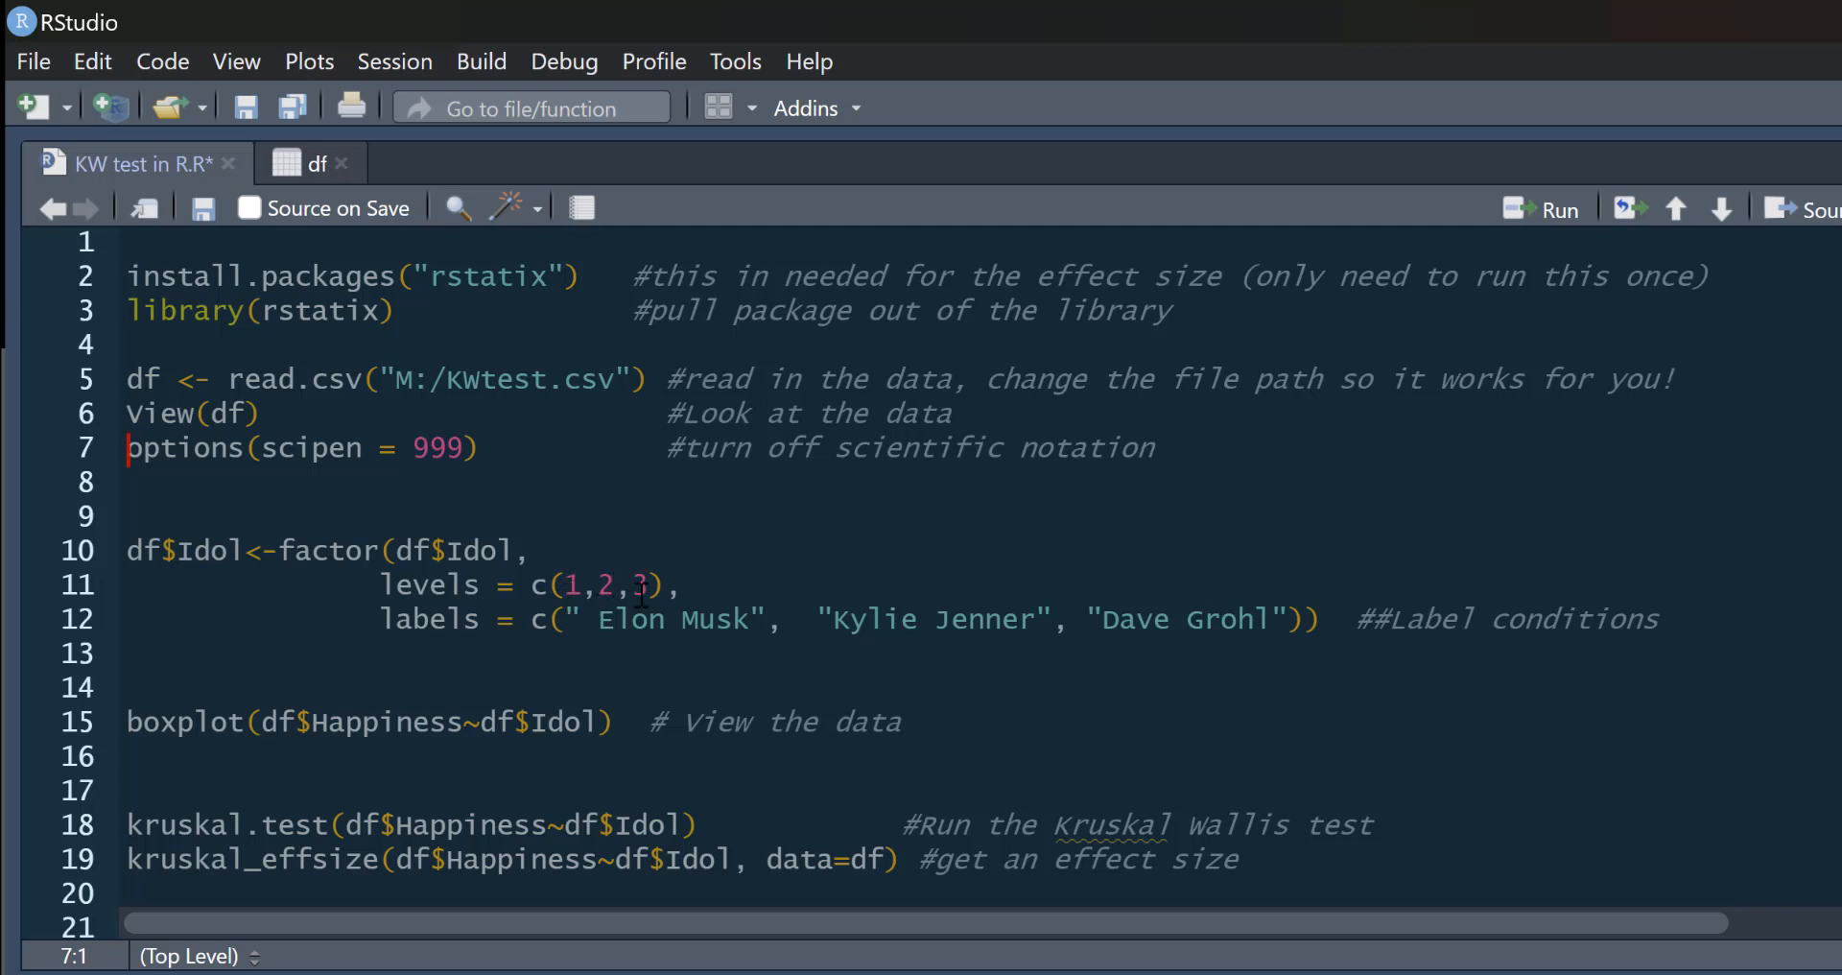
pyautogui.moveTo(1181, 570)
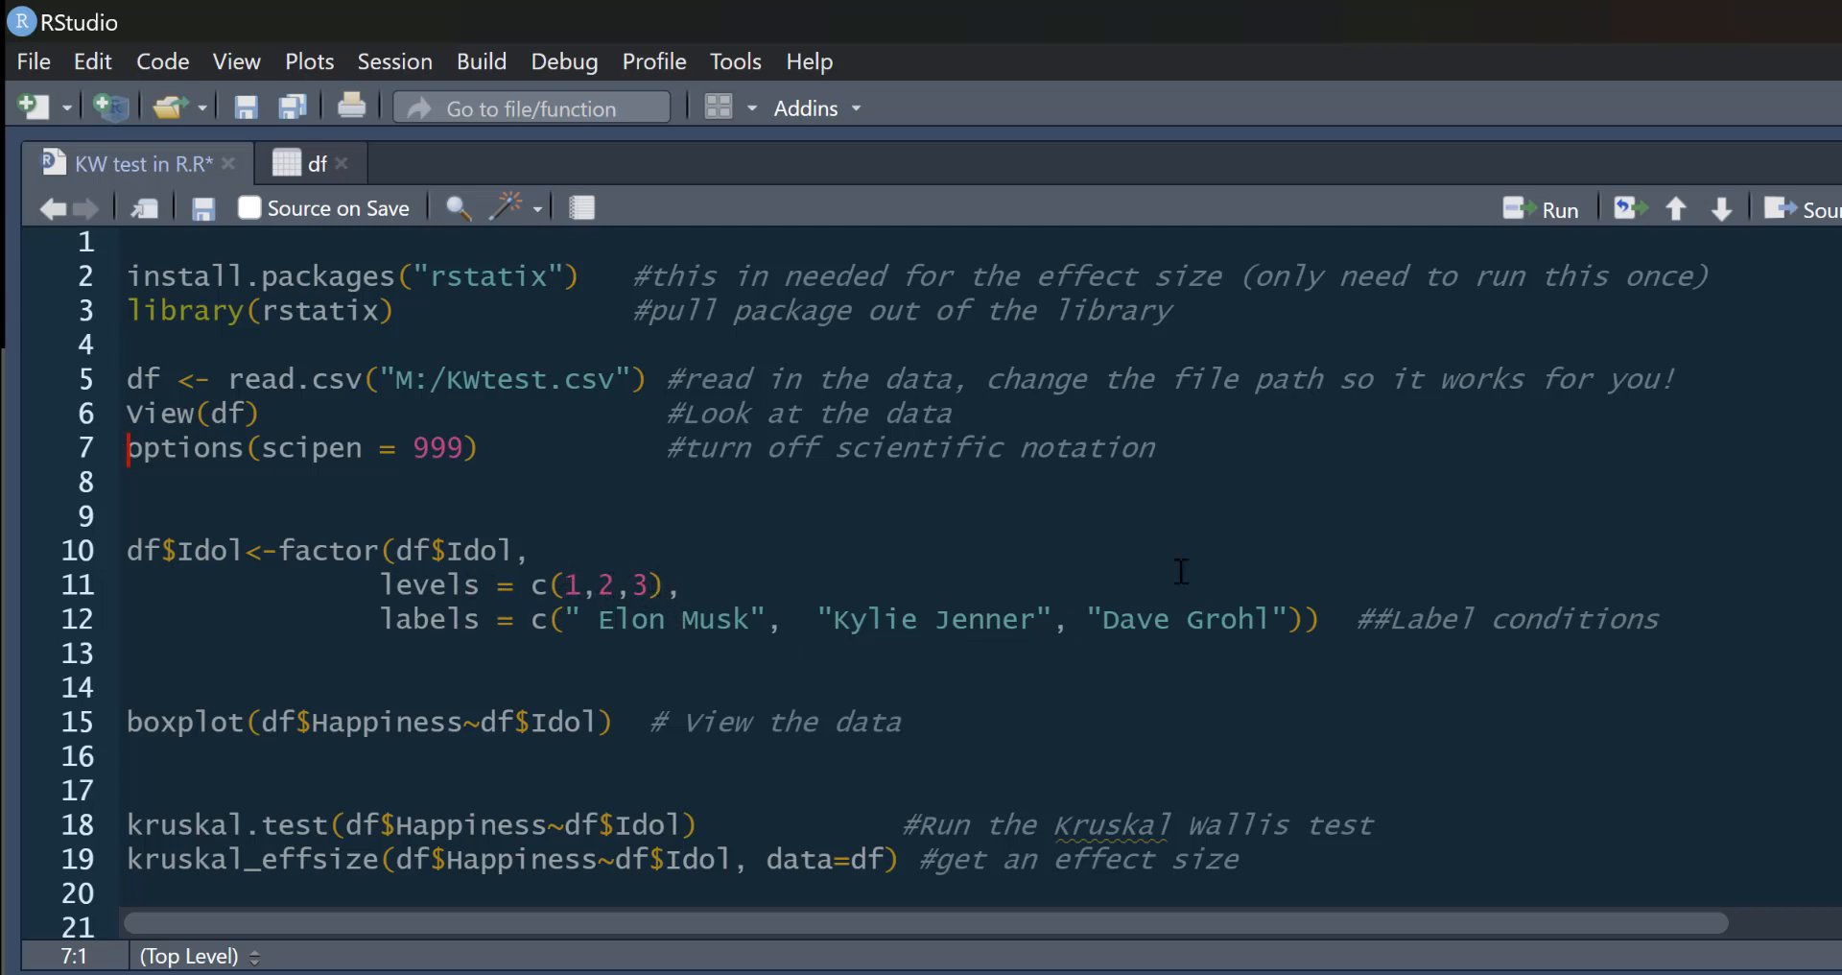
# Run the factor() call on line 10 relabelling Idol 1–3 as Elon Musk, Kylie Jenner, Dave Grohl.
pyautogui.click(529, 549)
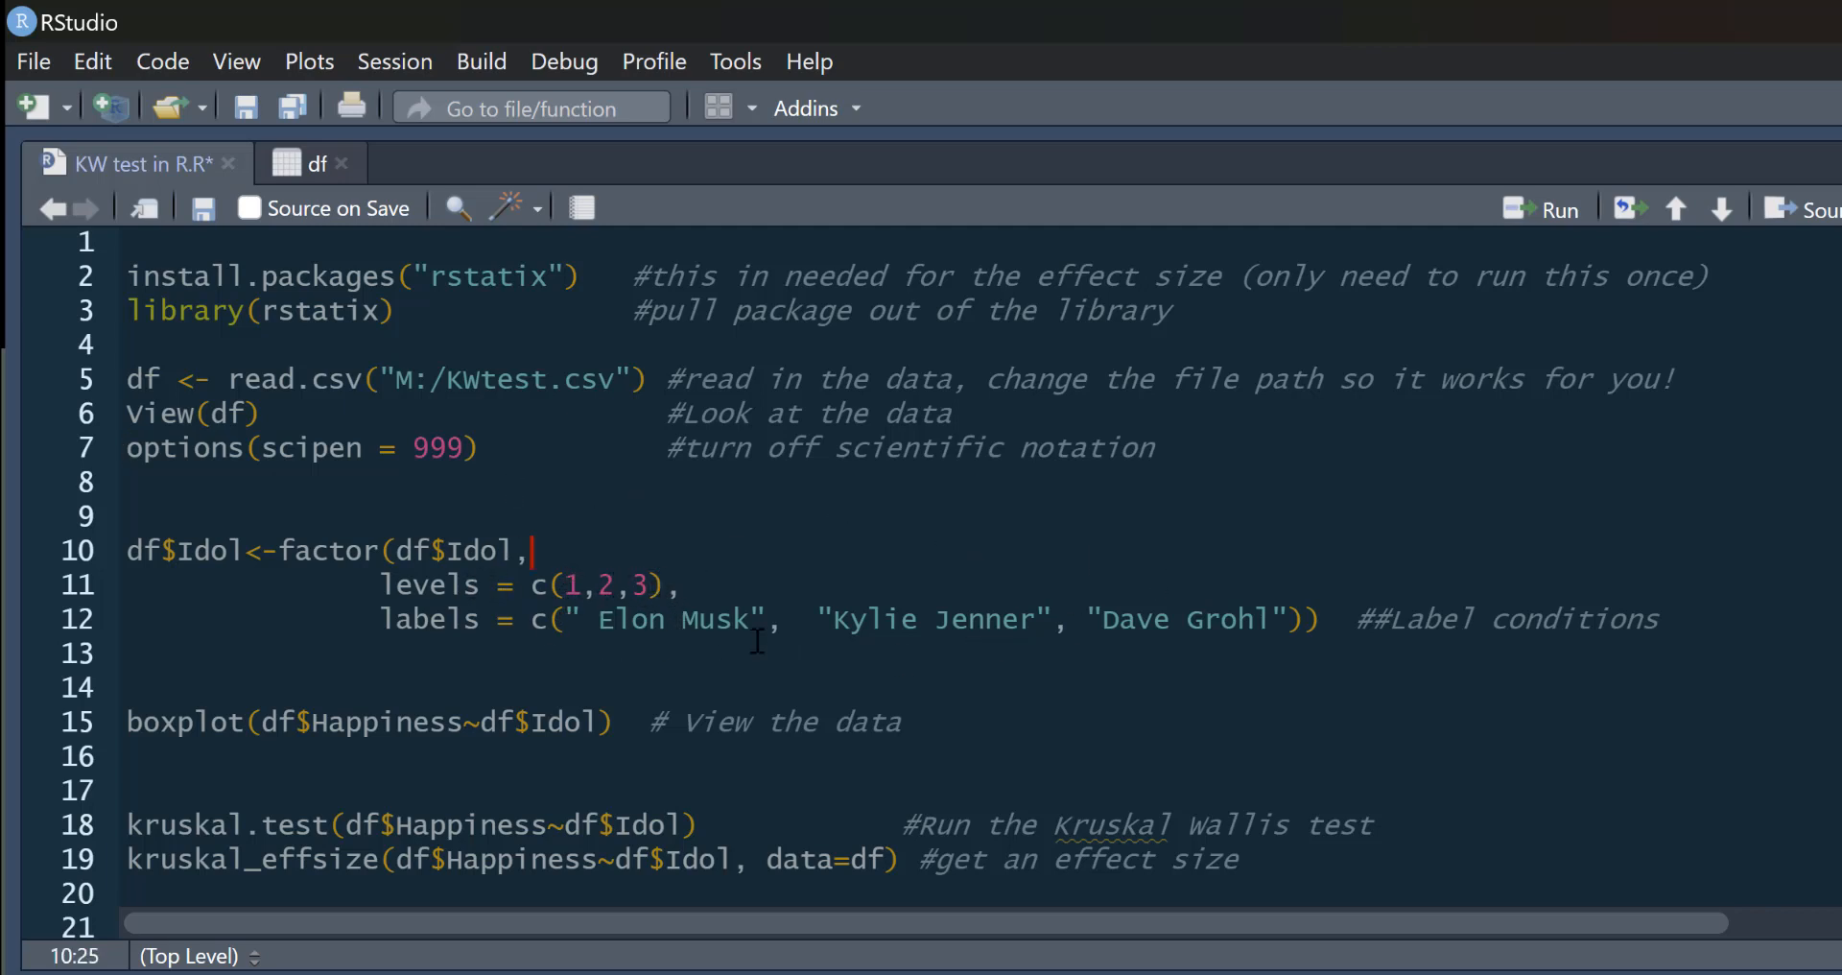
pyautogui.moveTo(473, 526)
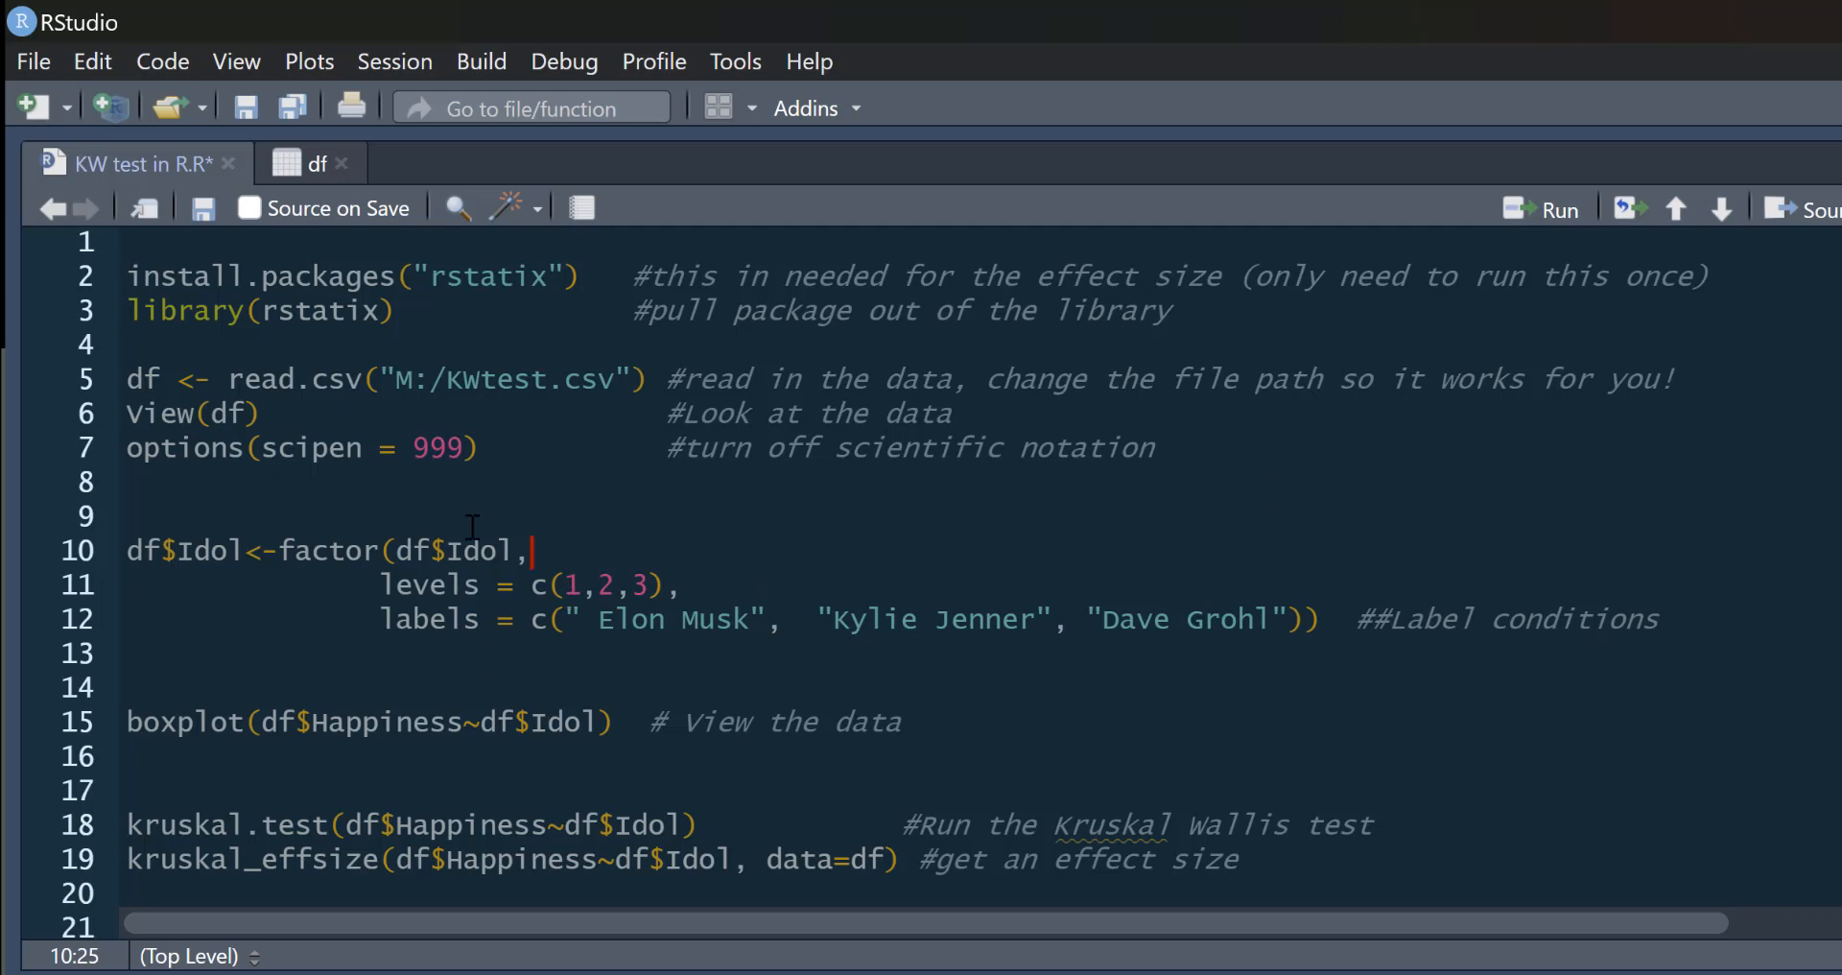
pyautogui.moveTo(1563, 209)
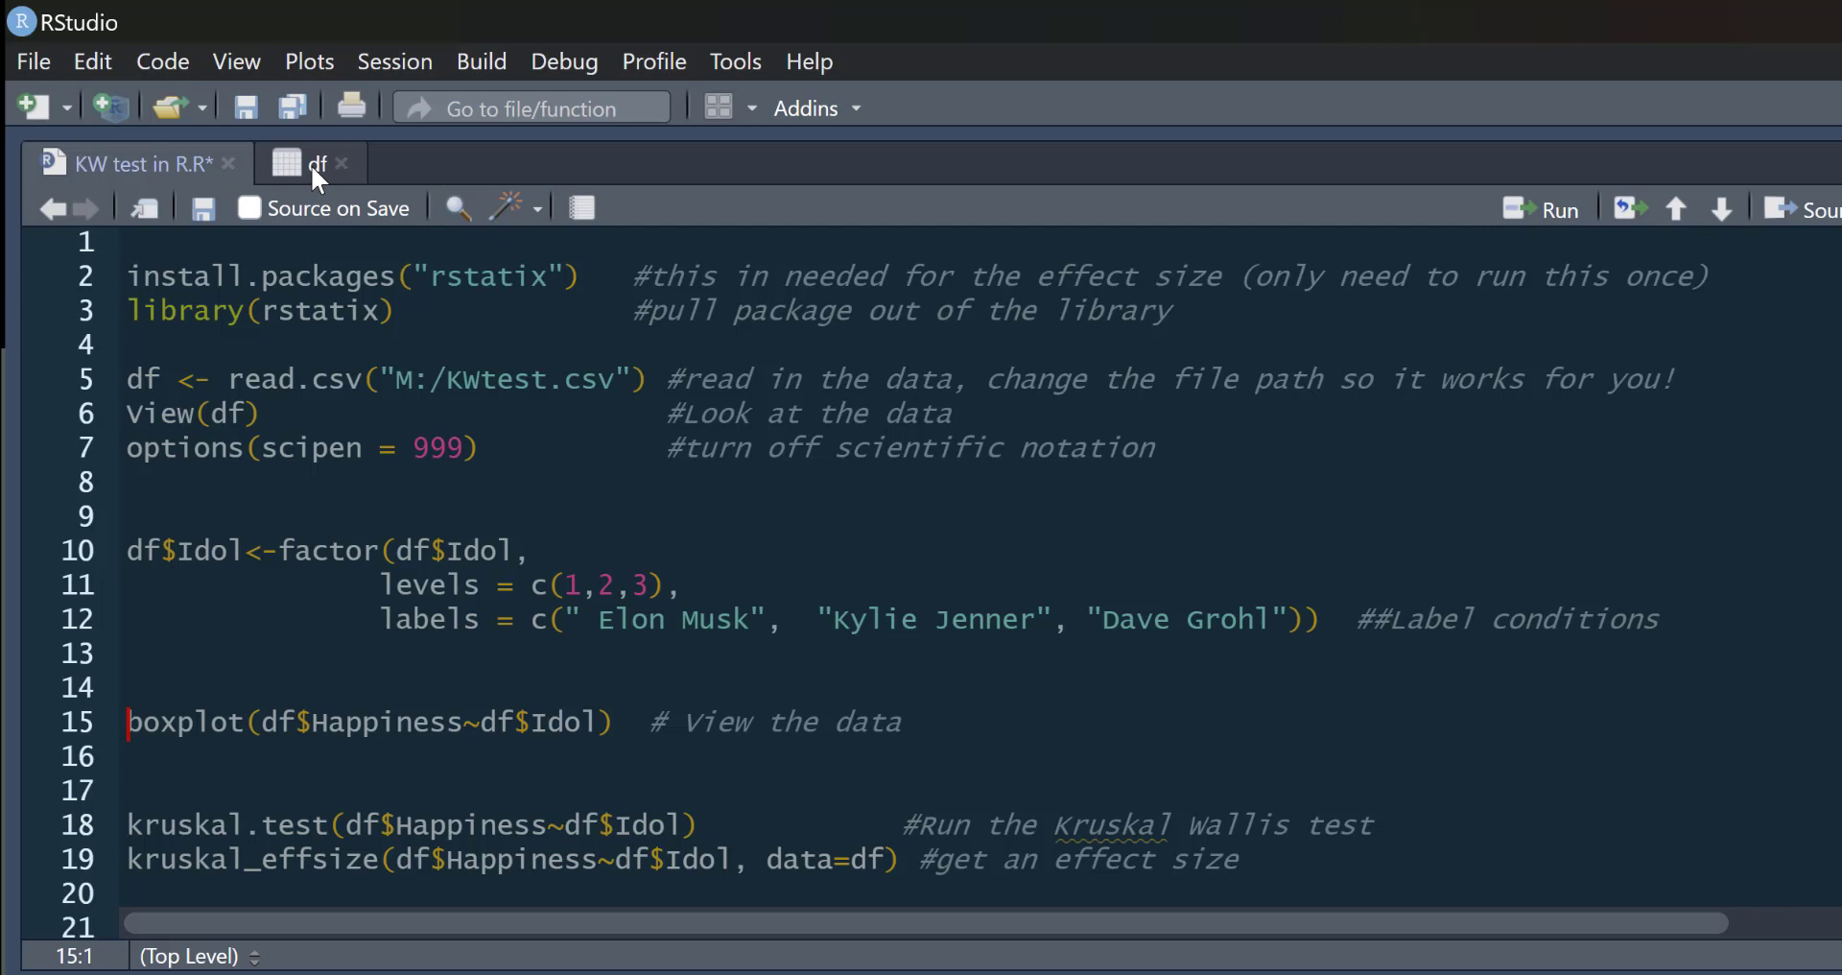
# Scroll the df table to confirm Idol shows Elon Musk, Kylie Jenner and Dave Grohl.
pyautogui.click(315, 163)
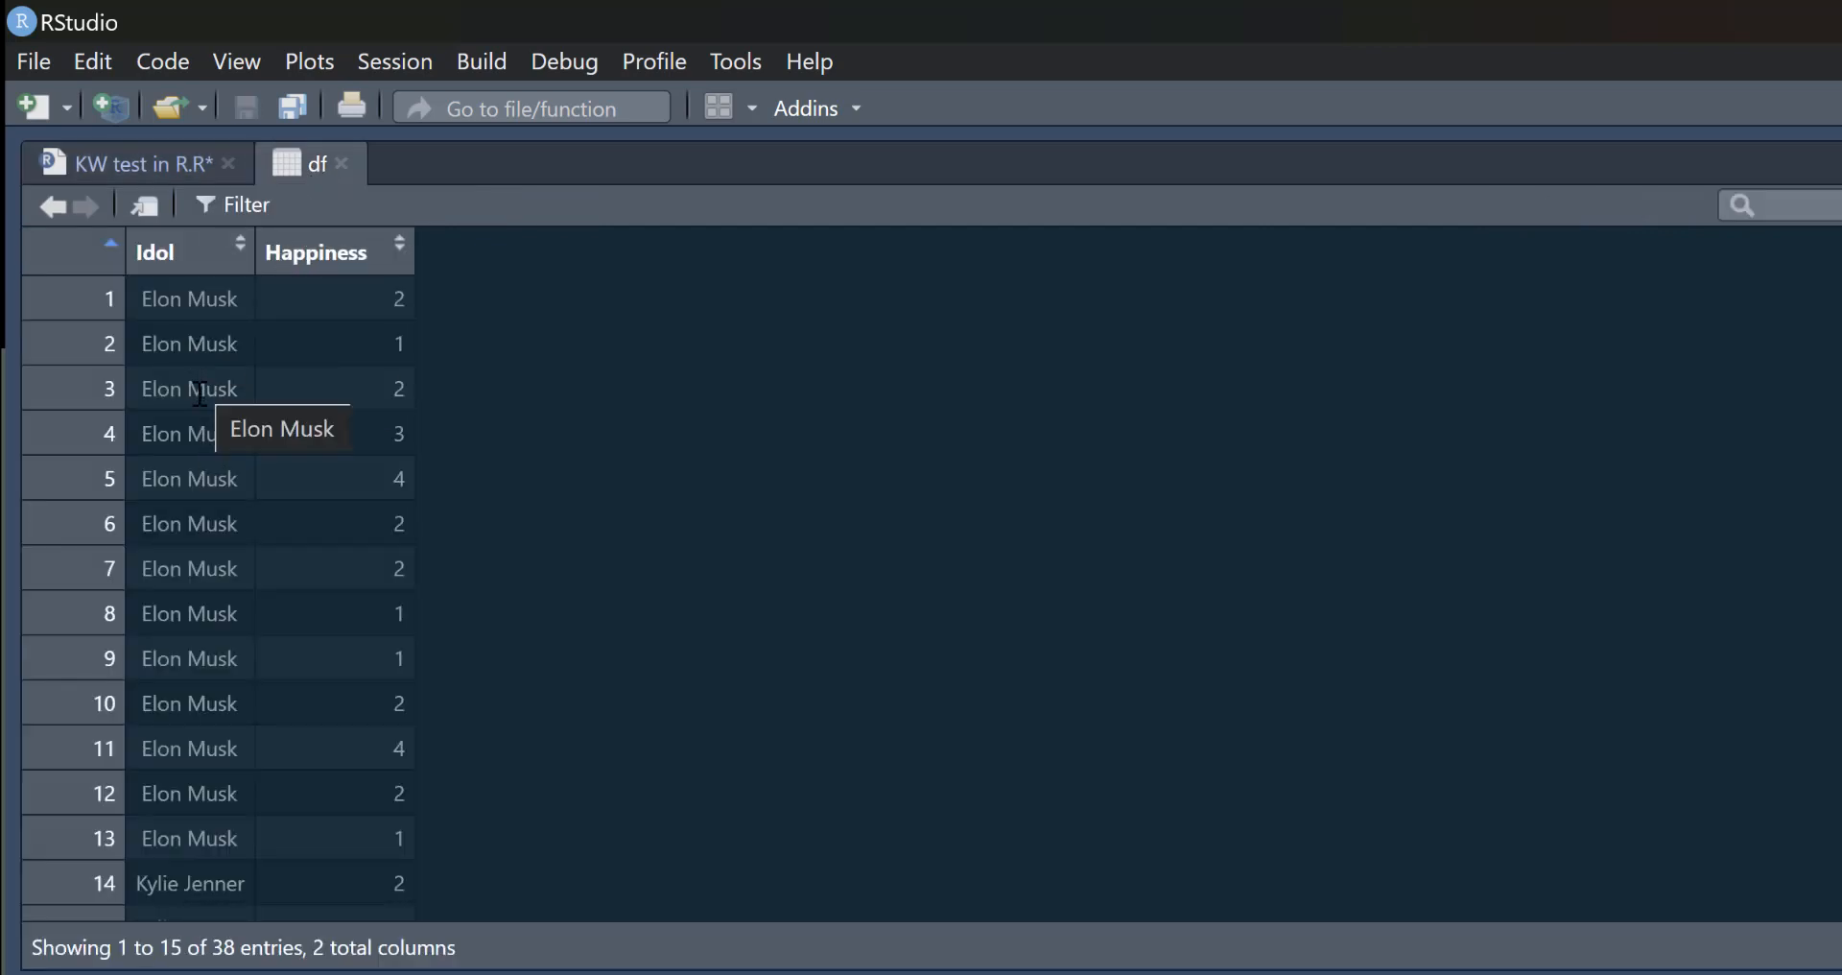
pyautogui.scroll(-3)
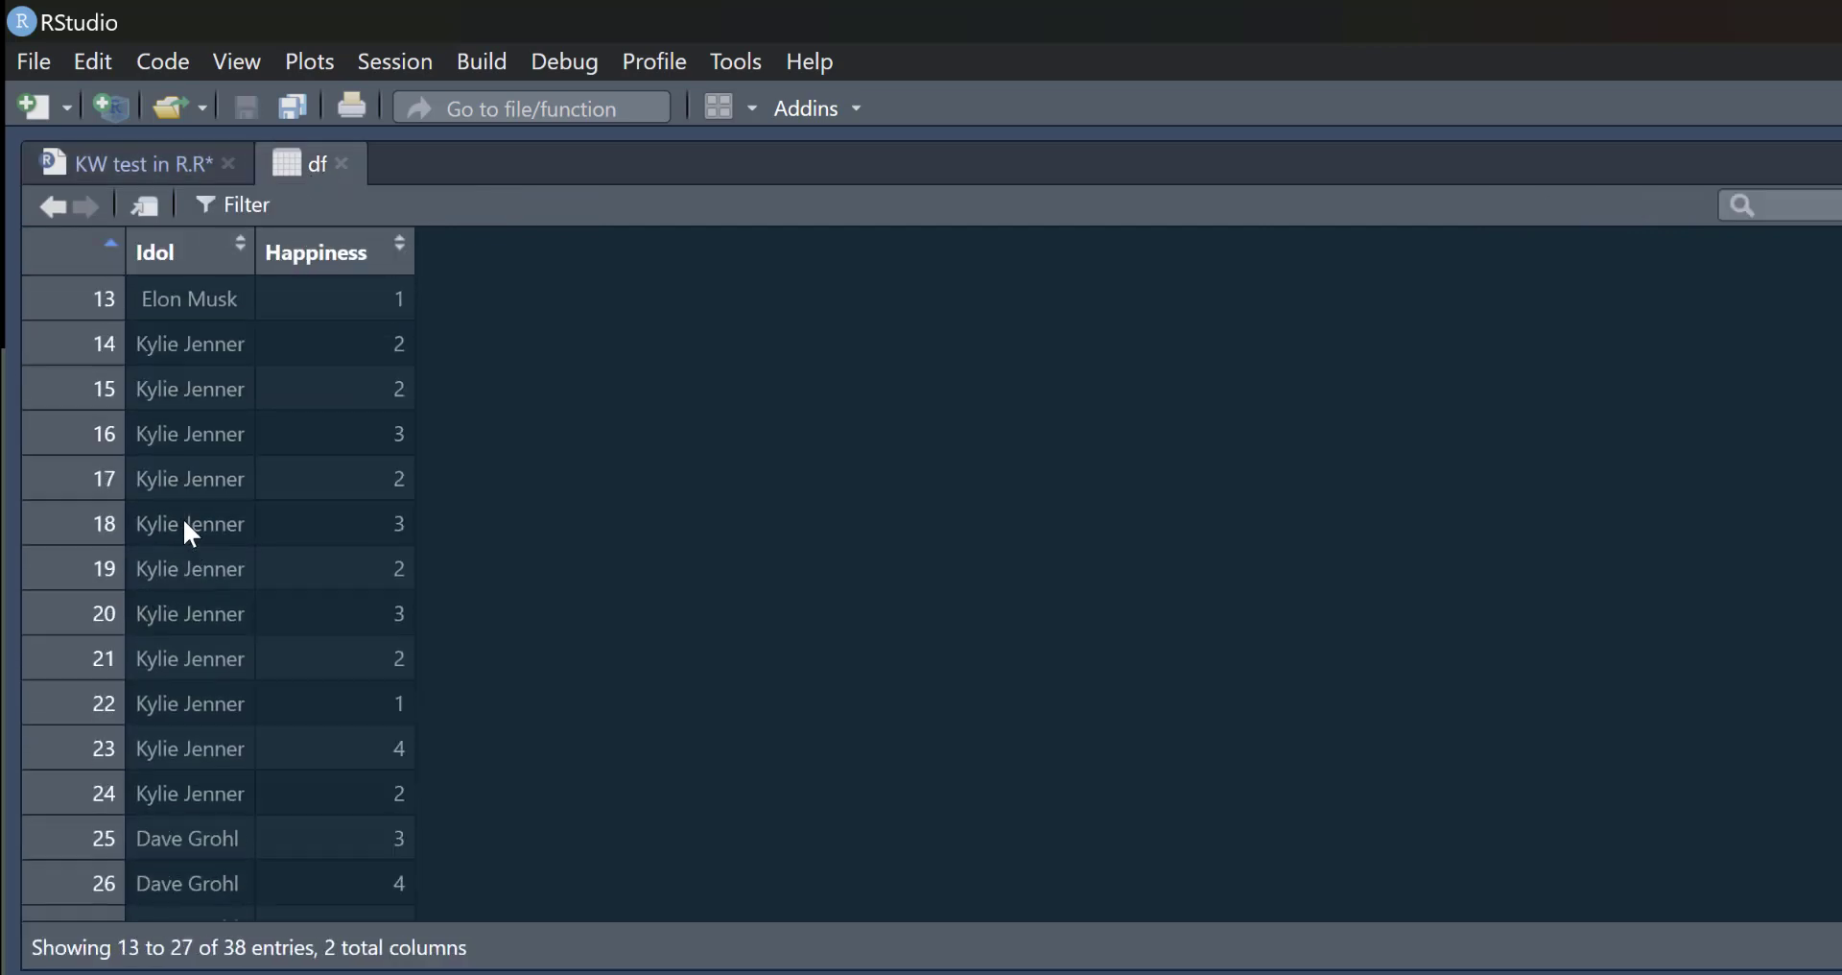
pyautogui.scroll(-3)
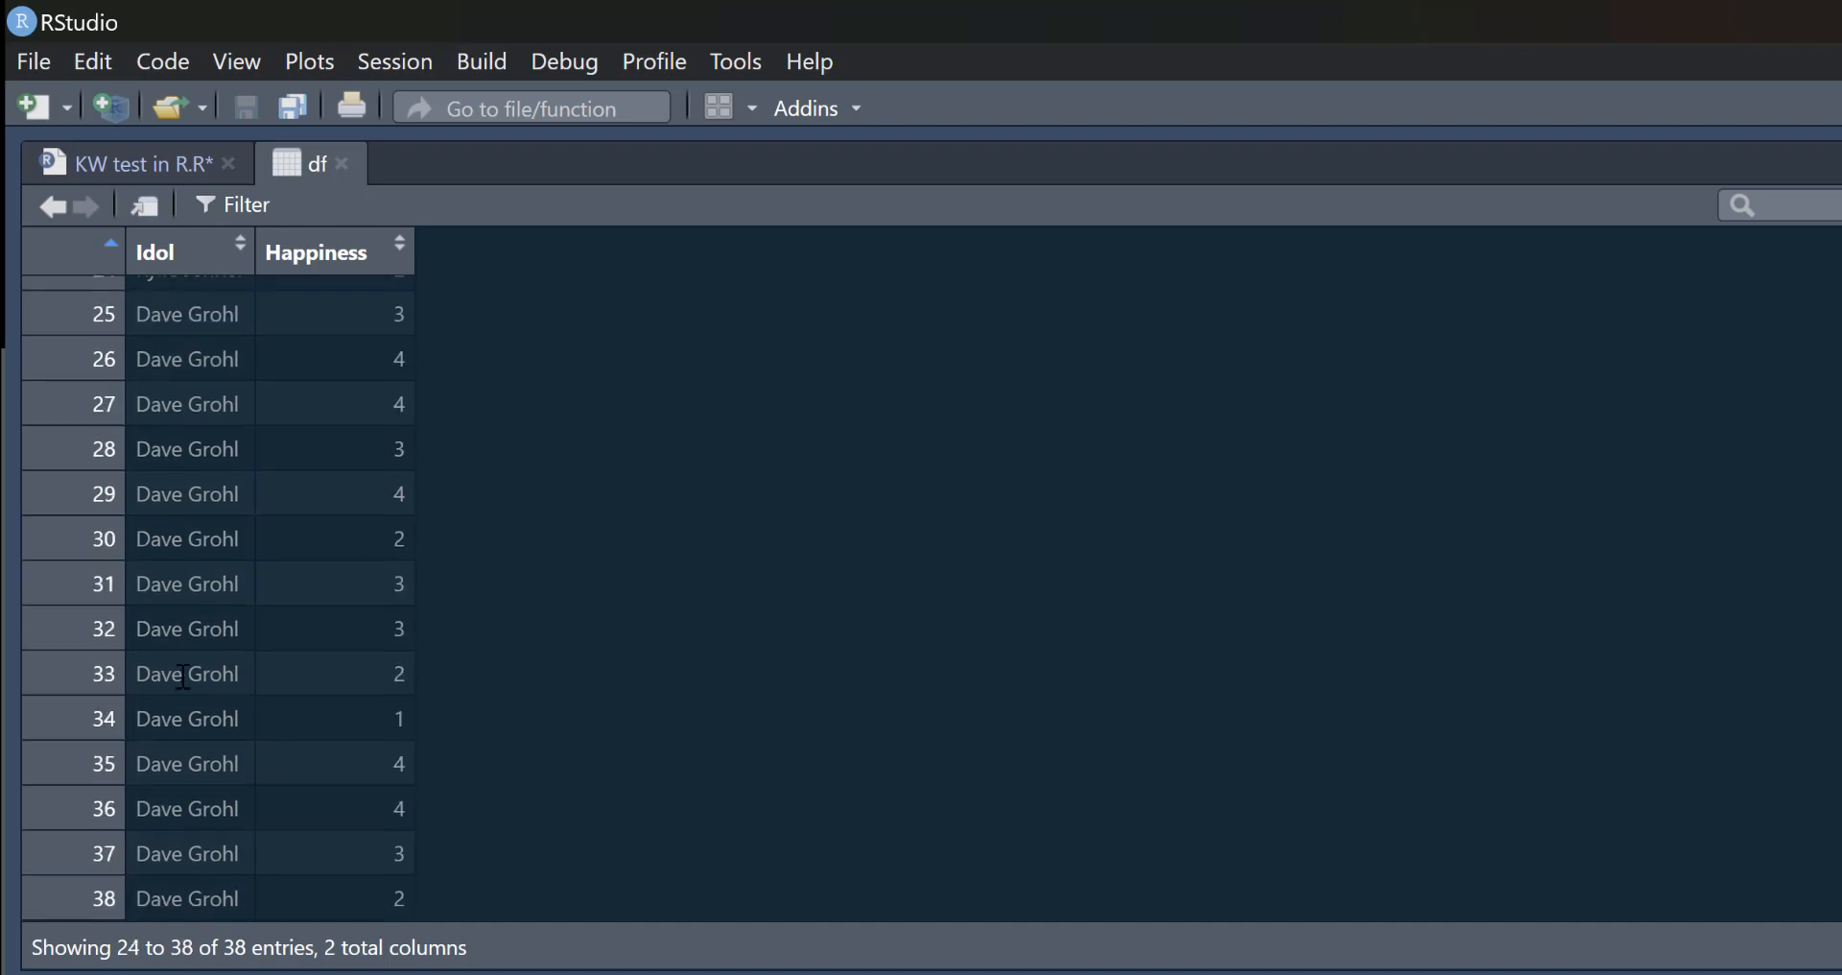
pyautogui.scroll(3)
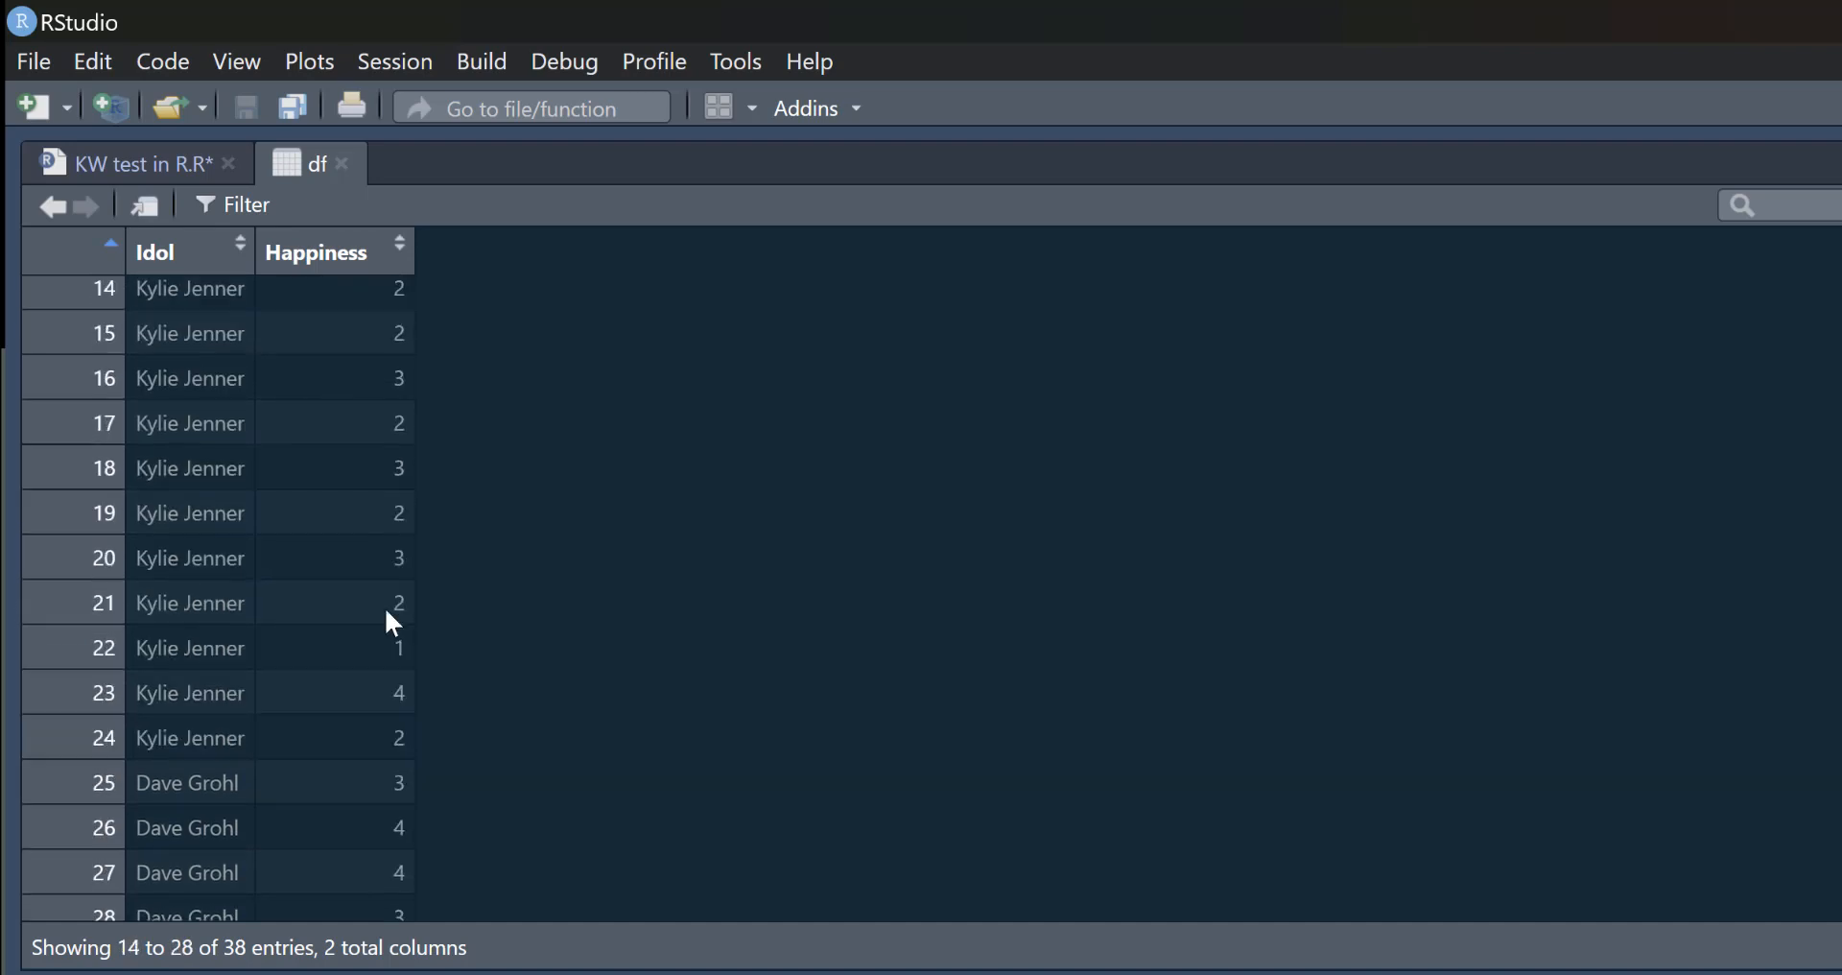
pyautogui.scroll(3)
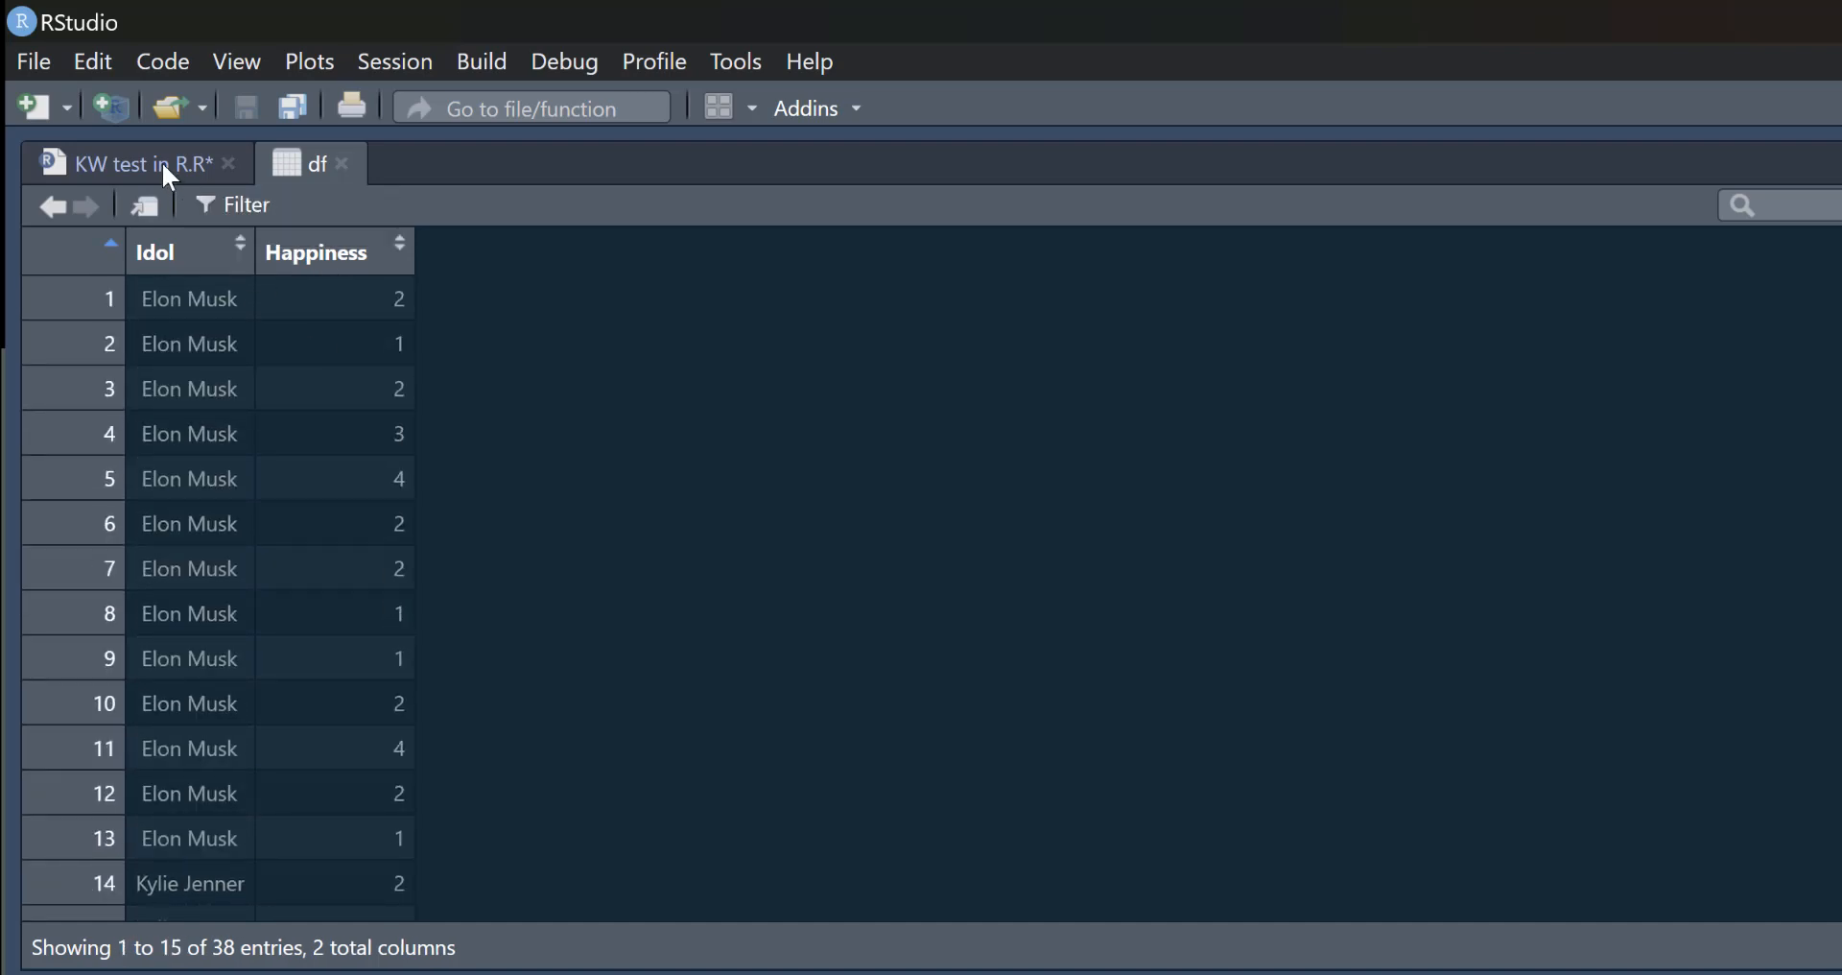
pyautogui.click(126, 163)
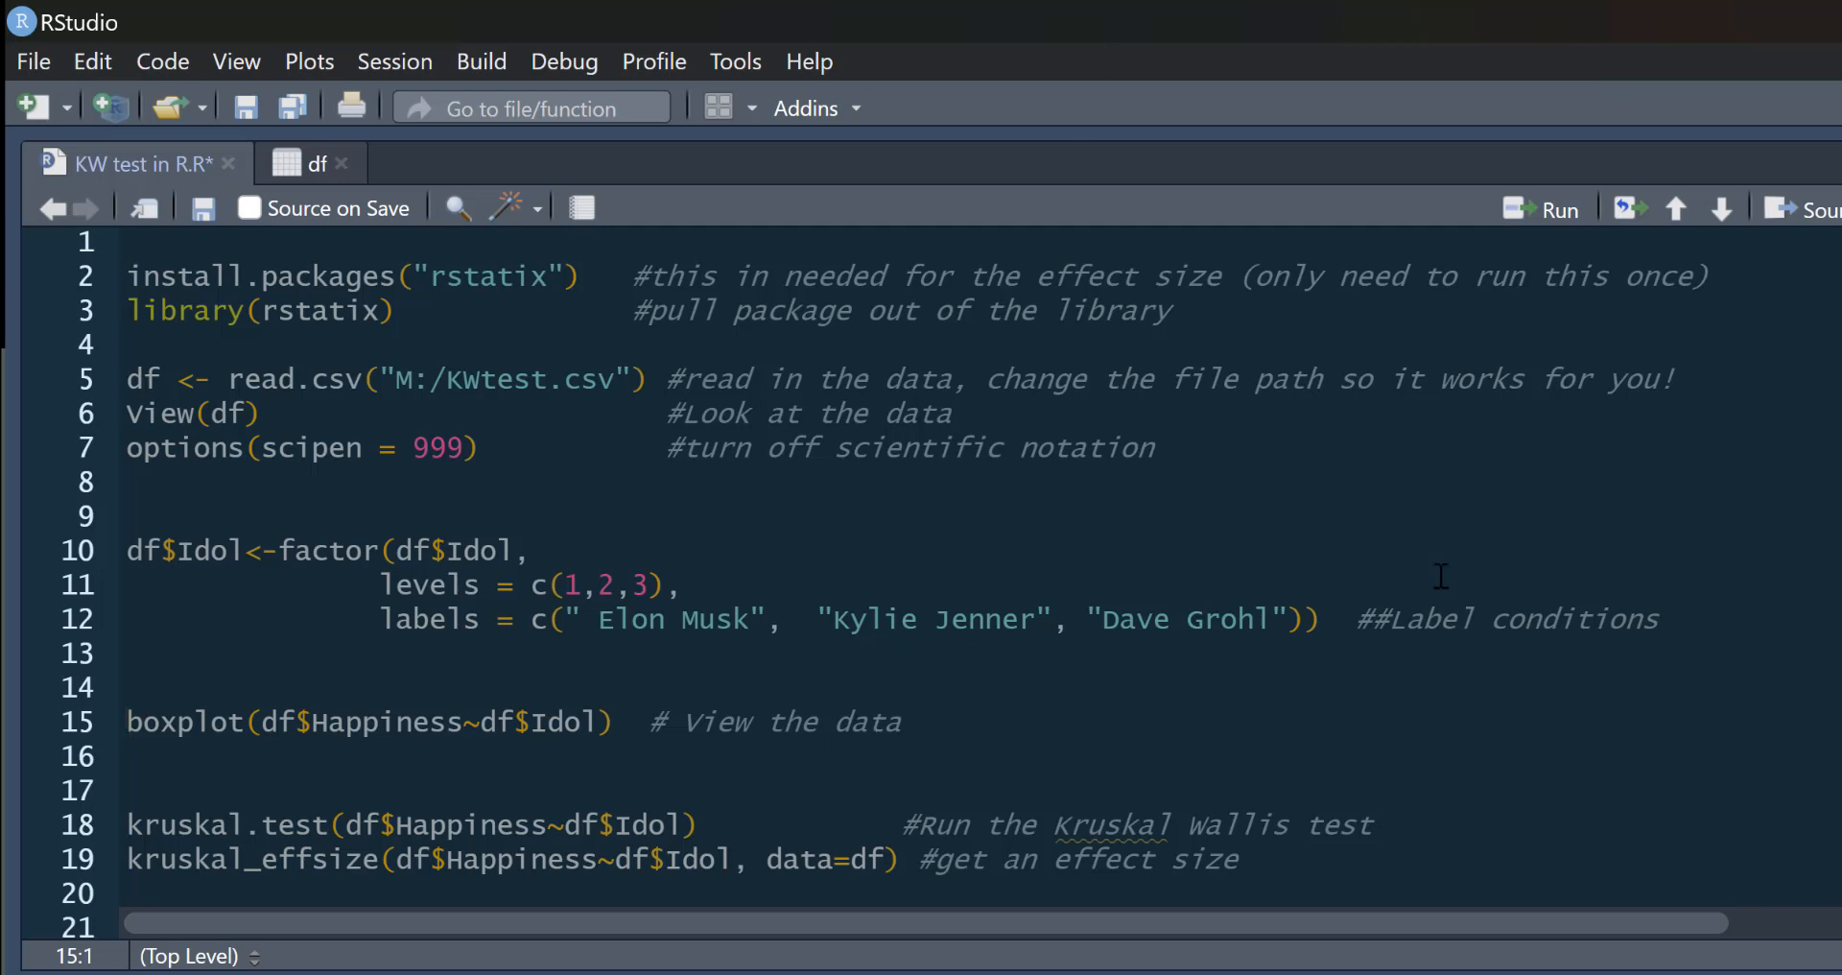
pyautogui.moveTo(1324, 303)
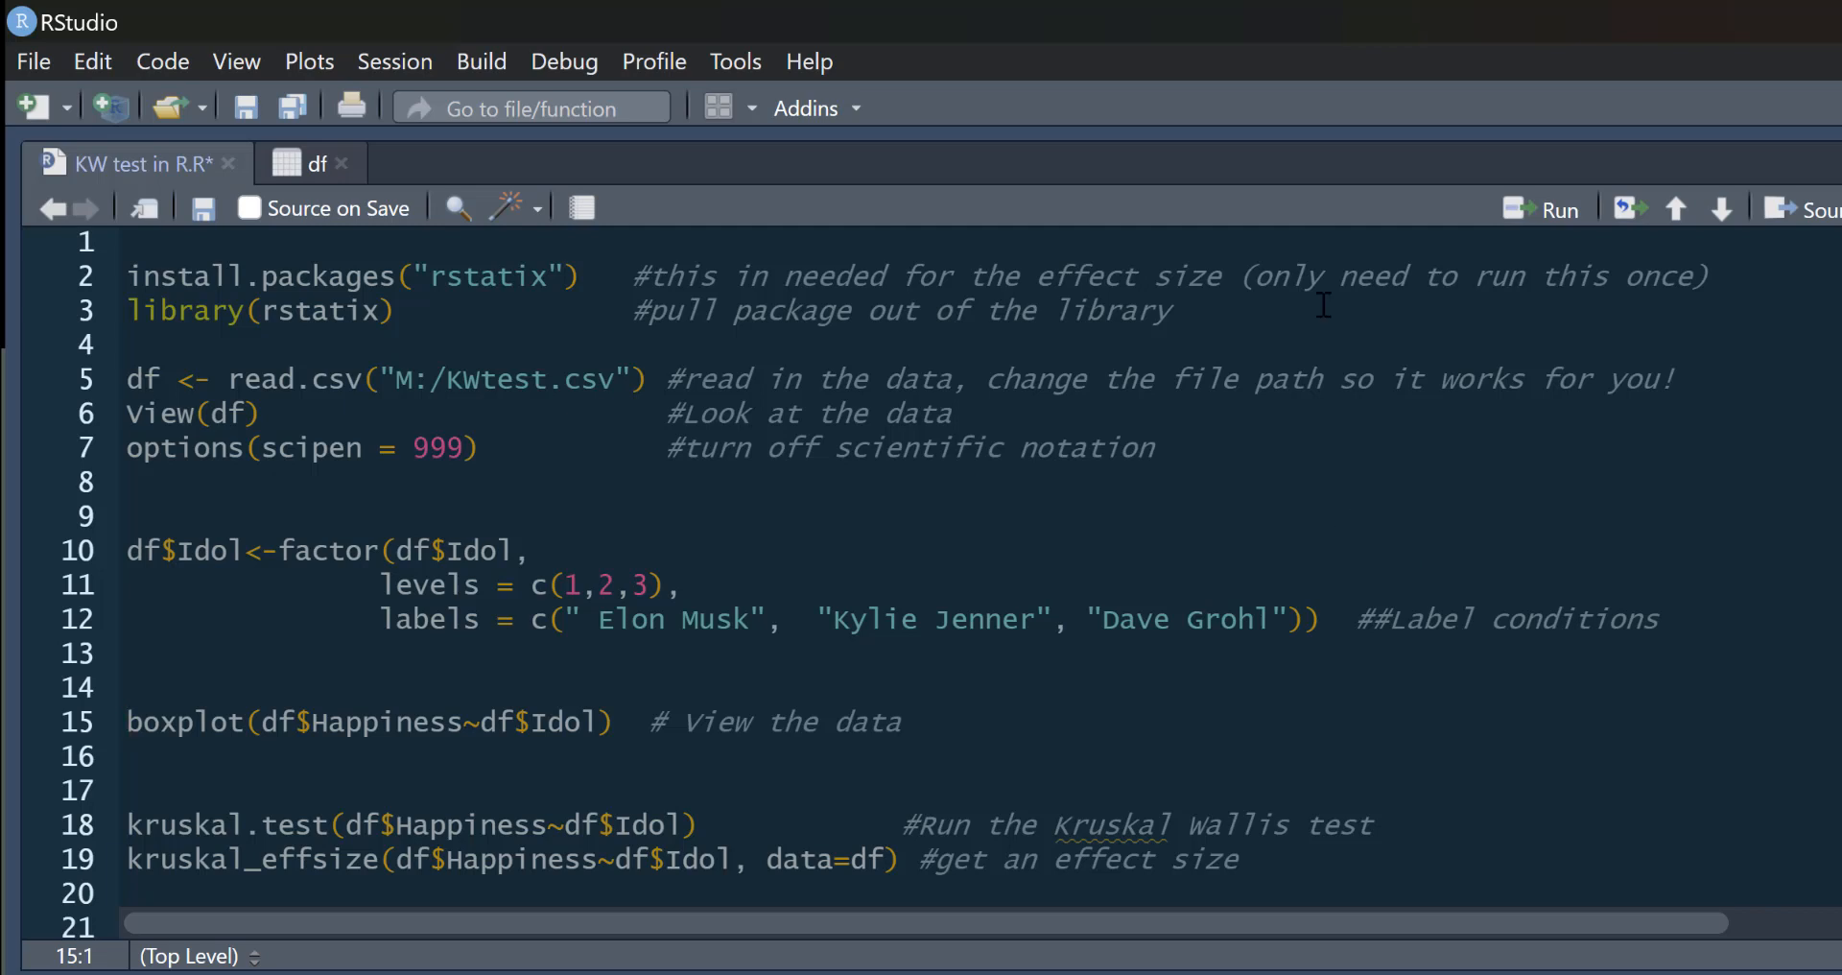
pyautogui.moveTo(672, 758)
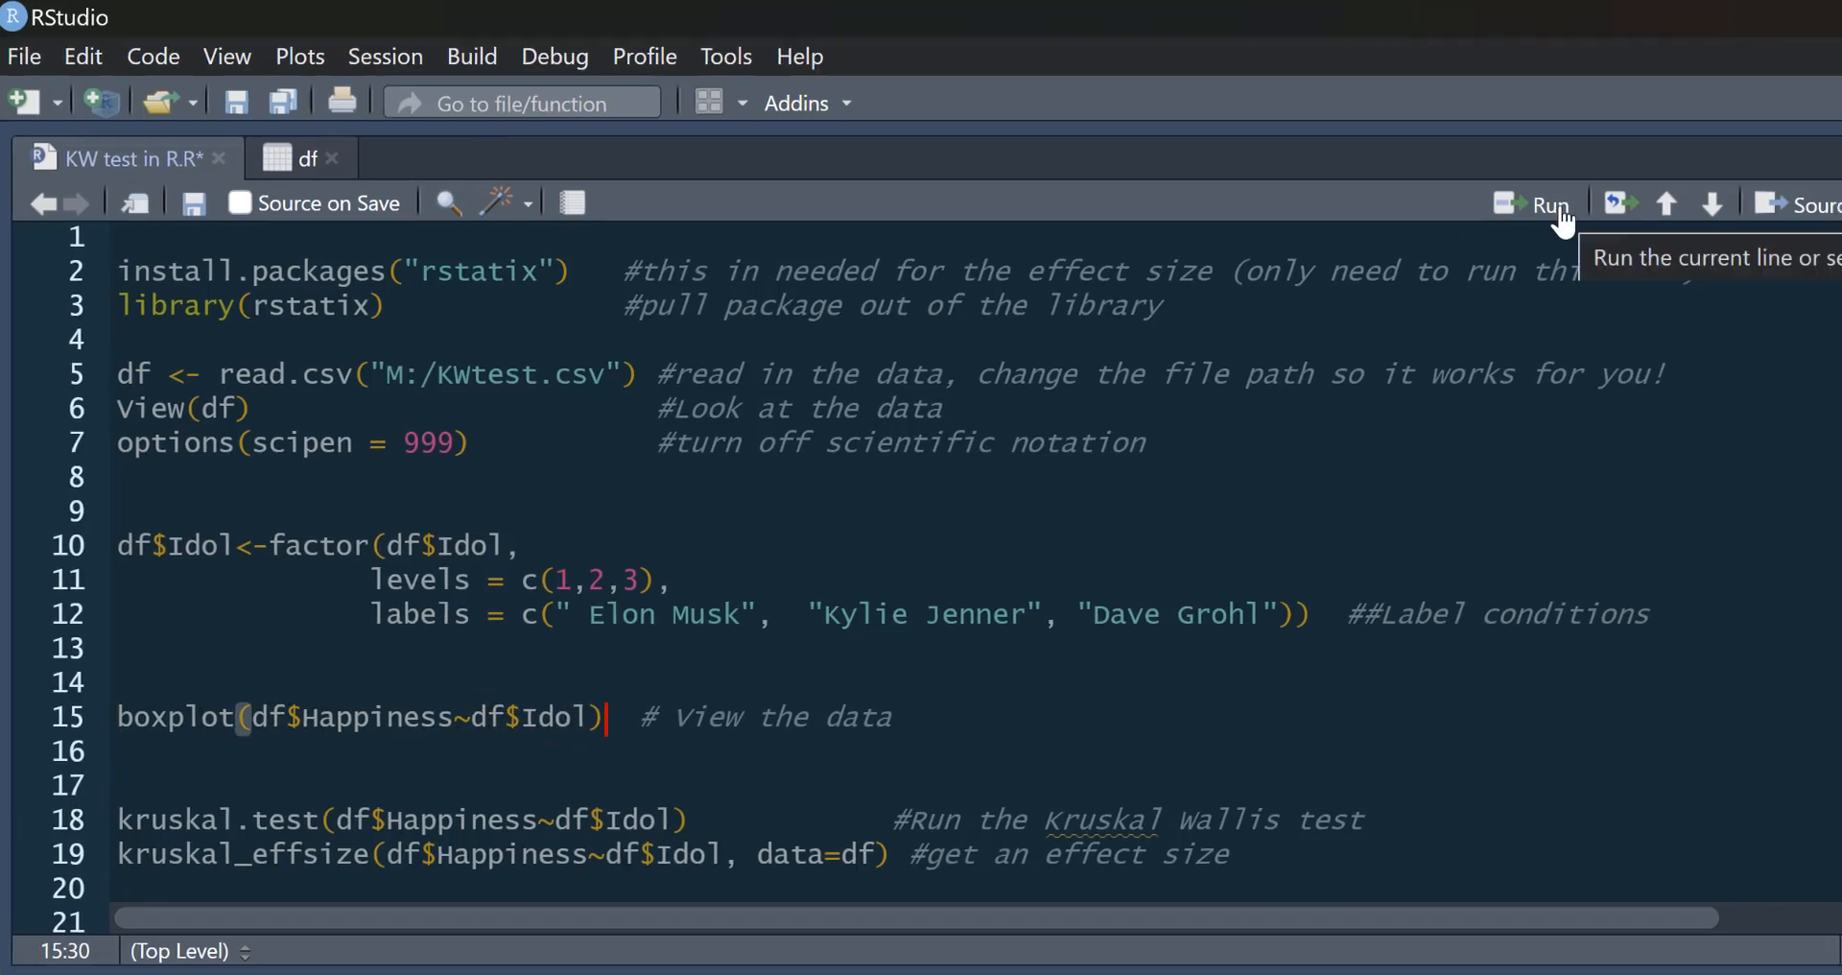
# Run the boxplot line to plot Happiness by Idol in the Plots pane.
pyautogui.click(1549, 205)
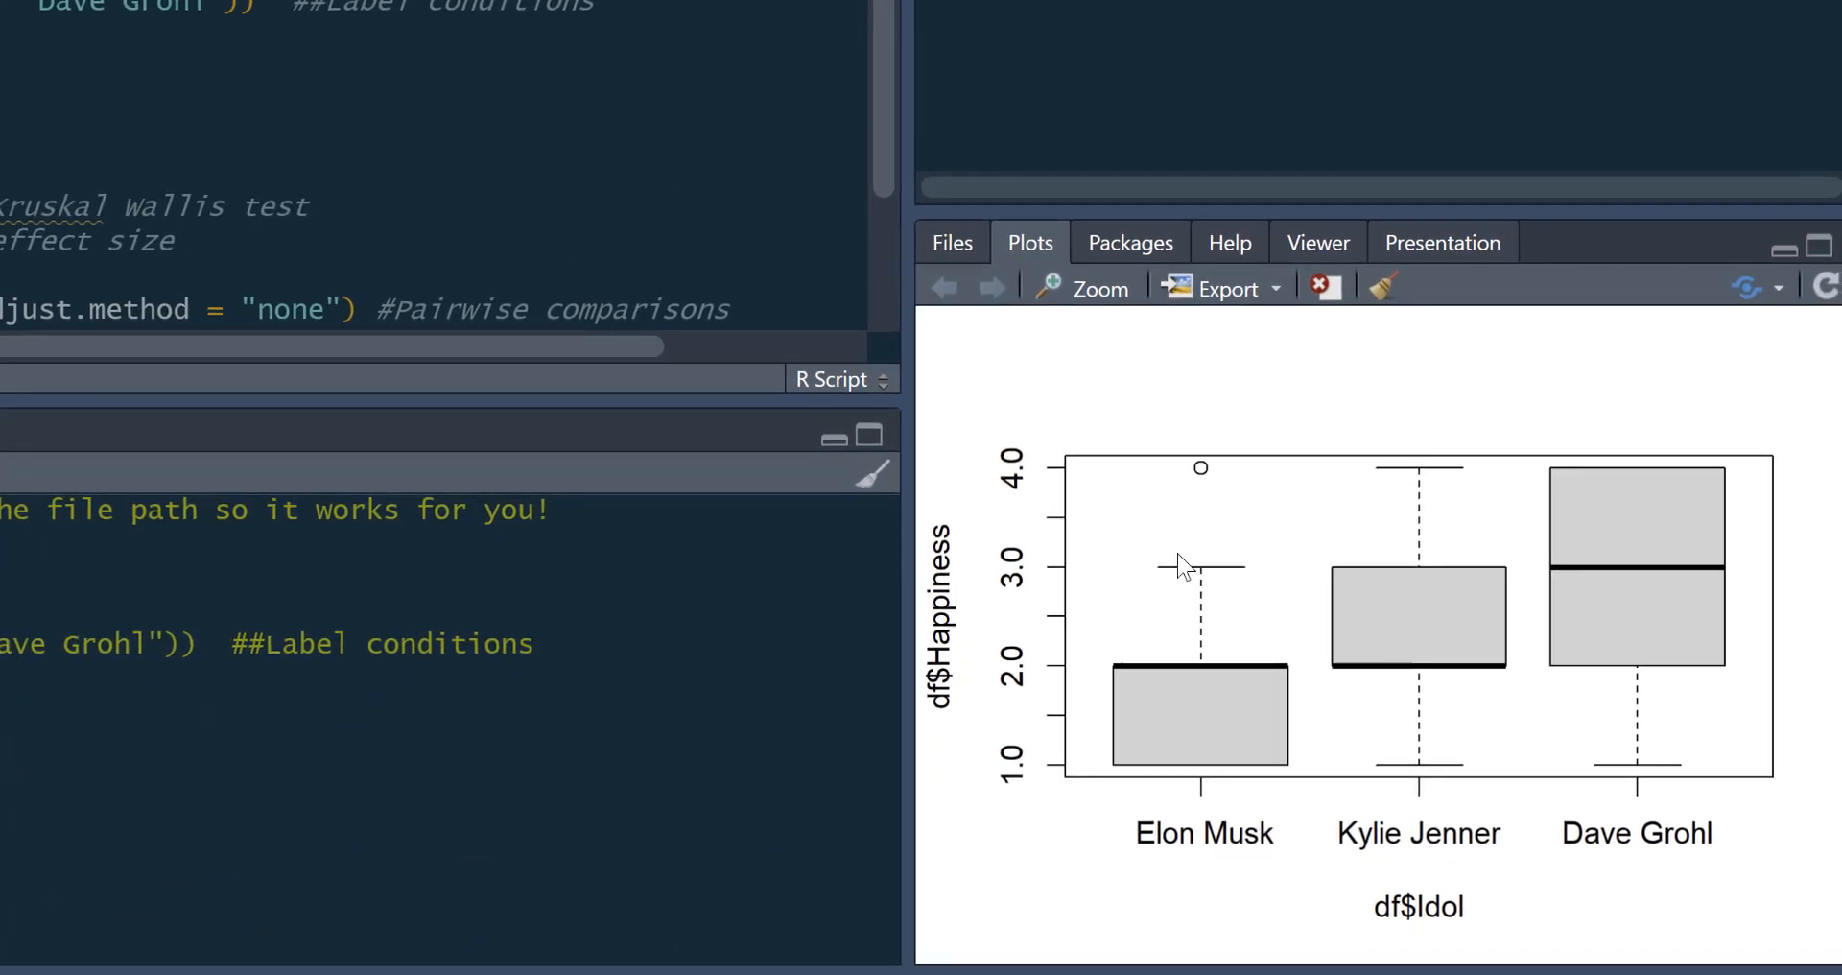
pyautogui.moveTo(1049, 677)
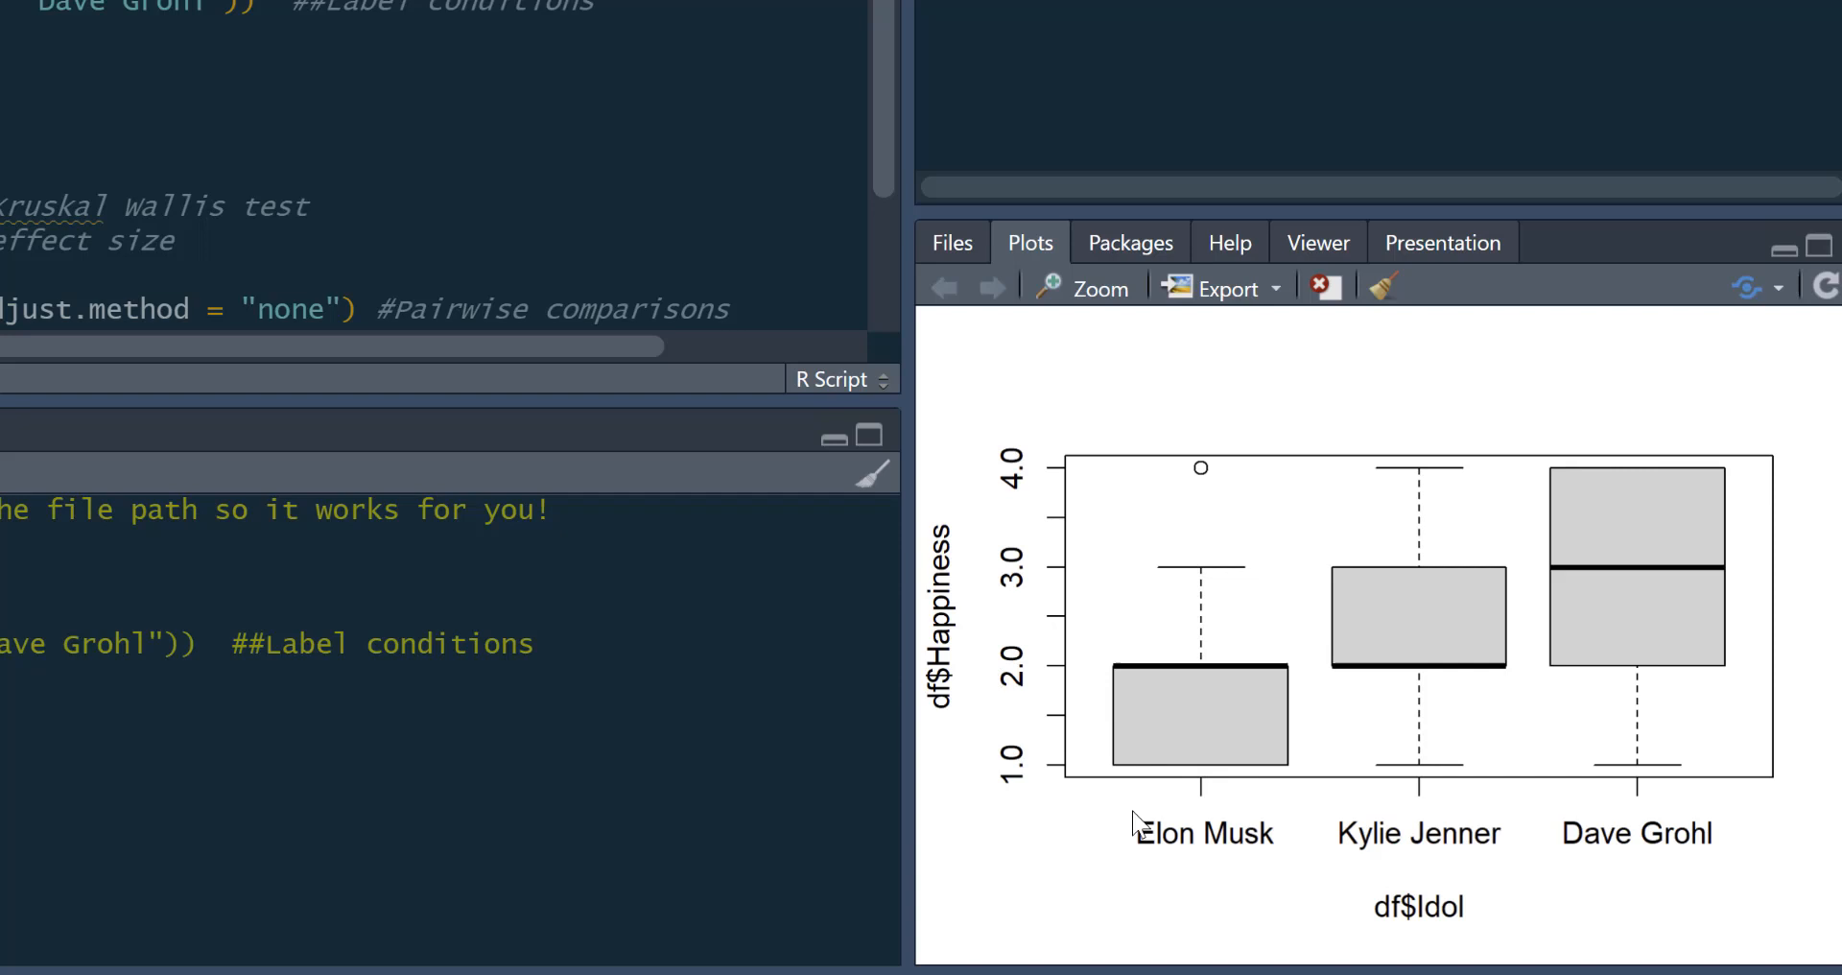
pyautogui.moveTo(1292, 869)
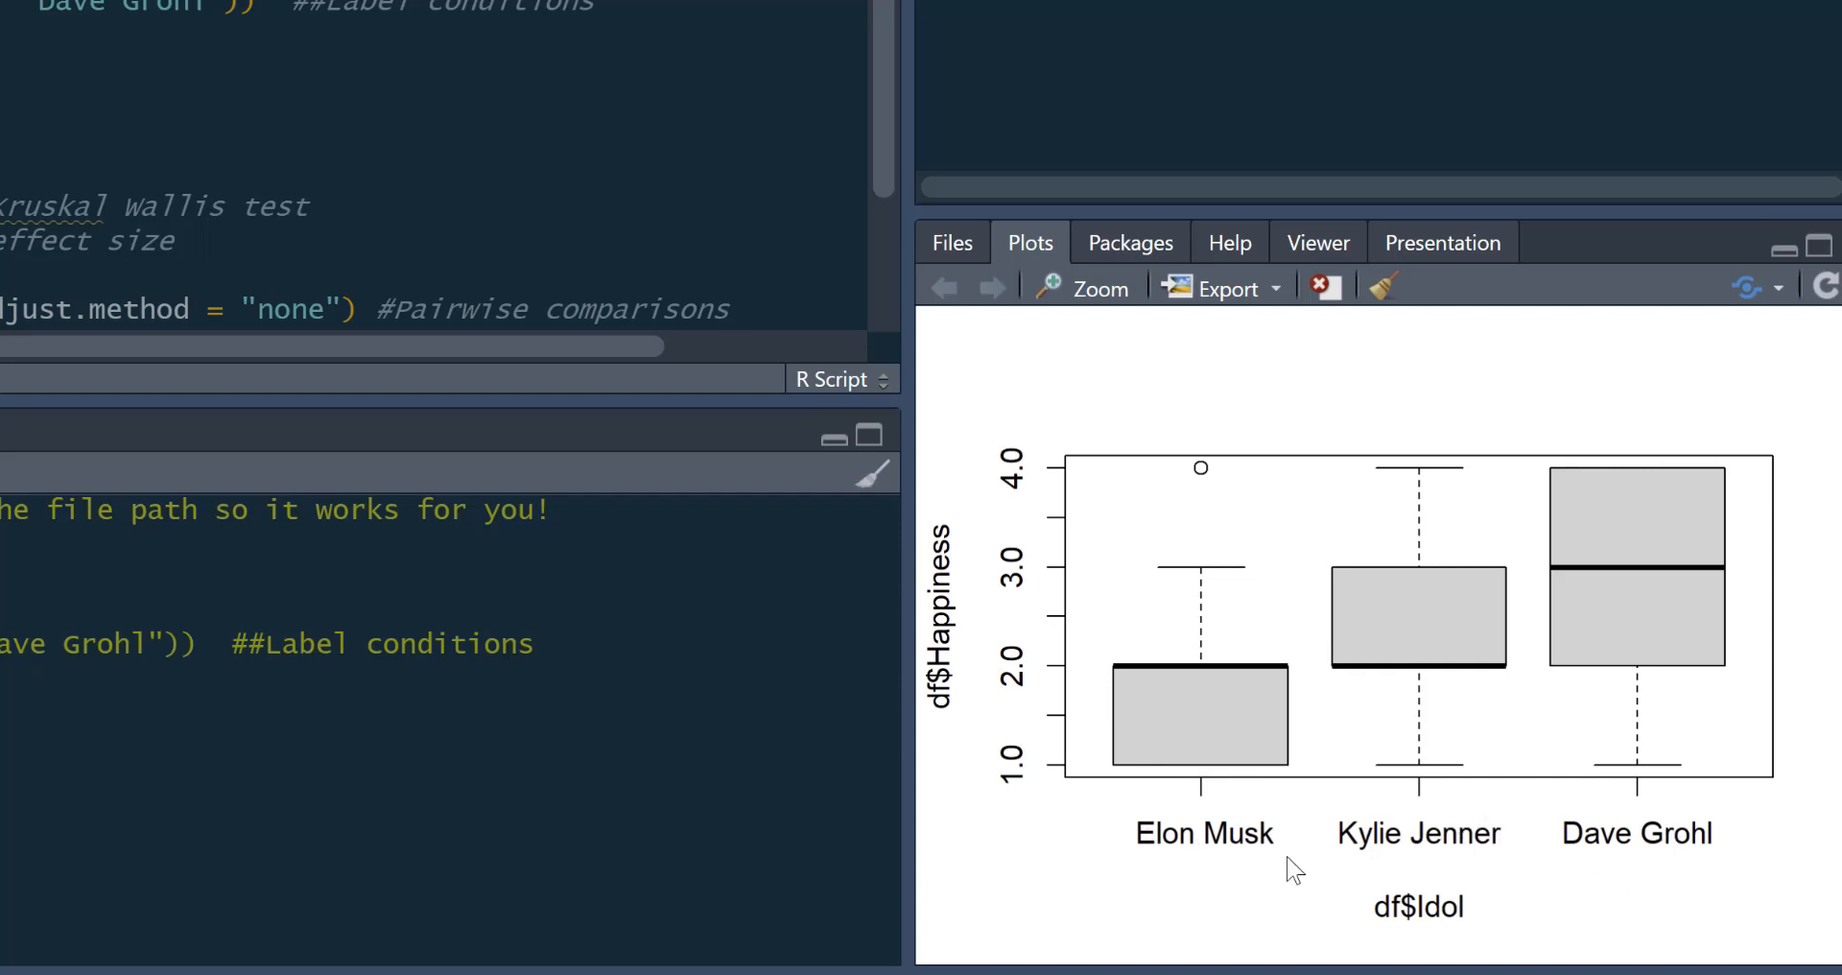
pyautogui.moveTo(1208, 858)
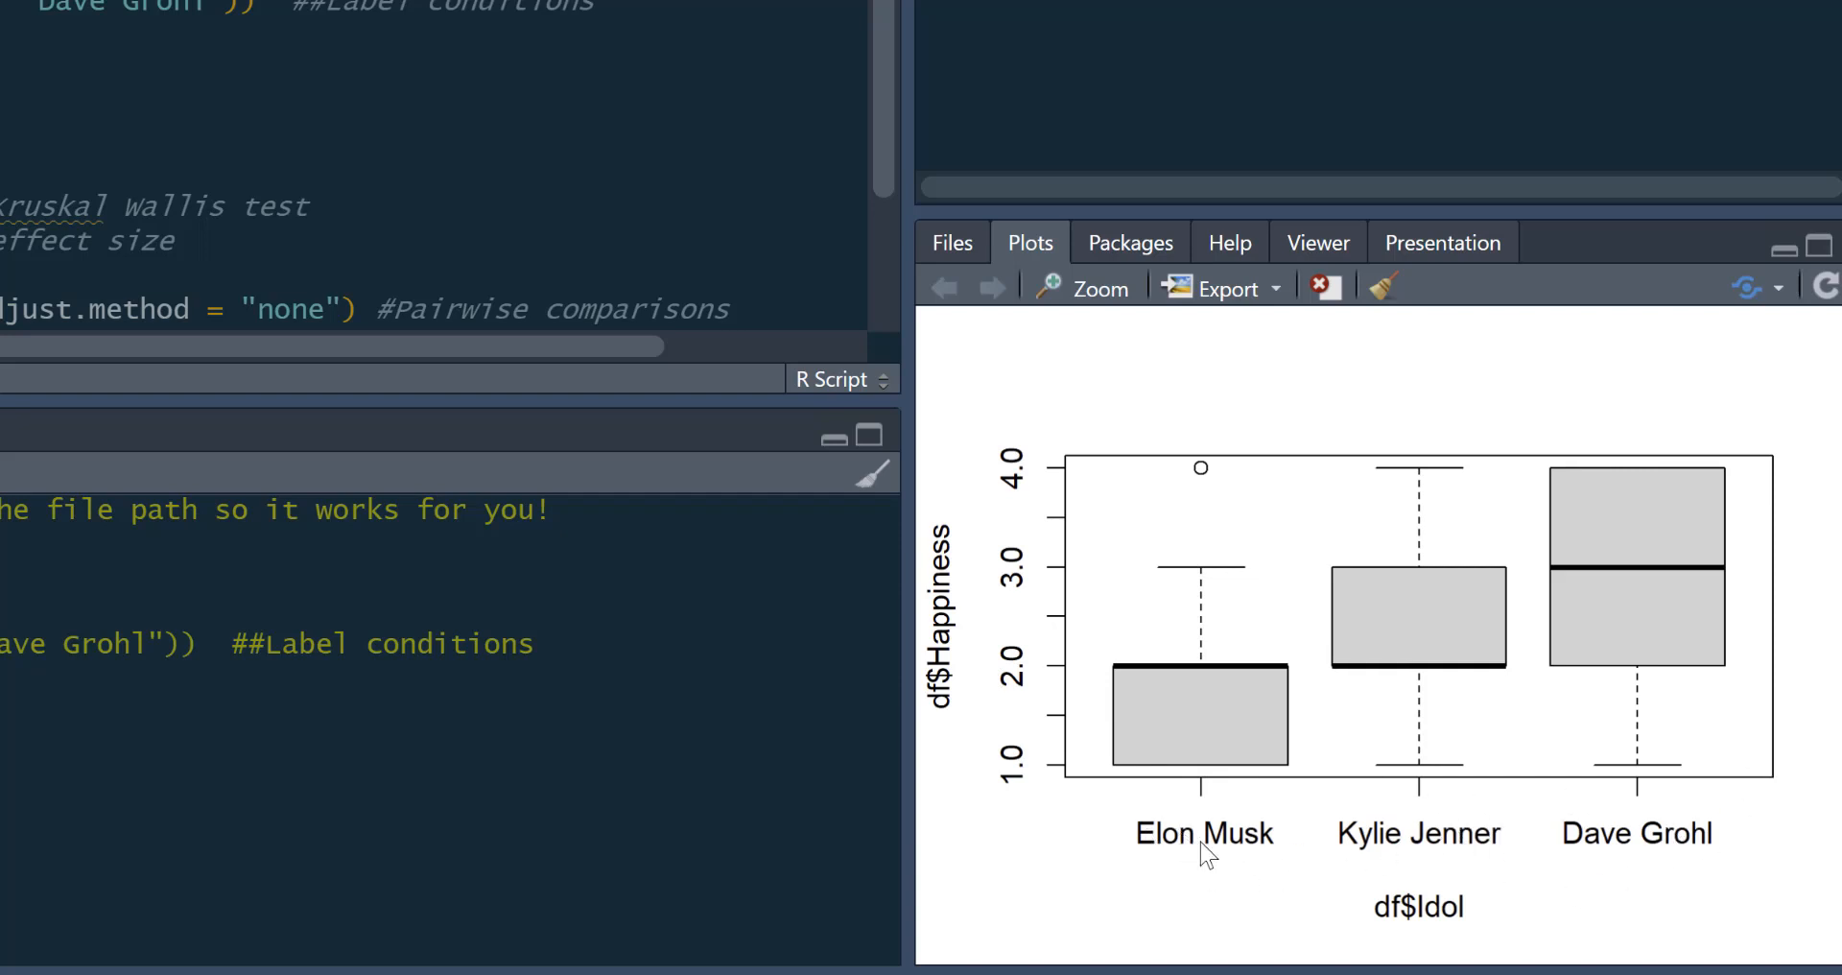
pyautogui.moveTo(1441, 676)
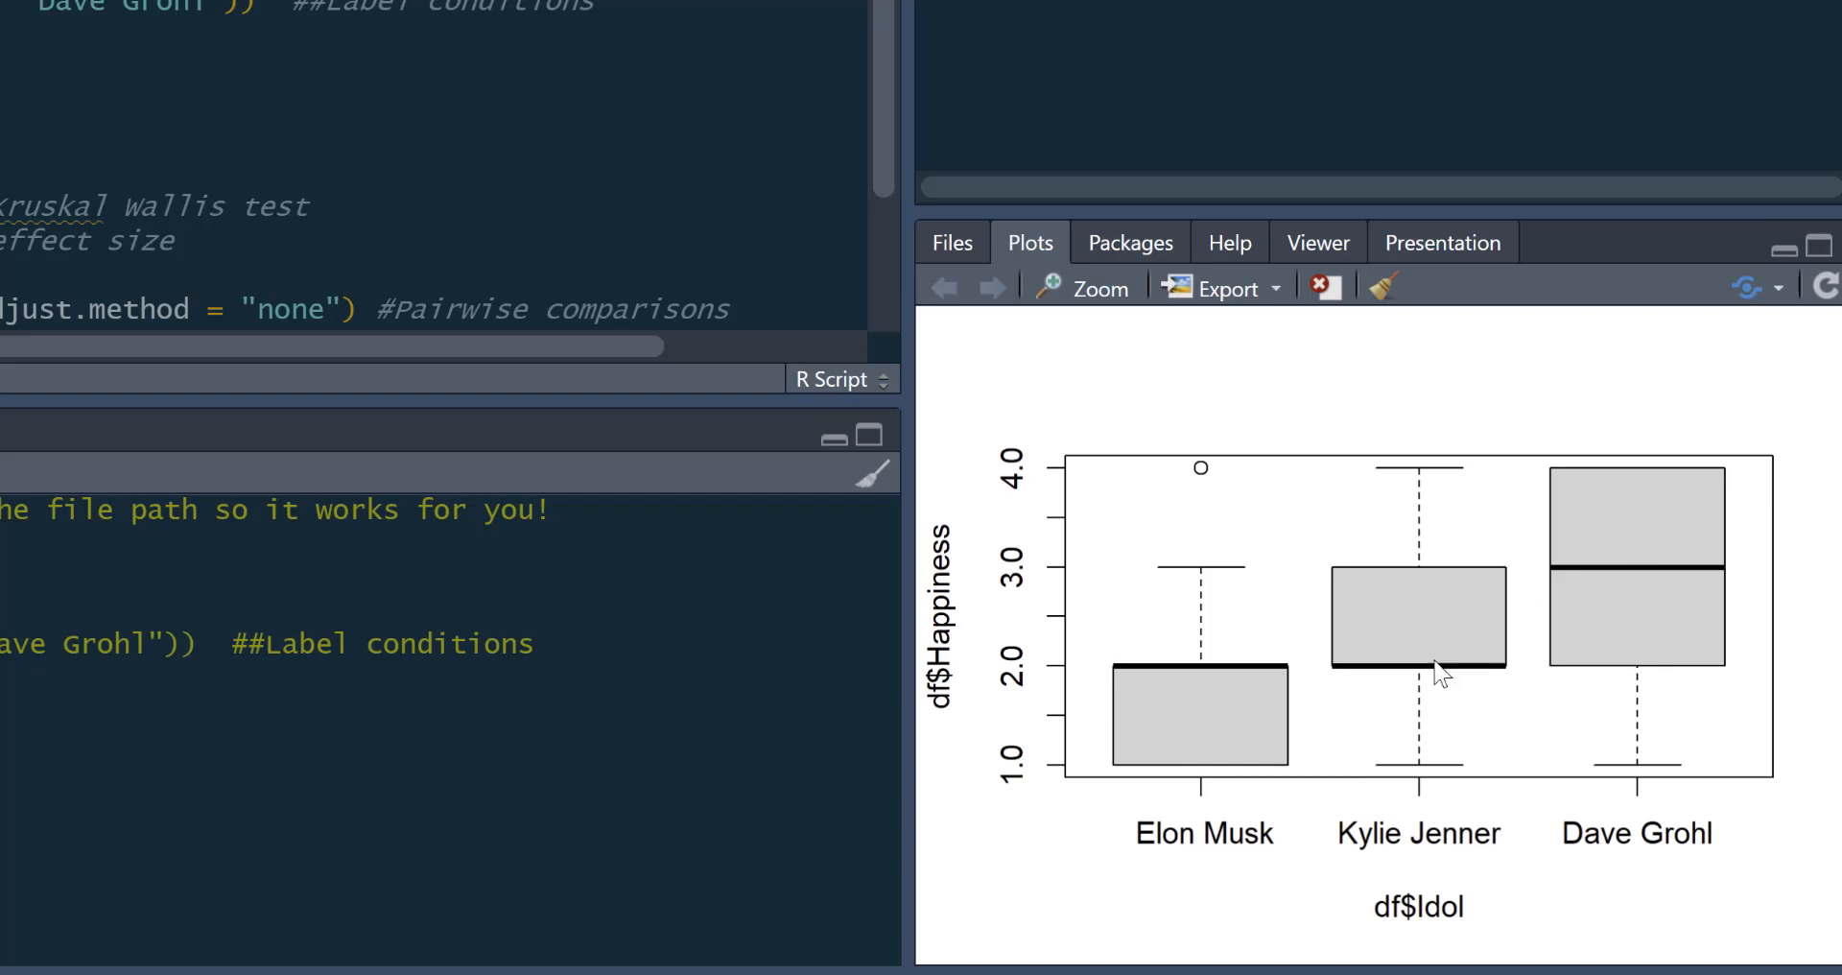
pyautogui.moveTo(1123, 643)
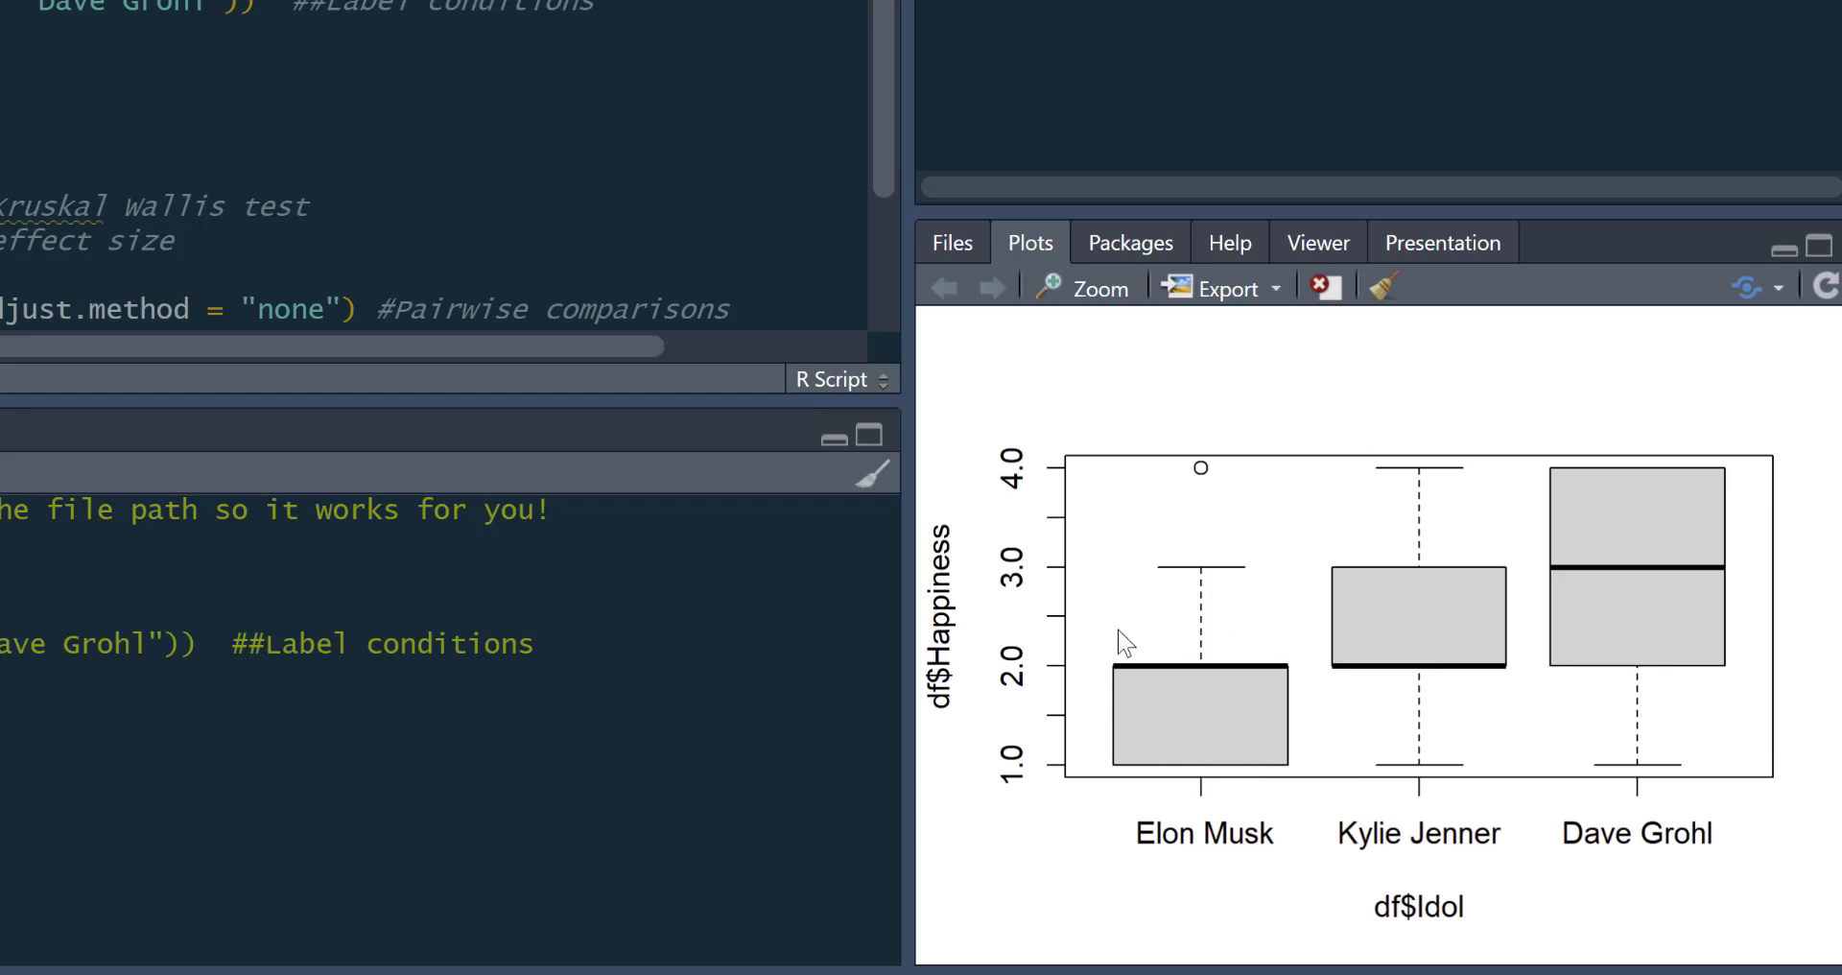
pyautogui.moveTo(1354, 690)
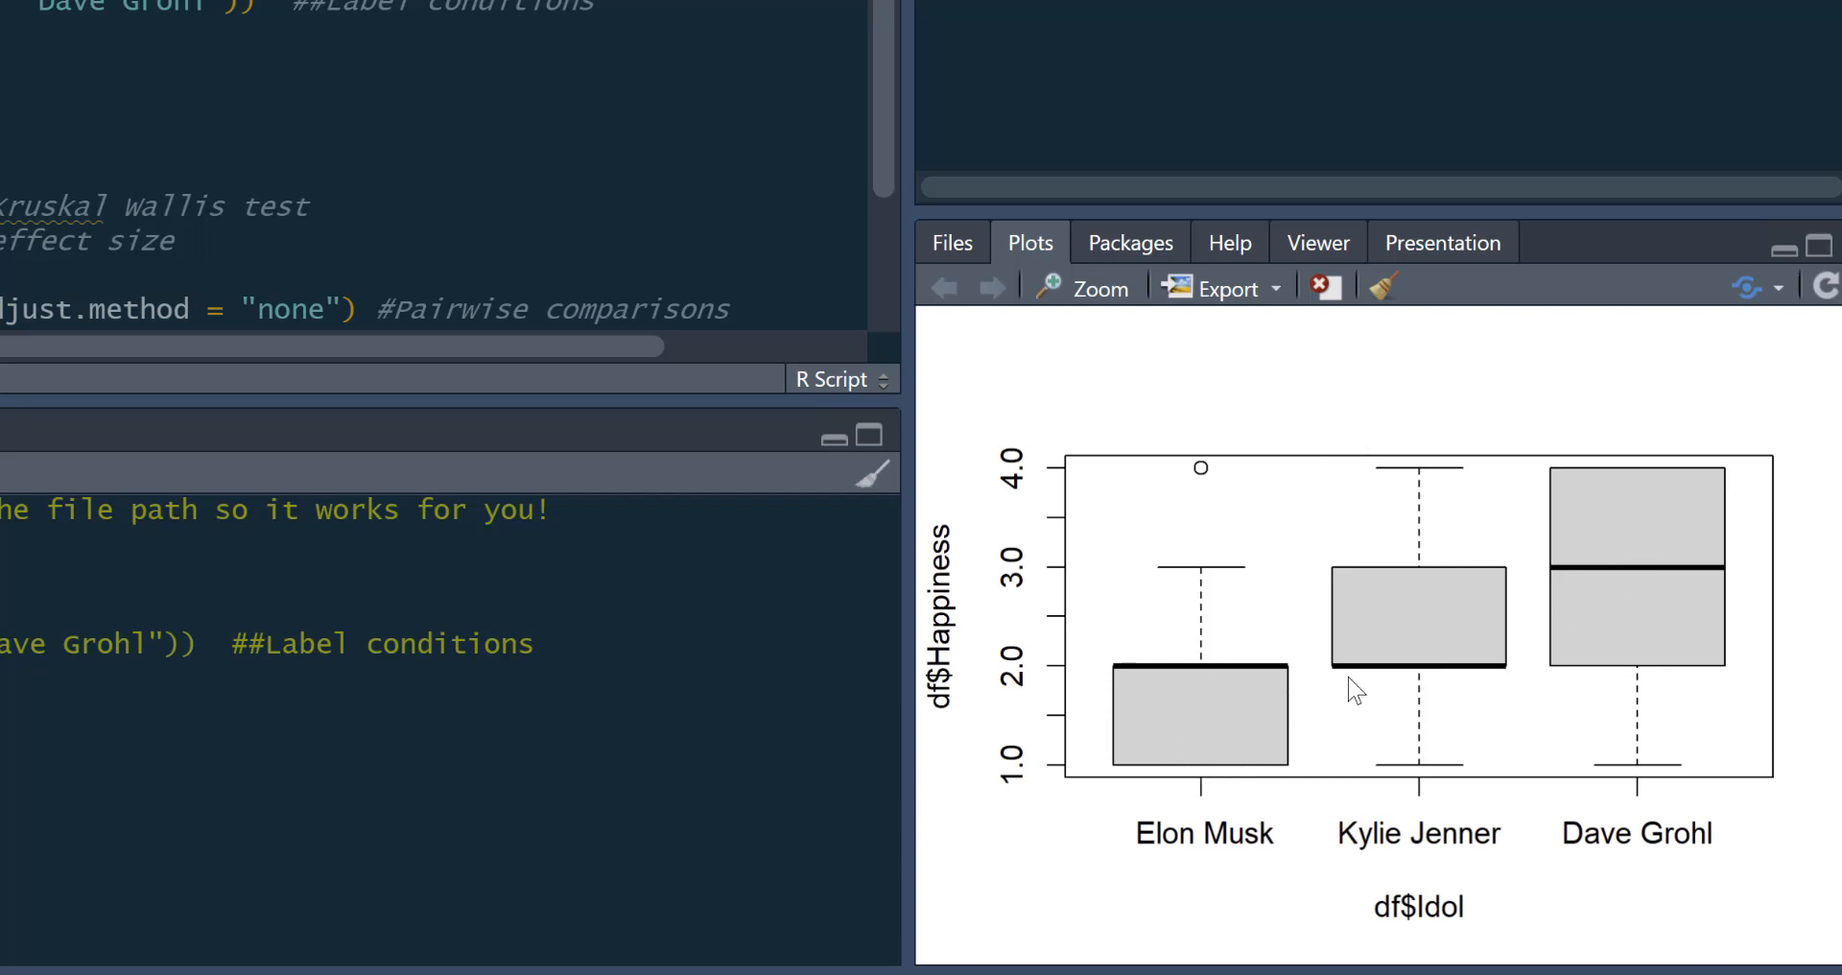
pyautogui.moveTo(1387, 734)
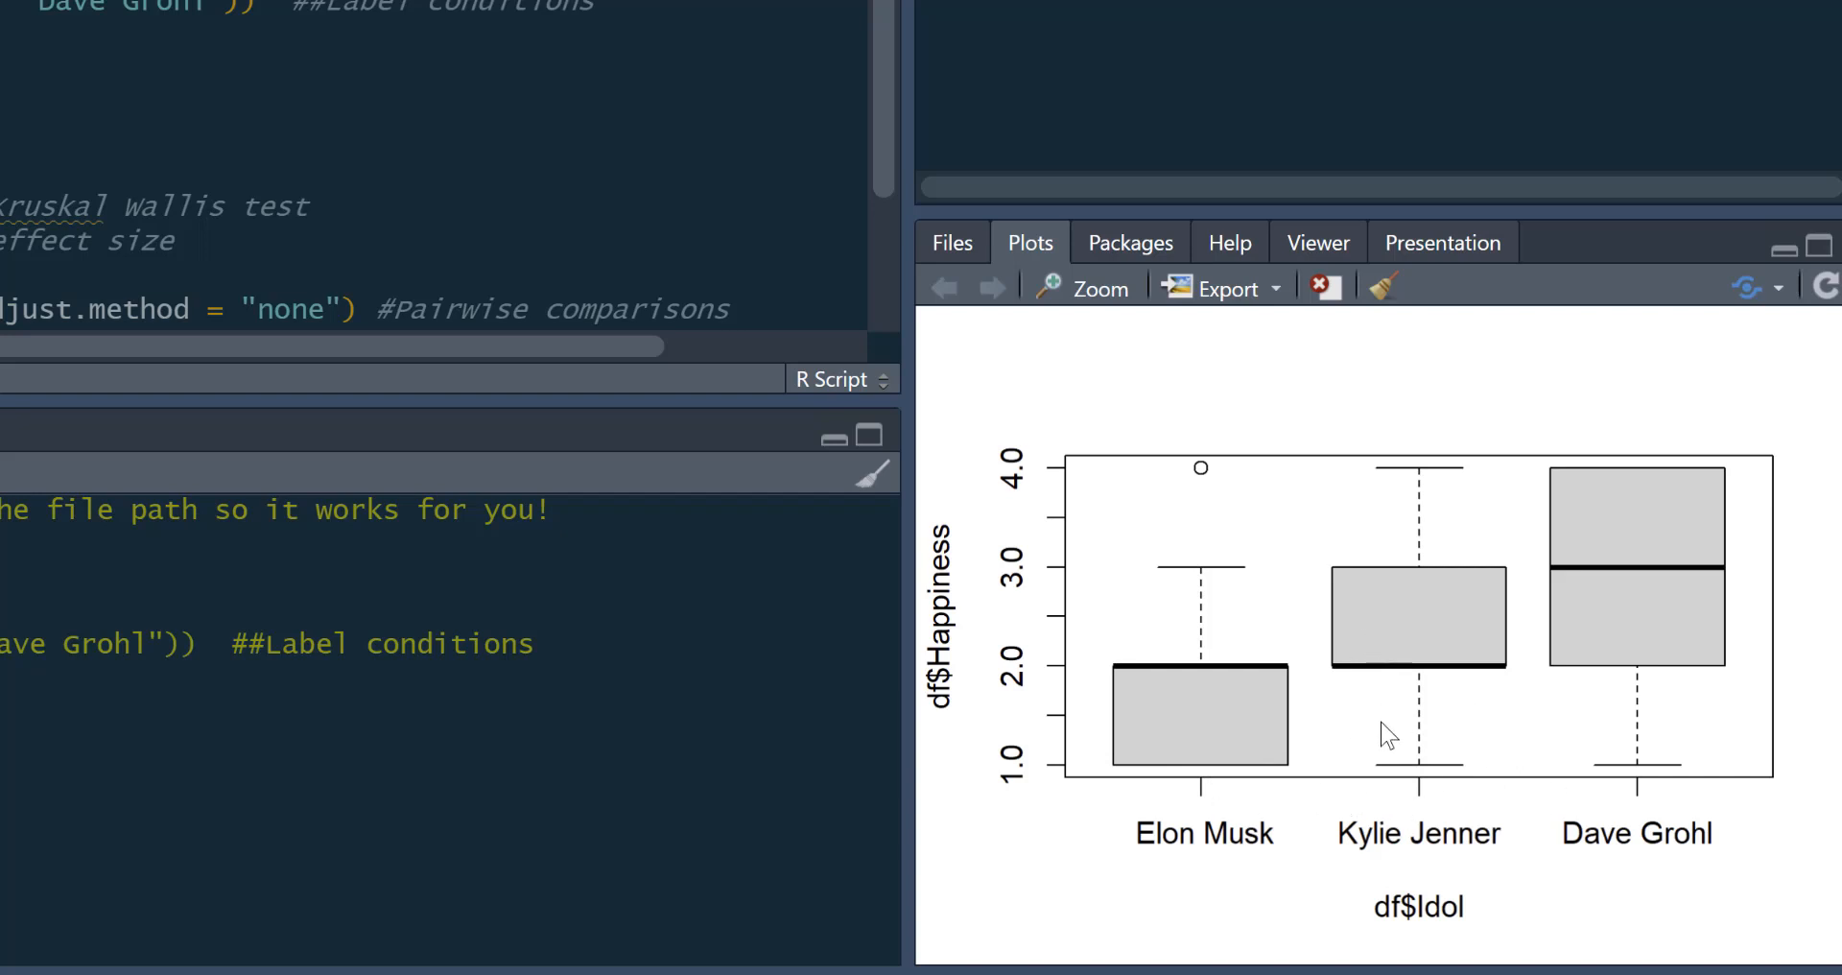
pyautogui.moveTo(1448, 764)
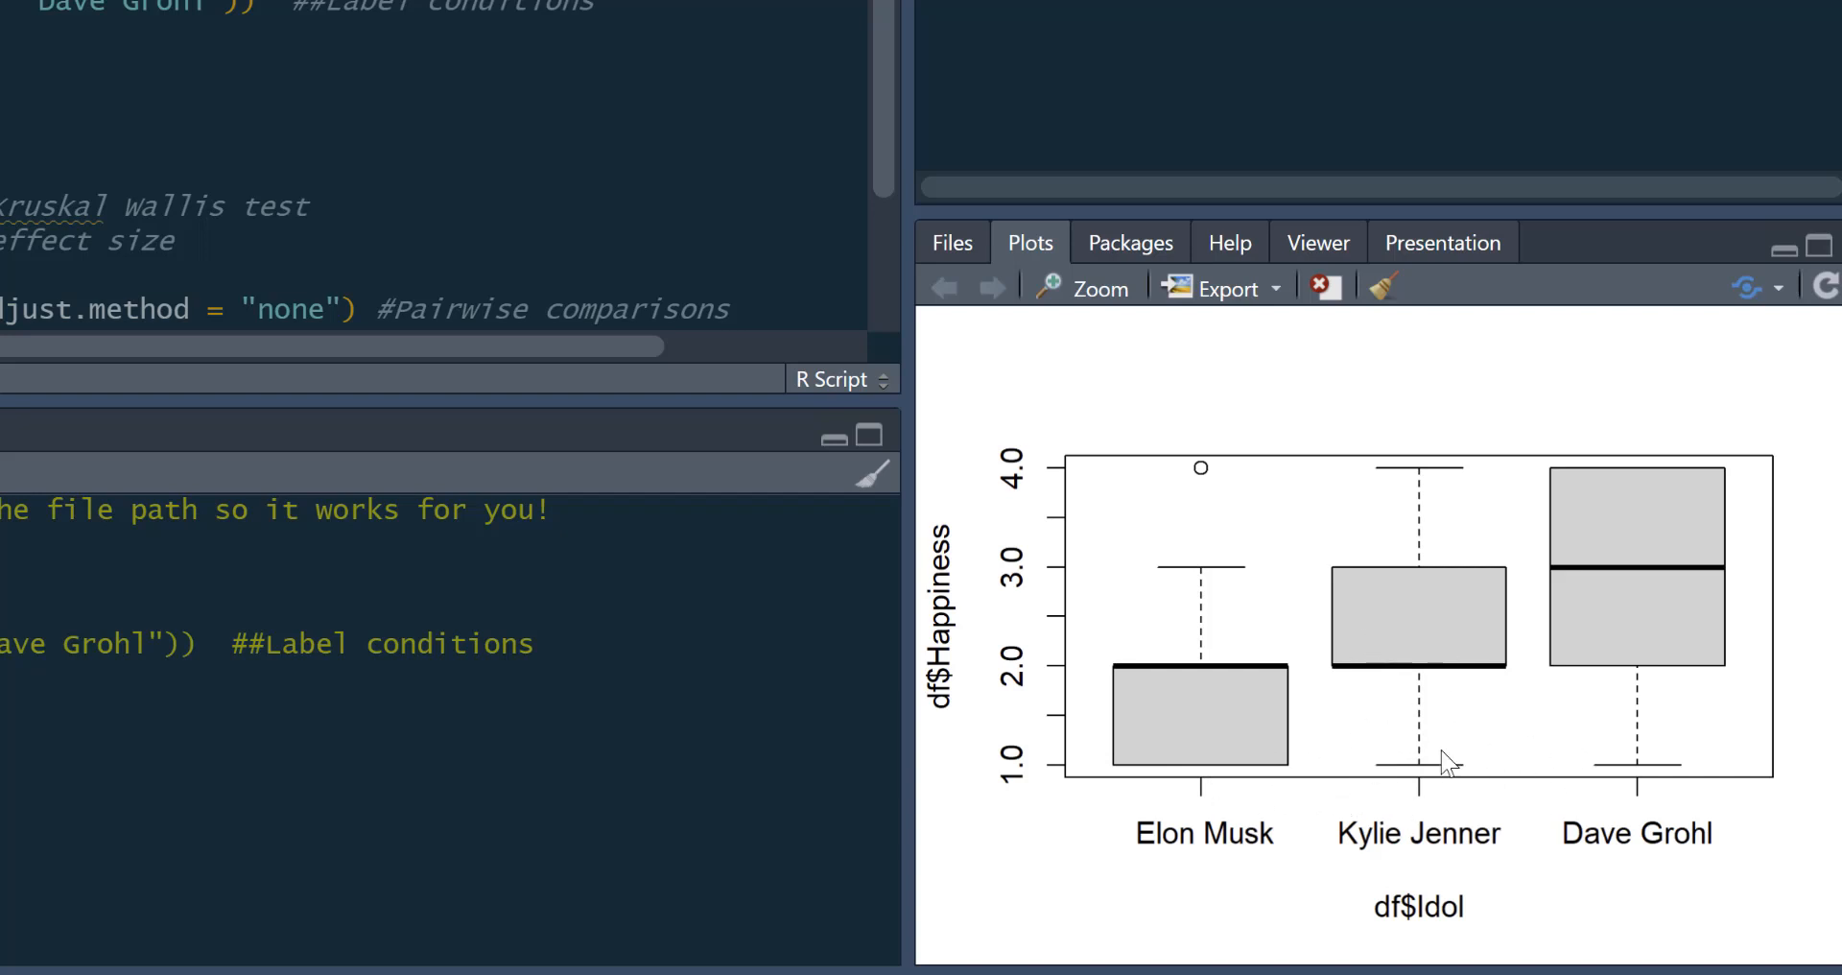
pyautogui.moveTo(1704, 534)
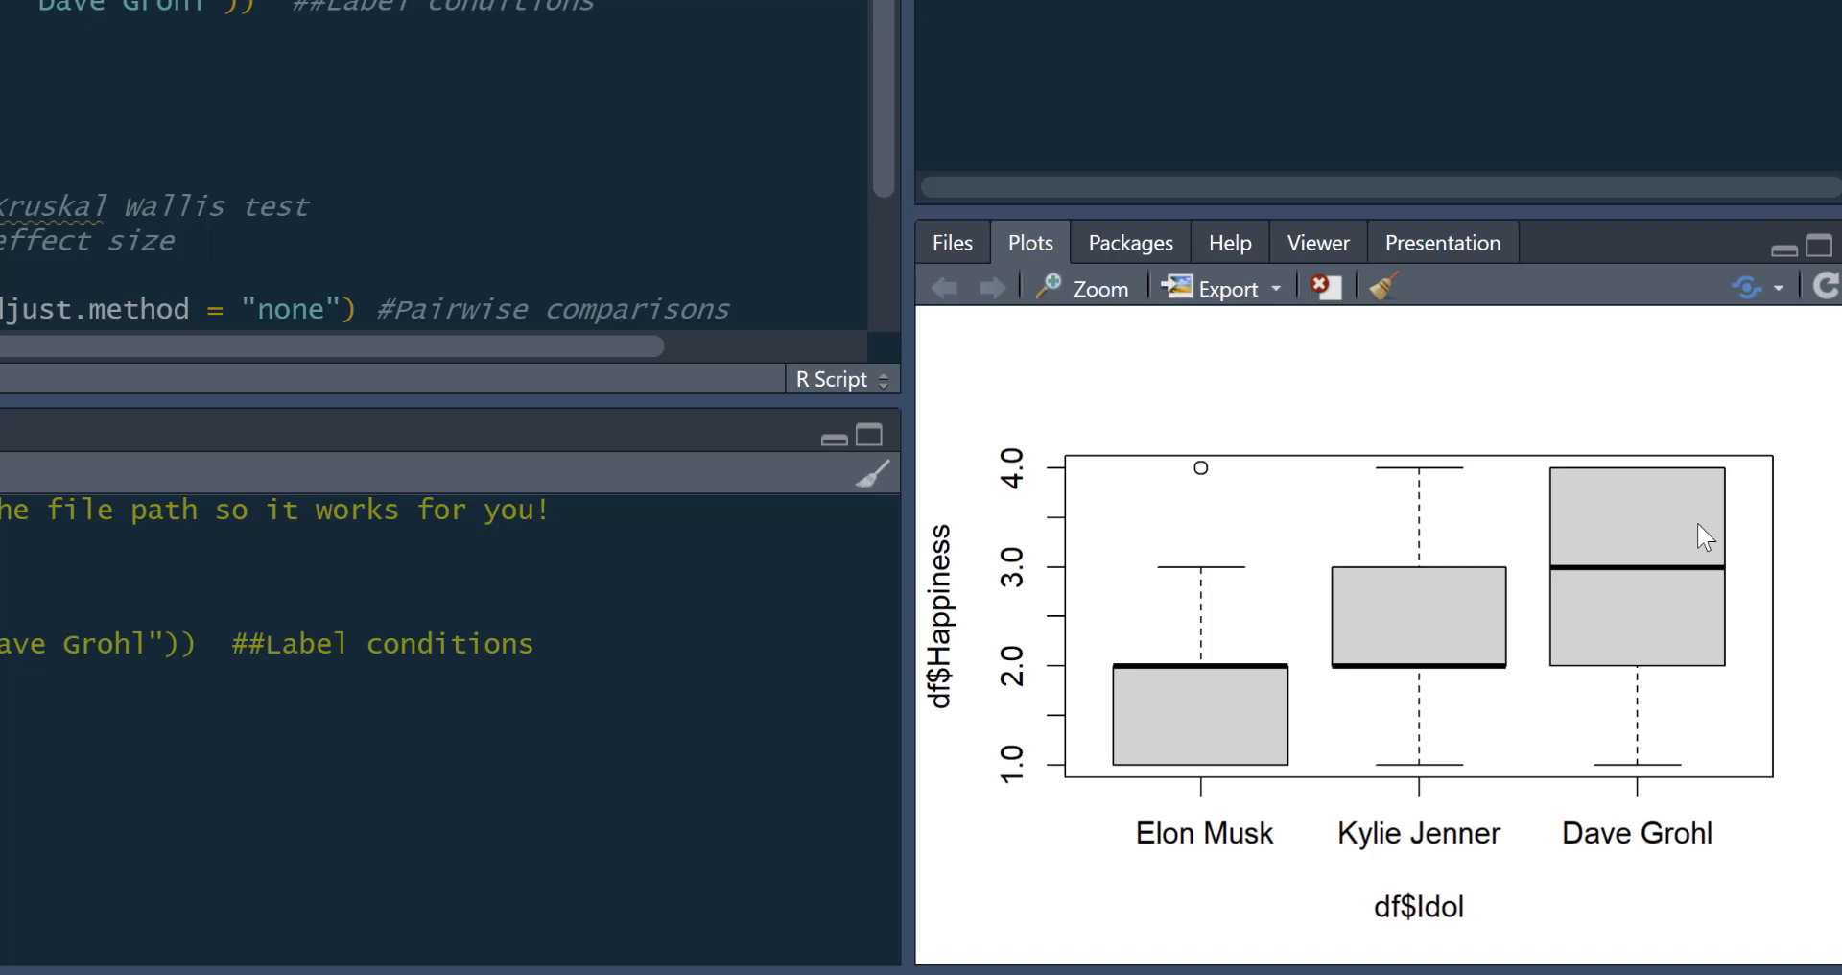
pyautogui.moveTo(1668, 394)
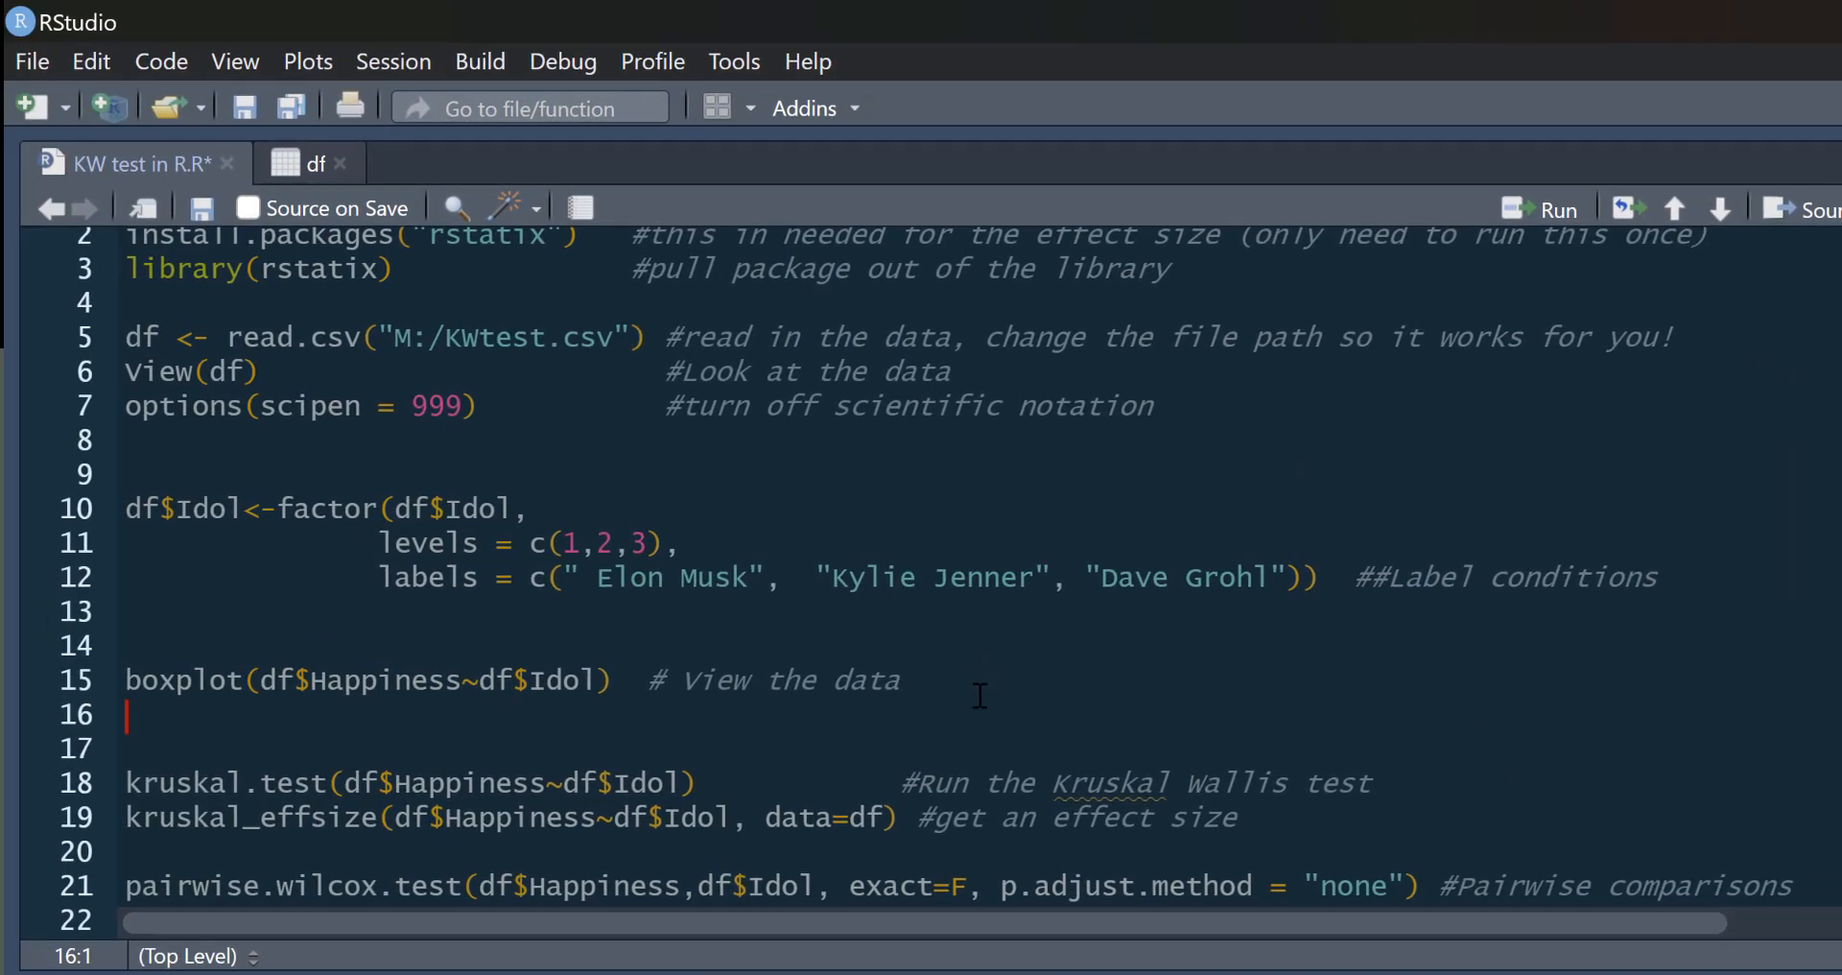
pyautogui.moveTo(934, 639)
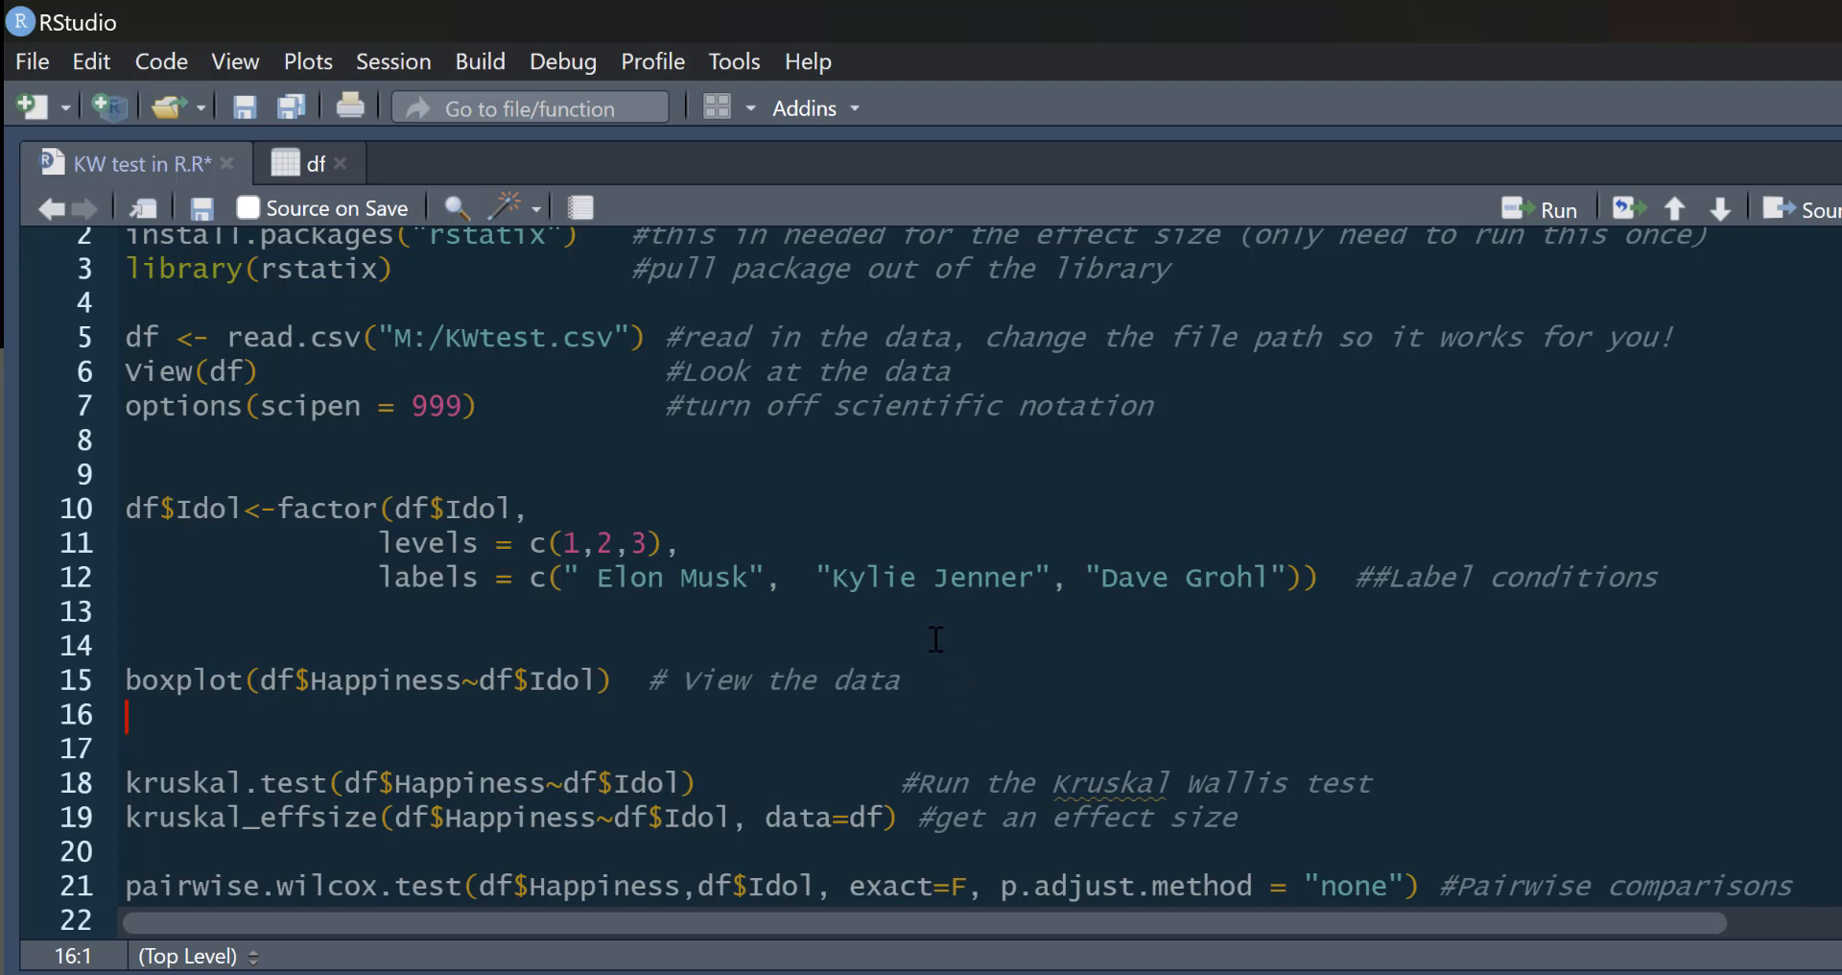
pyautogui.scroll(-3)
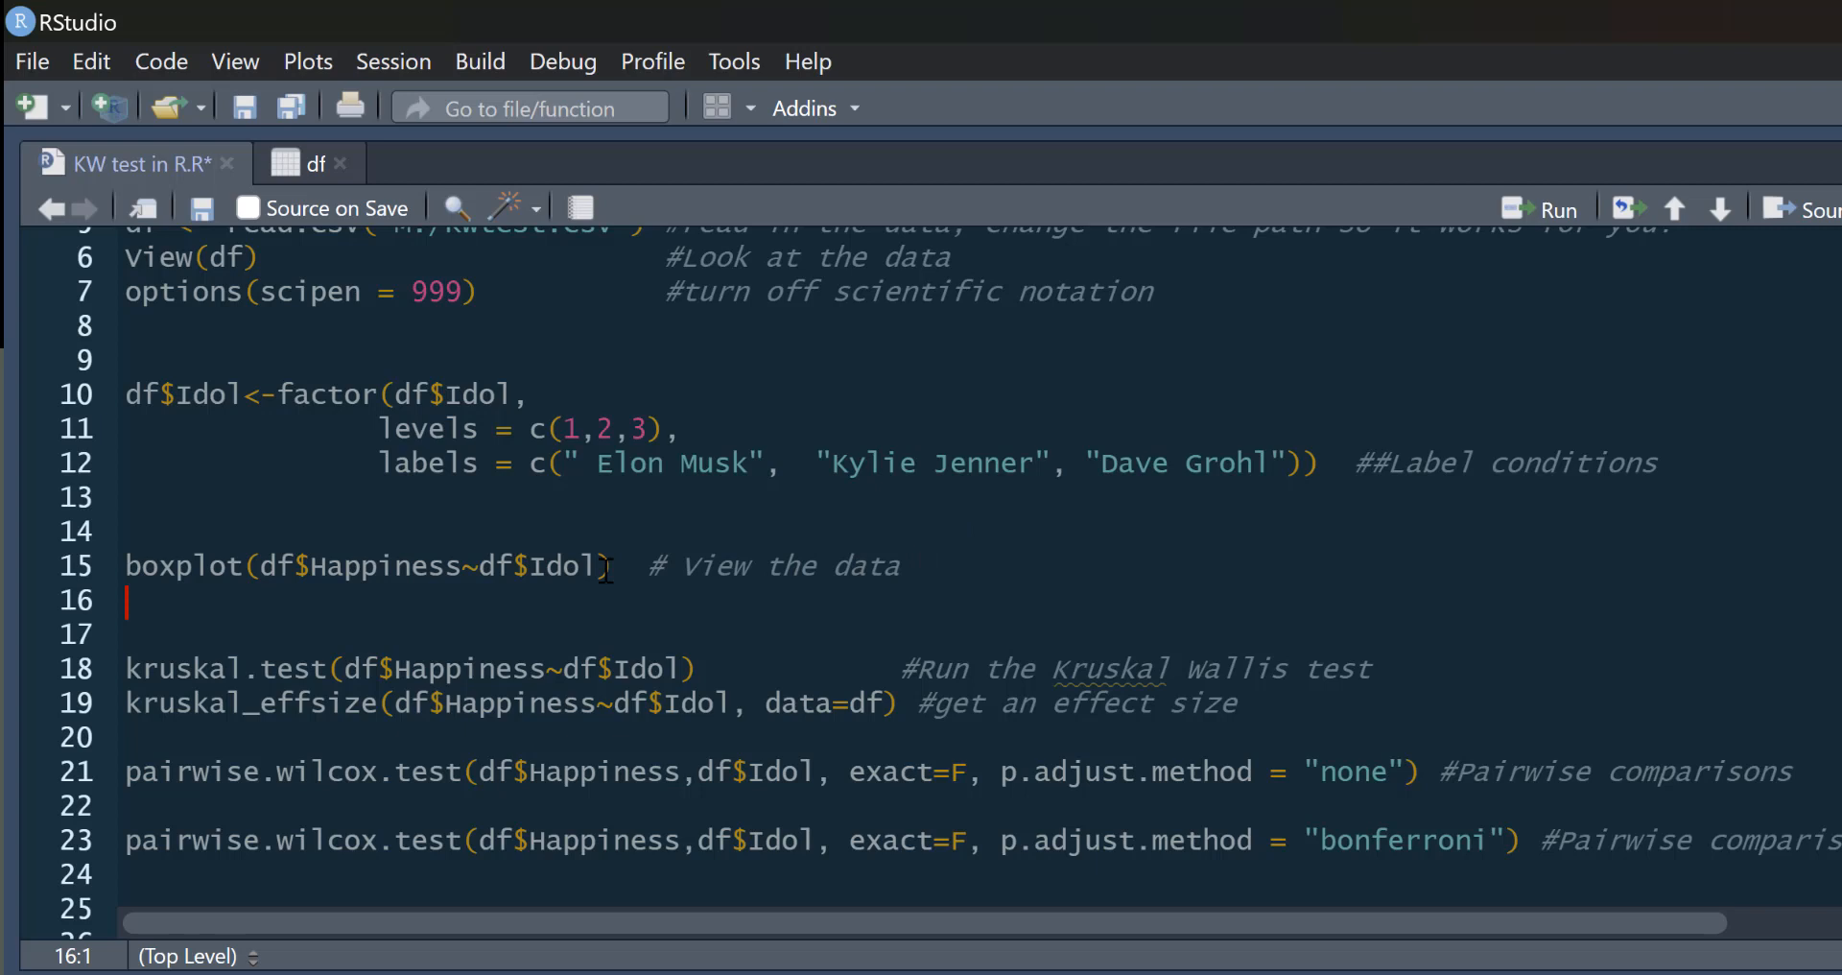
pyautogui.click(725, 668)
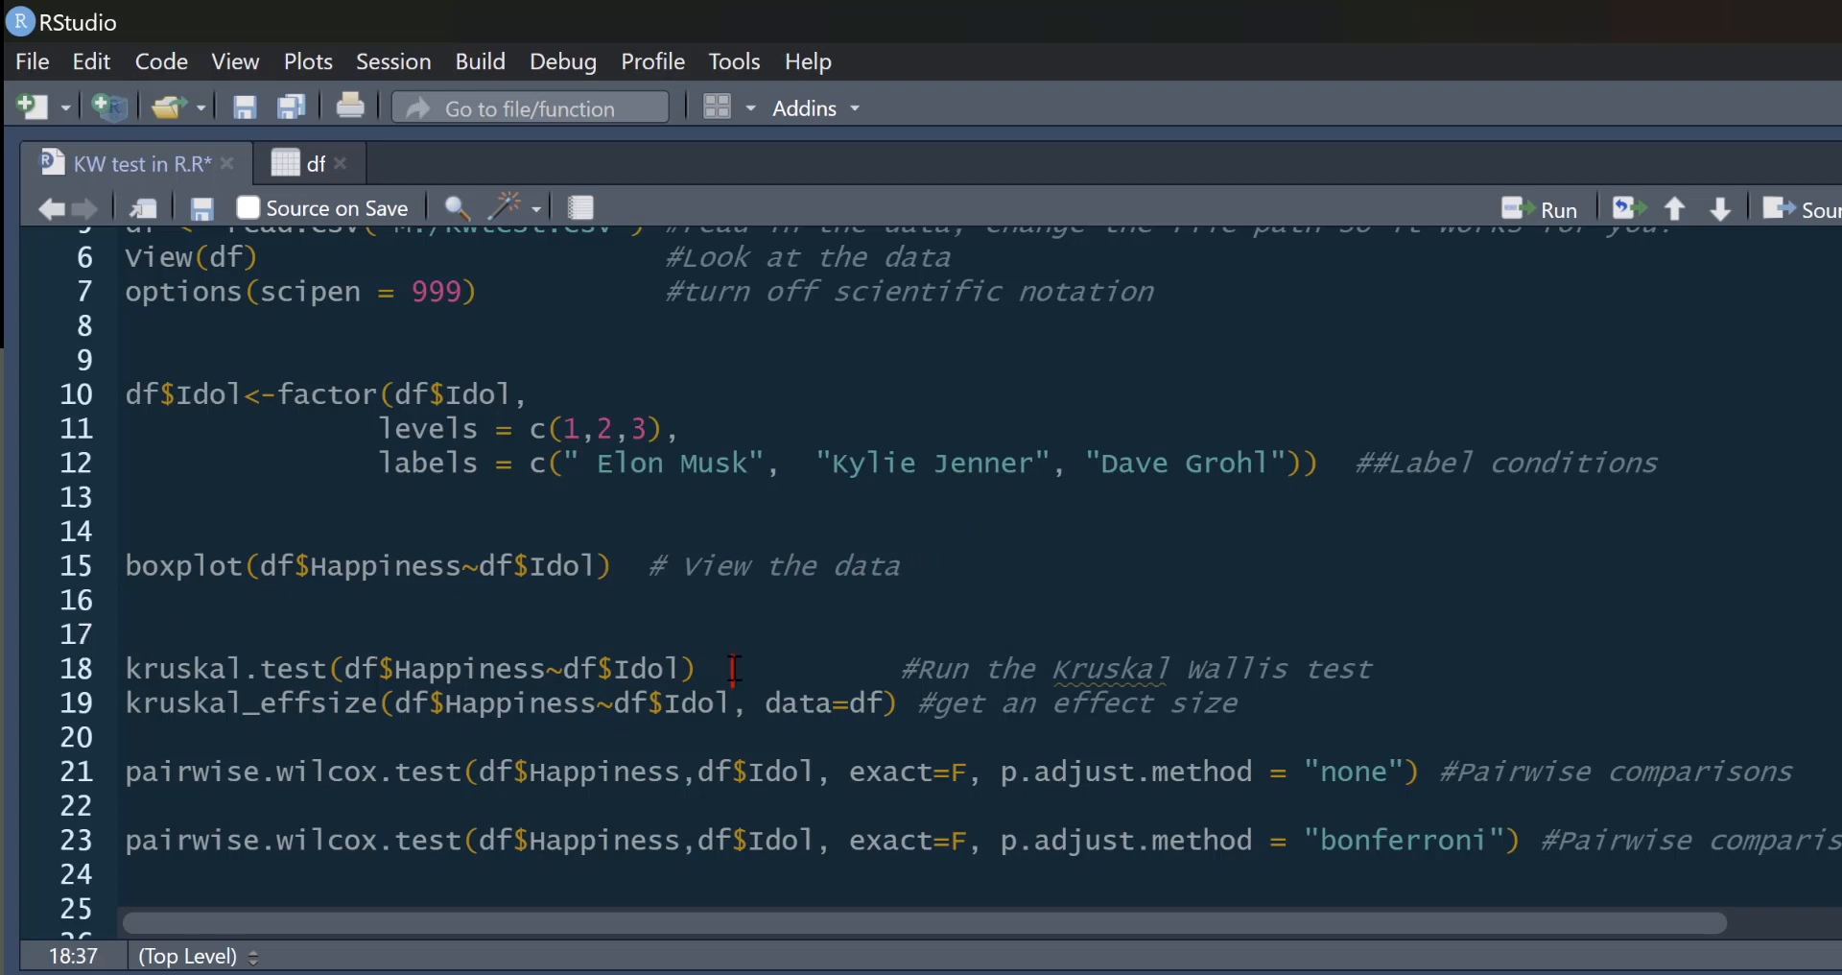
pyautogui.moveTo(443, 638)
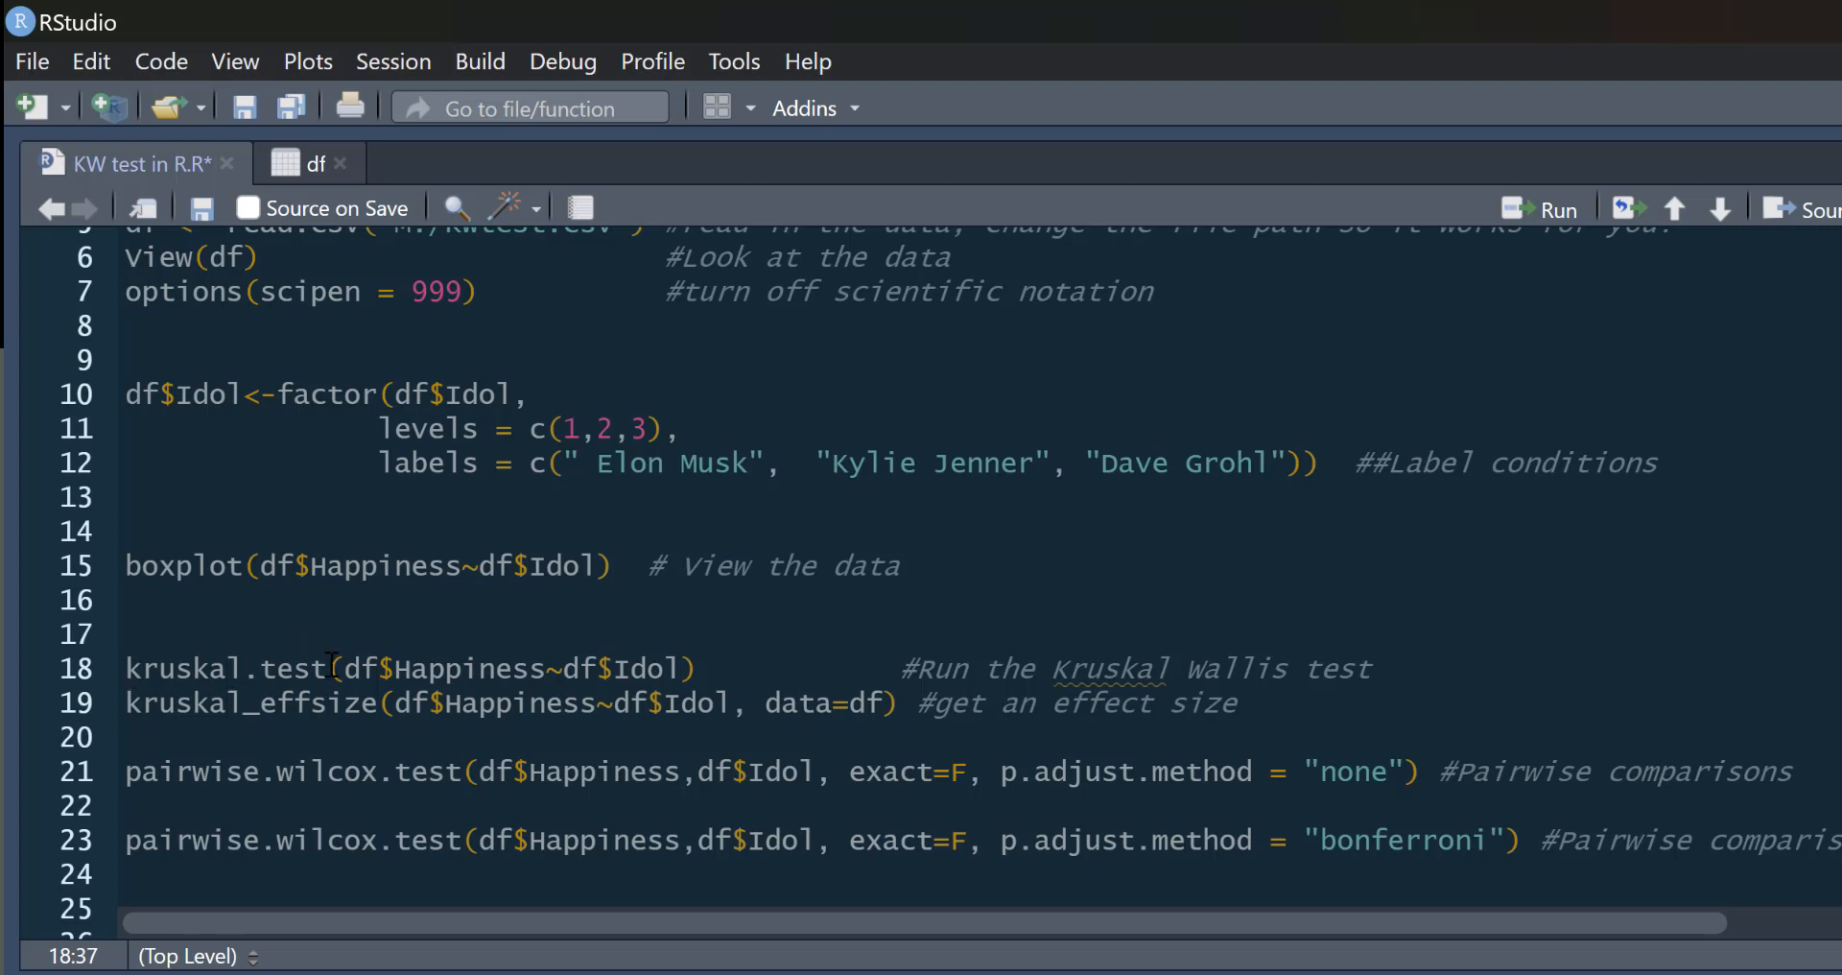
pyautogui.click(341, 669)
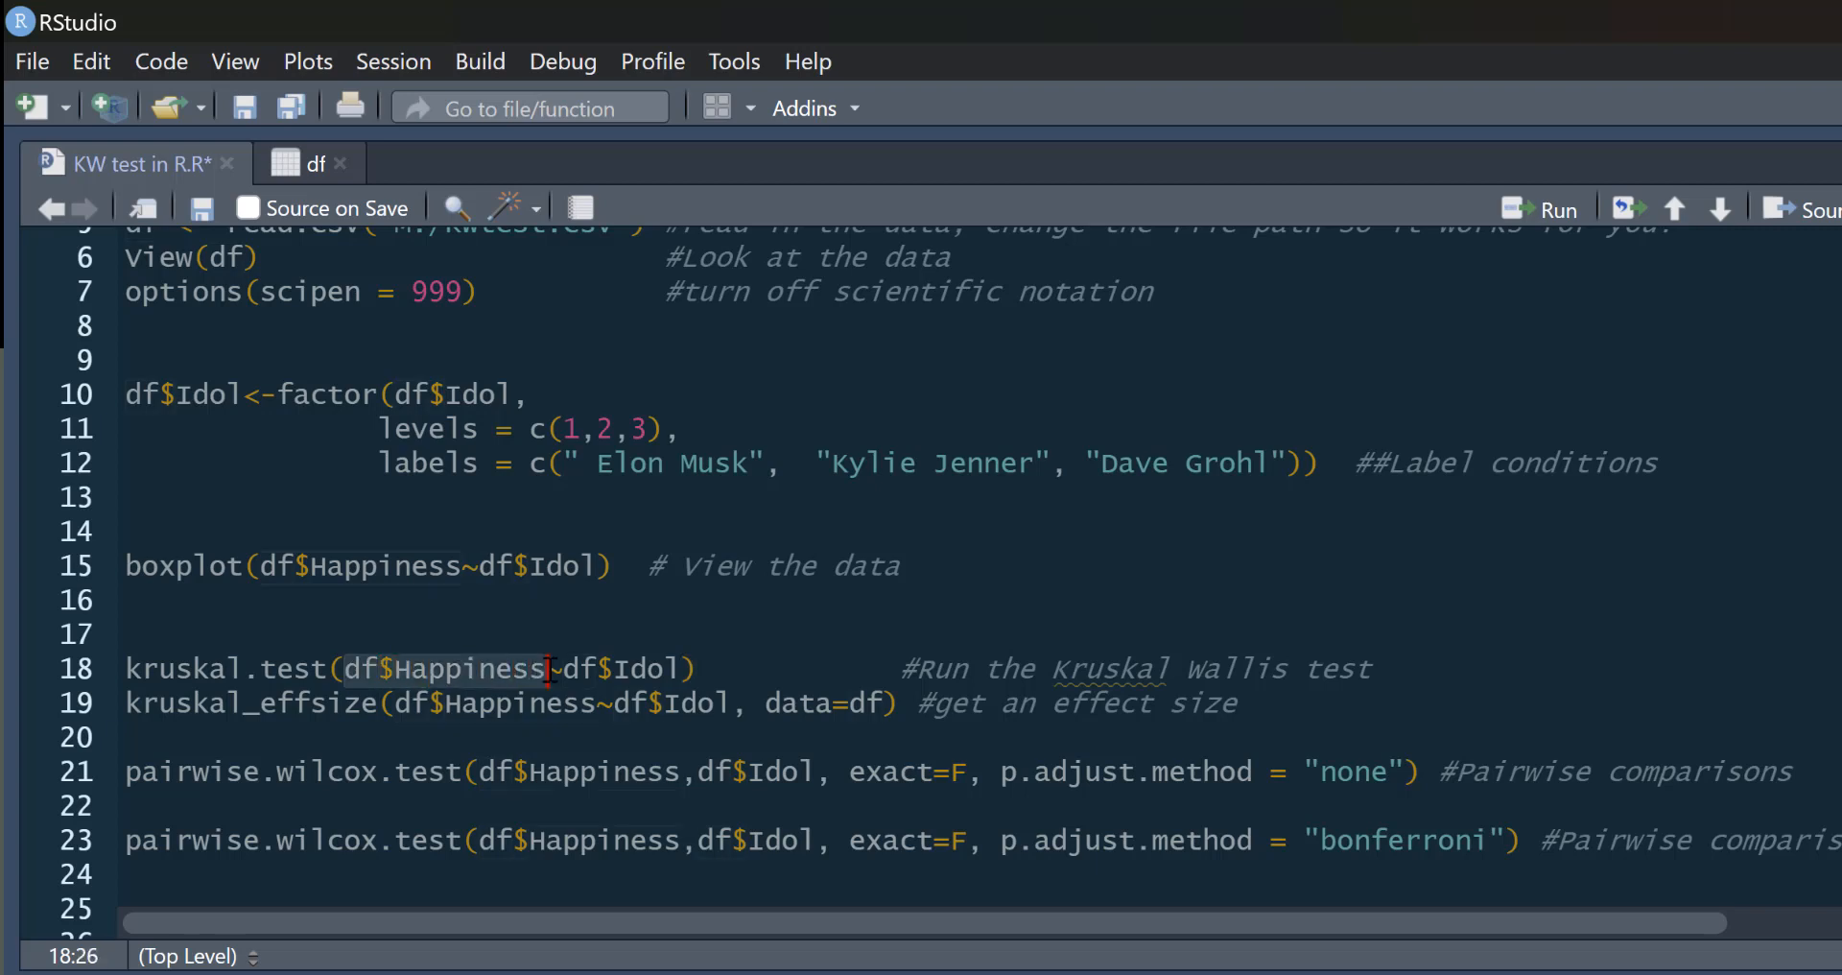
pyautogui.click(386, 669)
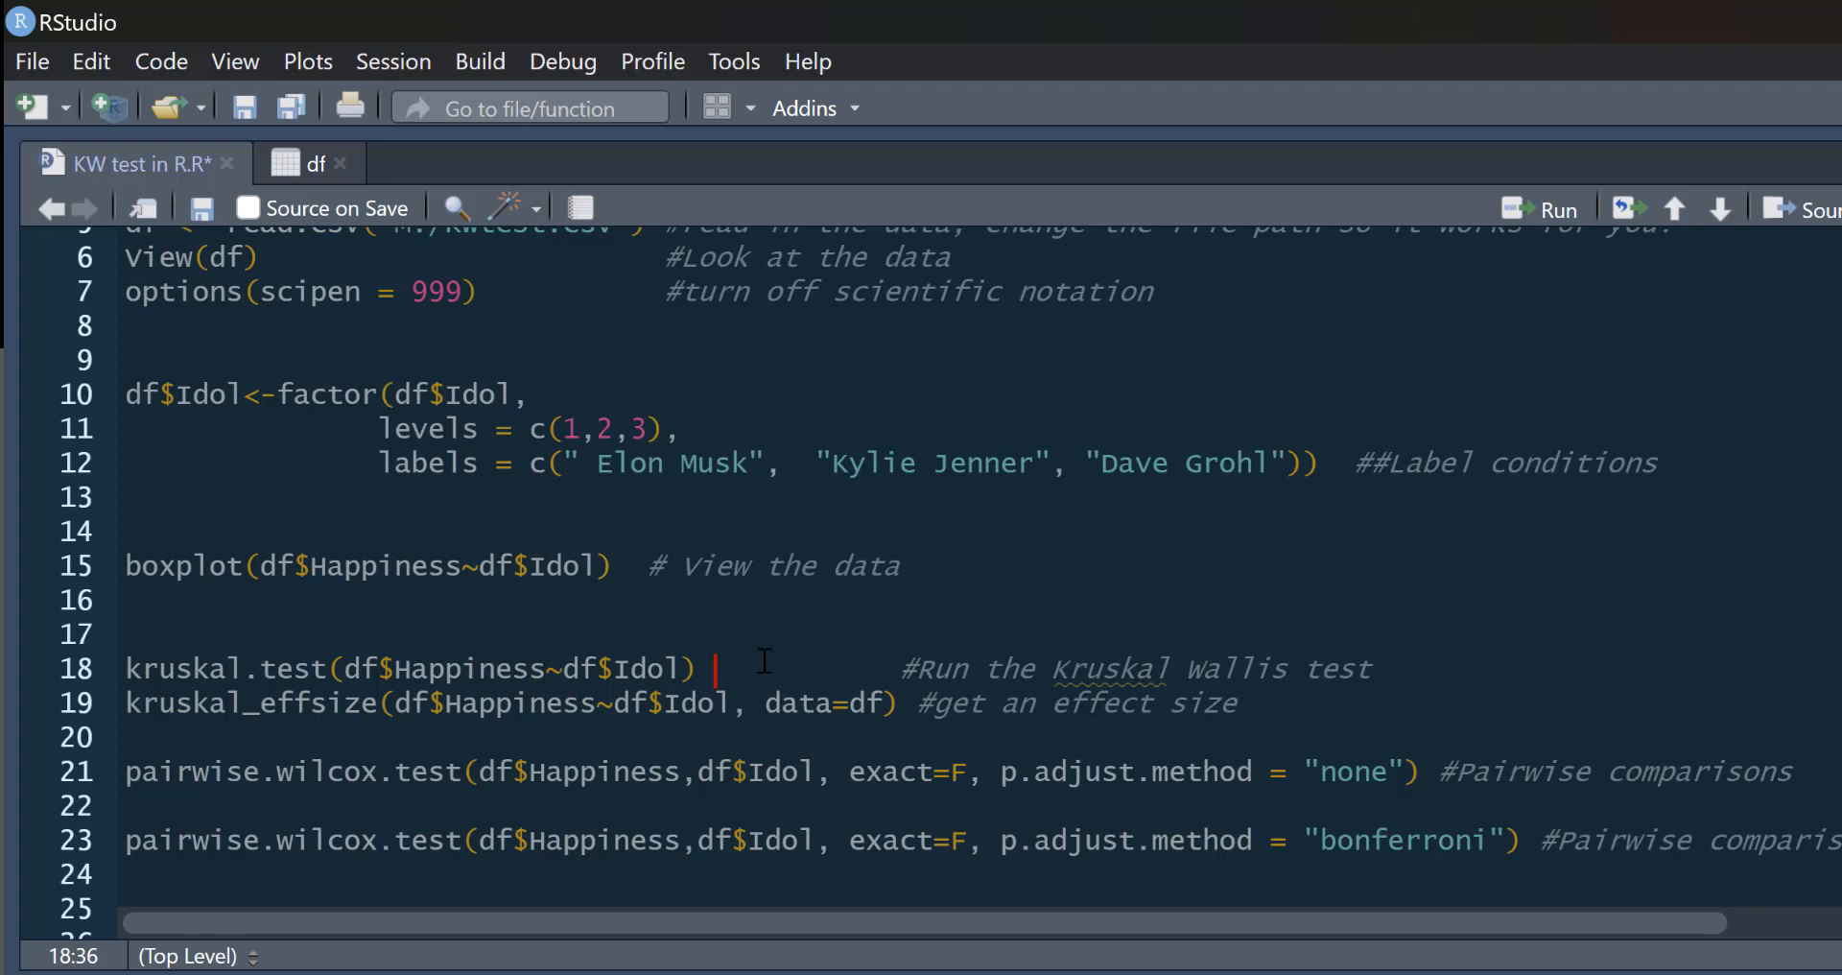
pyautogui.moveTo(403, 638)
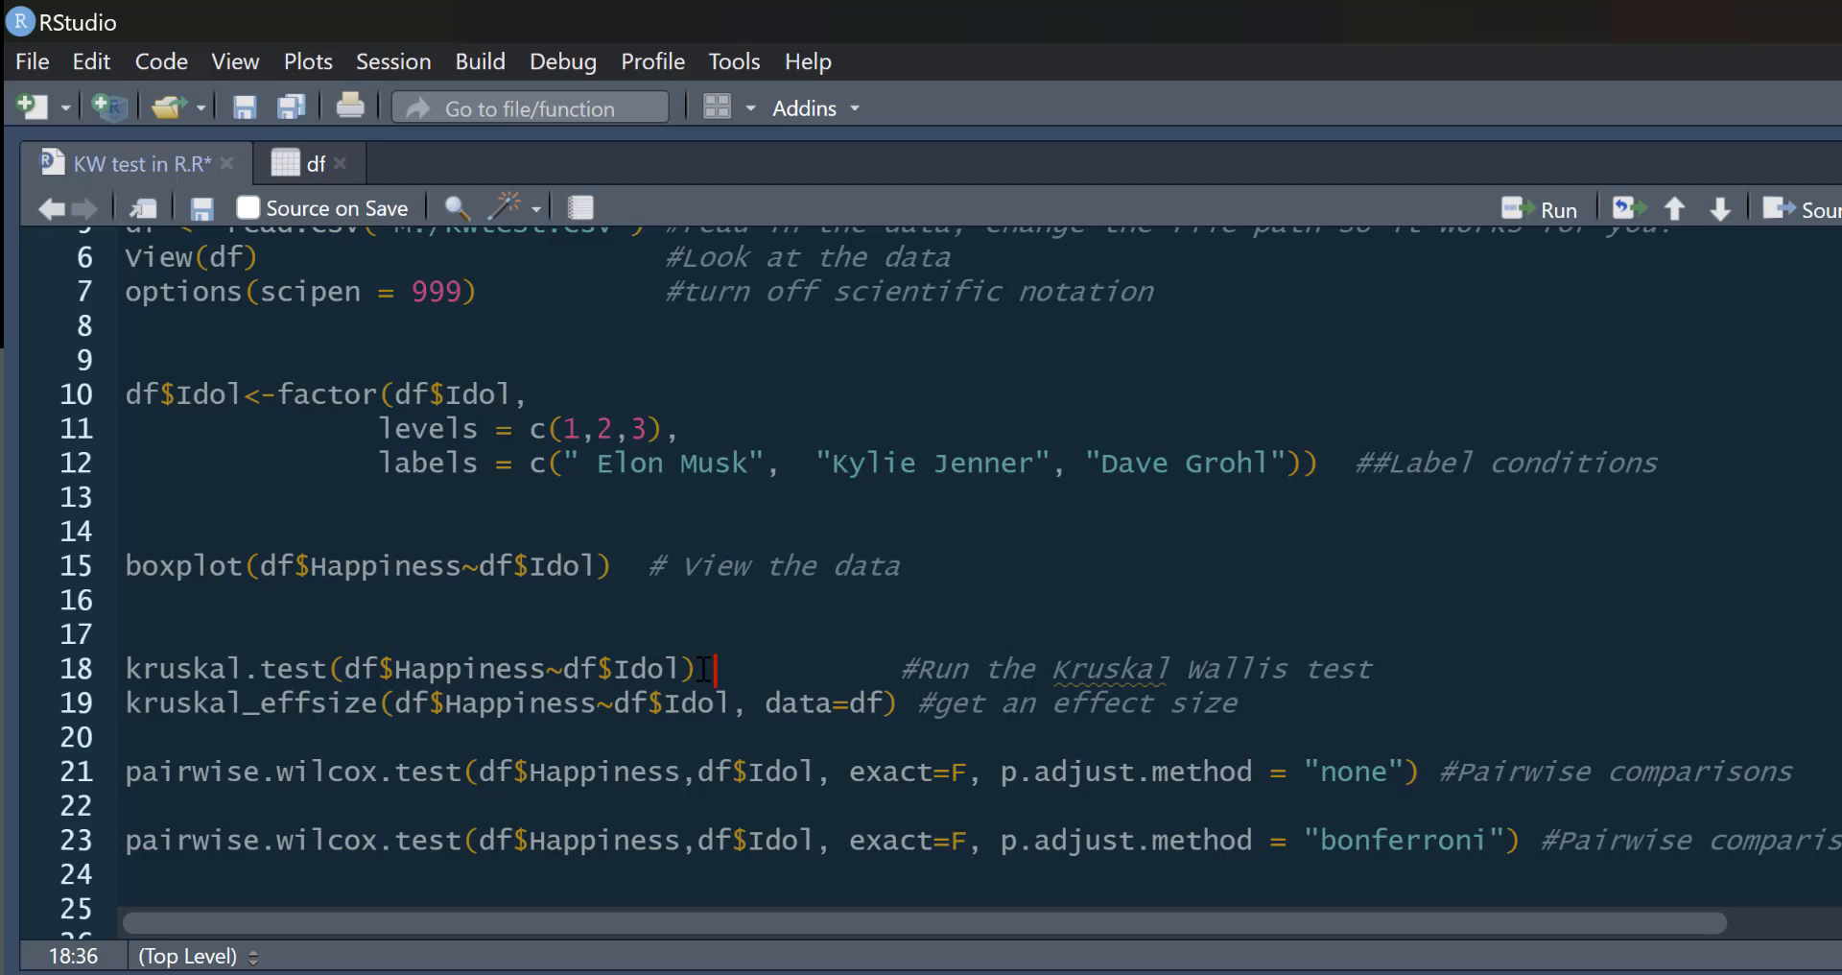
pyautogui.moveTo(1550, 196)
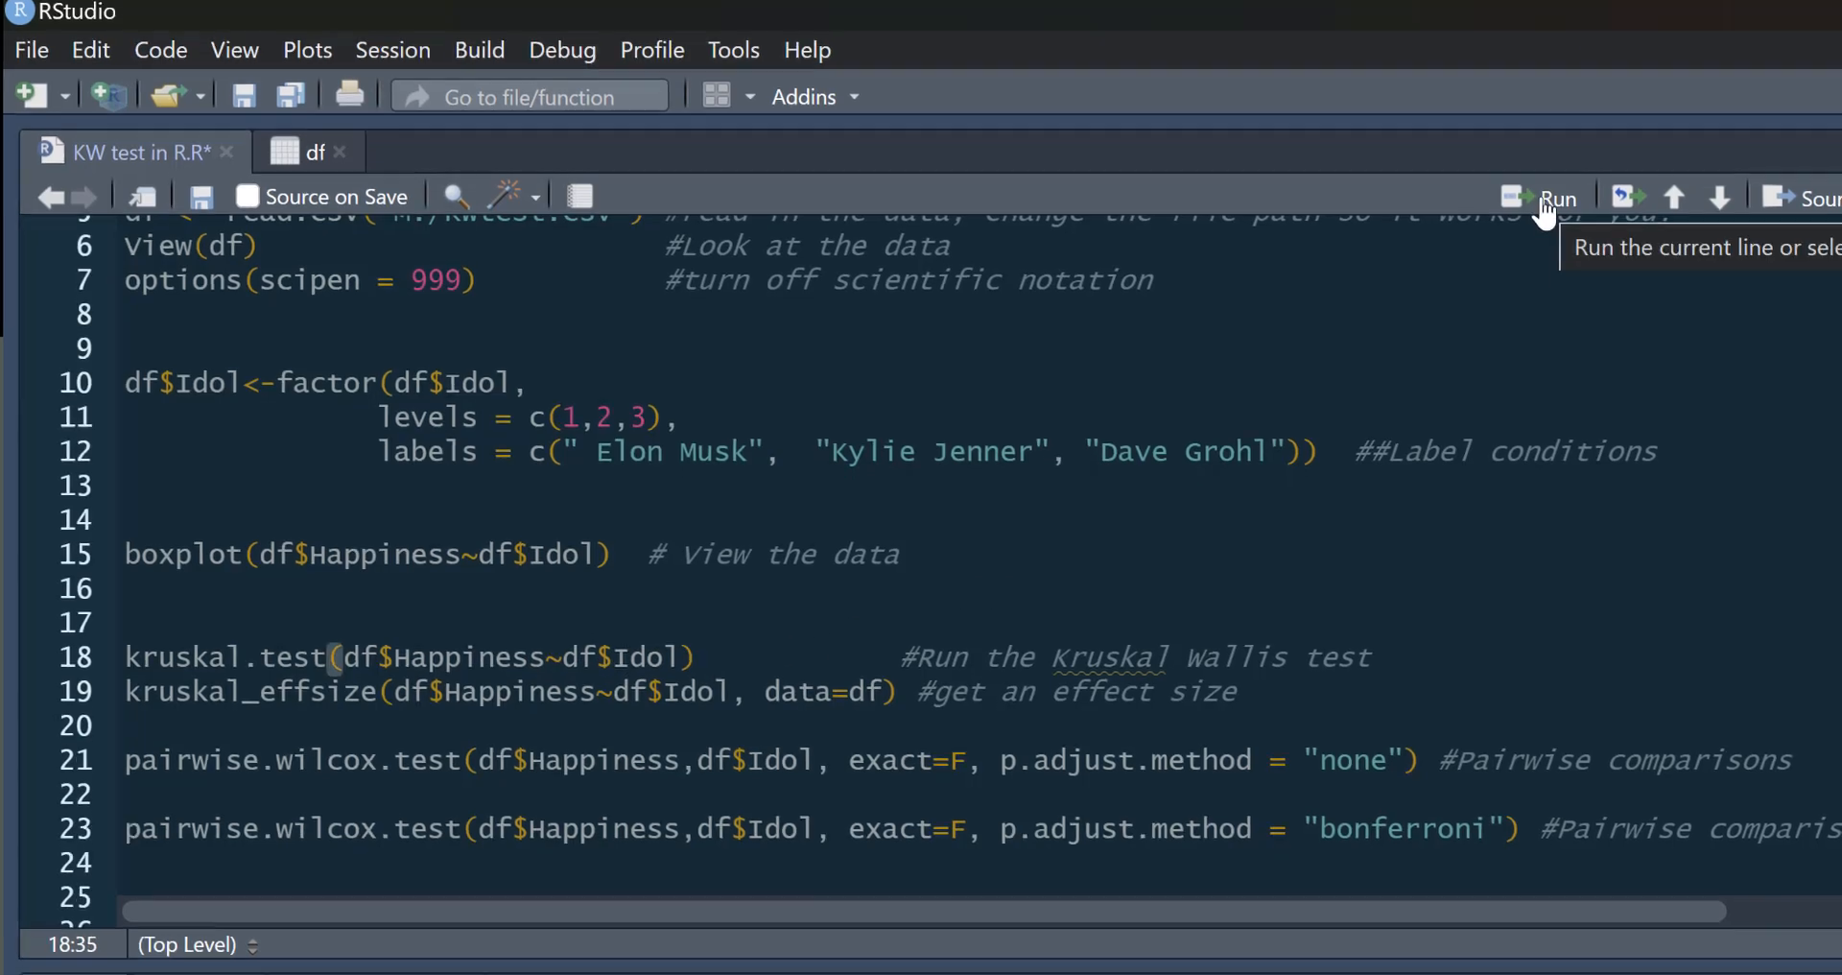
# Run the kruskal.test line on line 18, yielding chi-squared 6.2328, df 2, p = 0.04432.
pyautogui.click(1553, 196)
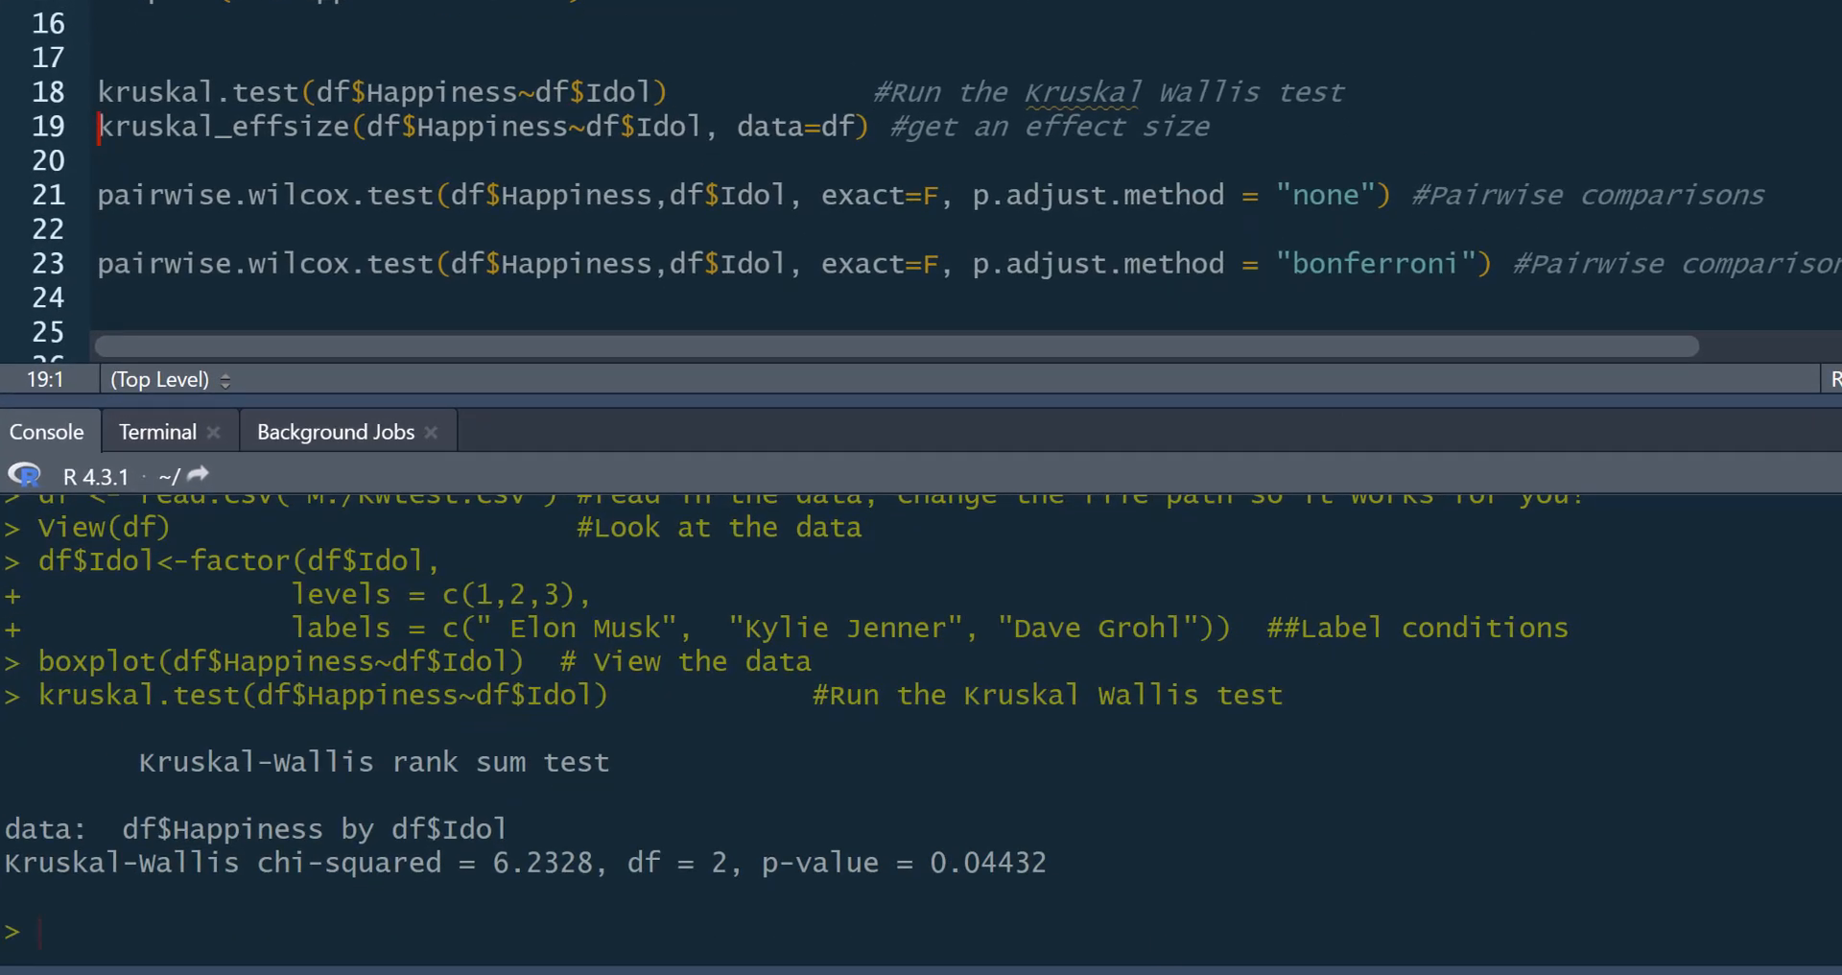
pyautogui.moveTo(1284, 786)
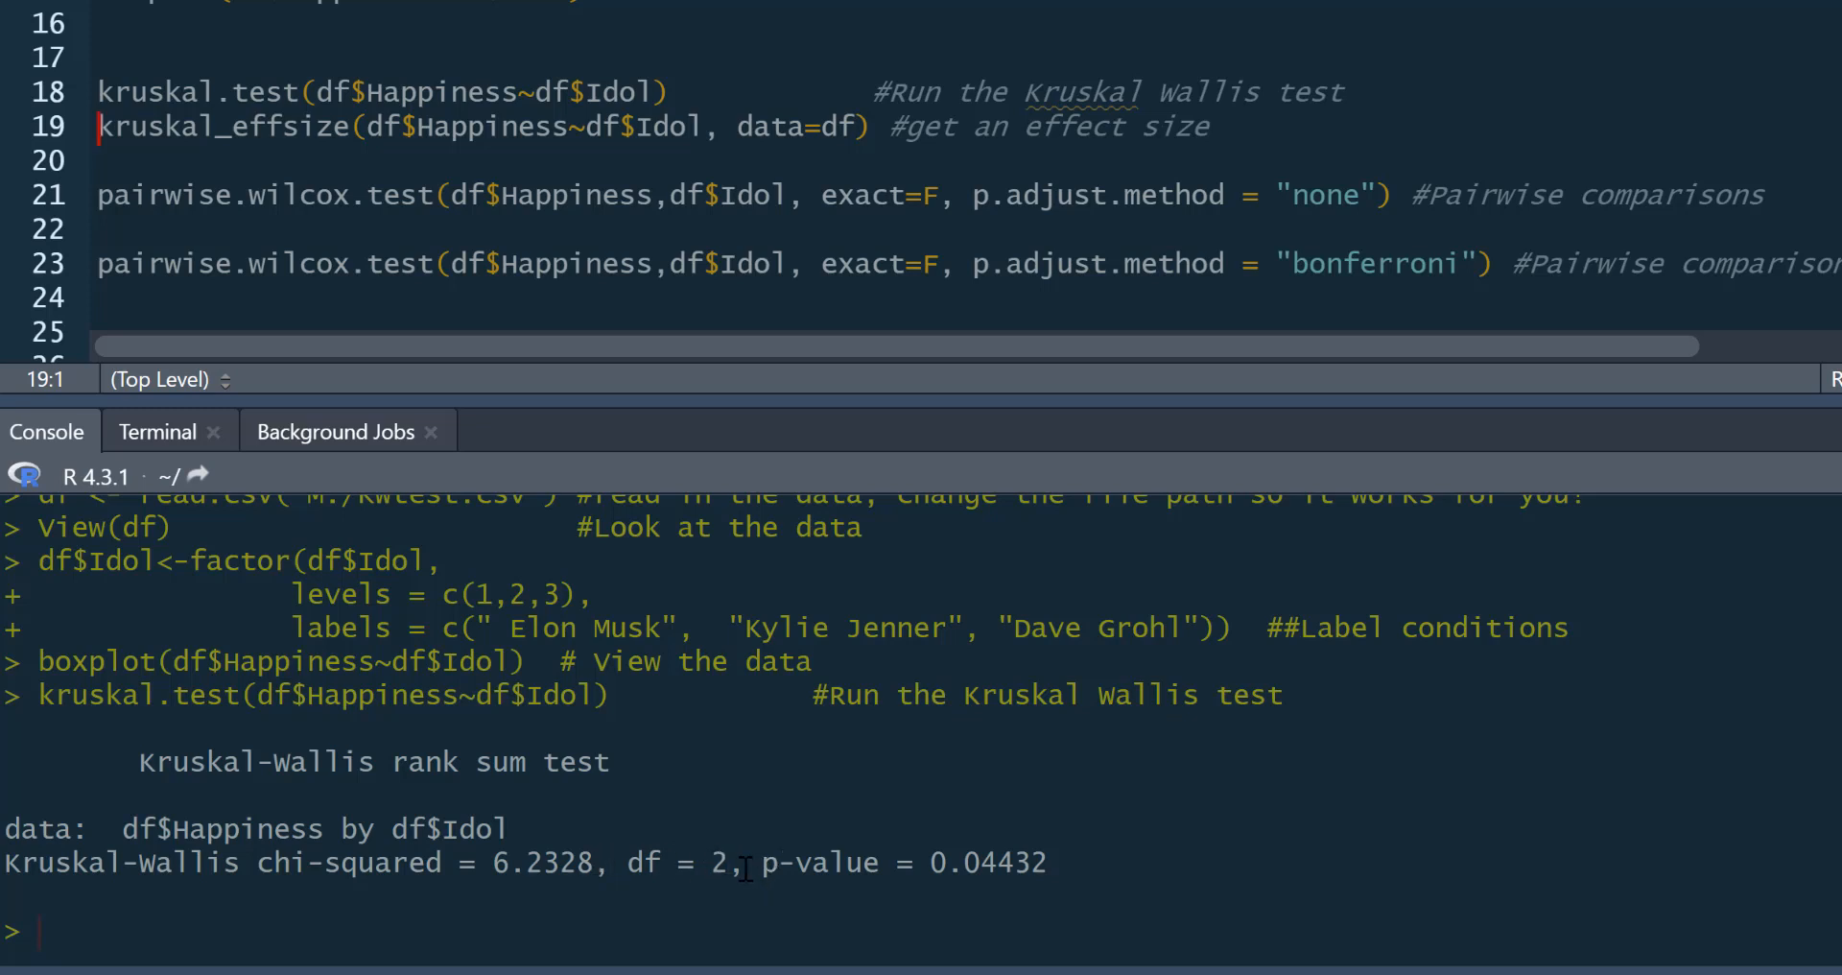
pyautogui.moveTo(697, 843)
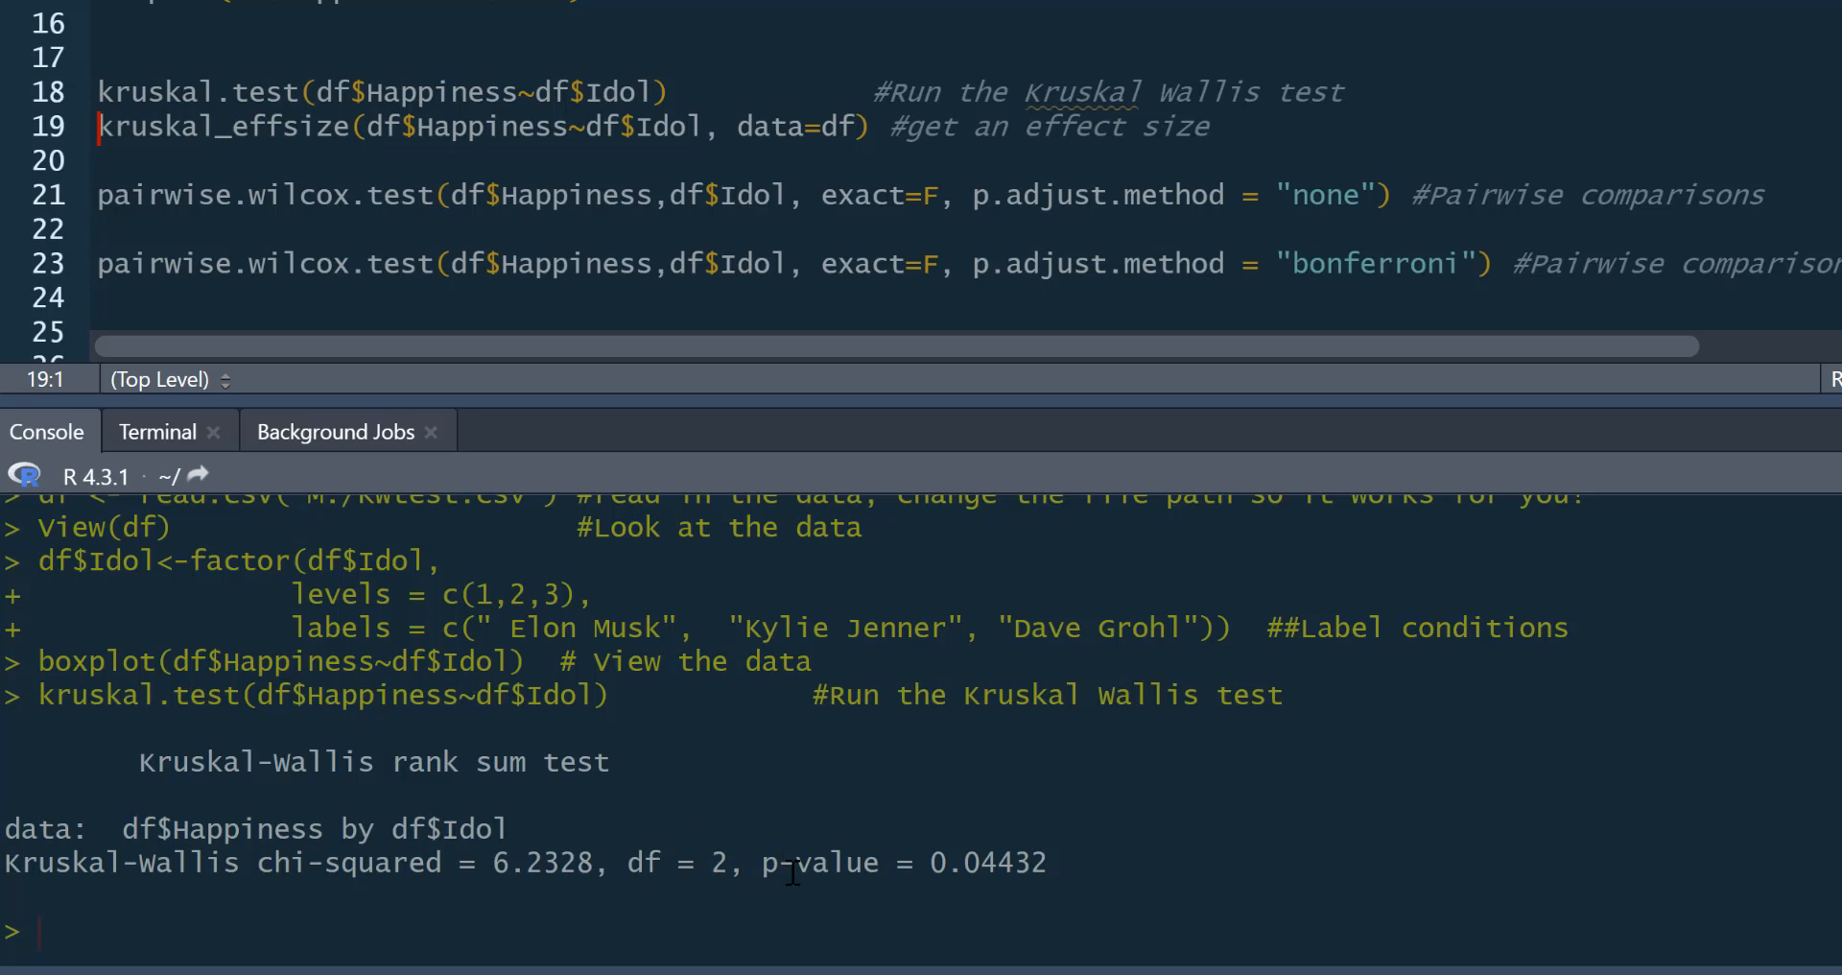
pyautogui.moveTo(1095, 844)
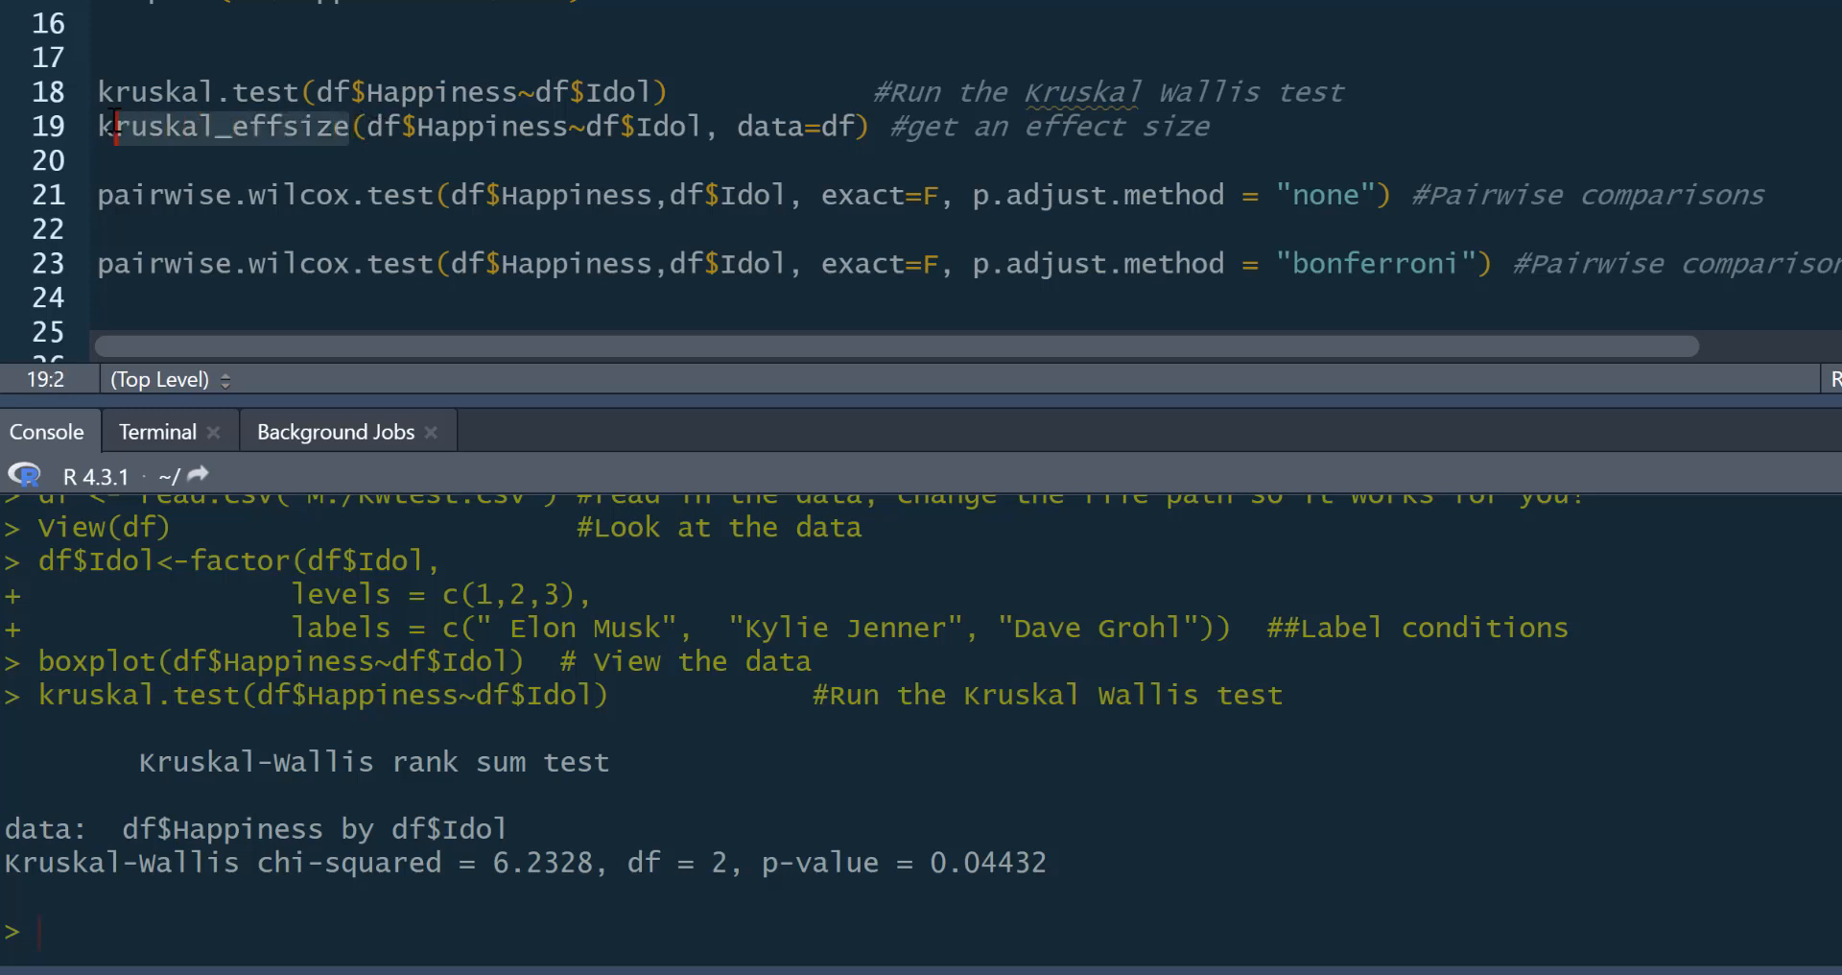
# Run kruskal_effsize on line 19, giving eta2[H] 0.121, moderate, n = 38.
pyautogui.click(517, 127)
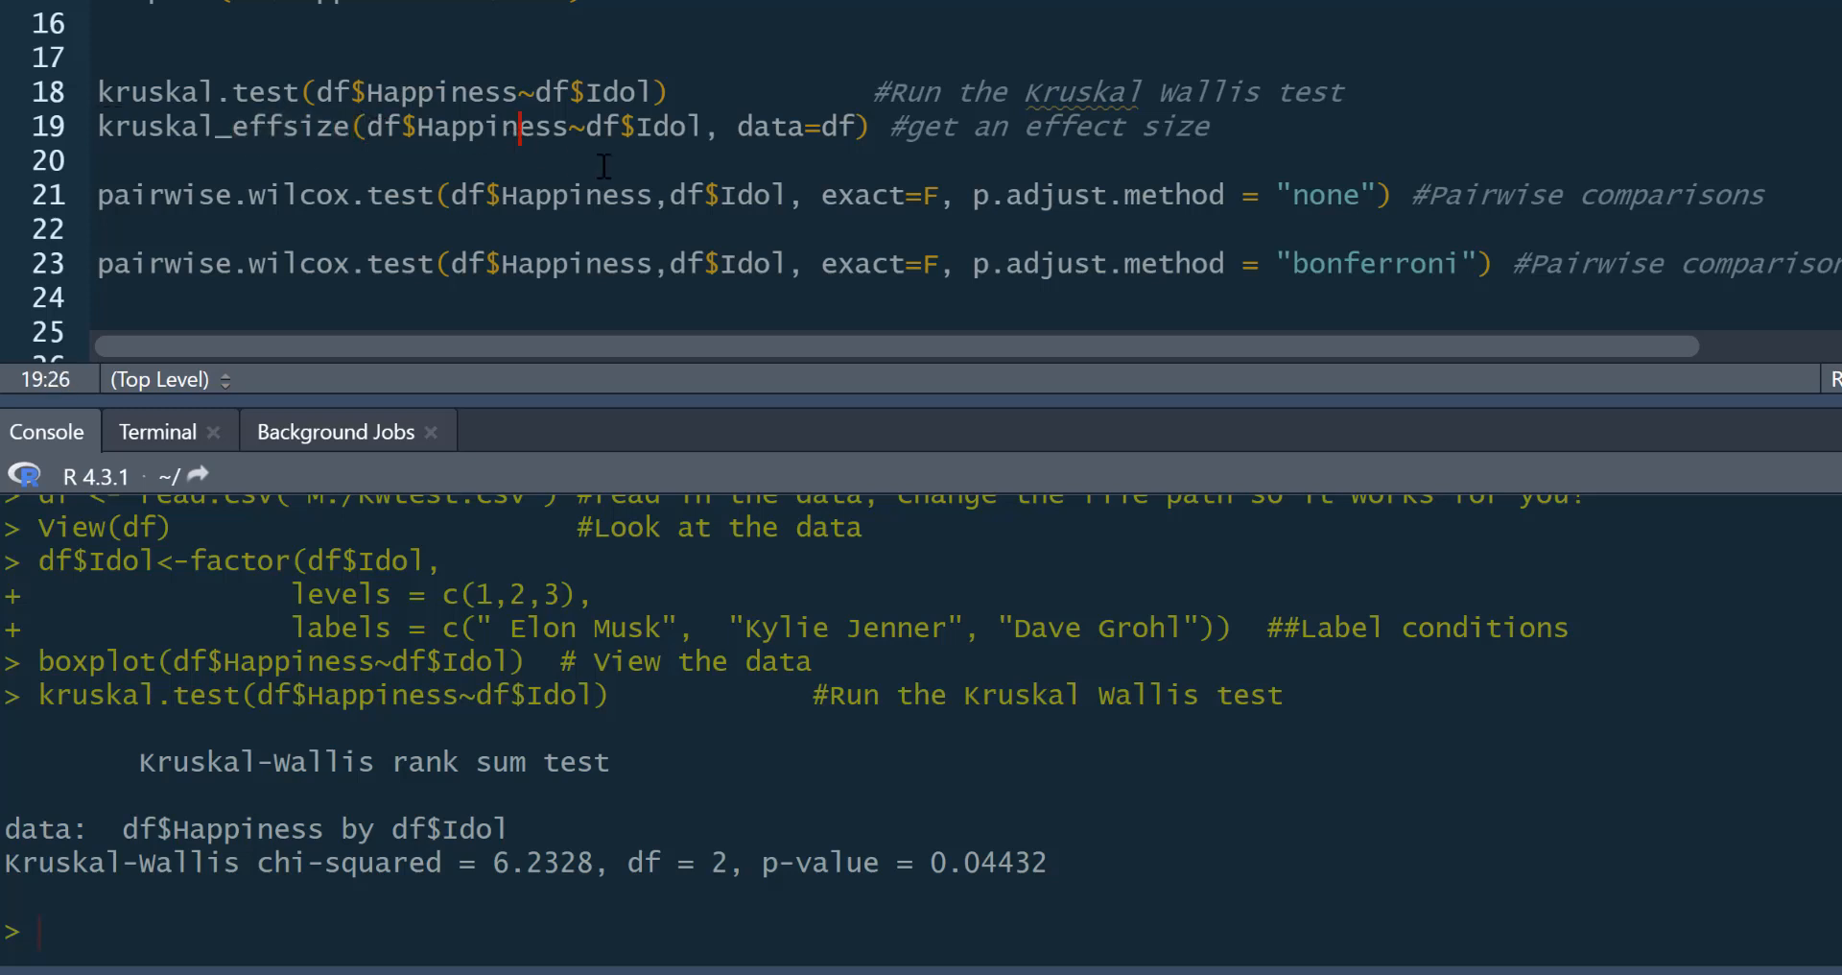
pyautogui.moveTo(609, 64)
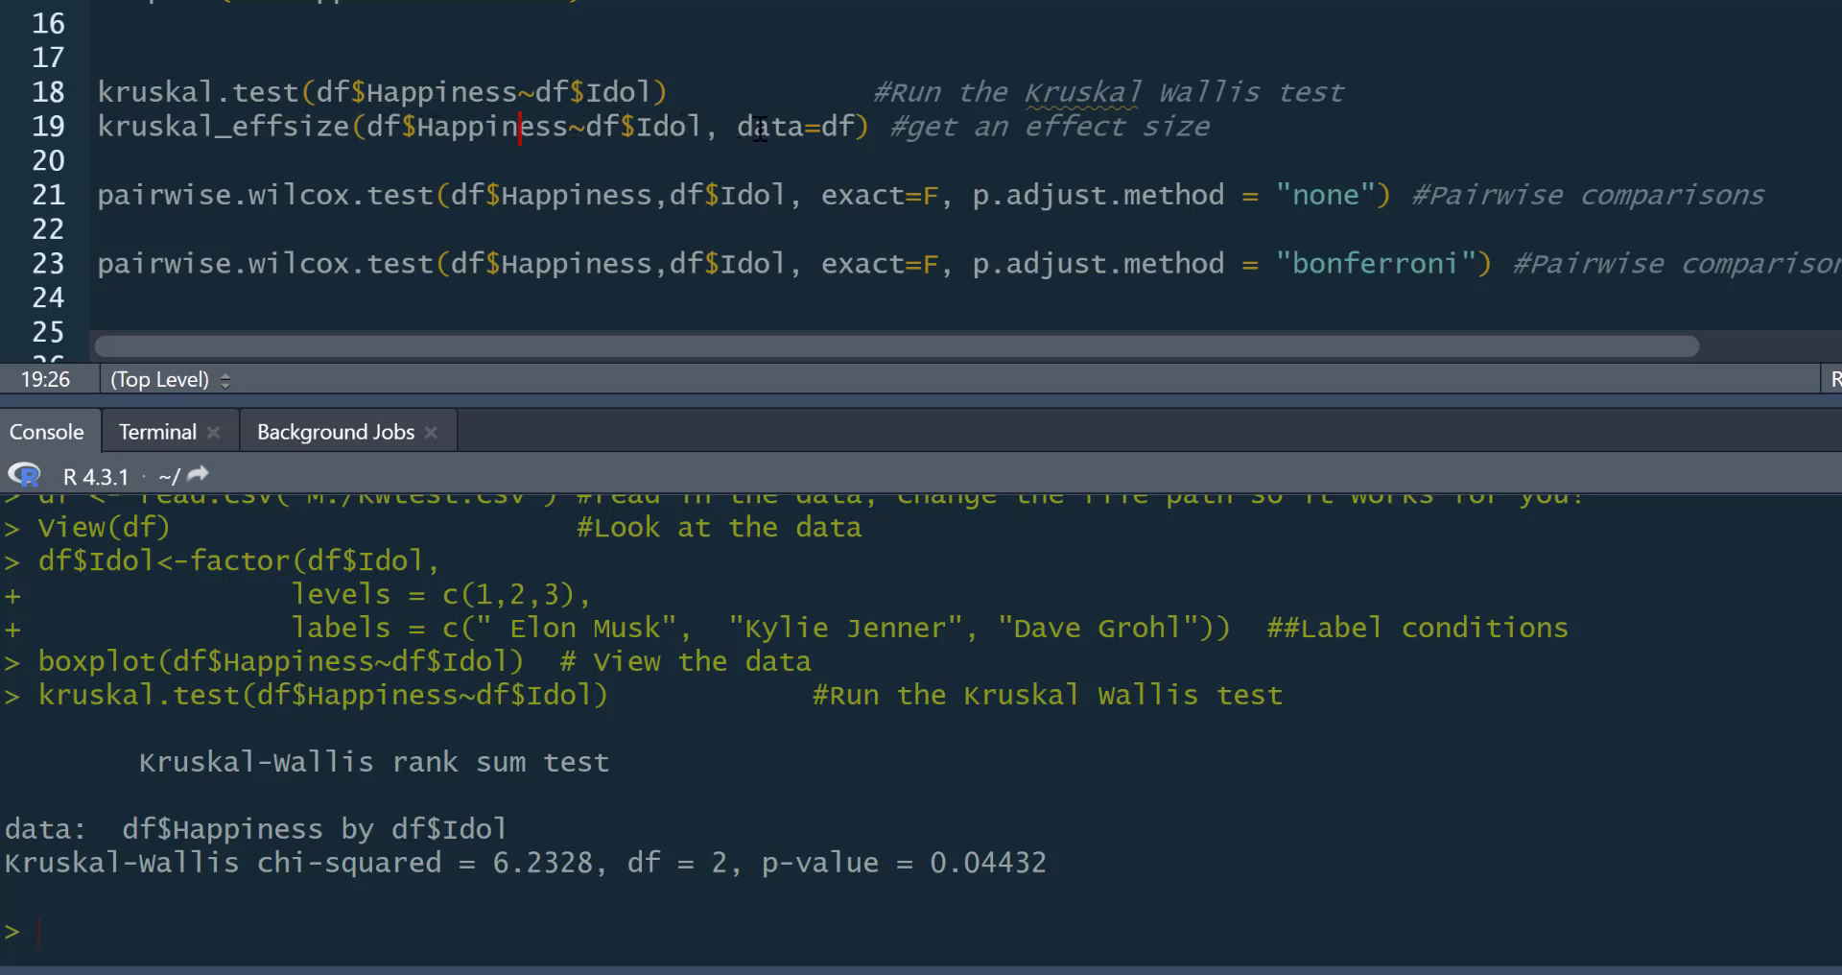
pyautogui.doubleClick(802, 127)
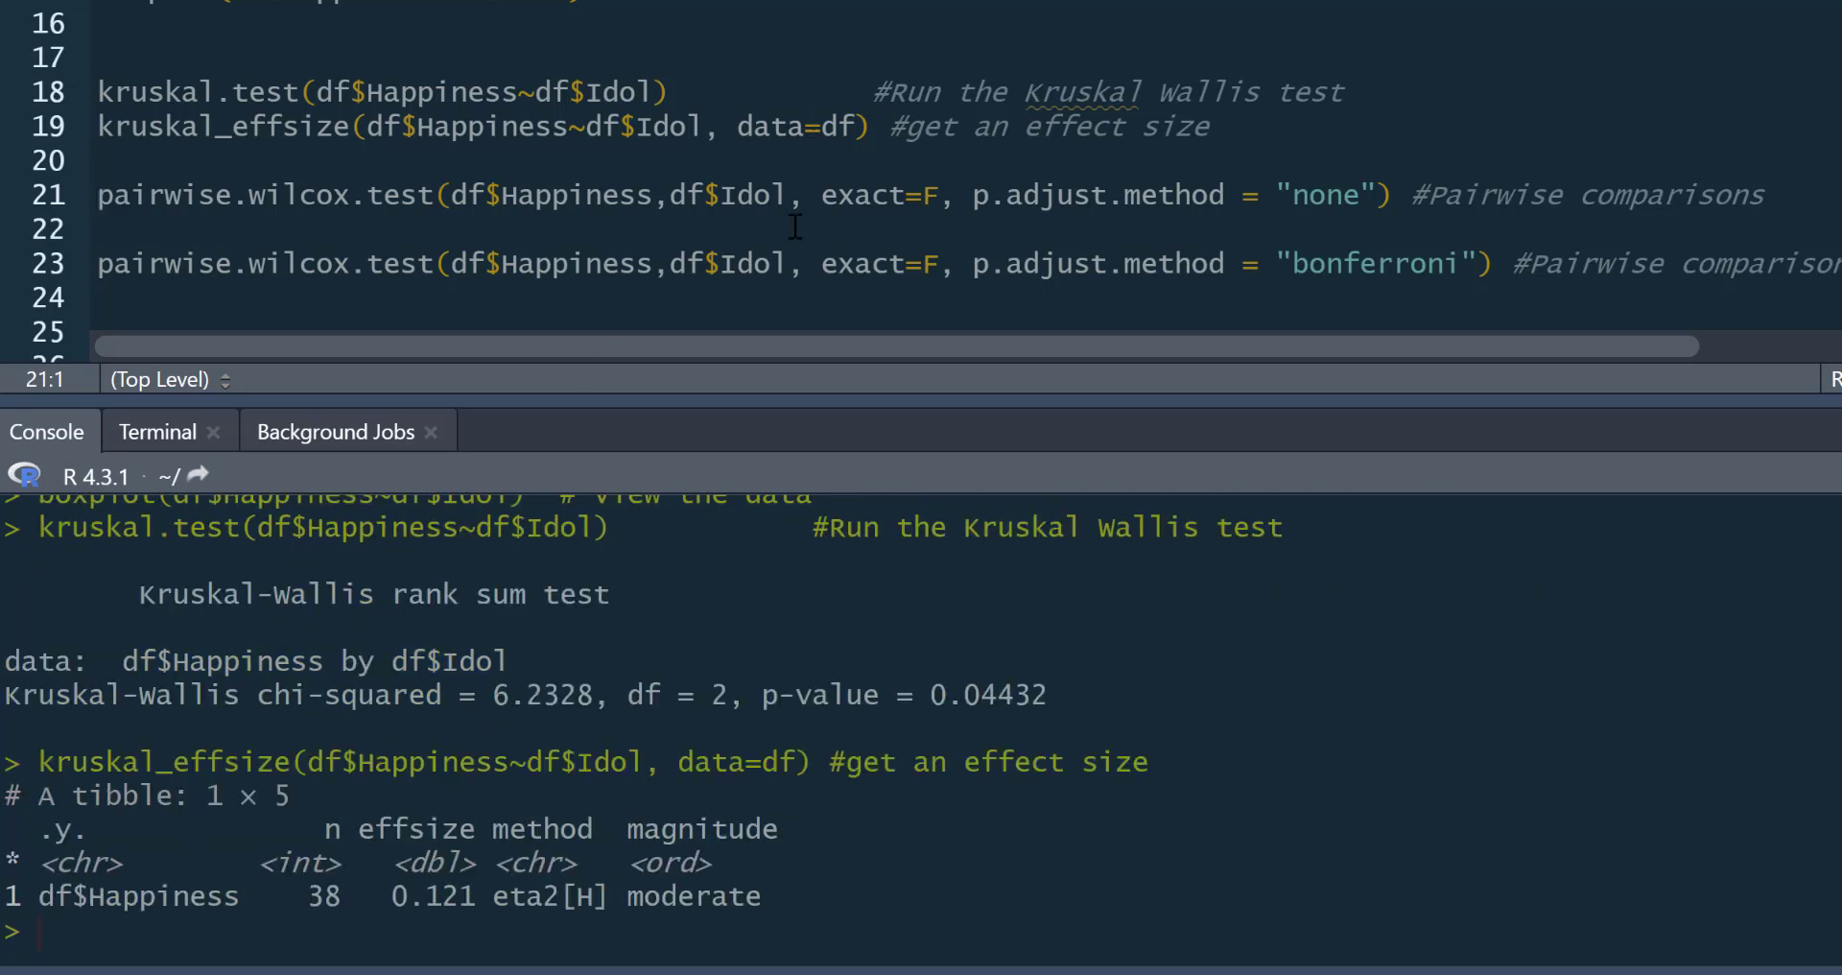
pyautogui.moveTo(574, 659)
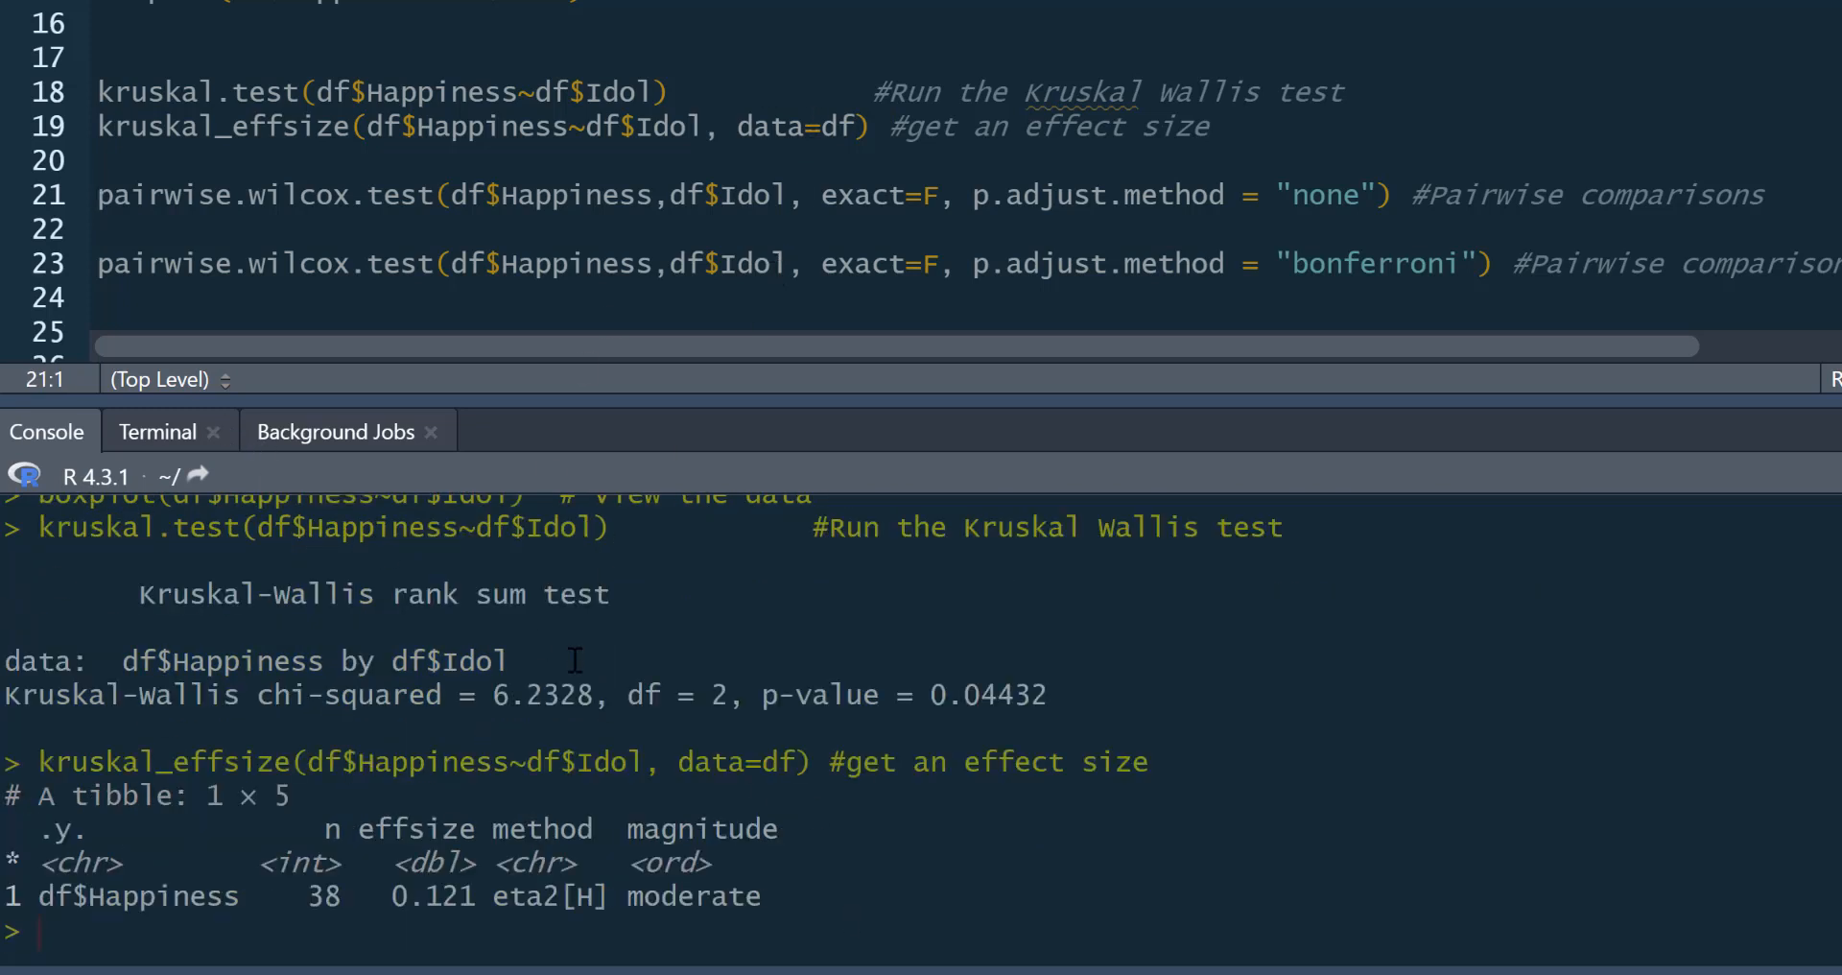
pyautogui.moveTo(230, 828)
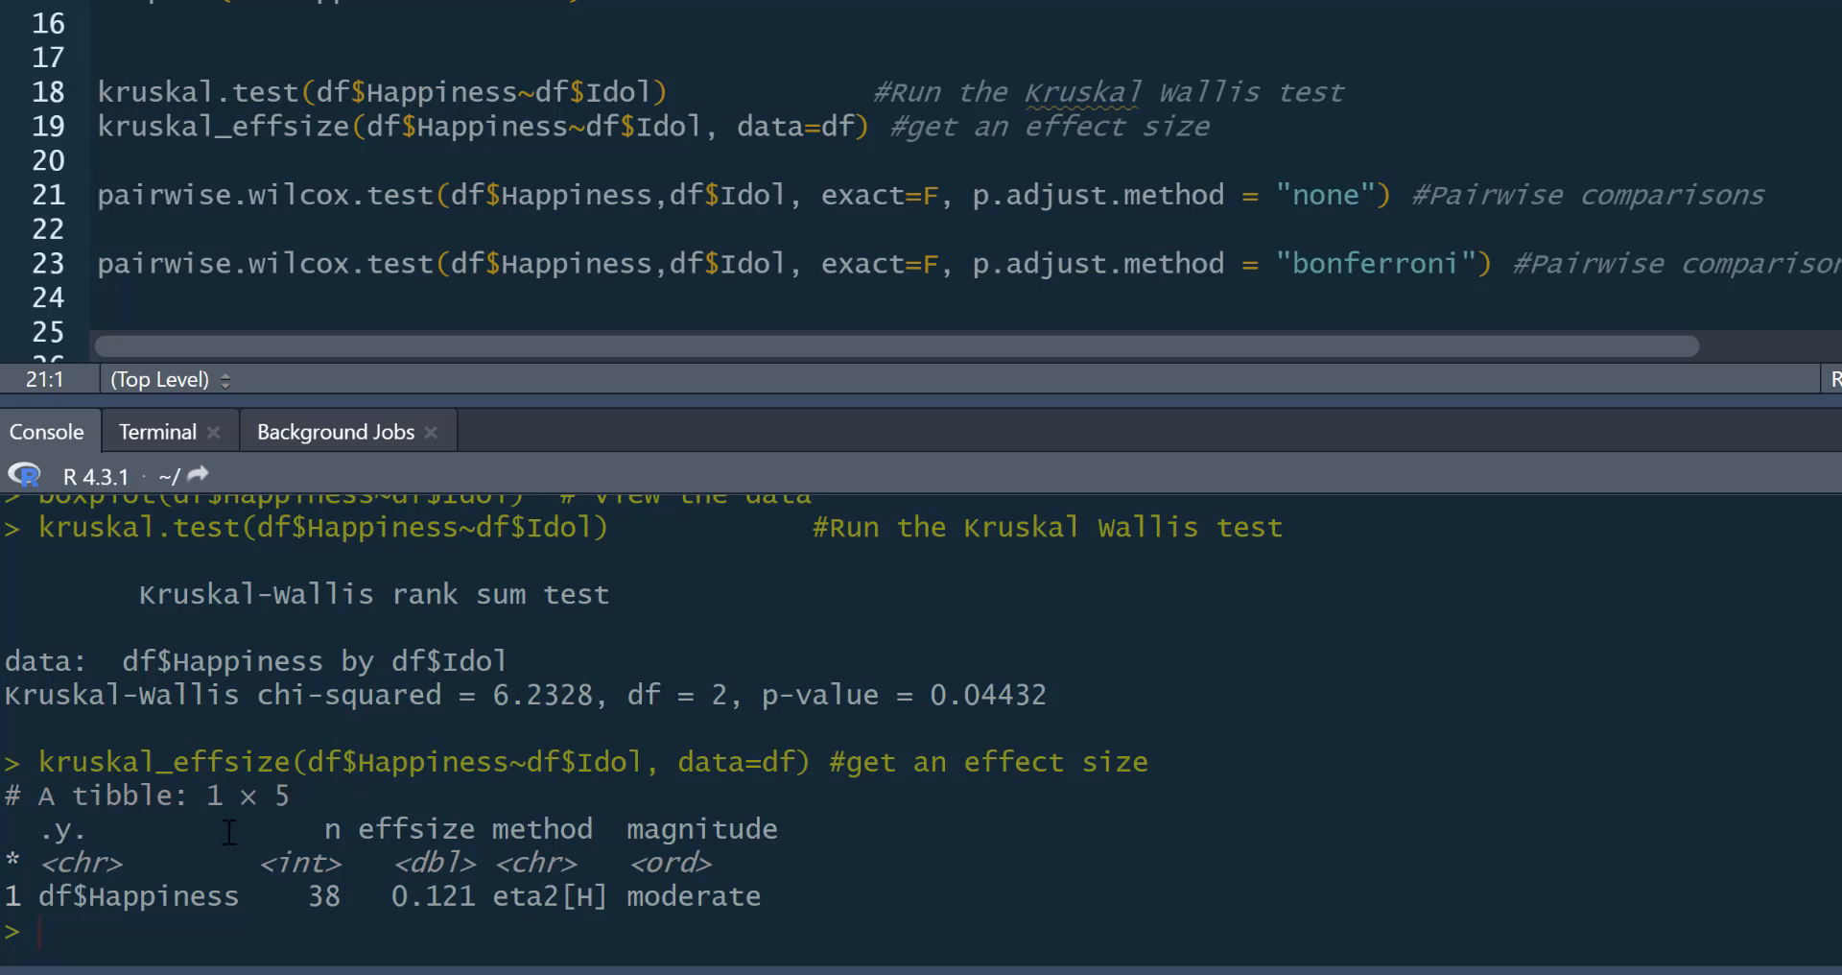
pyautogui.moveTo(405, 933)
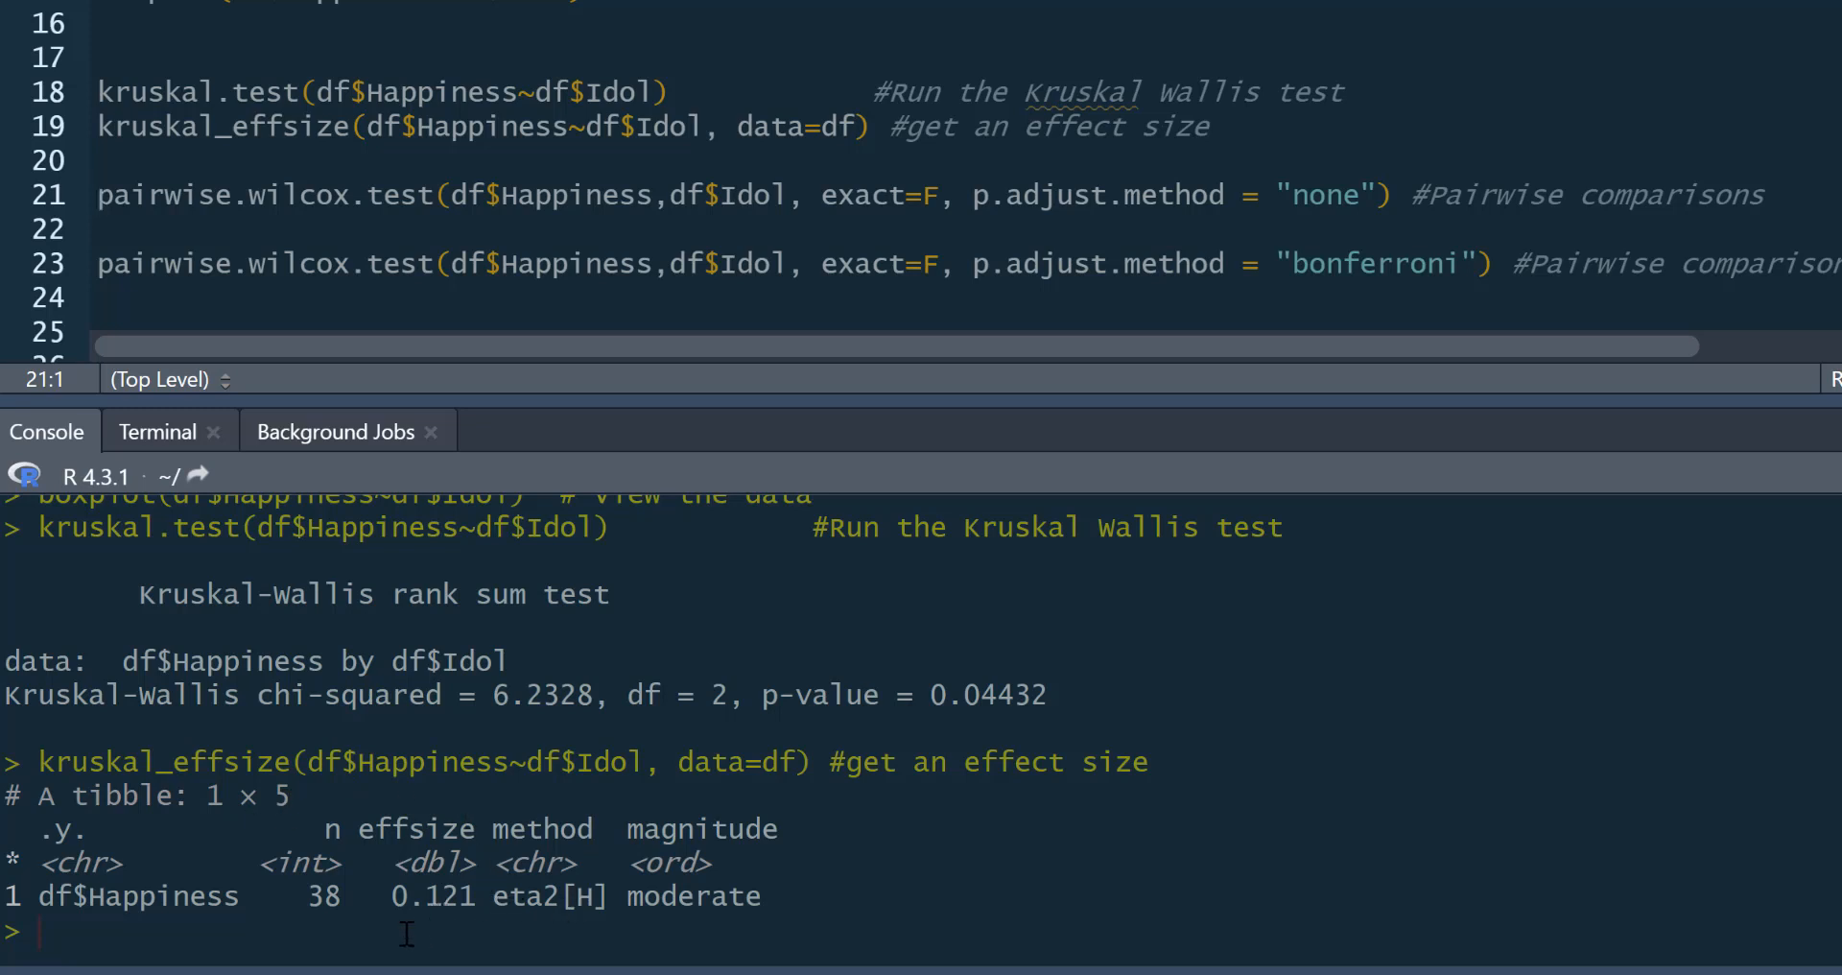
pyautogui.moveTo(444, 910)
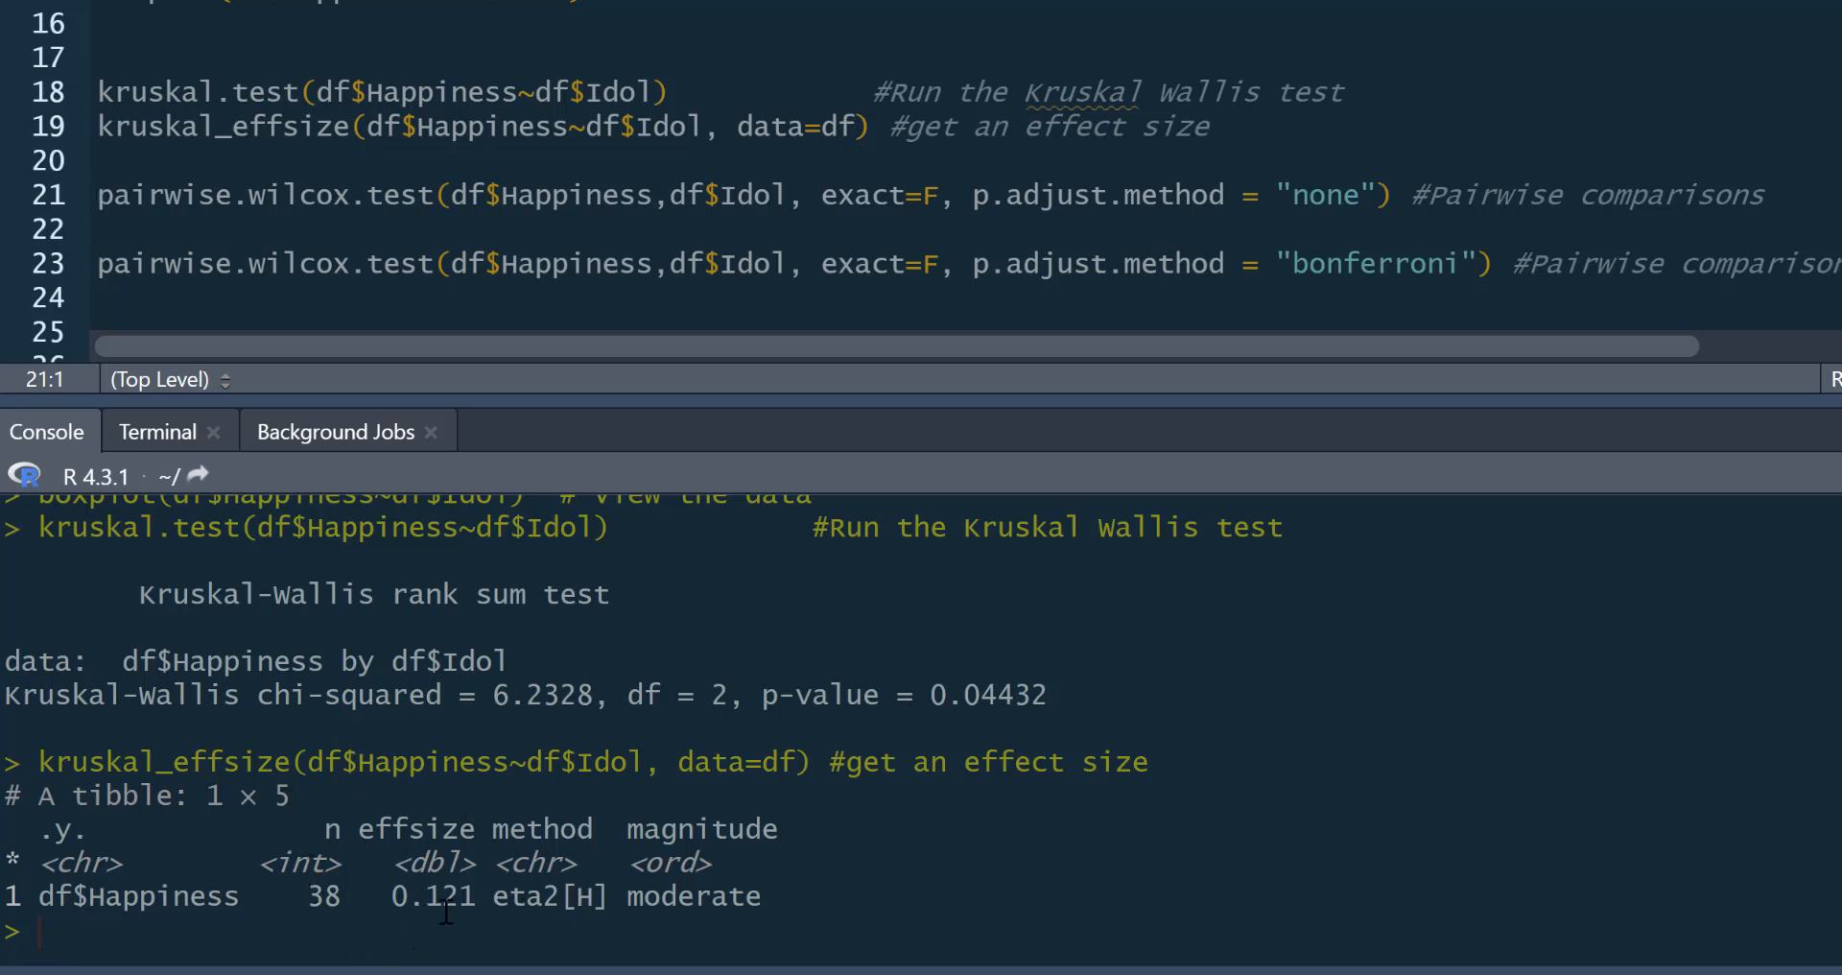
pyautogui.moveTo(653, 916)
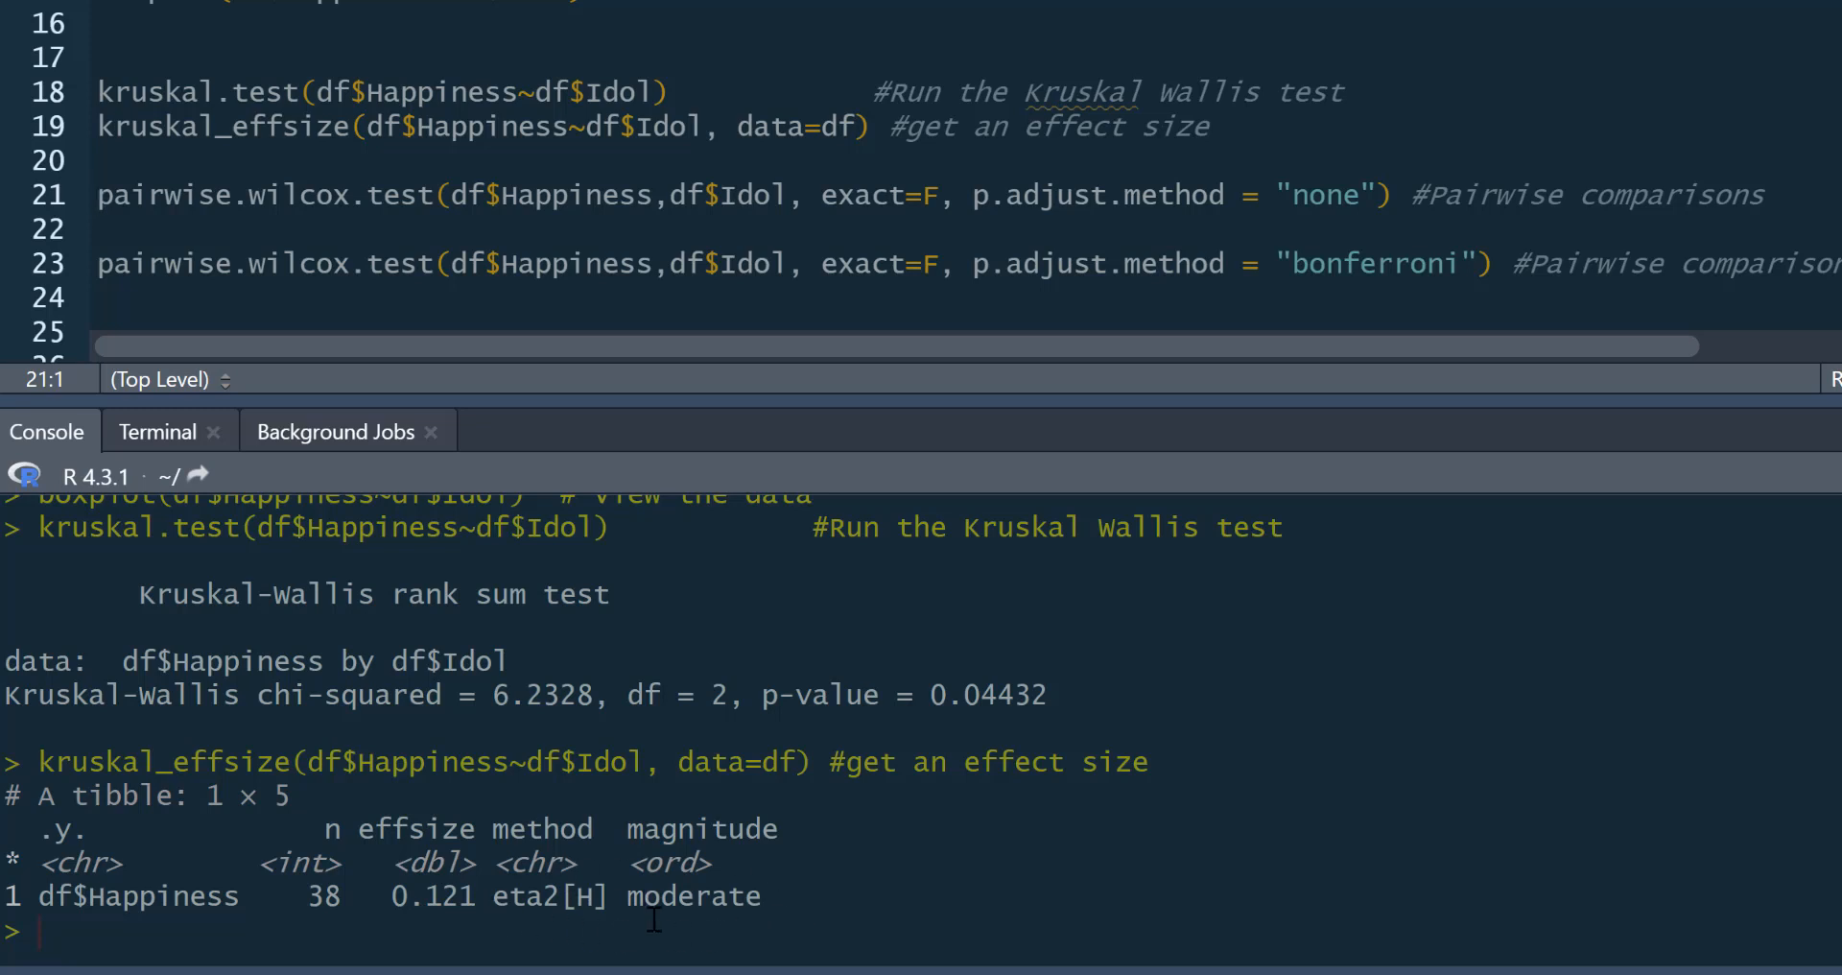
pyautogui.moveTo(1017, 898)
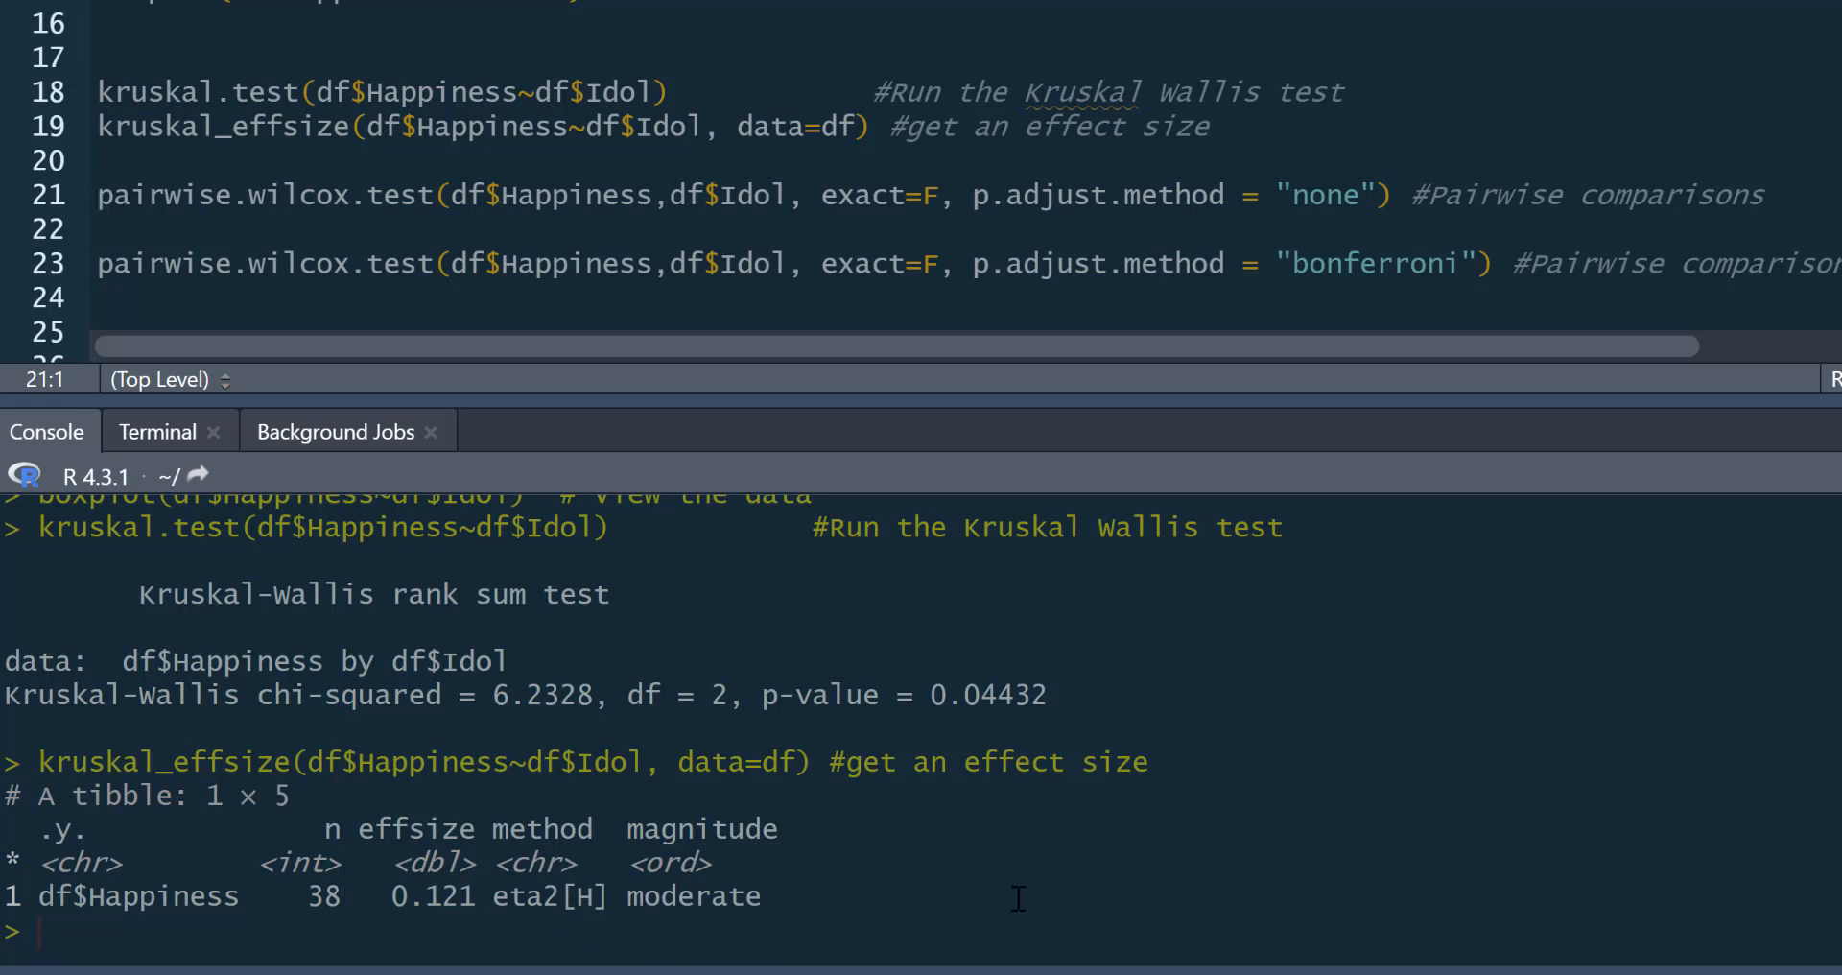
pyautogui.moveTo(947, 824)
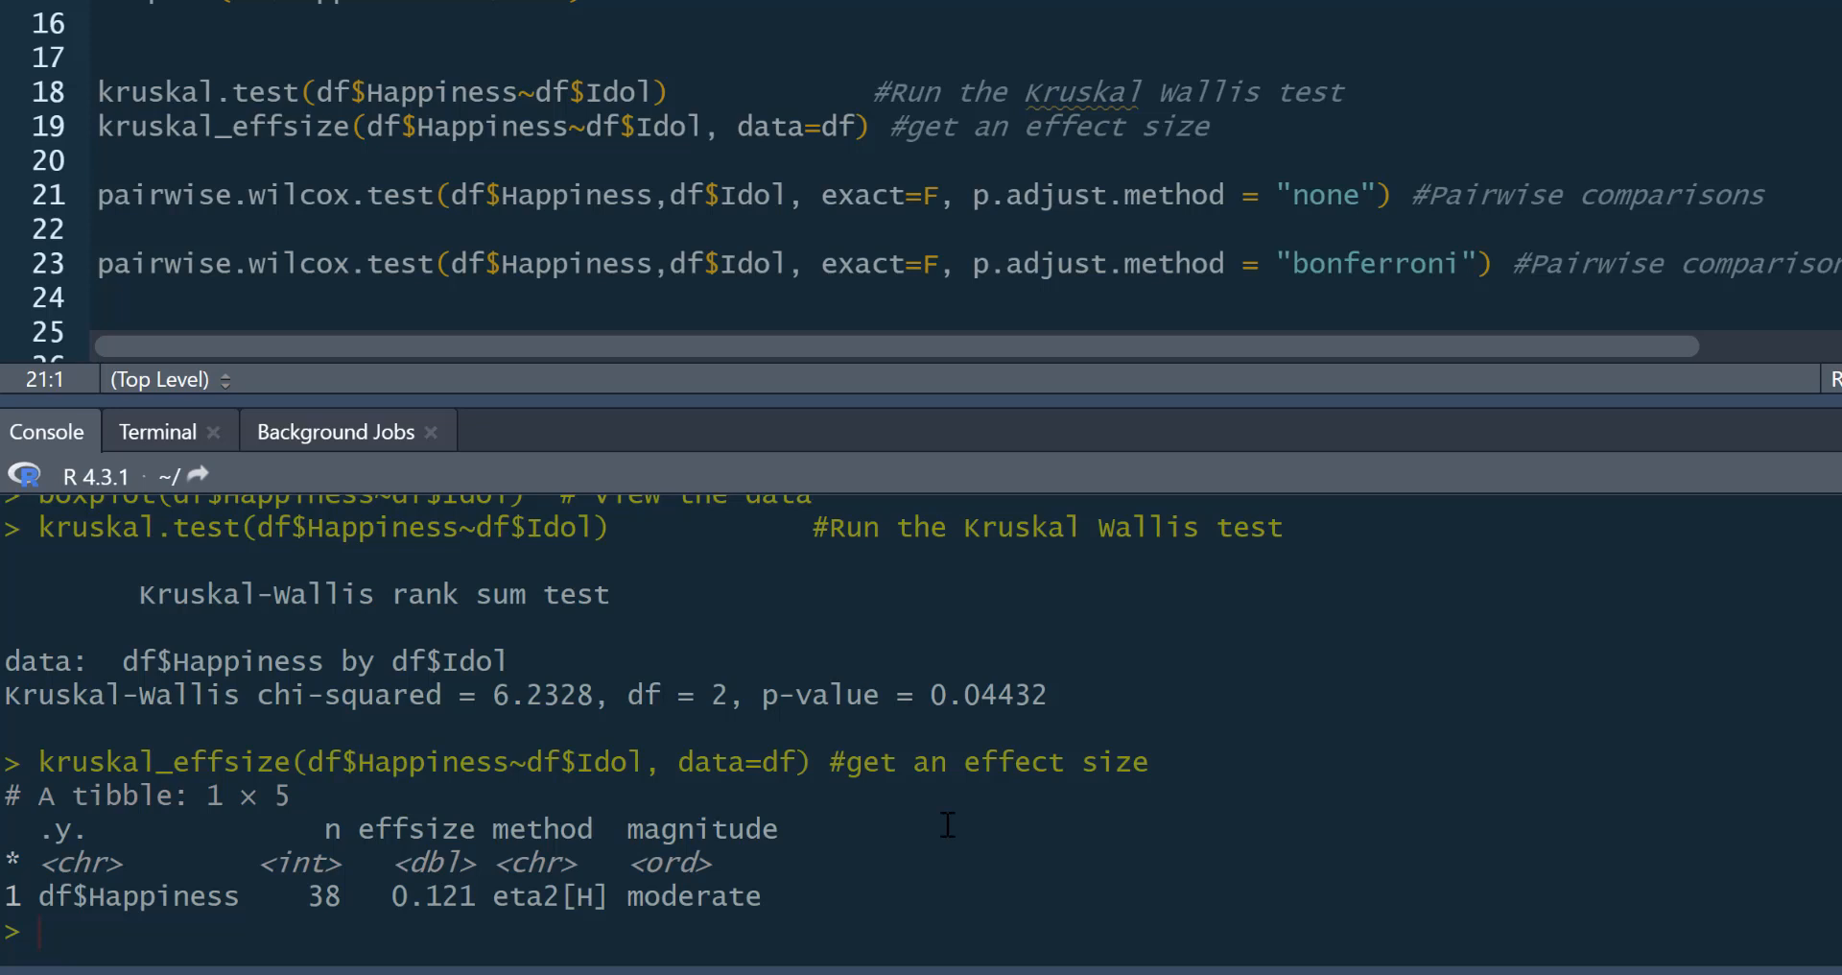
pyautogui.moveTo(932, 14)
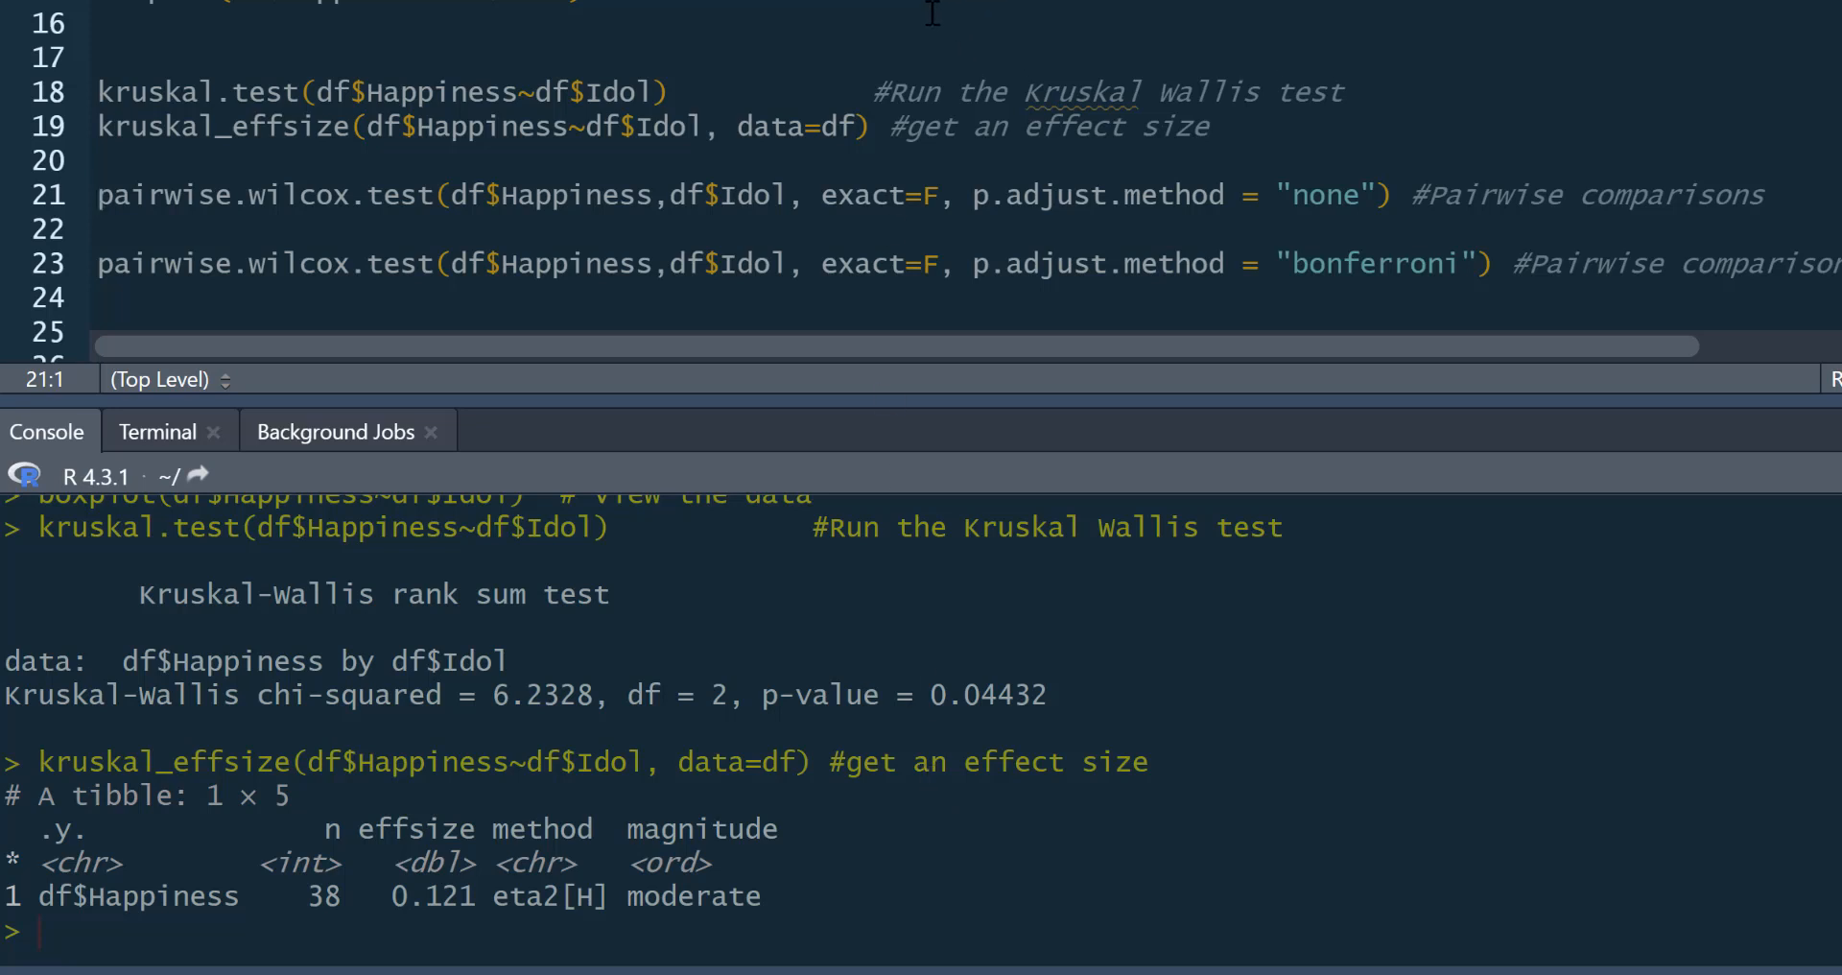
pyautogui.moveTo(833, 42)
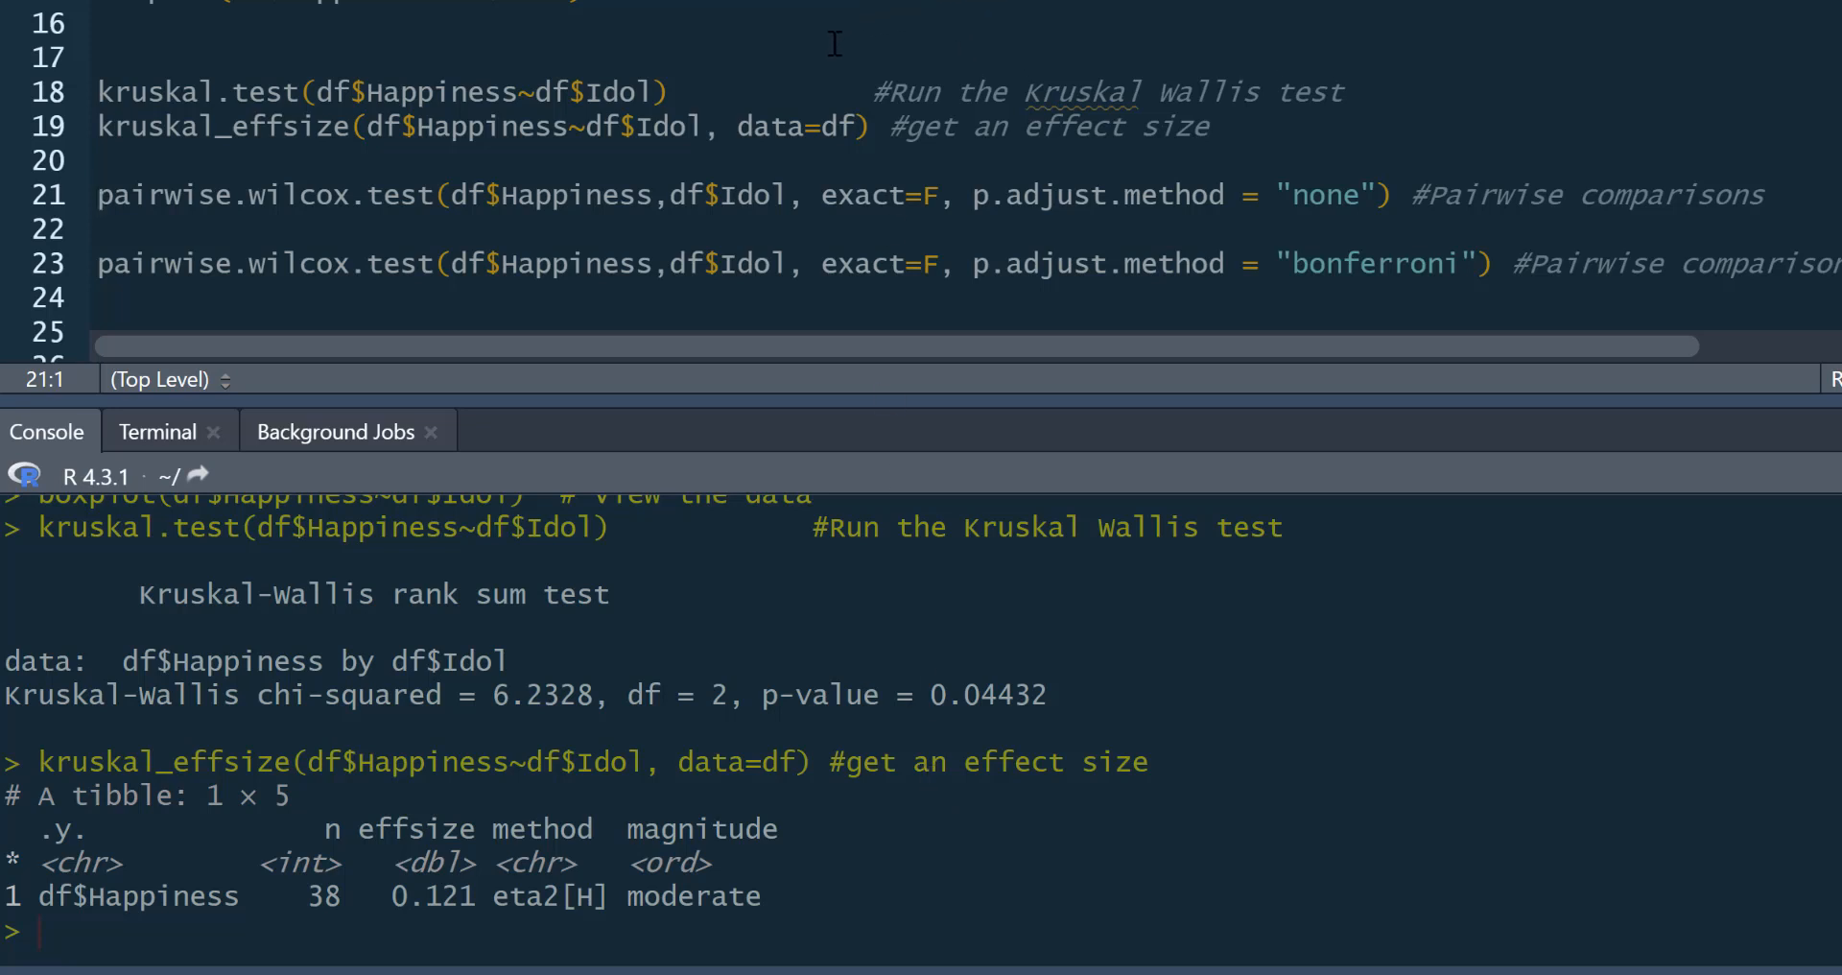
pyautogui.moveTo(931, 162)
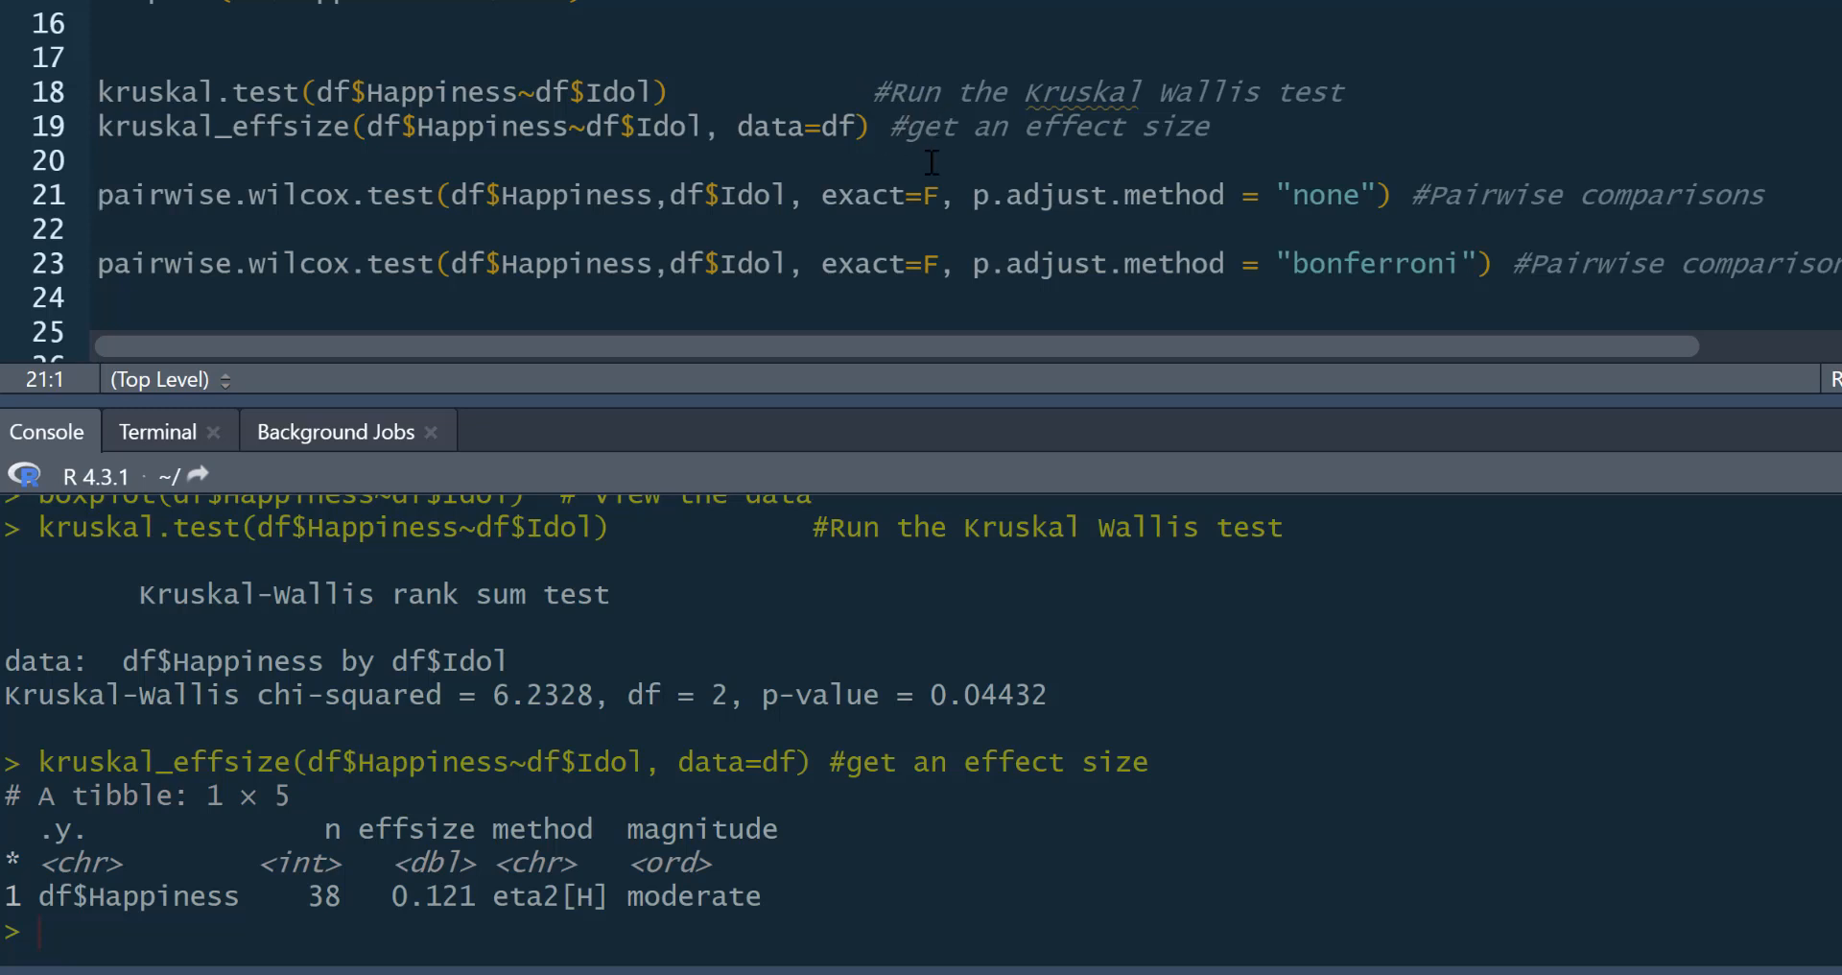
pyautogui.moveTo(1121, 53)
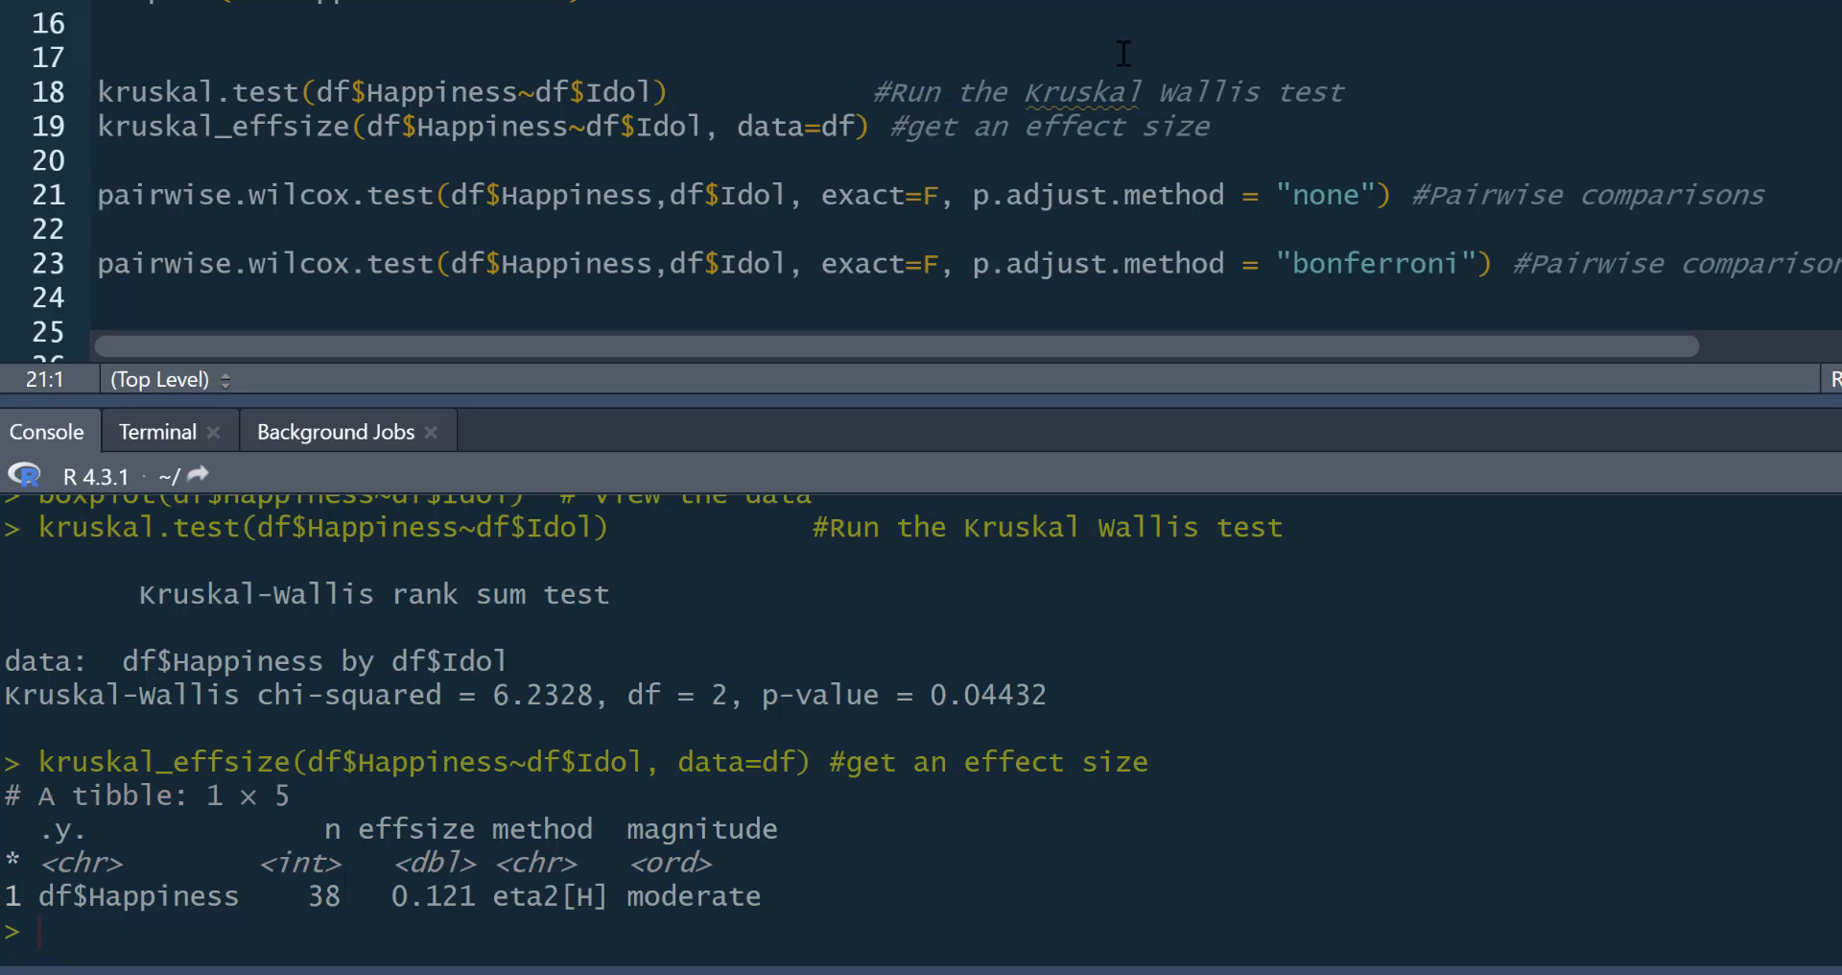
pyautogui.moveTo(1104, 51)
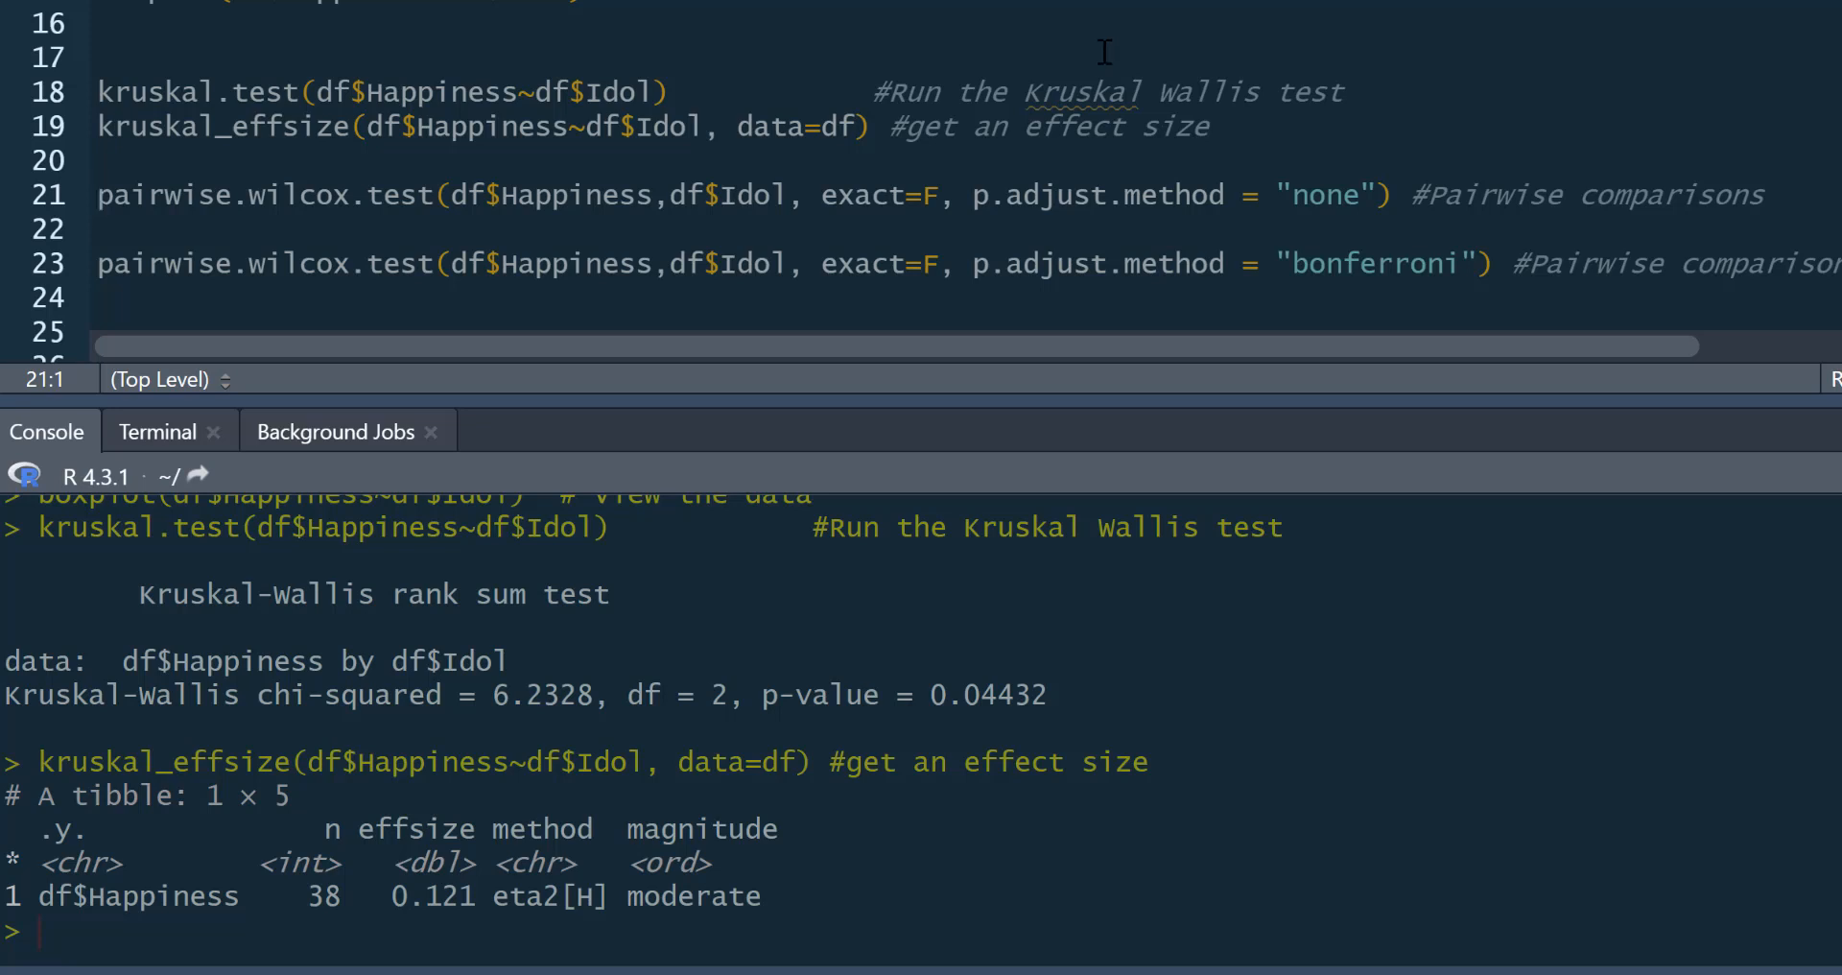
pyautogui.moveTo(855, 68)
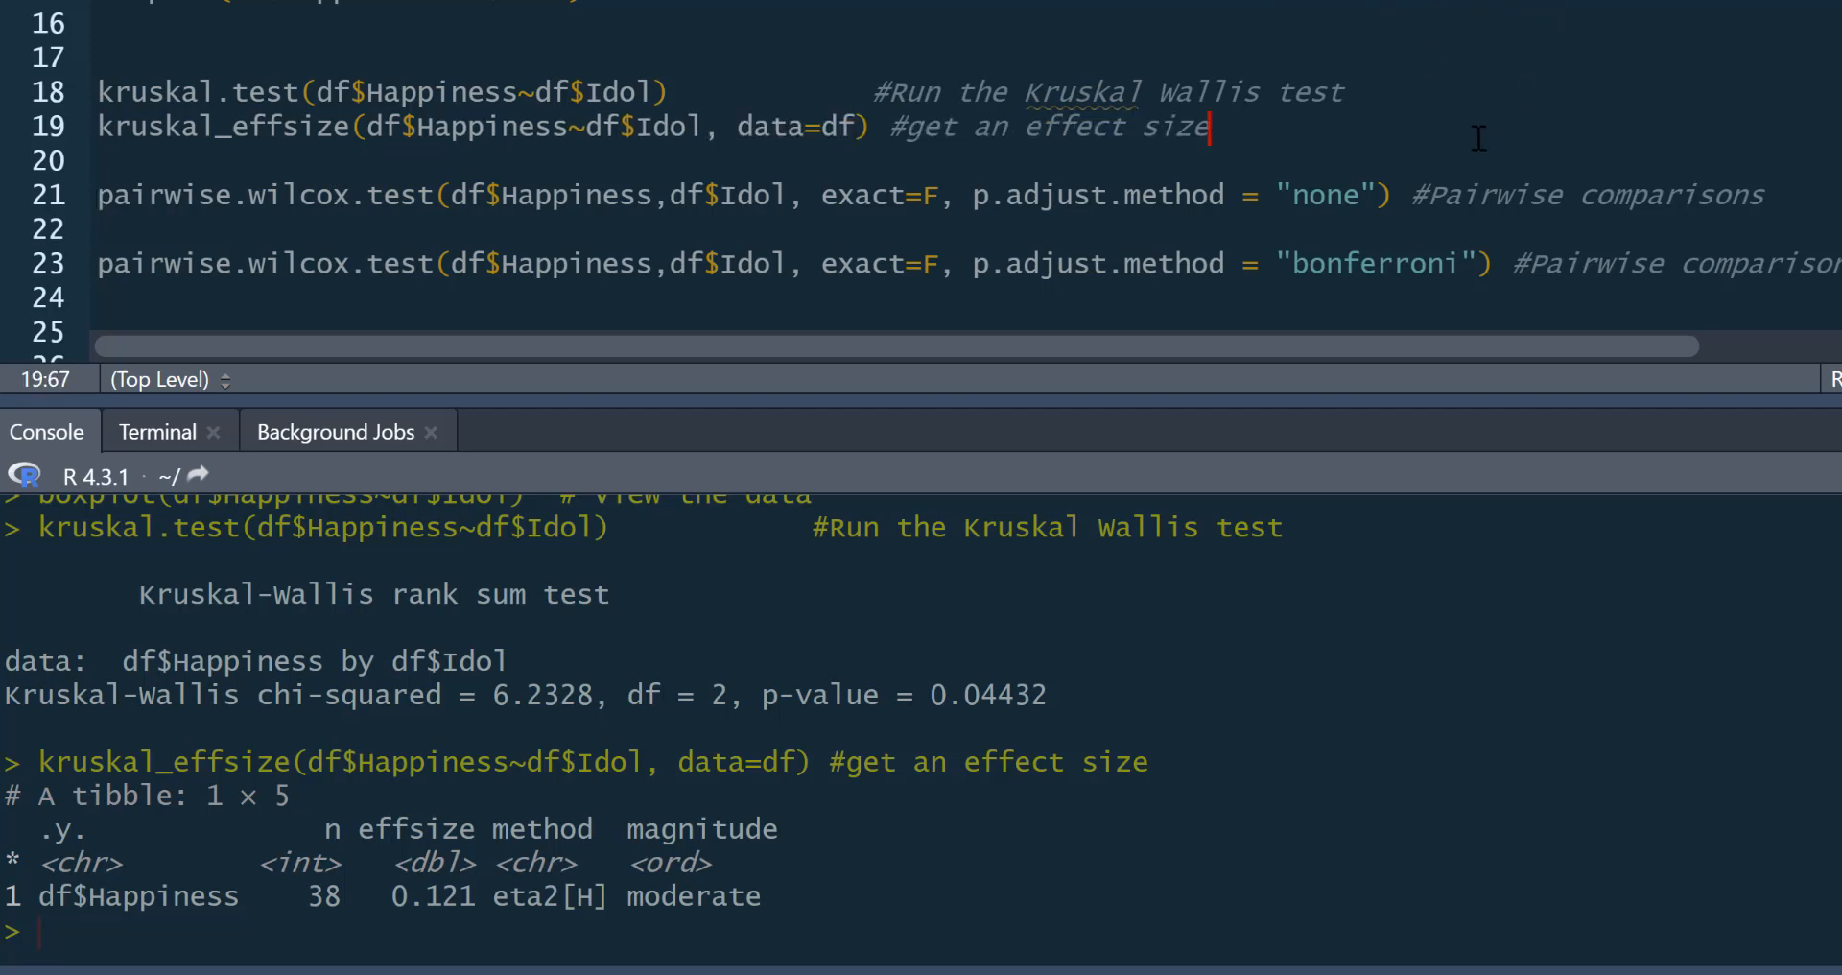
pyautogui.moveTo(599, 203)
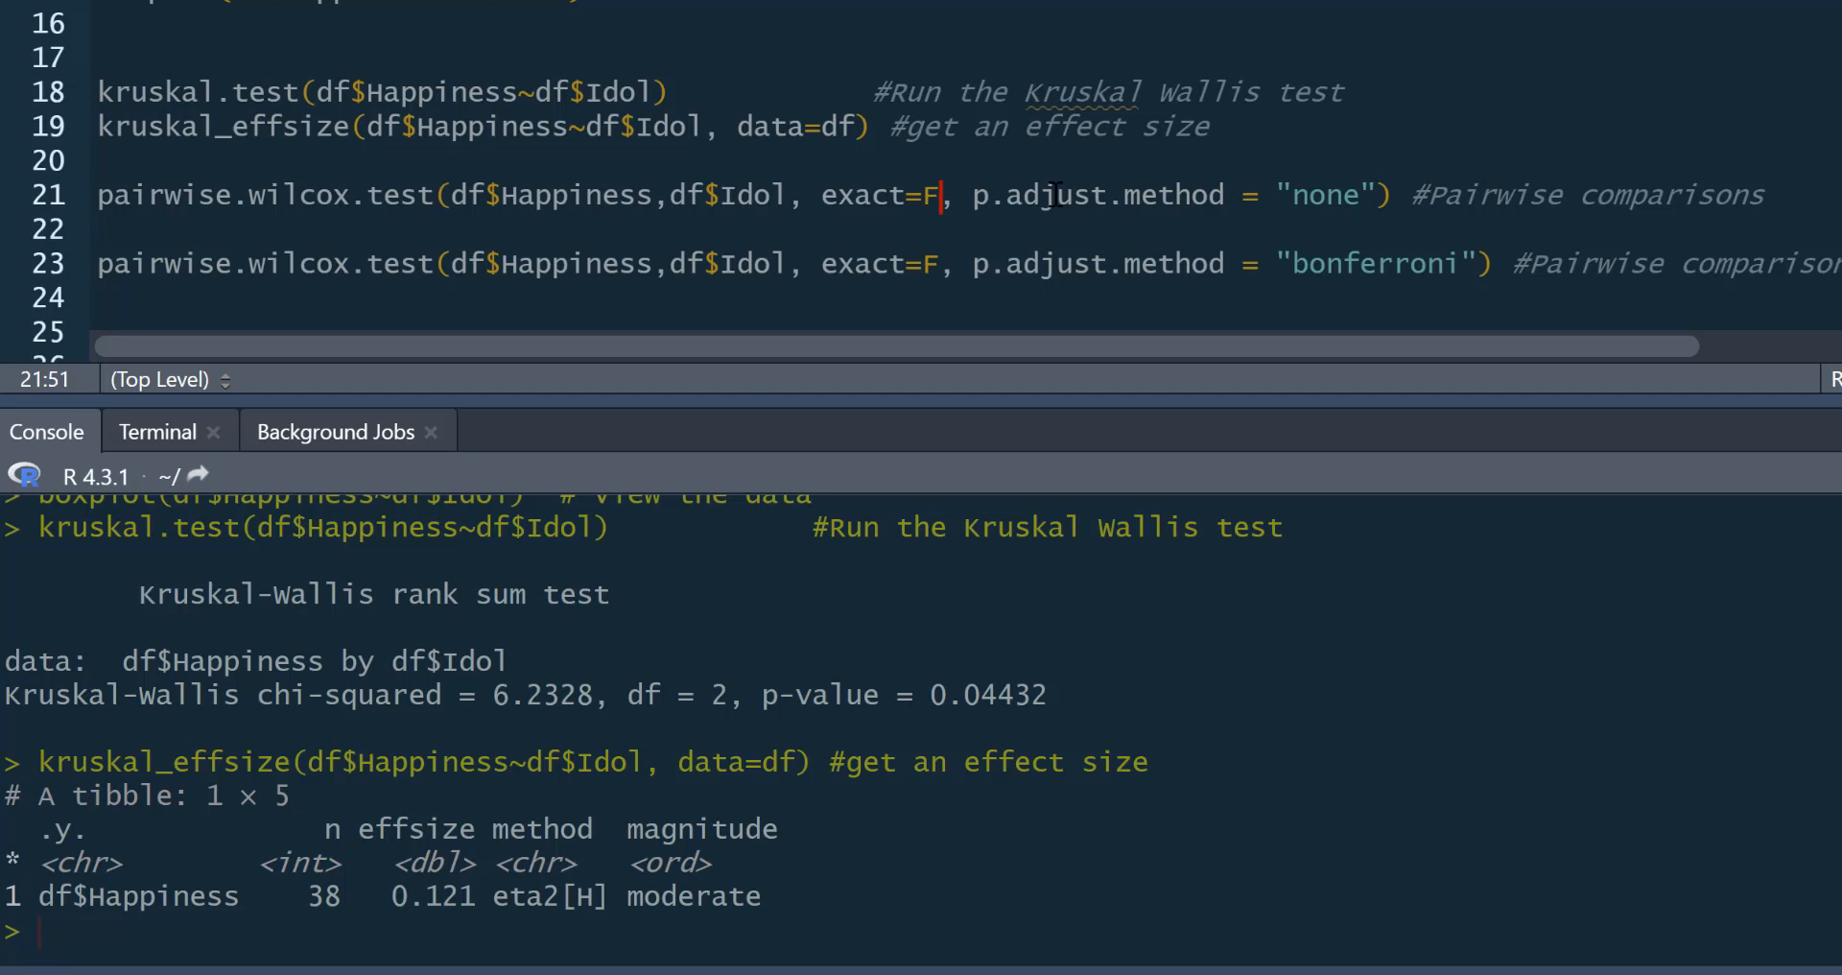
pyautogui.moveTo(1132, 204)
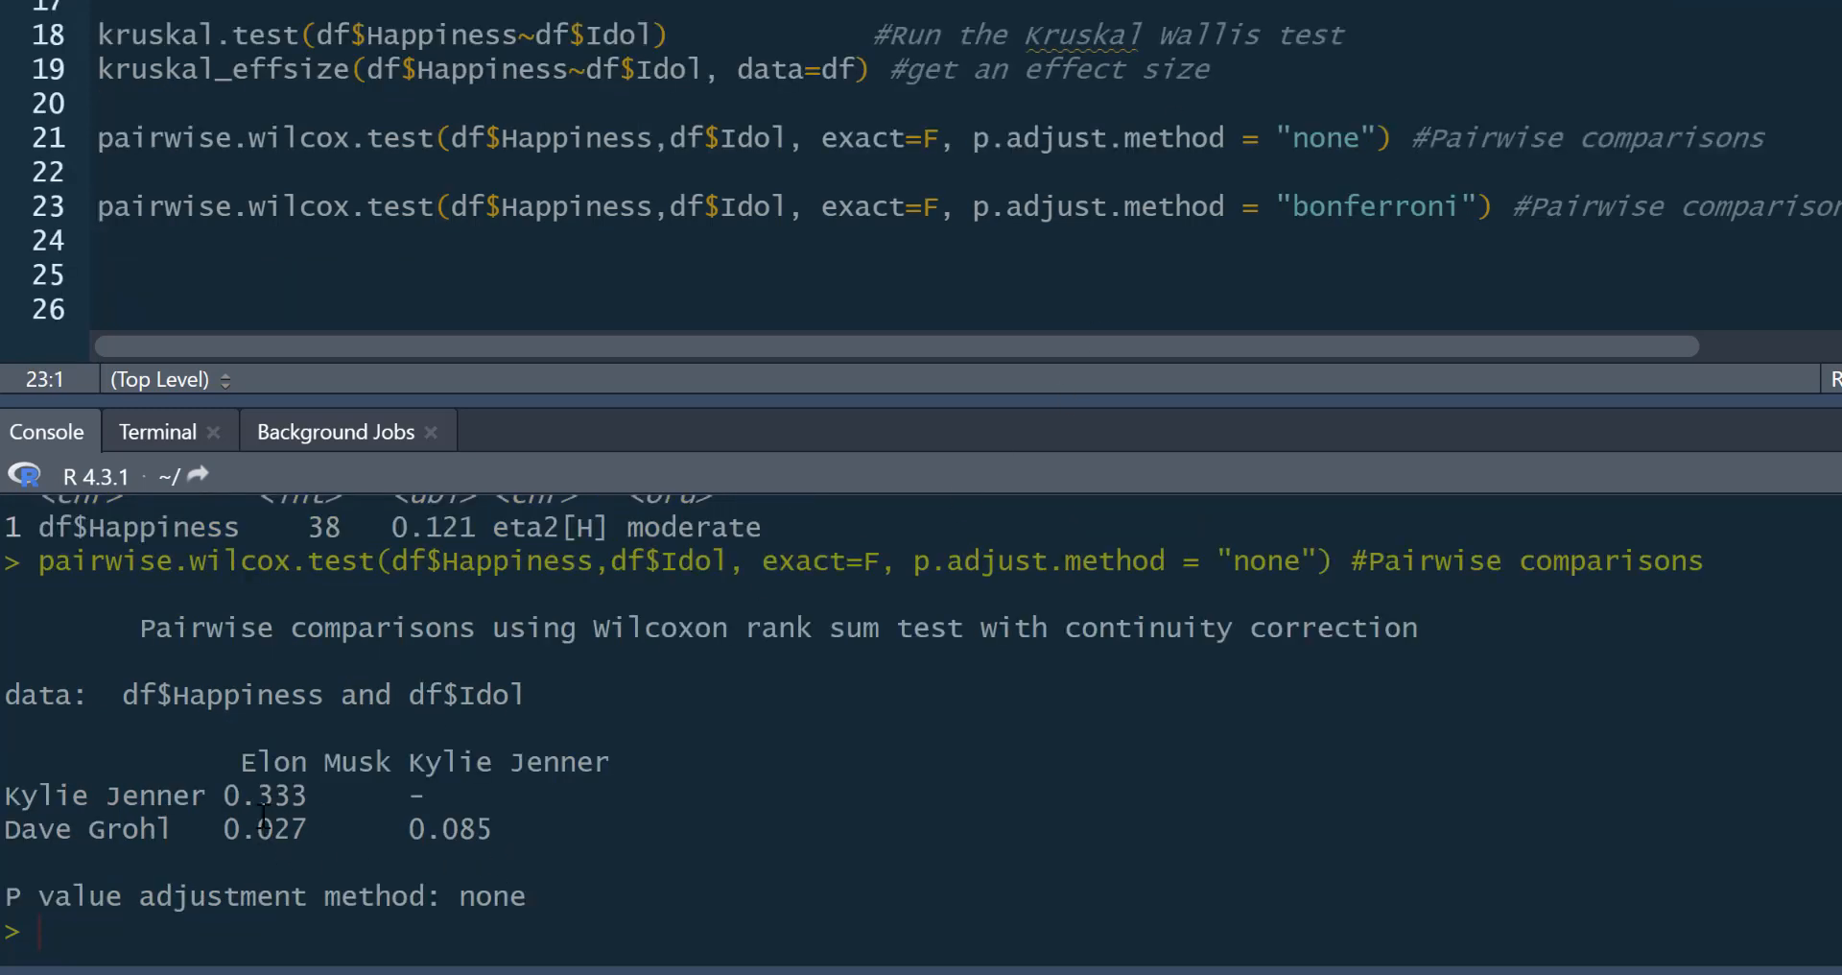
pyautogui.moveTo(105, 867)
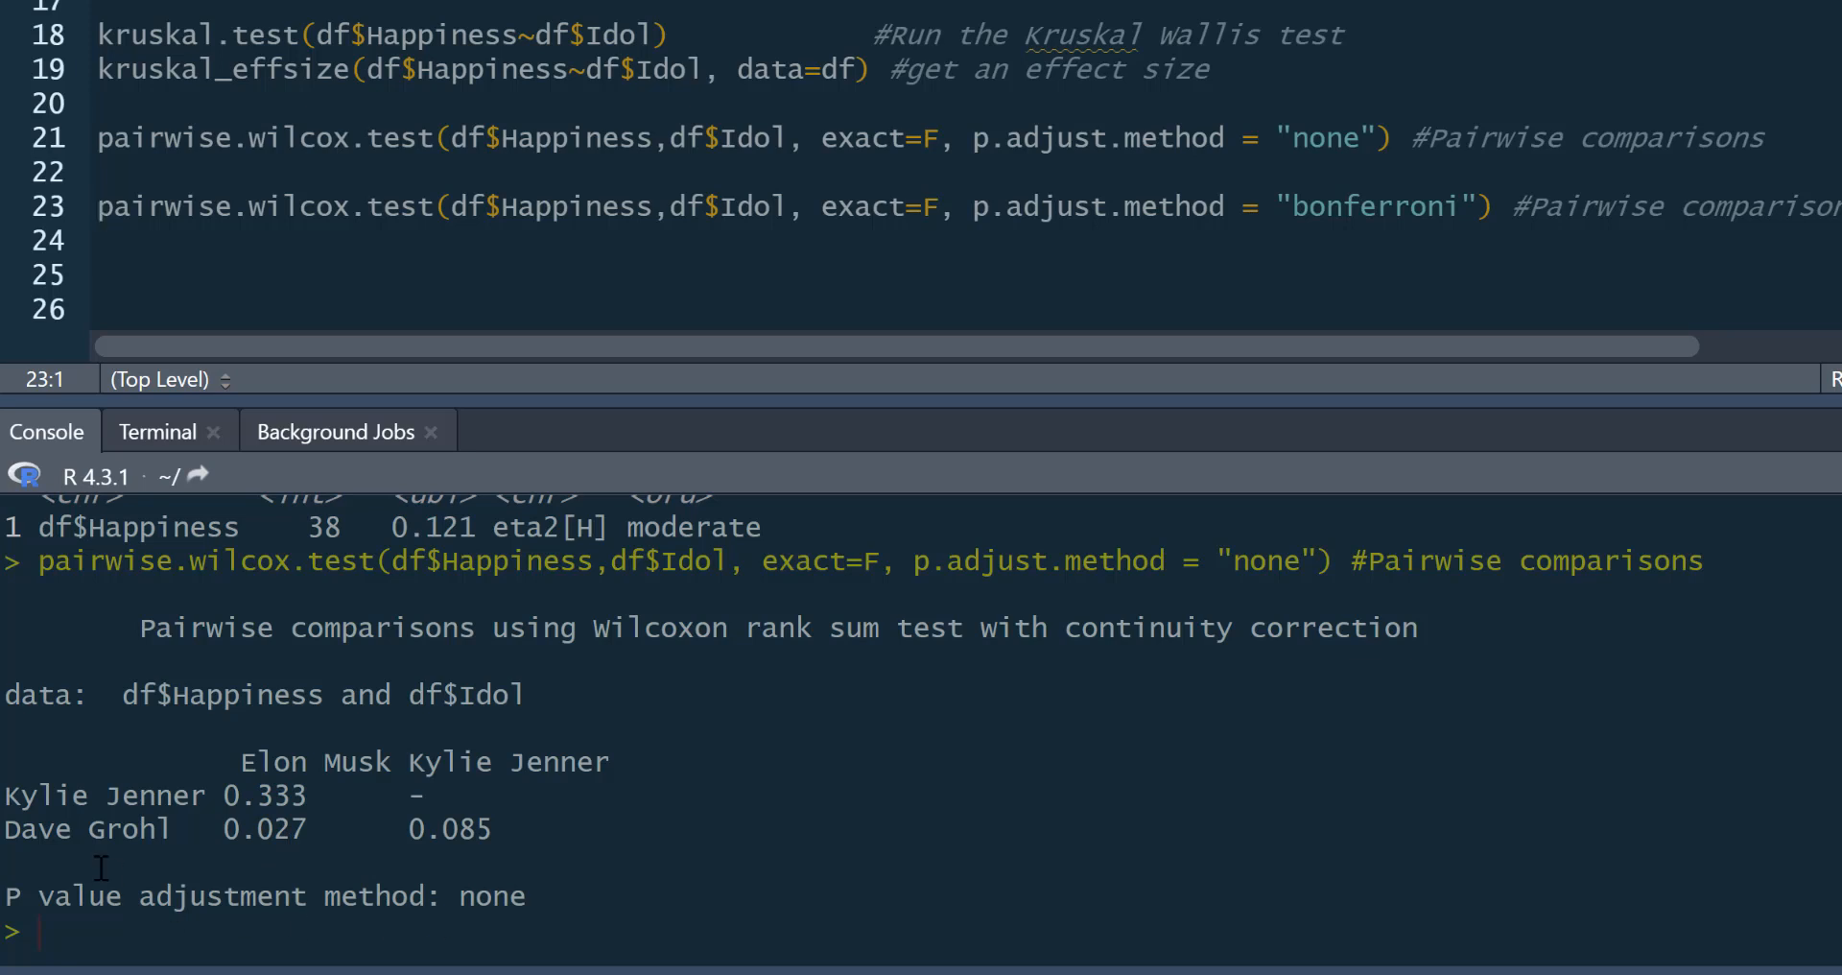
pyautogui.moveTo(226, 837)
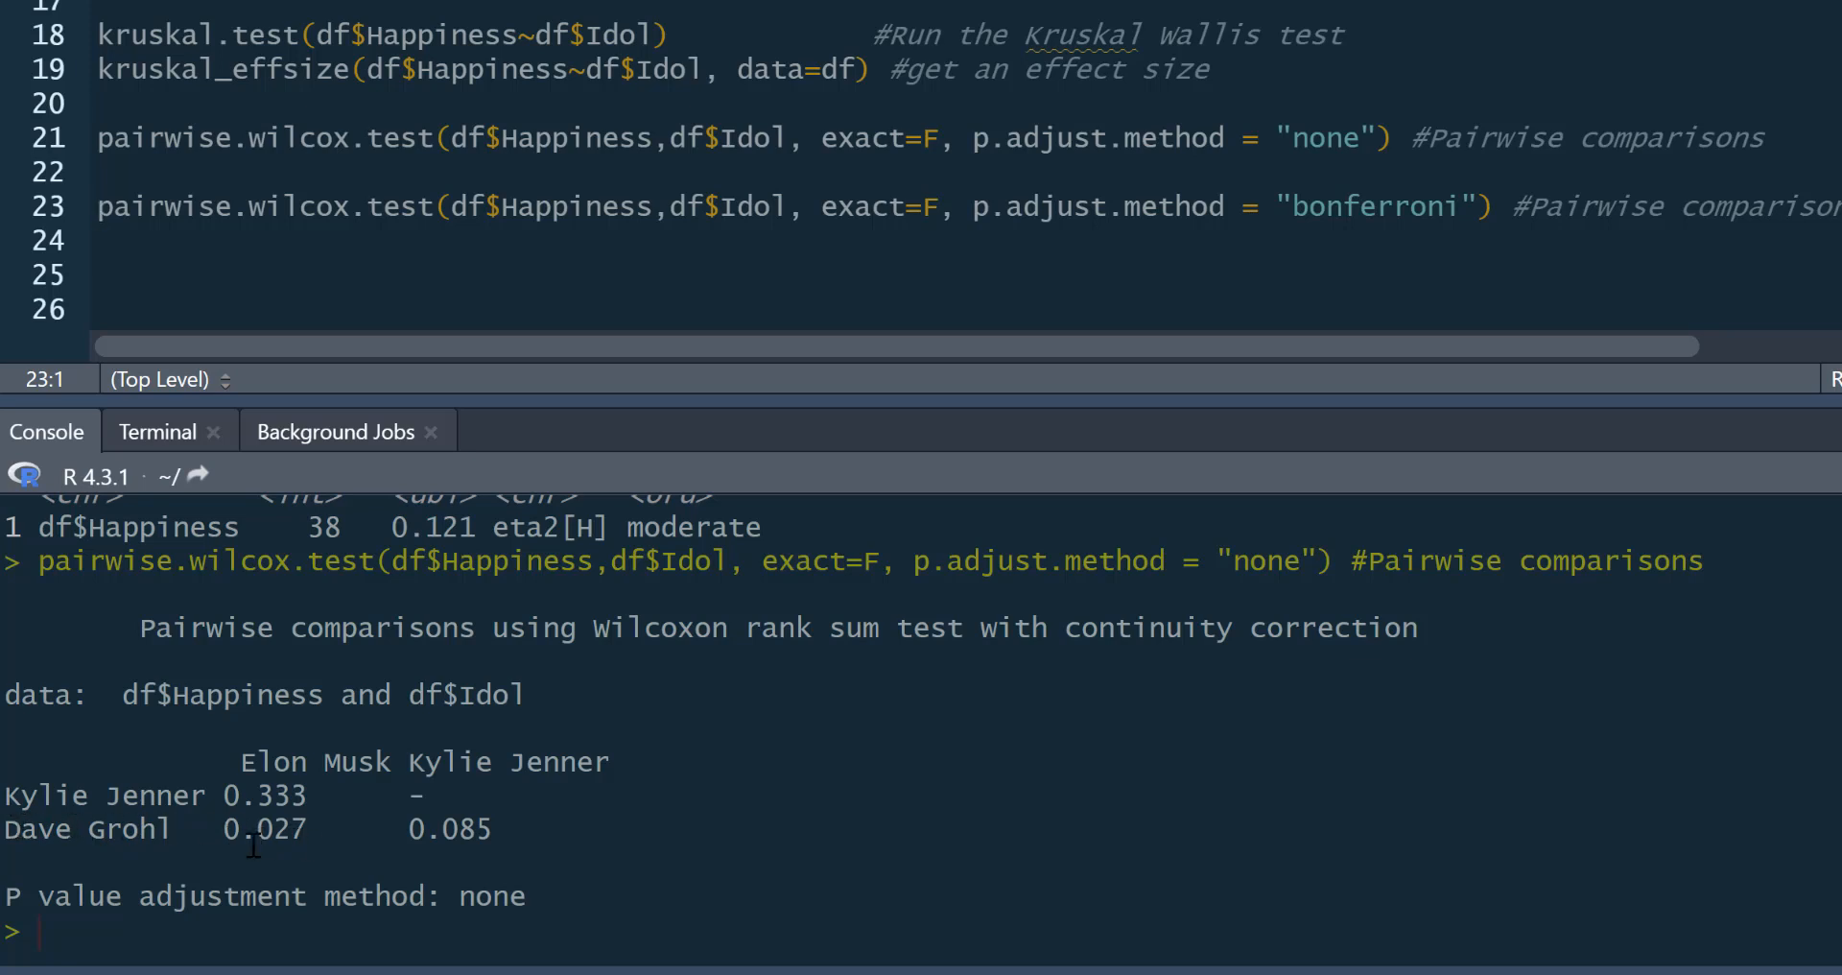
pyautogui.moveTo(340, 823)
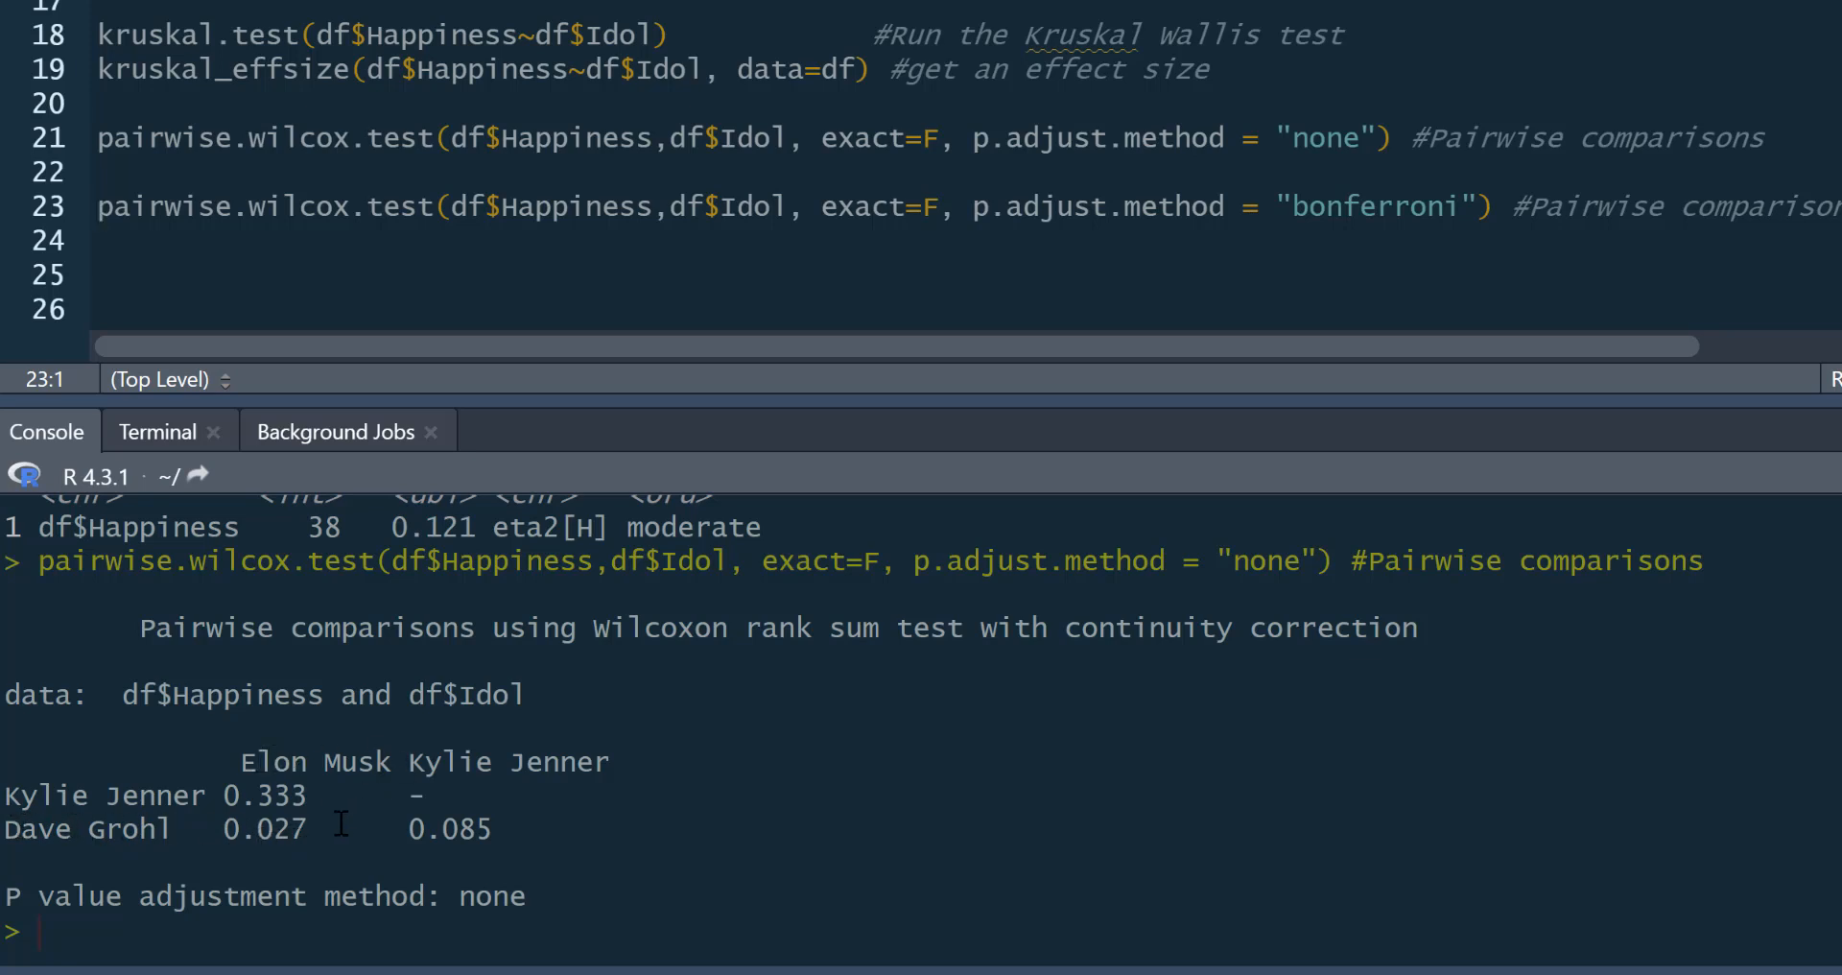
# Highlight the unadjusted Kylie Jenner vs Elon Musk p-value of 0.333 in the Wilcoxon output.
pyautogui.doubleClick(271, 828)
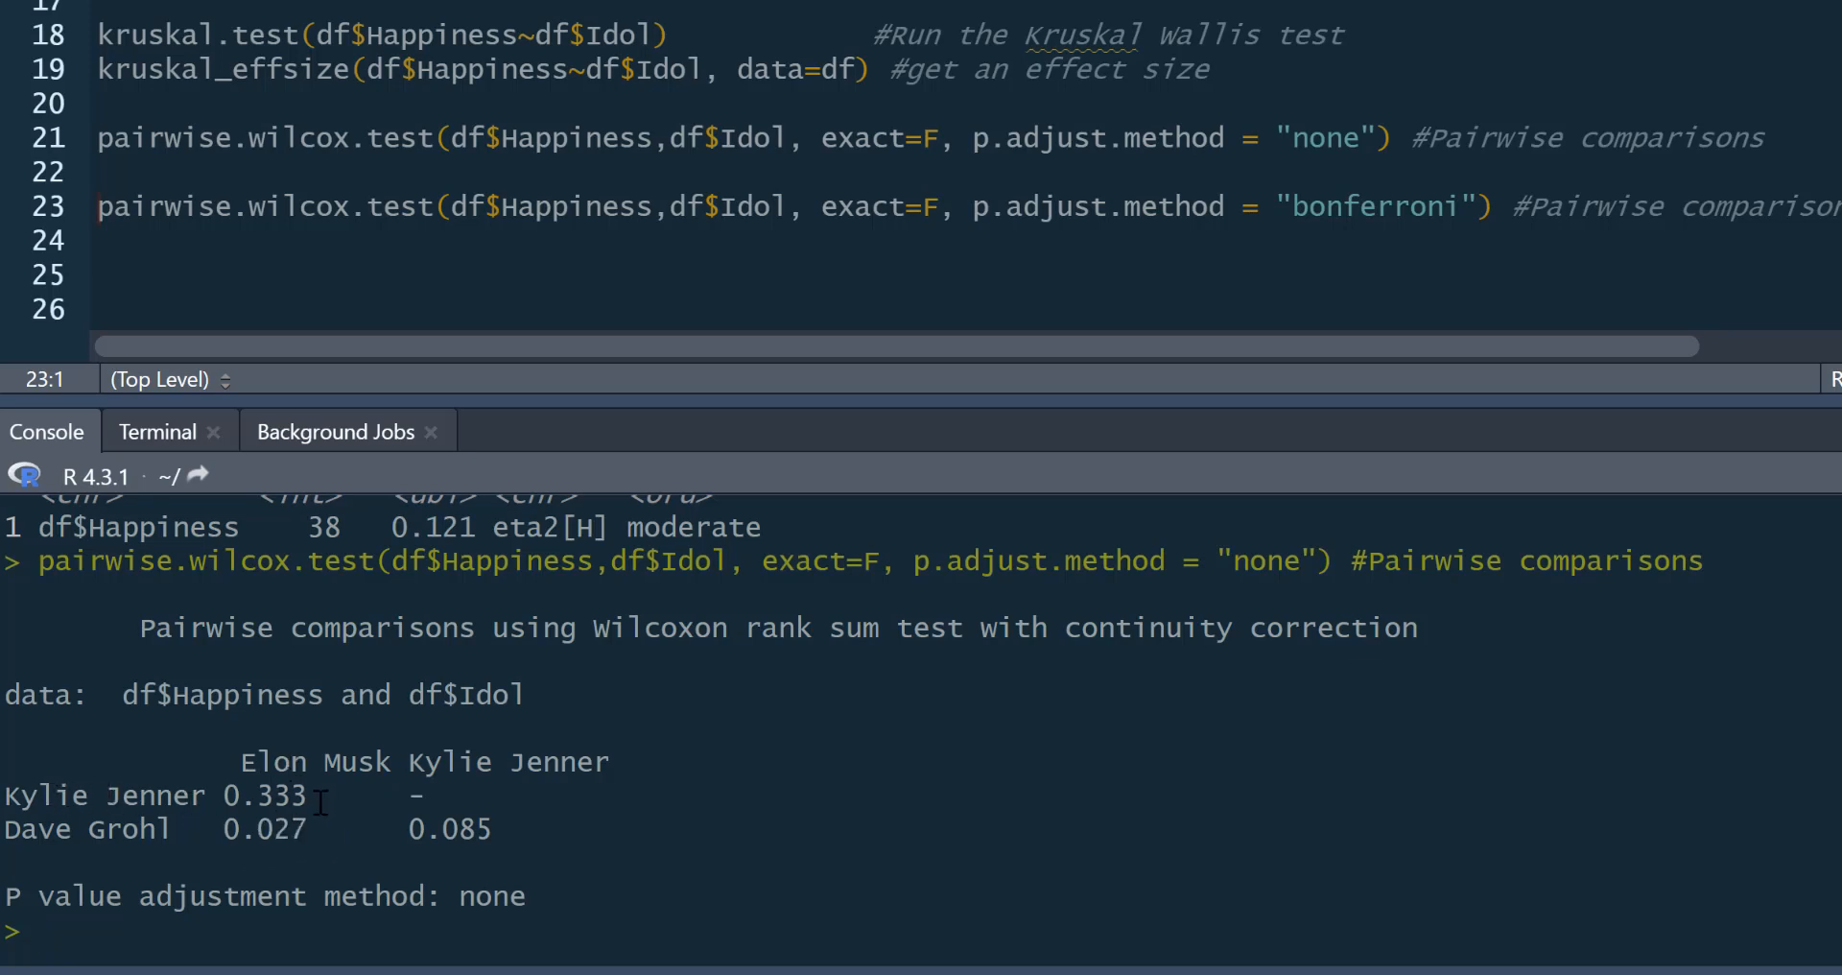
pyautogui.doubleClick(282, 795)
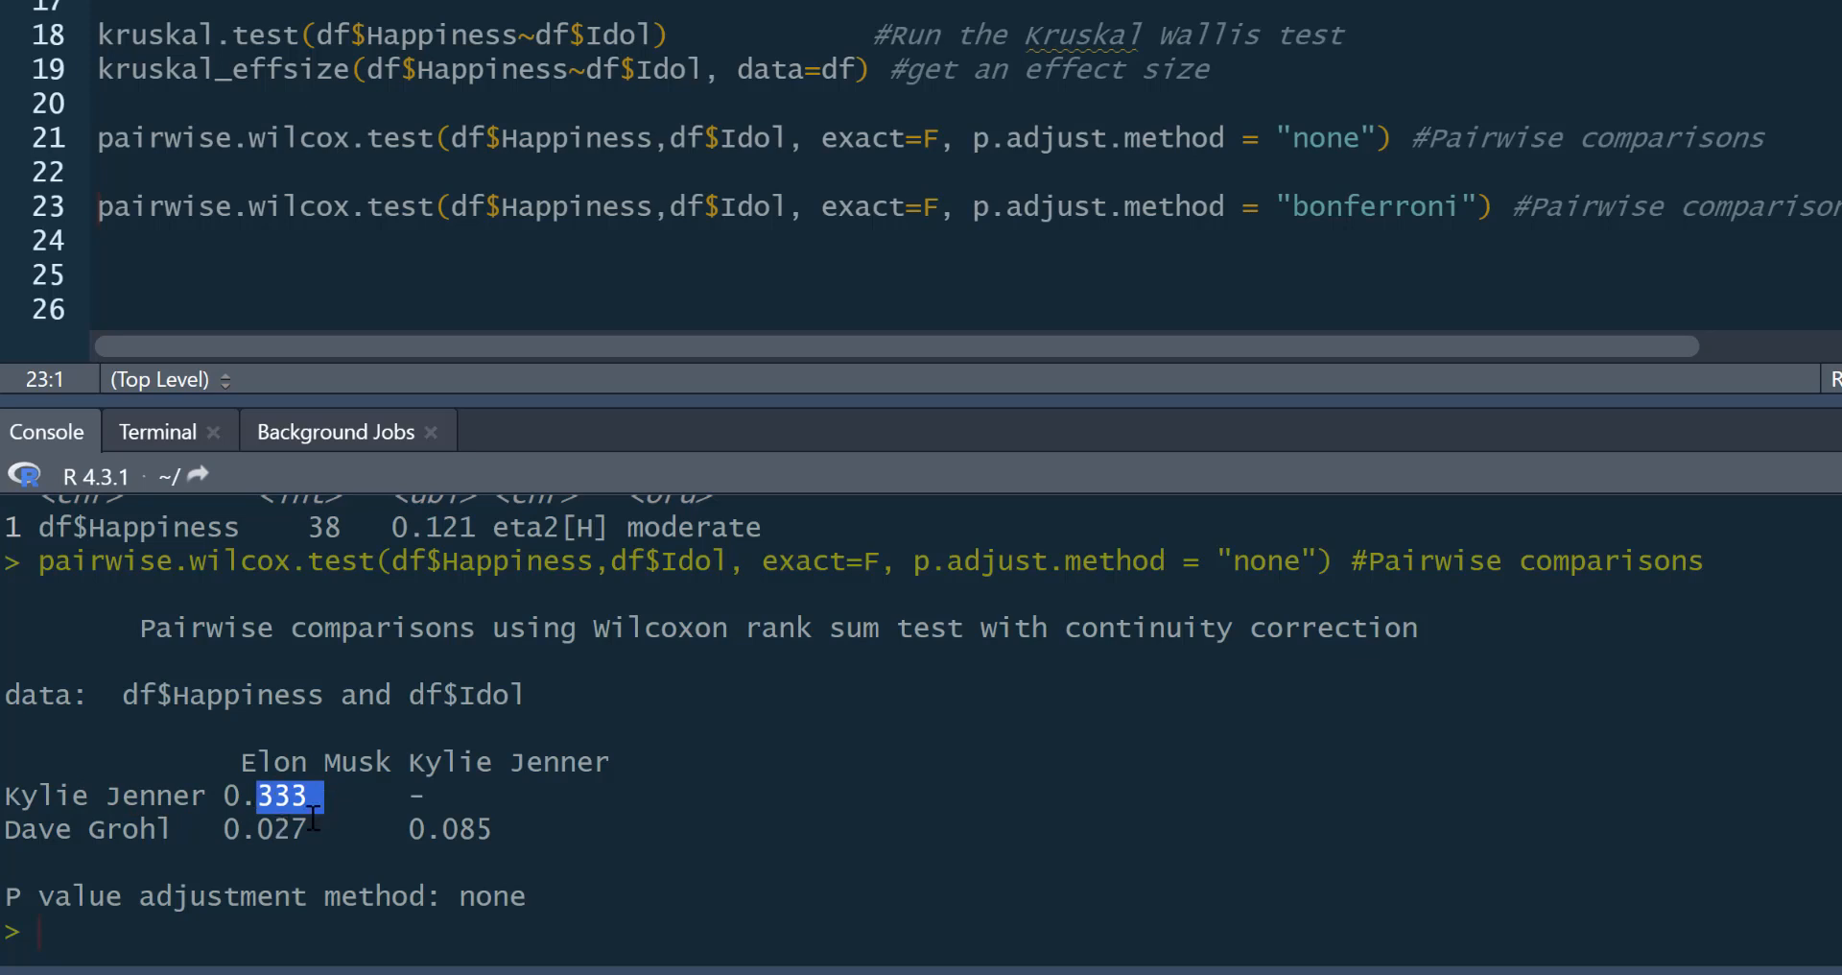
pyautogui.moveTo(287, 811)
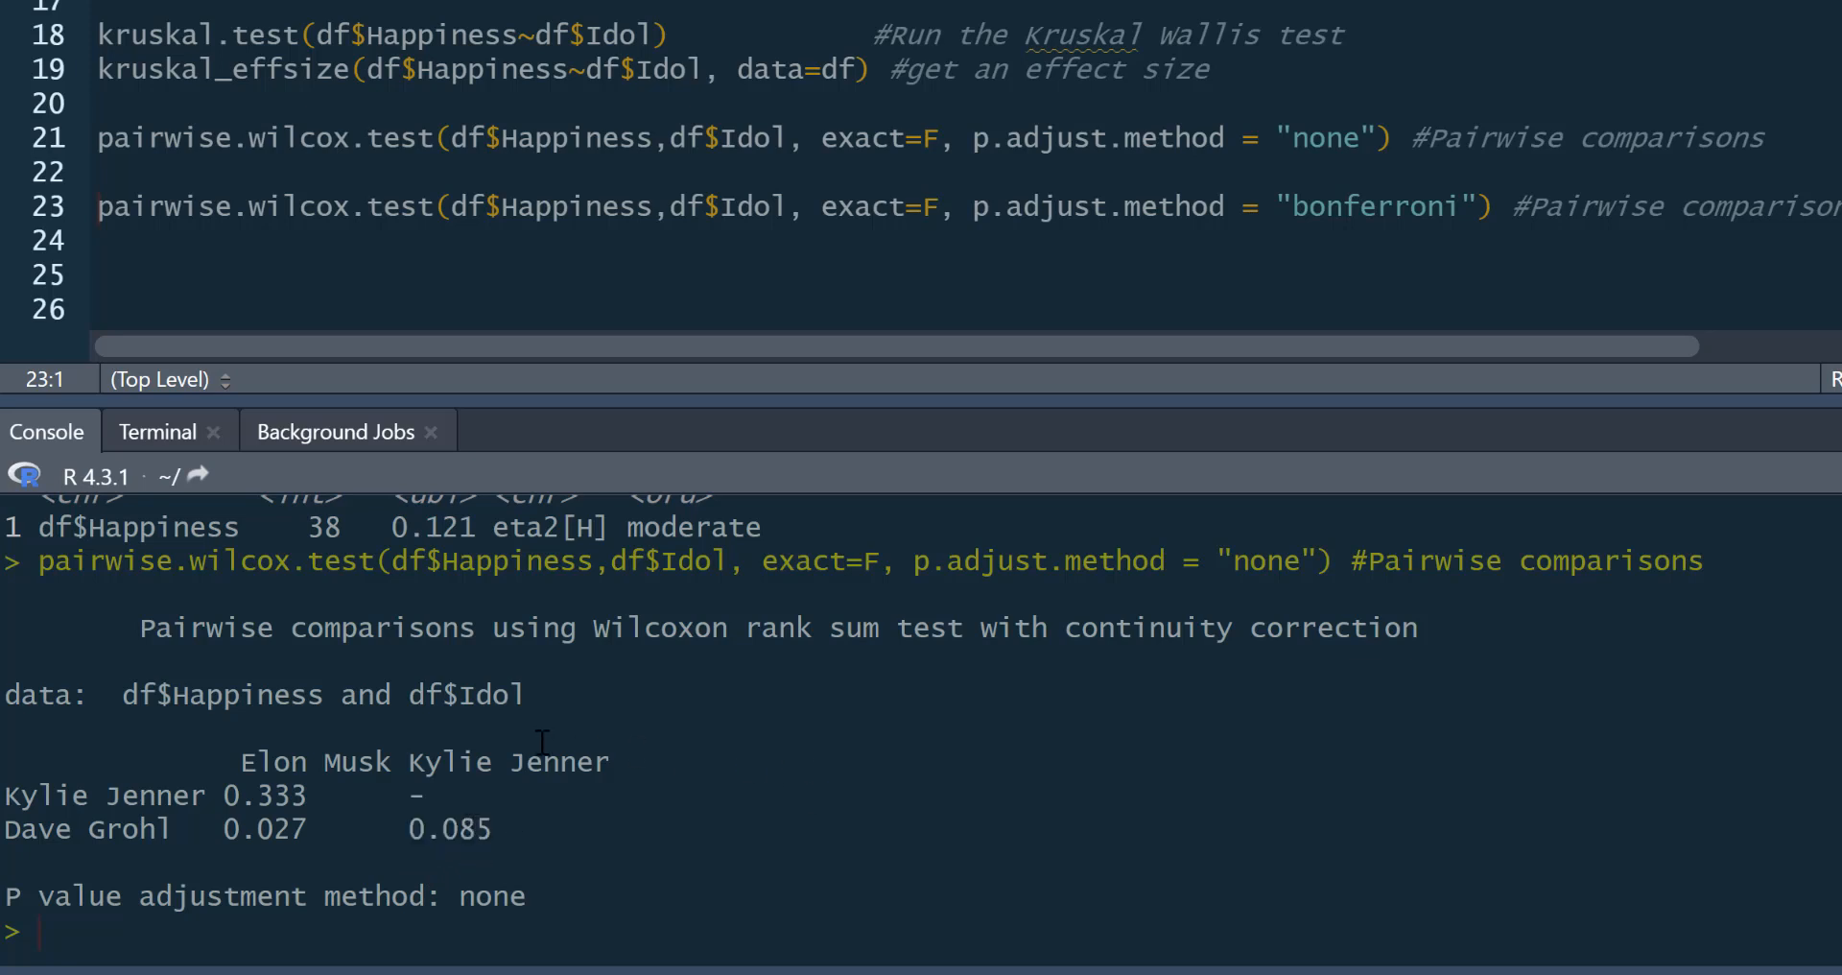
pyautogui.moveTo(517, 723)
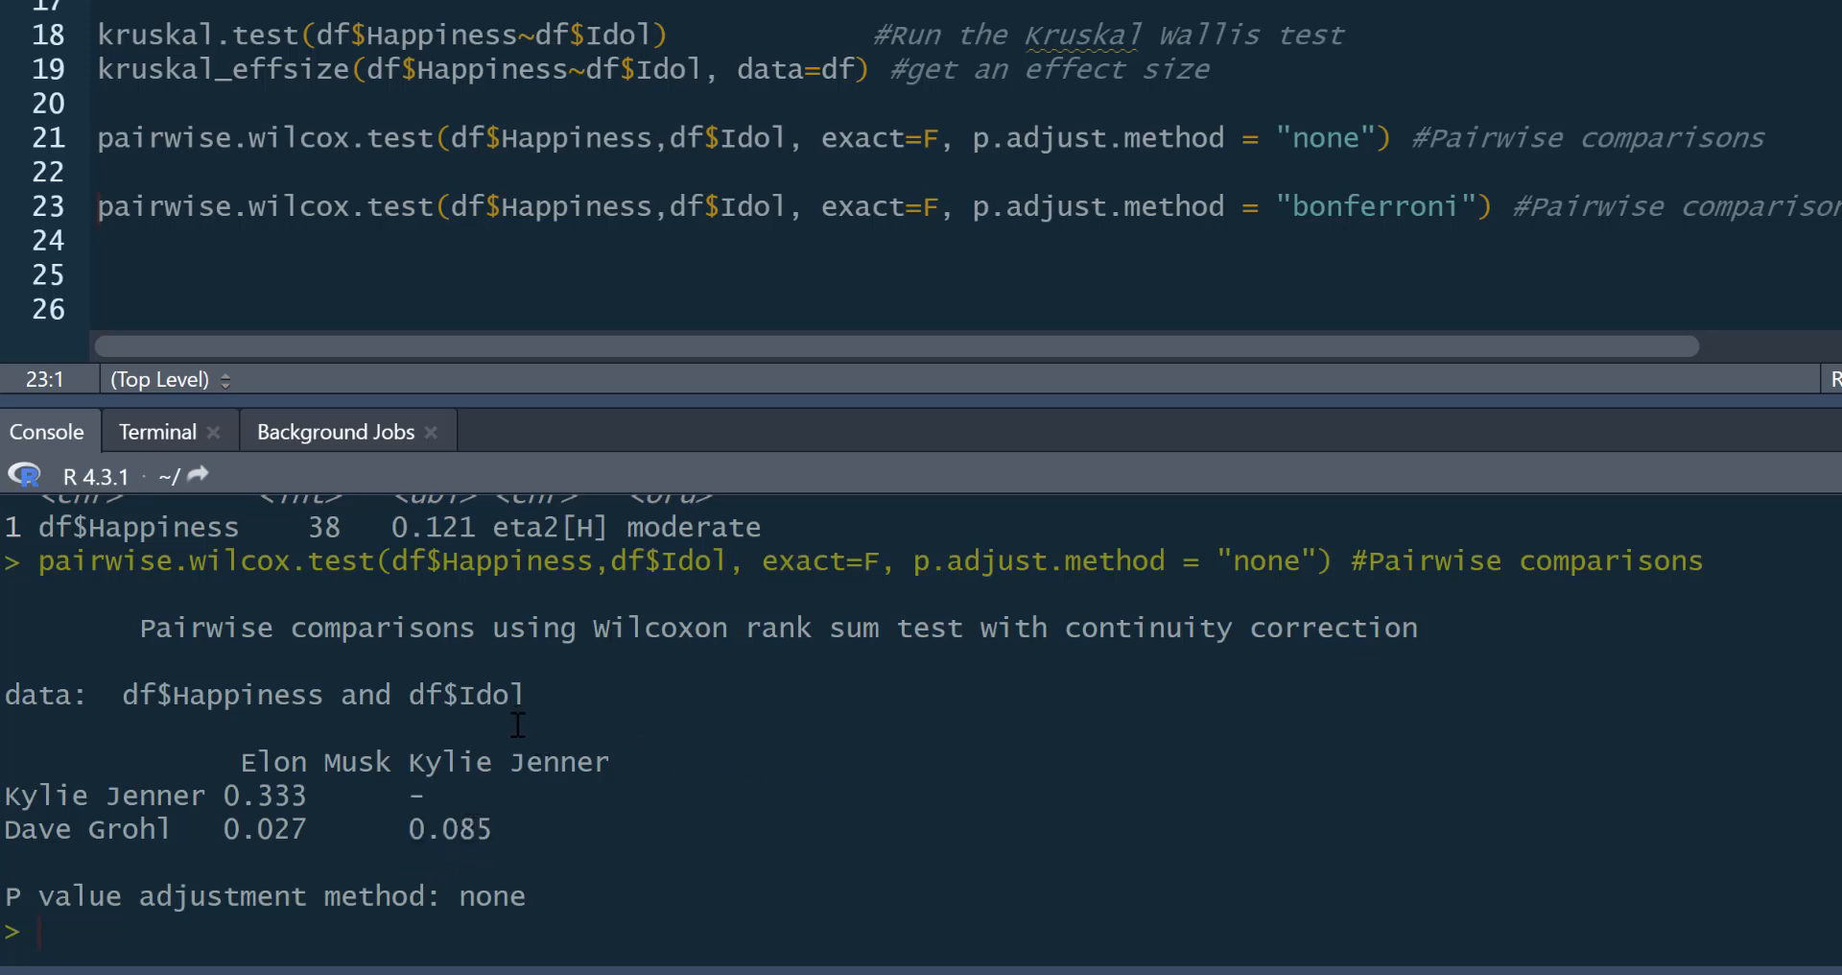
pyautogui.moveTo(366, 871)
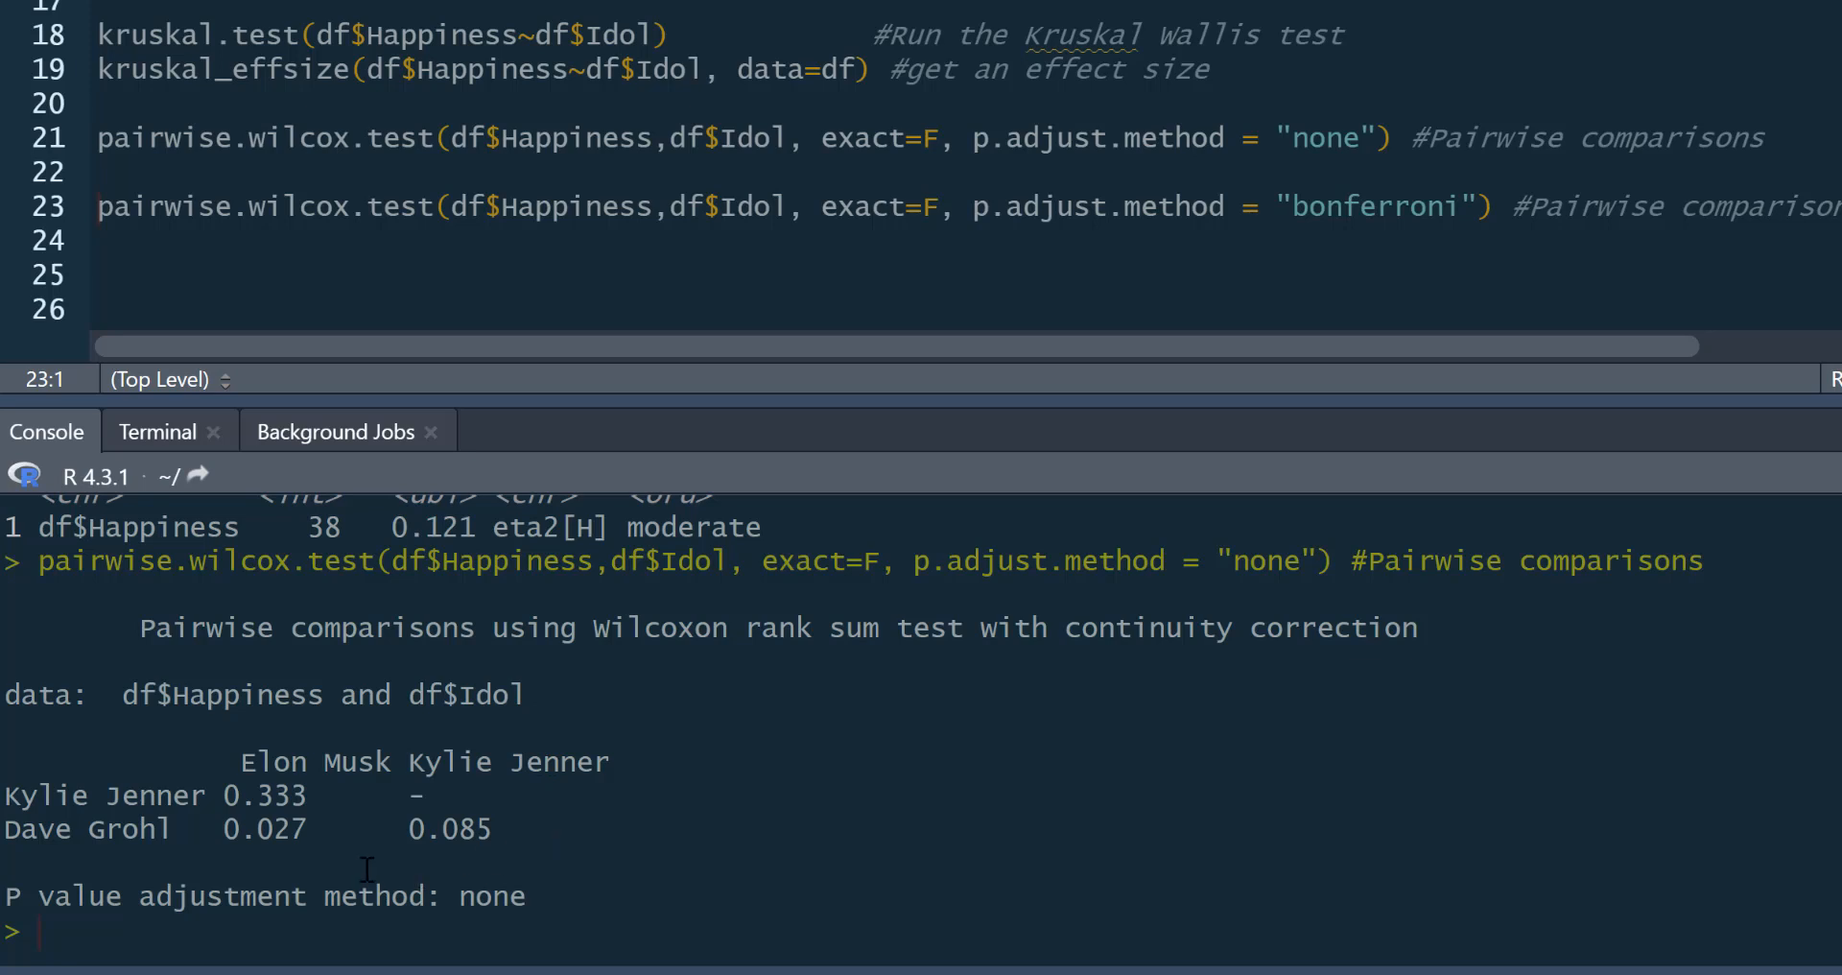
pyautogui.moveTo(323, 843)
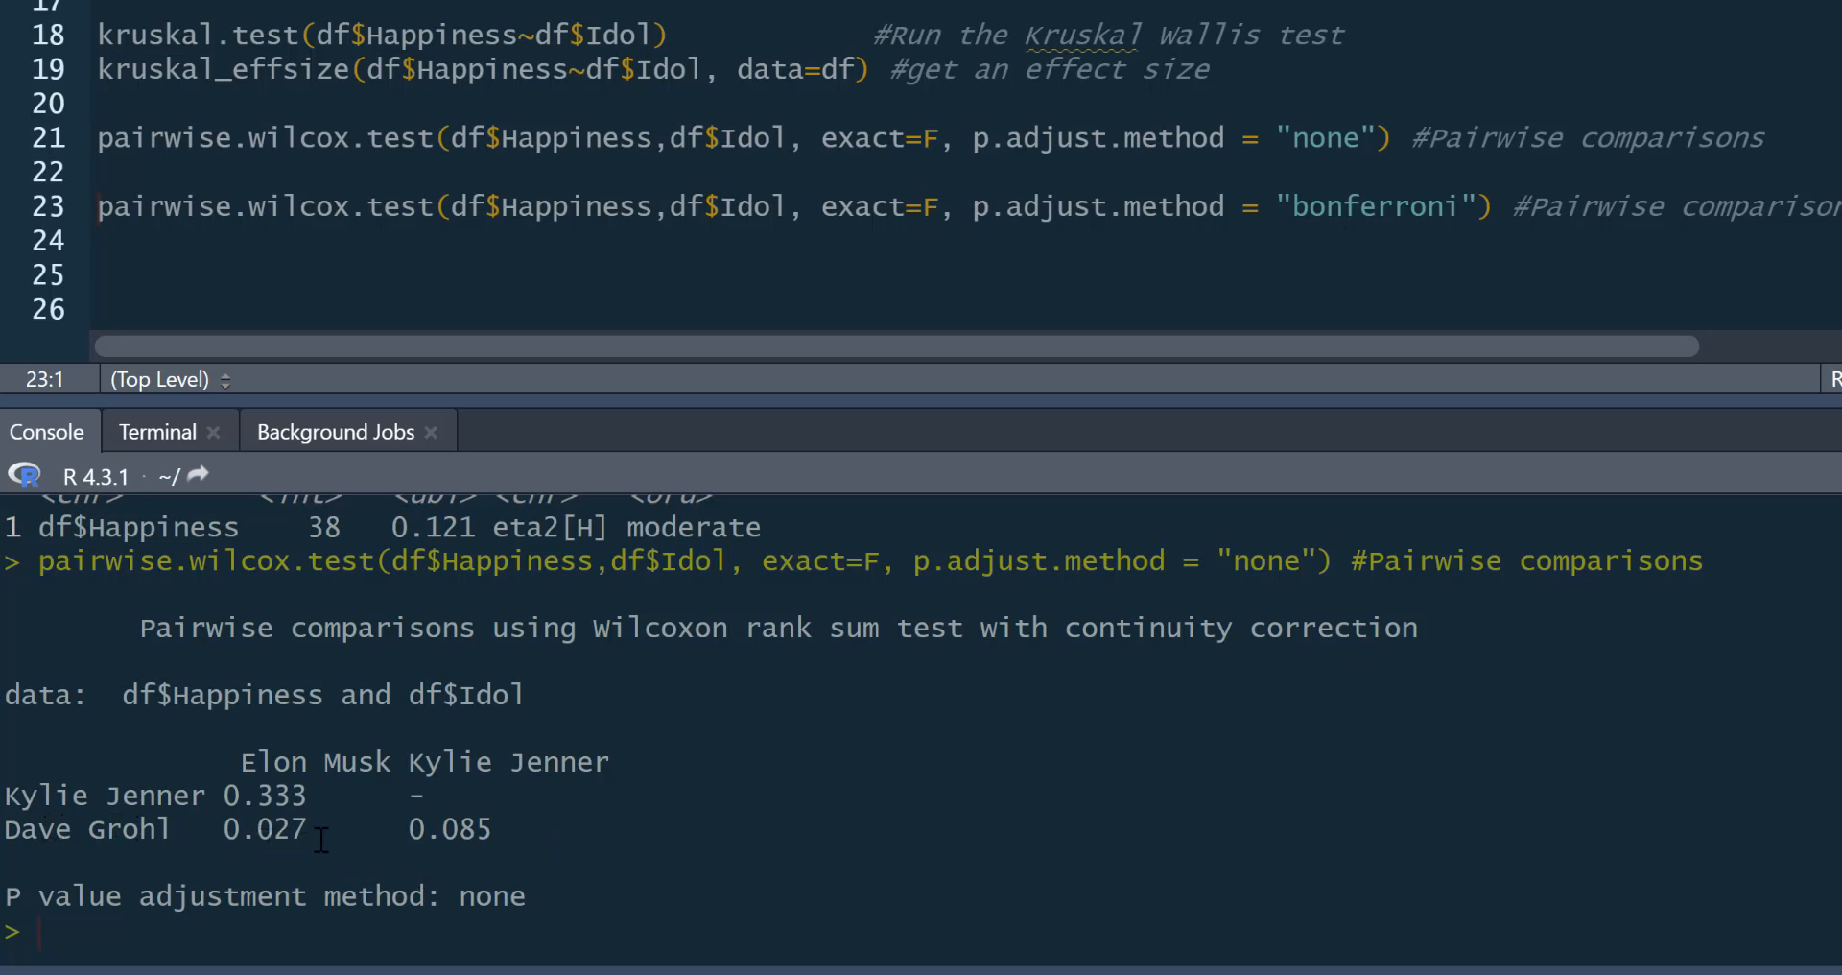
pyautogui.moveTo(451, 717)
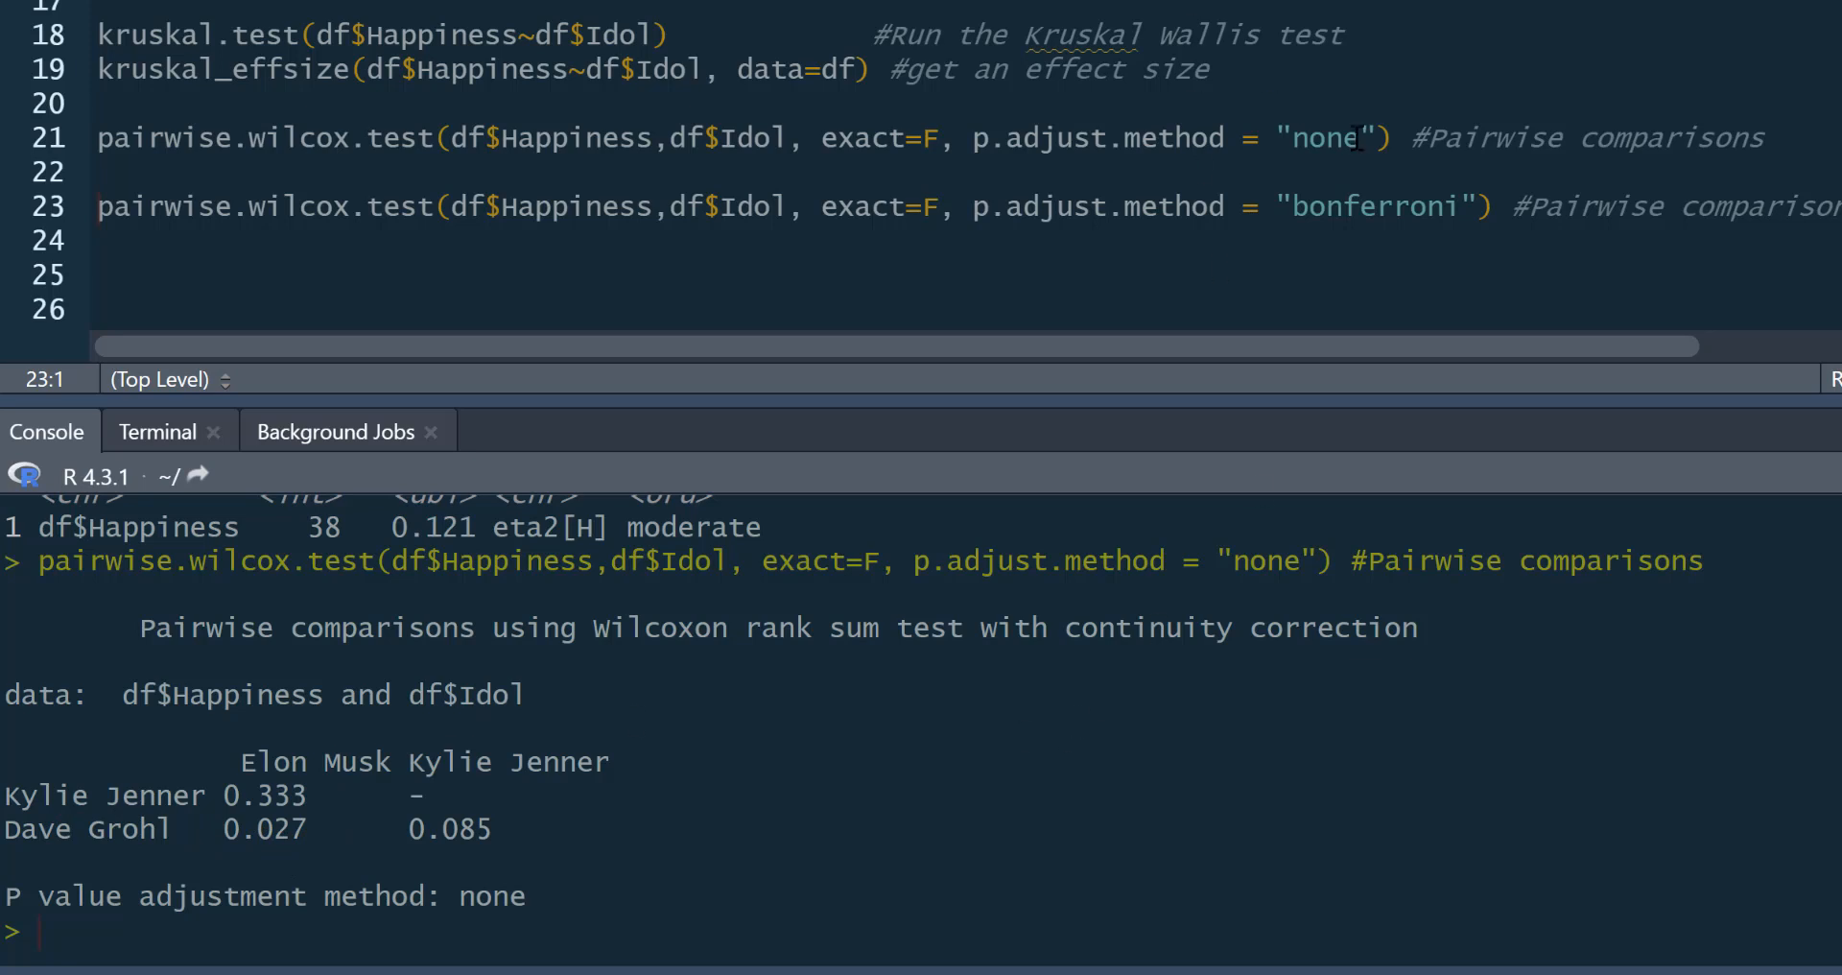
# Run the Bonferroni pairwise Wilcoxon line 23, giving p-values 1.00, 0.08 and 0.25.
pyautogui.click(1492, 206)
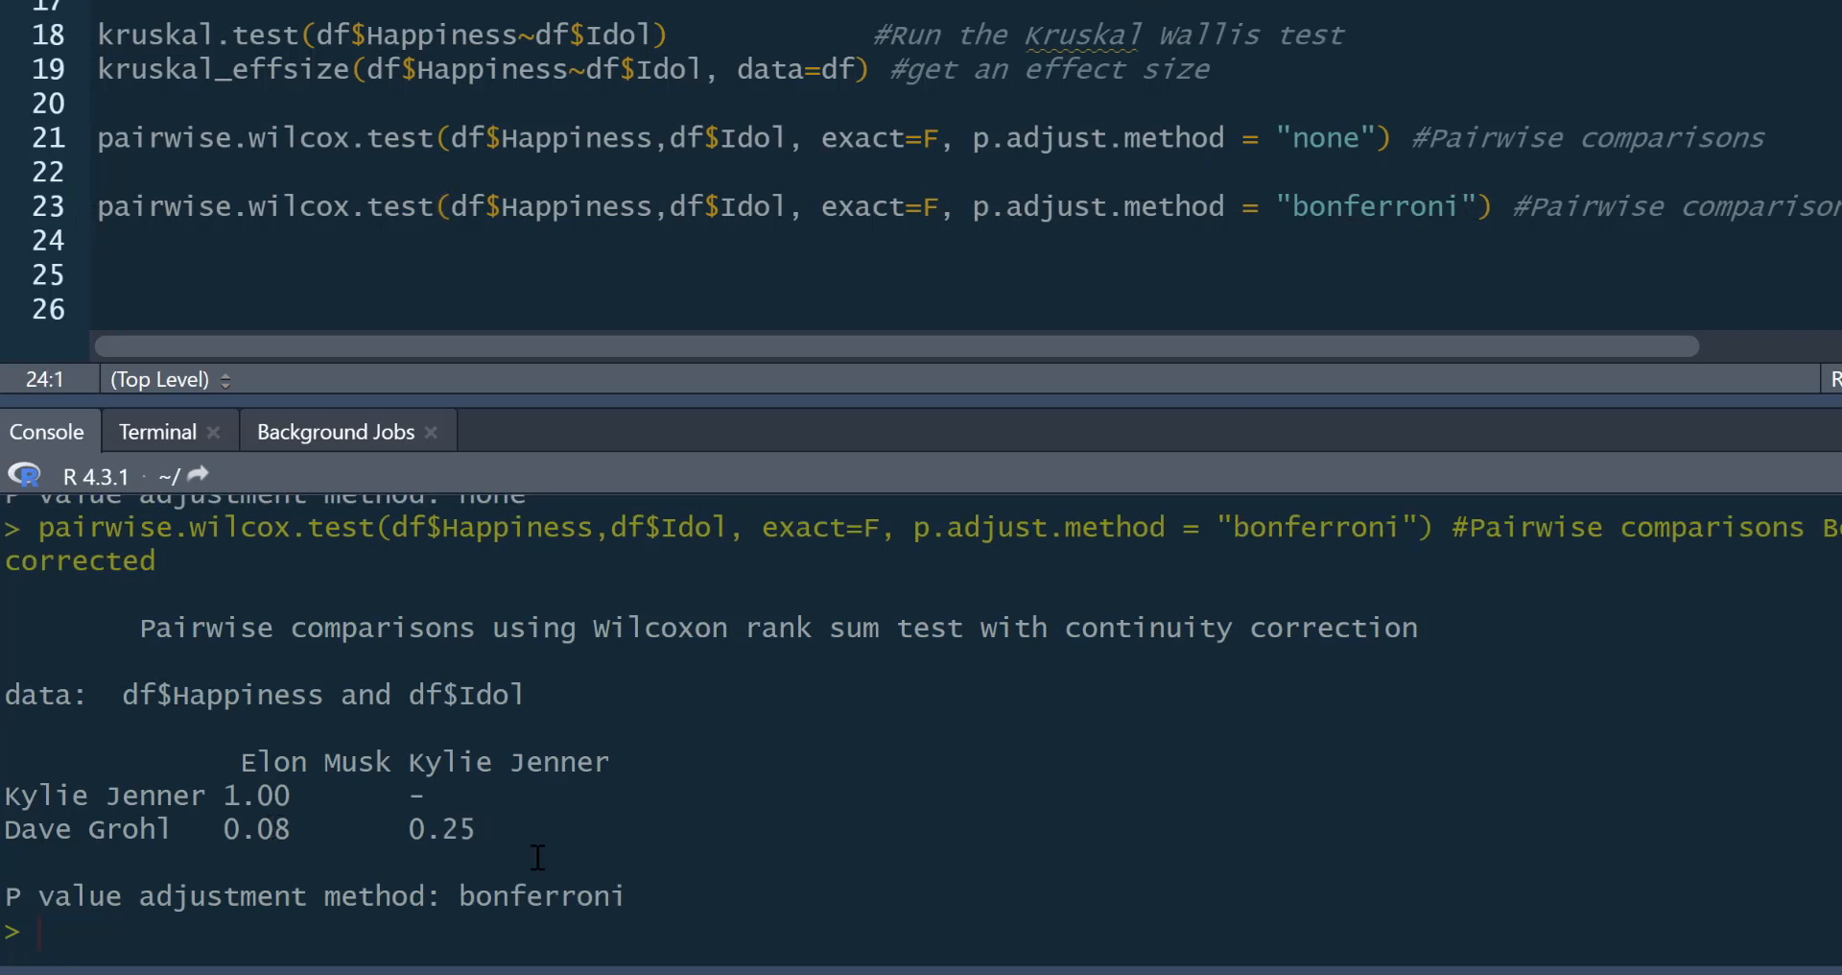
pyautogui.moveTo(550, 829)
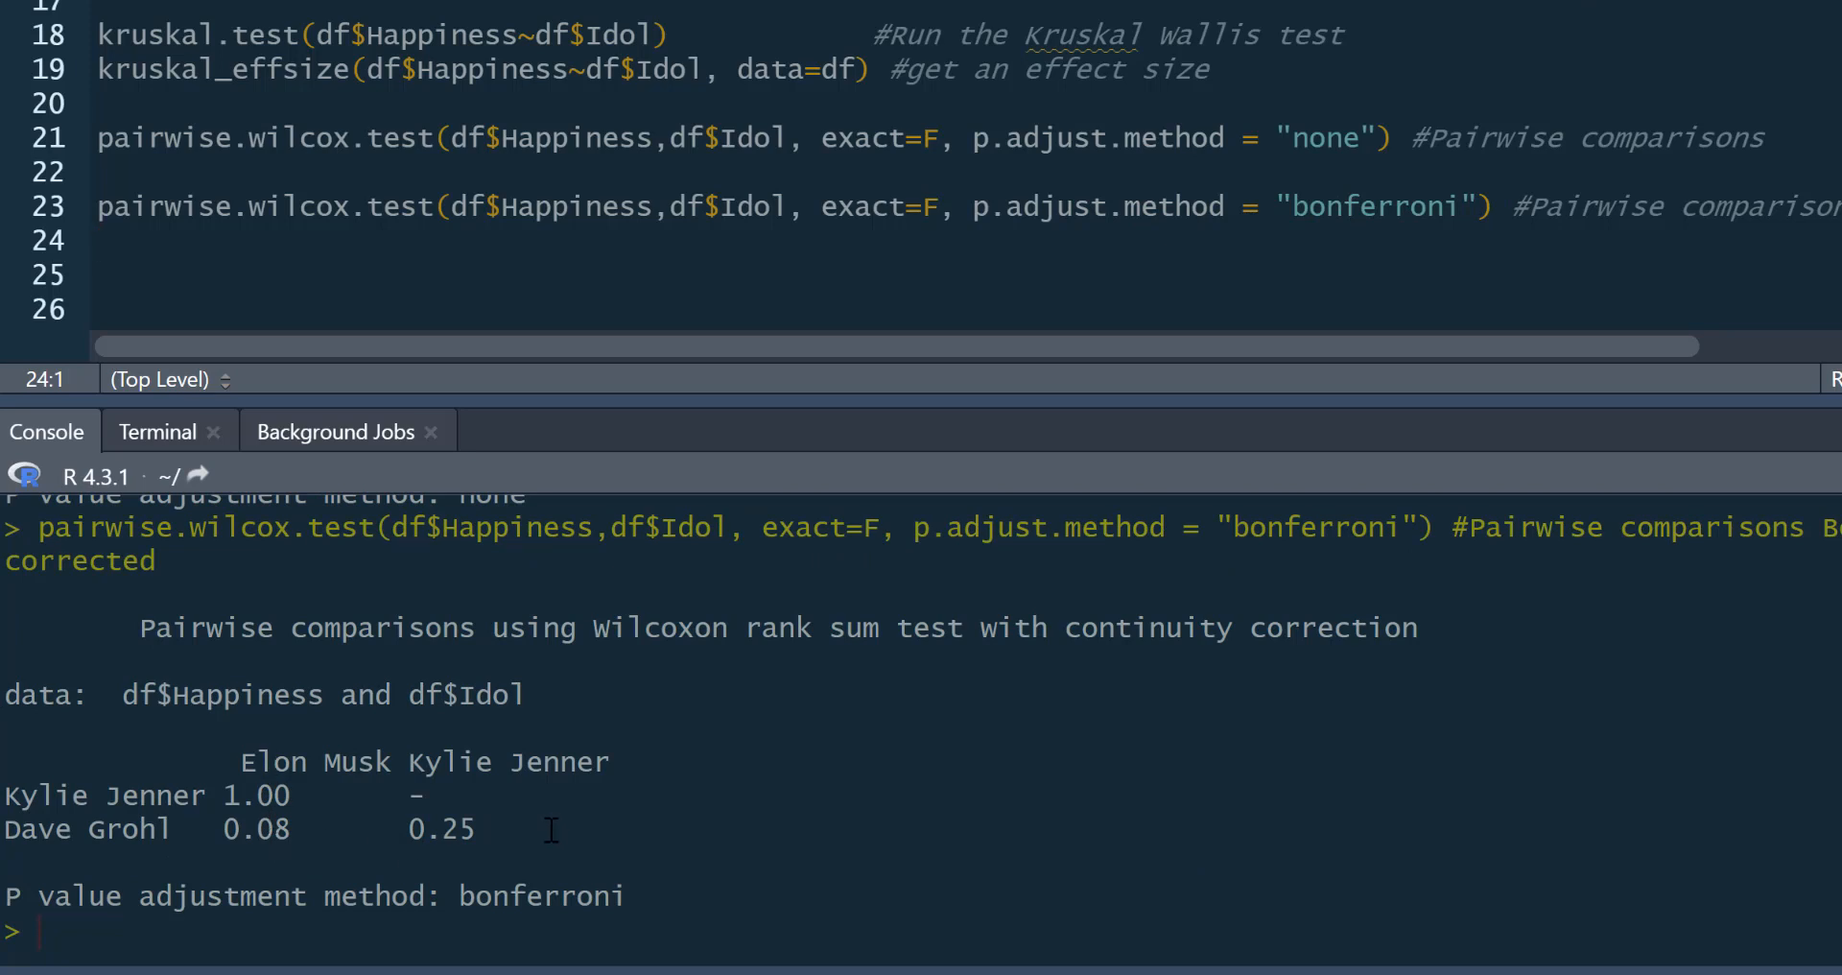
pyautogui.moveTo(499, 831)
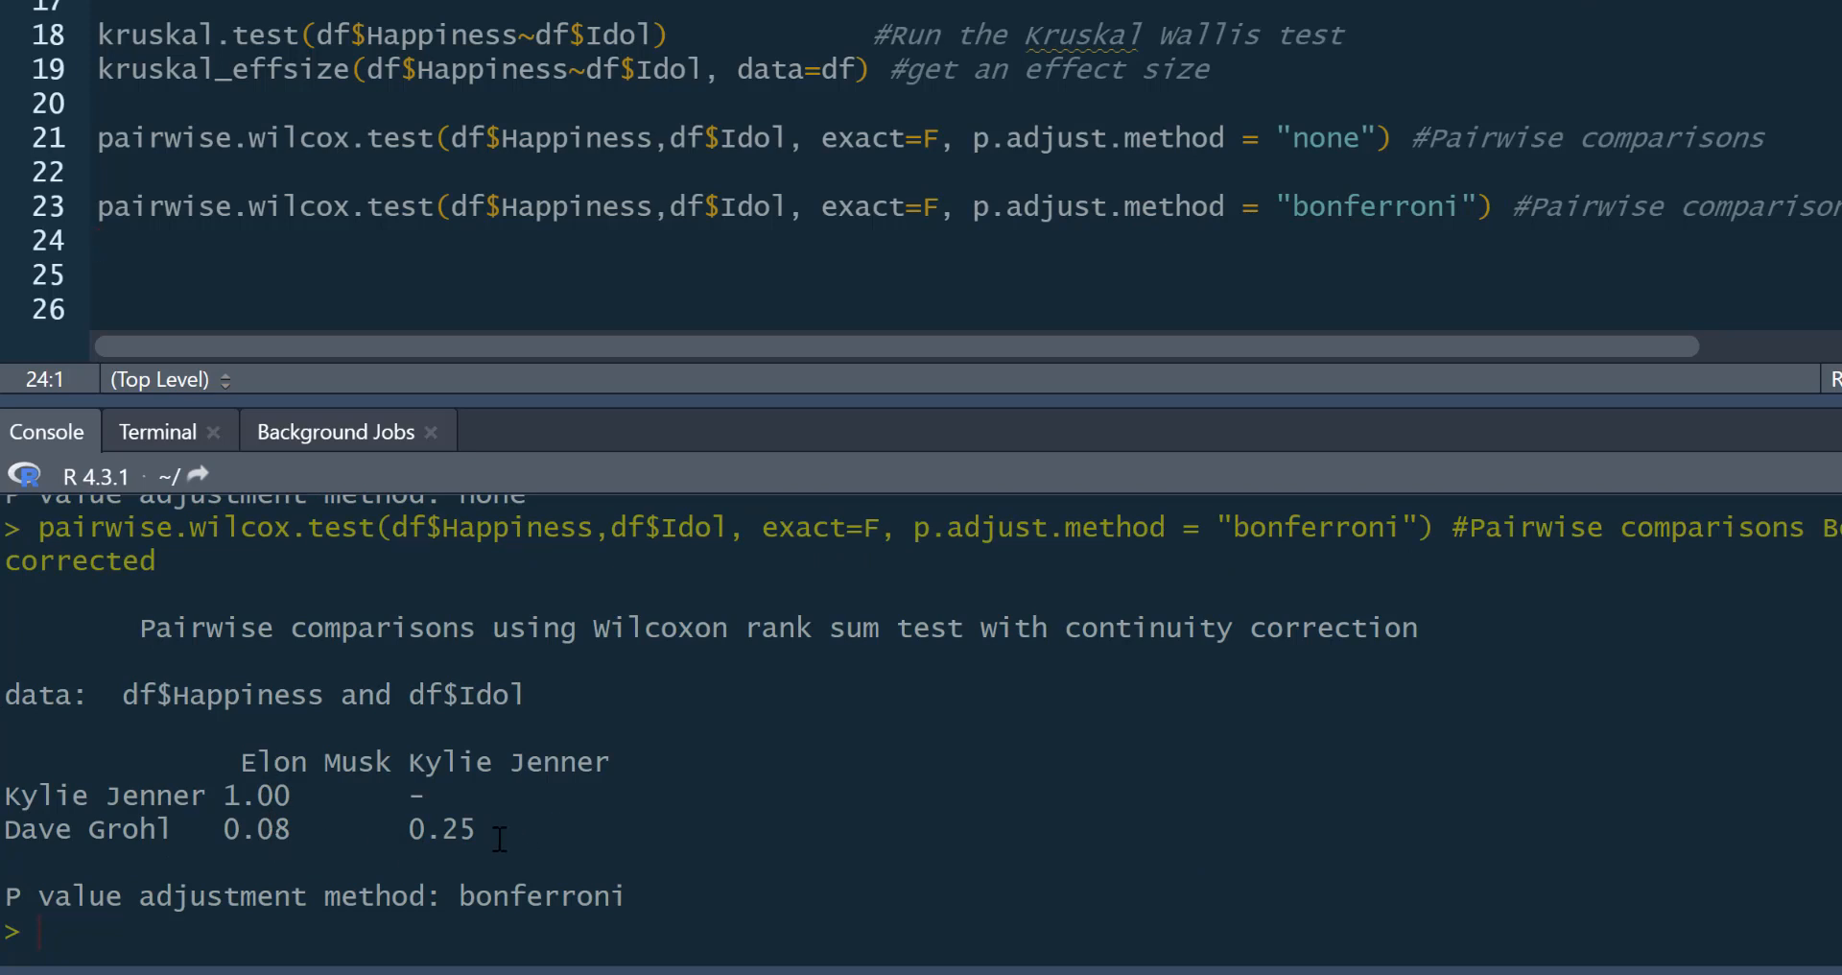
pyautogui.moveTo(445, 775)
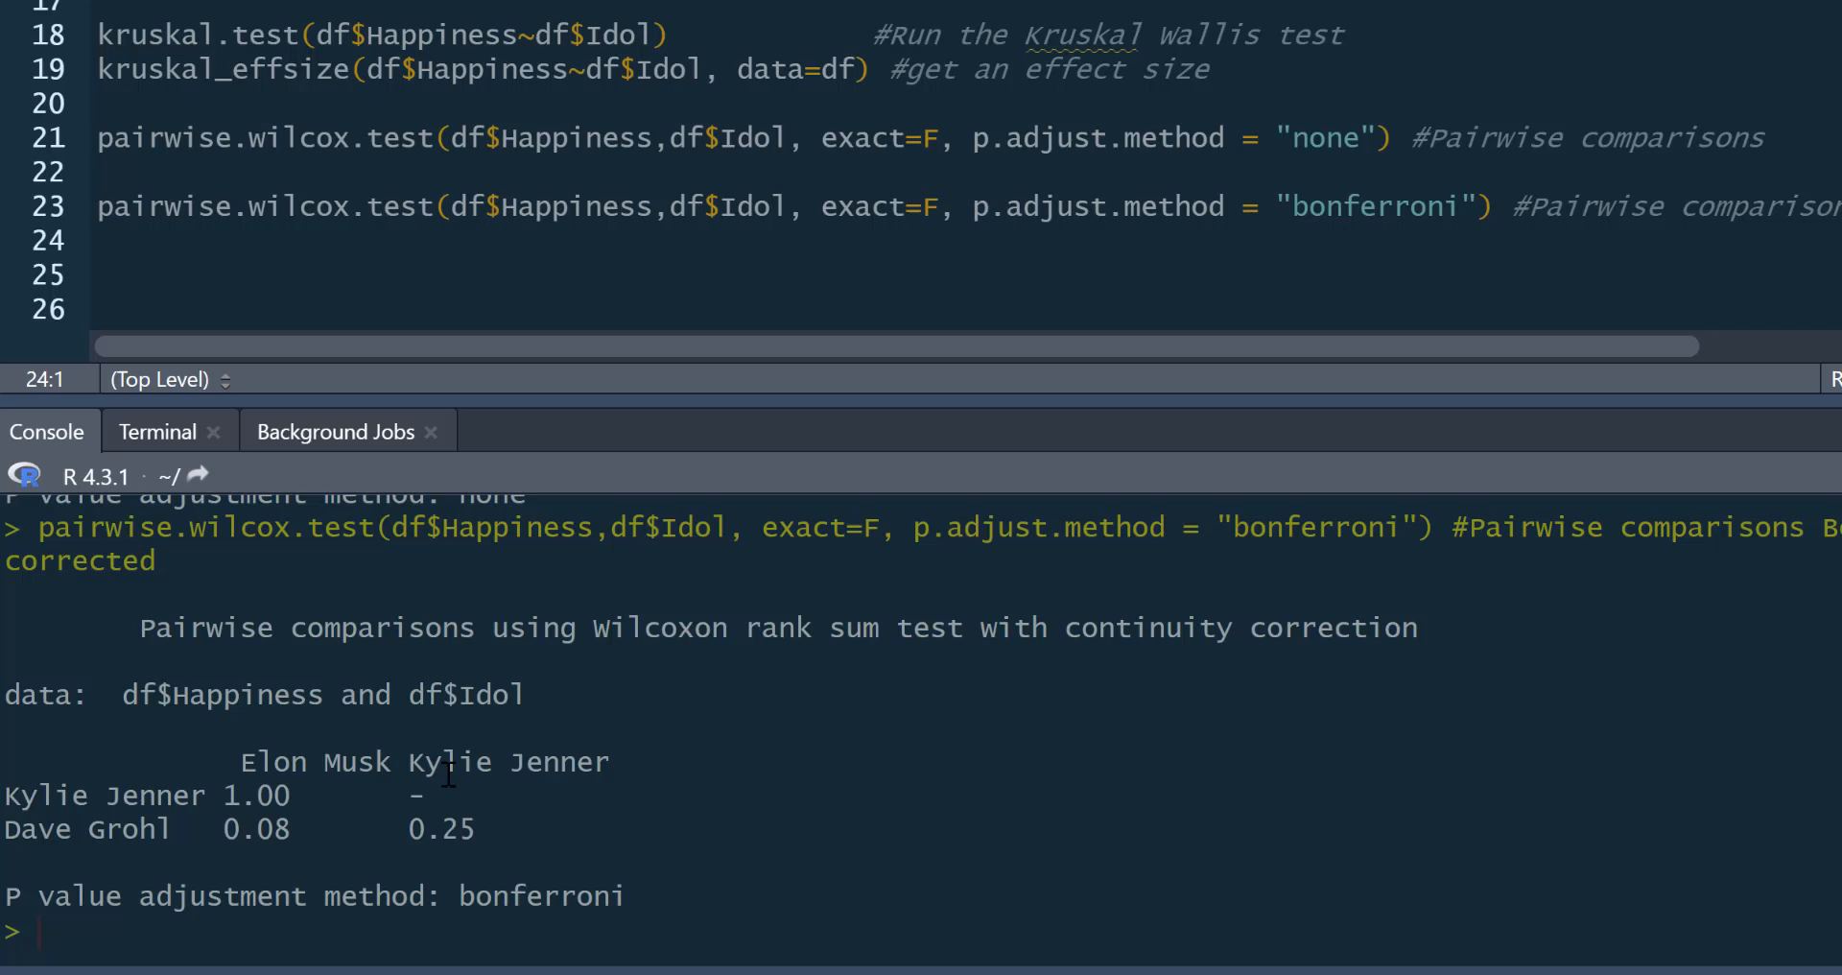
pyautogui.moveTo(1296, 262)
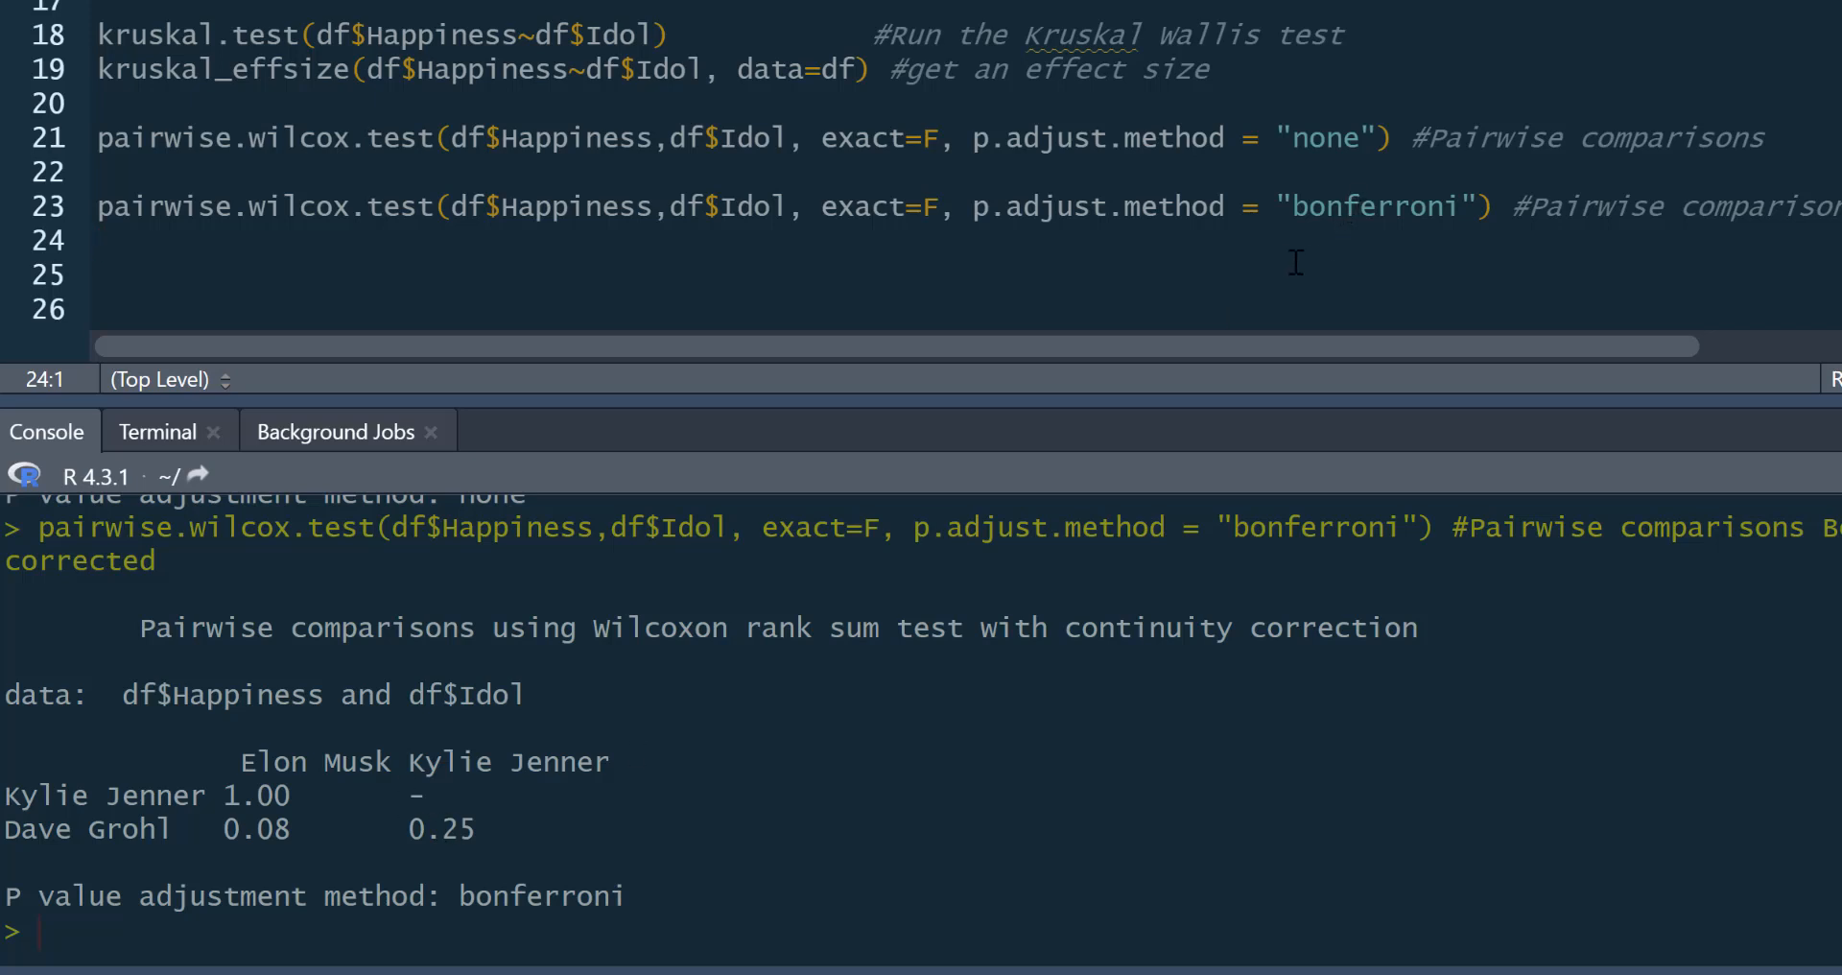
pyautogui.moveTo(1448, 173)
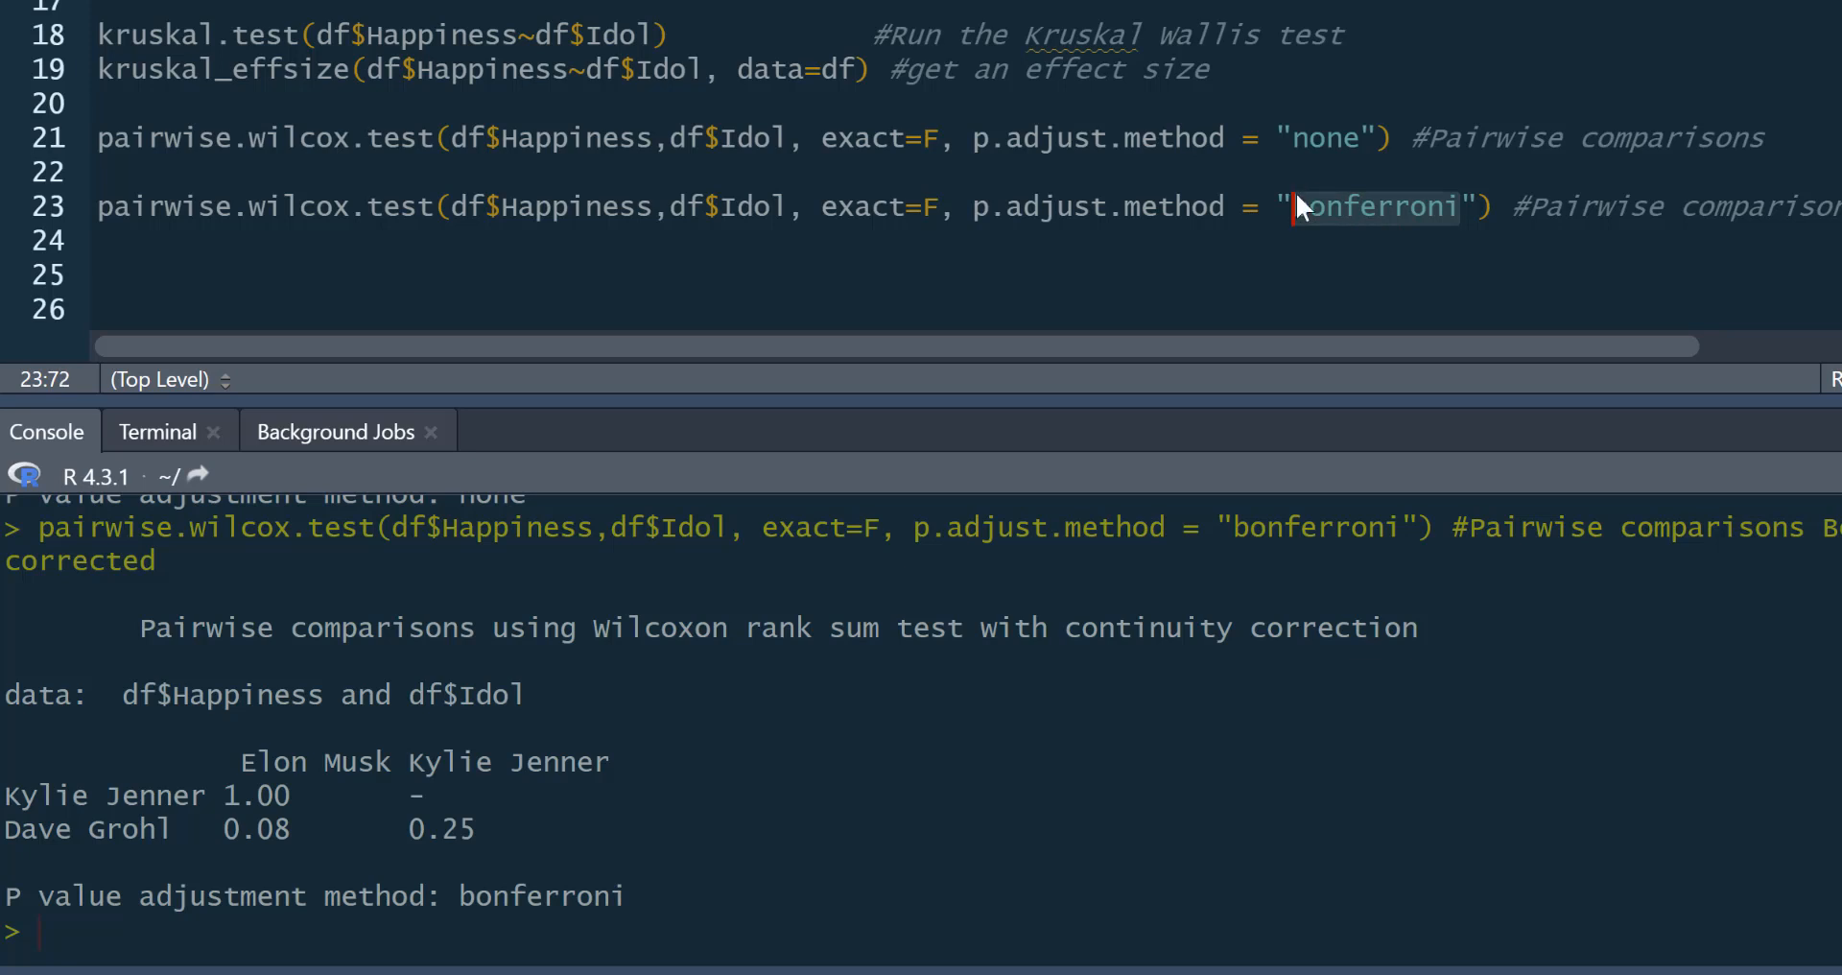
# Change the adjustment method to the invalid 'khghg' and run it to get the valid-methods error.
pyautogui.write('holm')
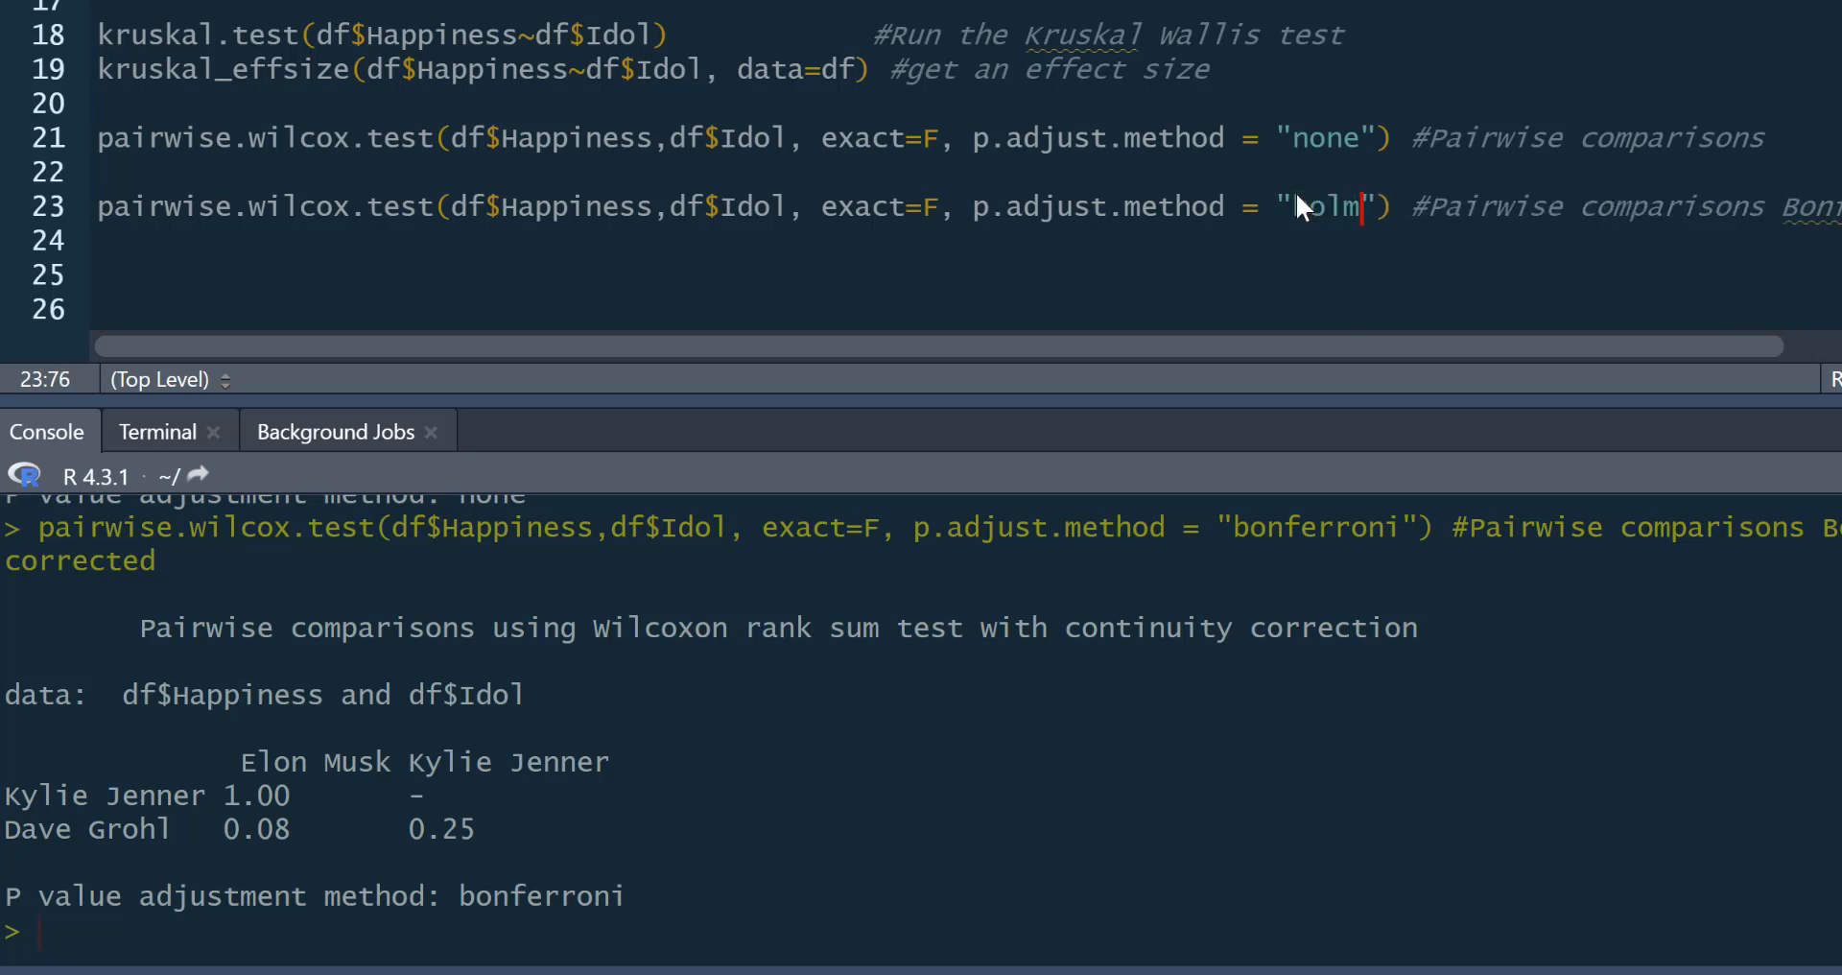
pyautogui.press('BackSpace')
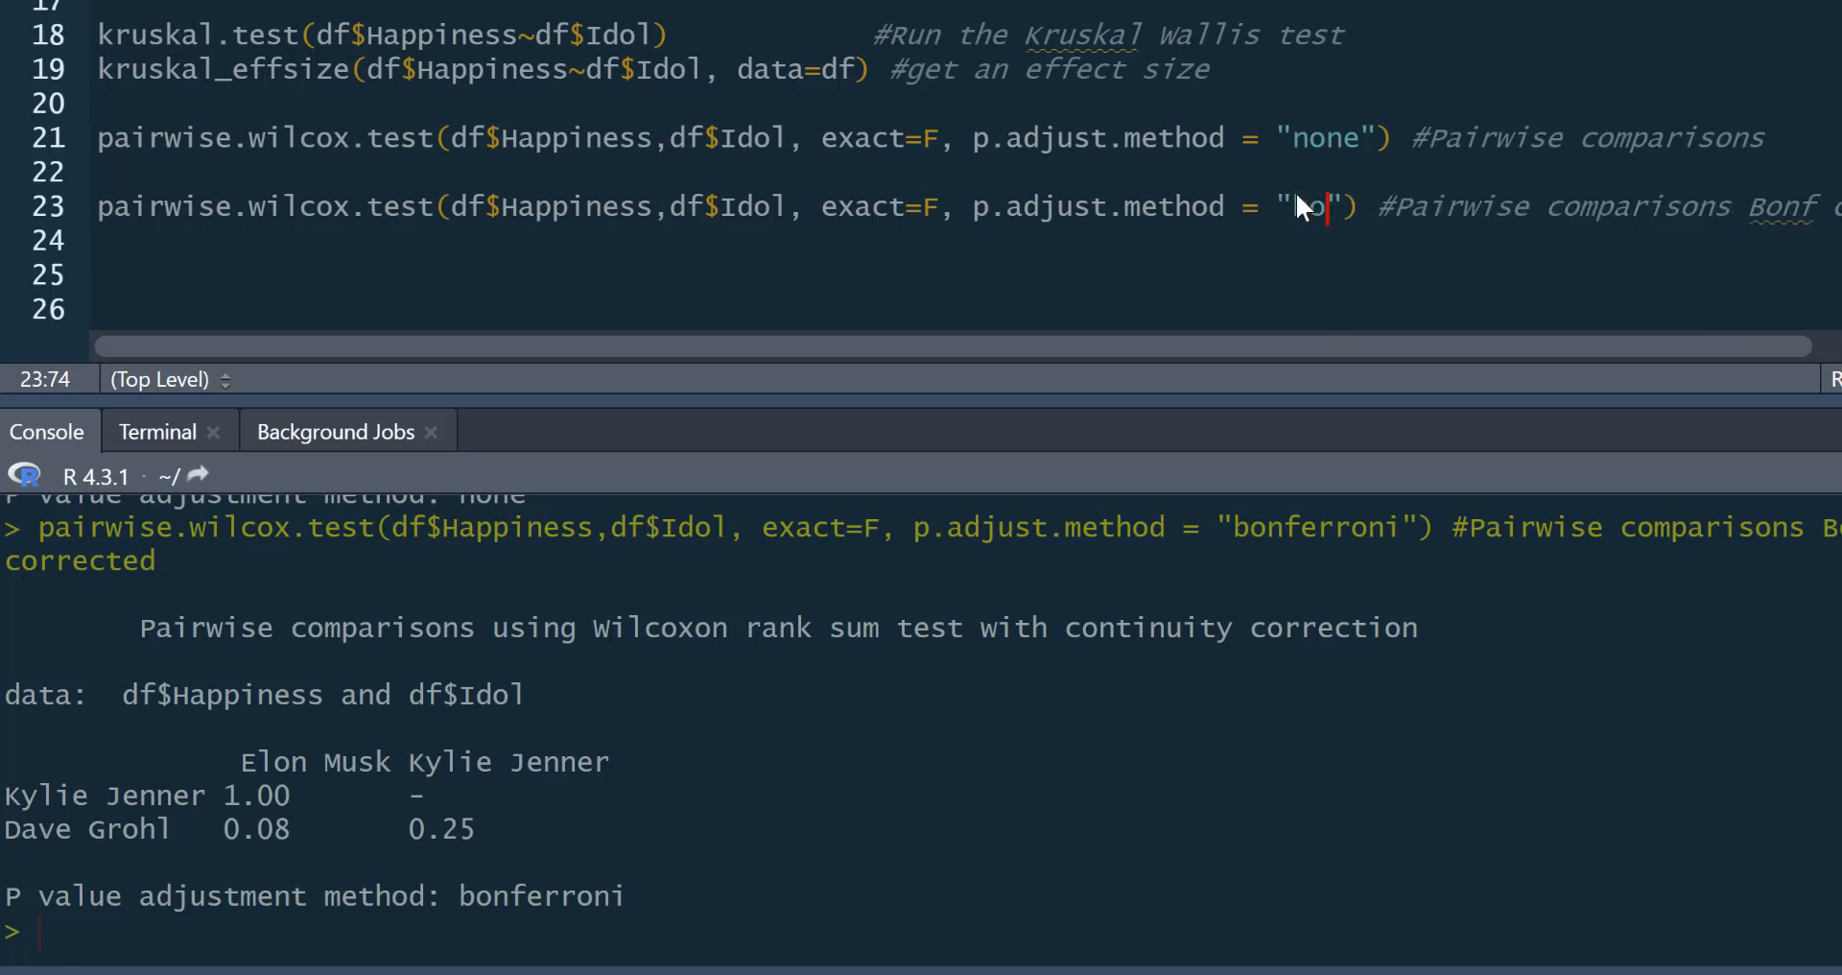
pyautogui.write('o')
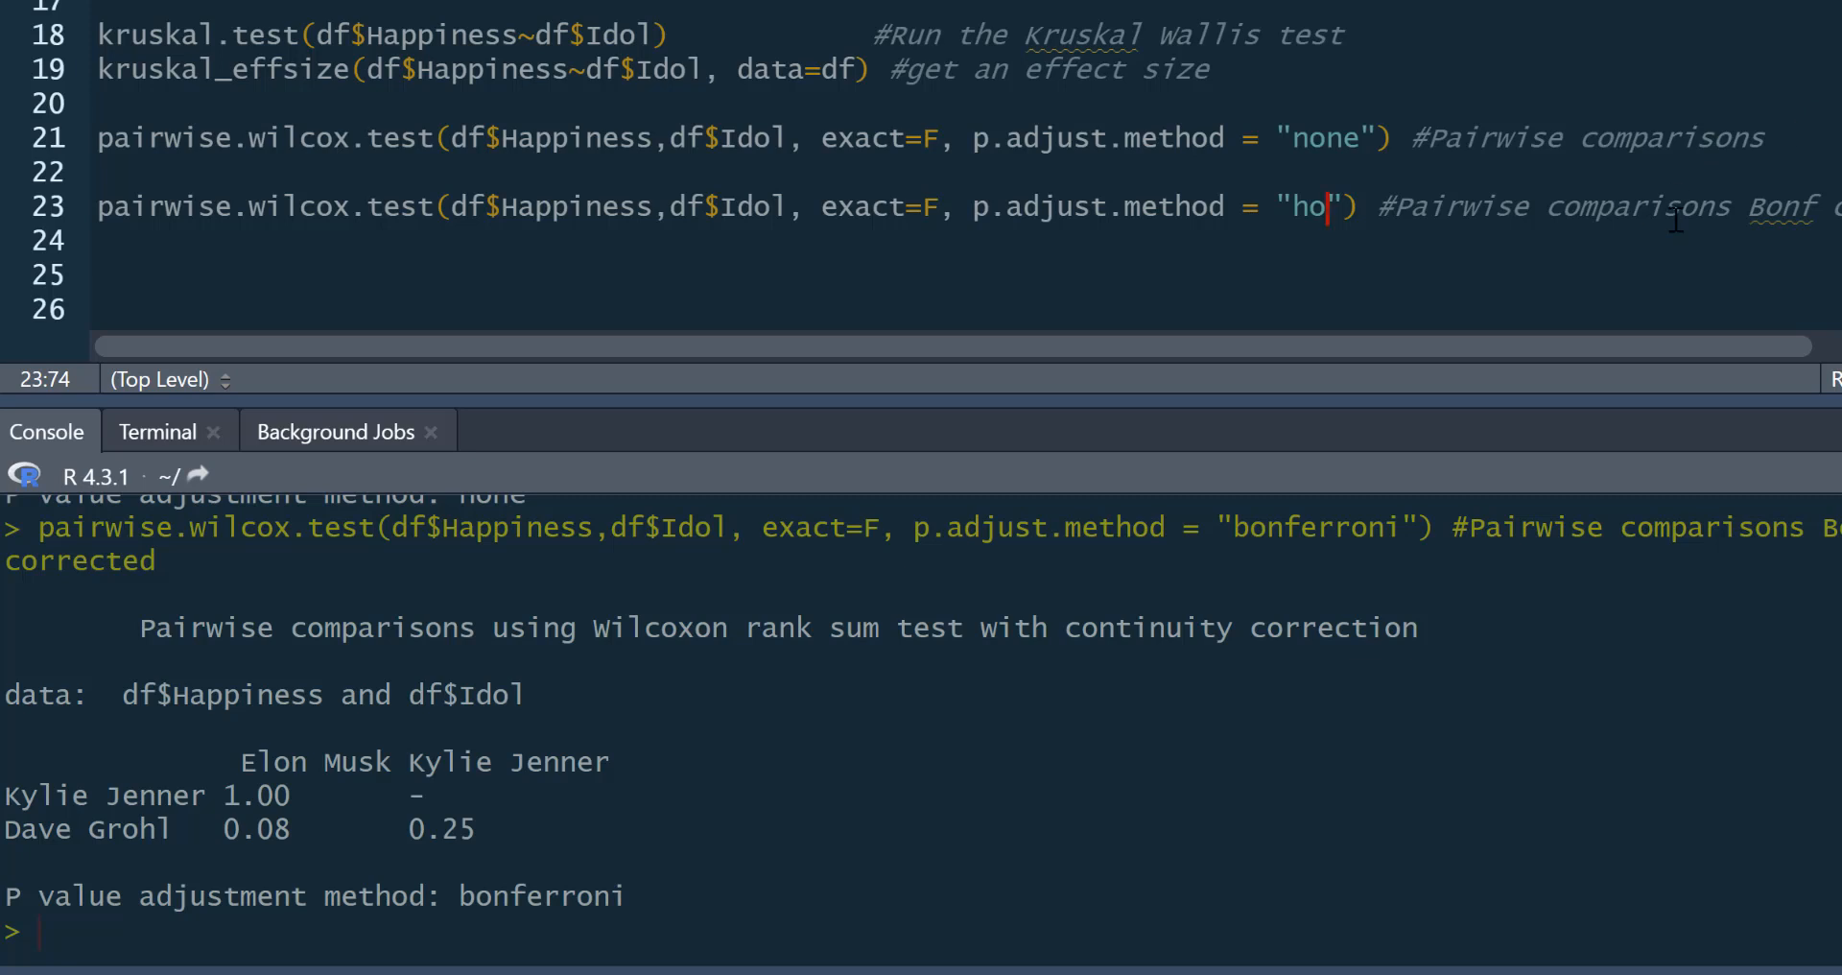
pyautogui.press('Backspace')
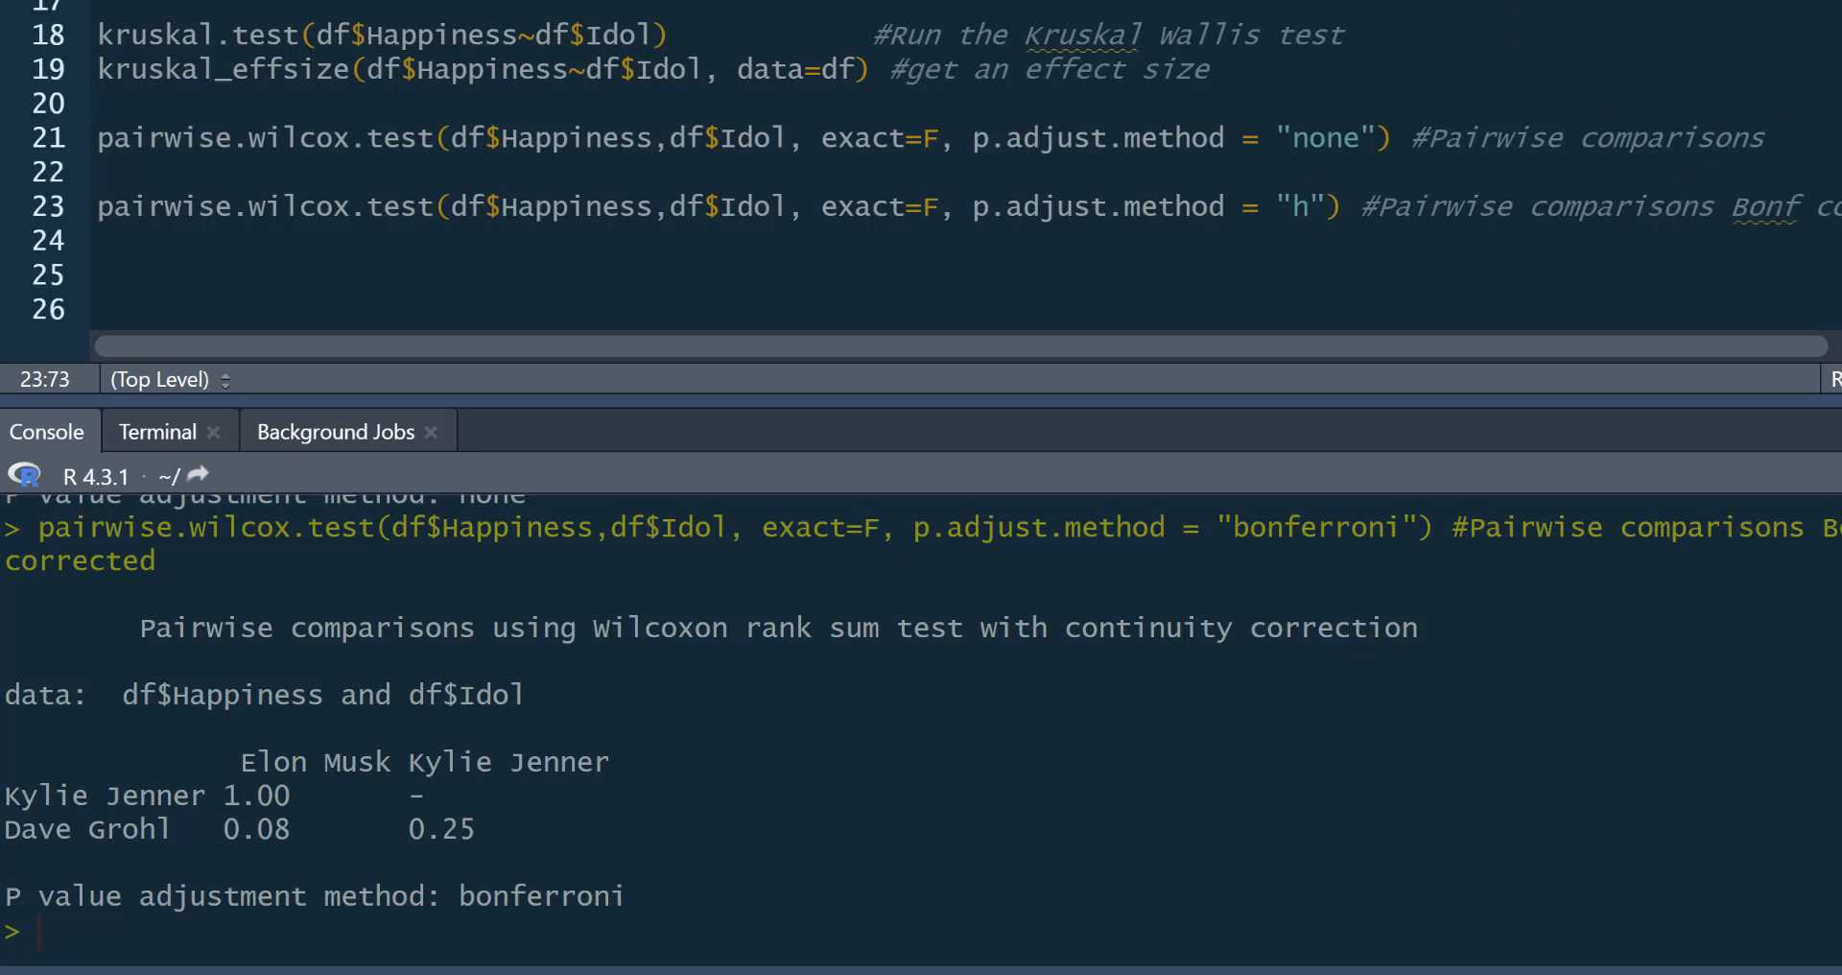
pyautogui.write('khghg')
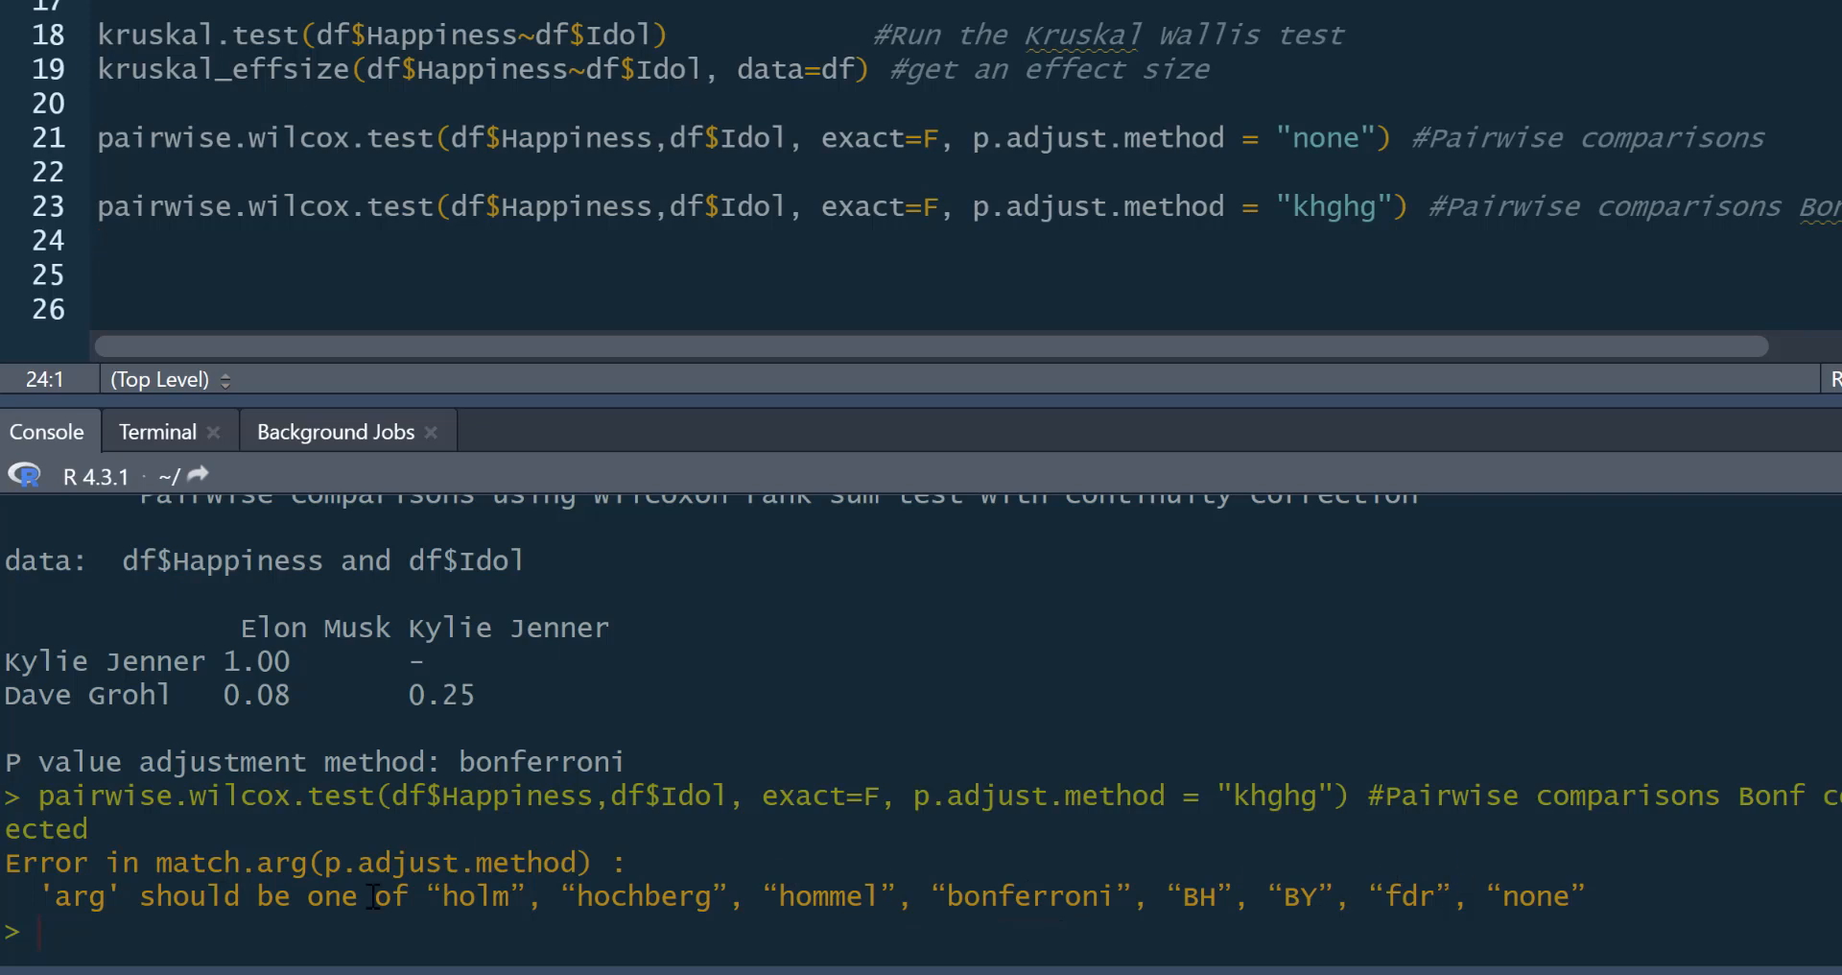
pyautogui.moveTo(1049, 916)
pyautogui.write('bonferroni')
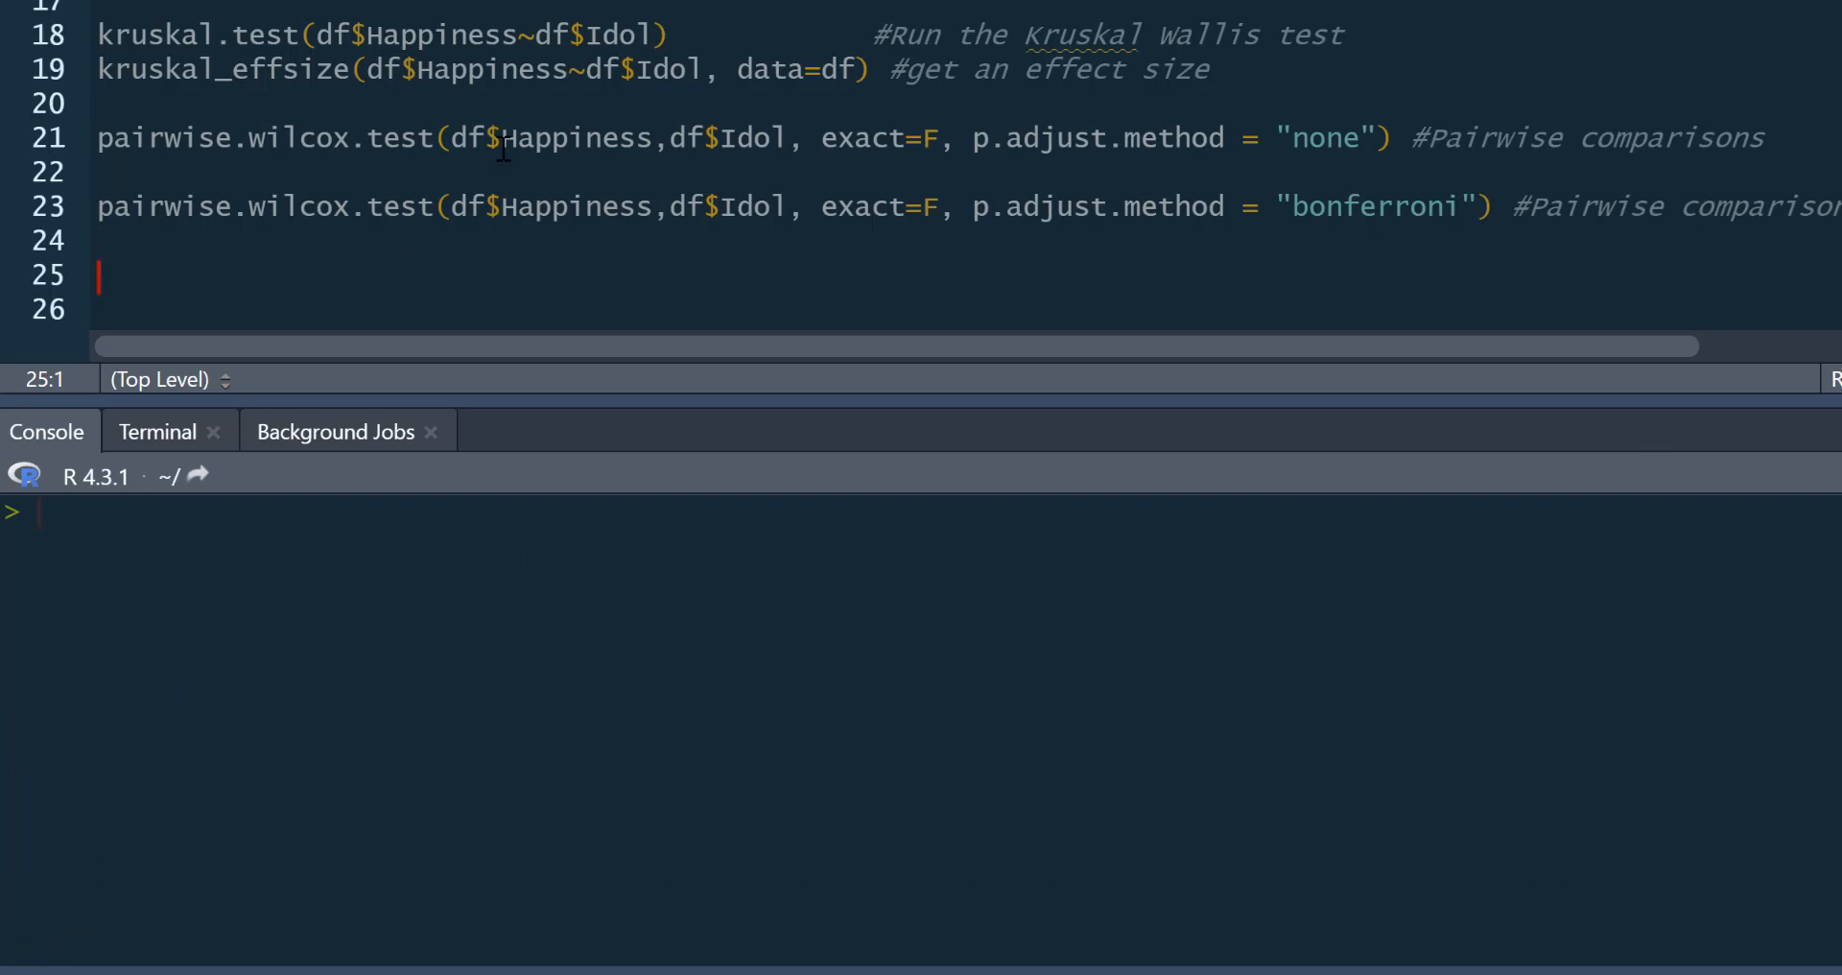
# Type pairwise.wilcox.test(df$Happiness, df$Idol, p.adjust.method = "none") without exact=F on line 25.
pyautogui.write('pairwise.wilcox.test(df$Happiness,df$Idol, p.adjust.method = "none")')
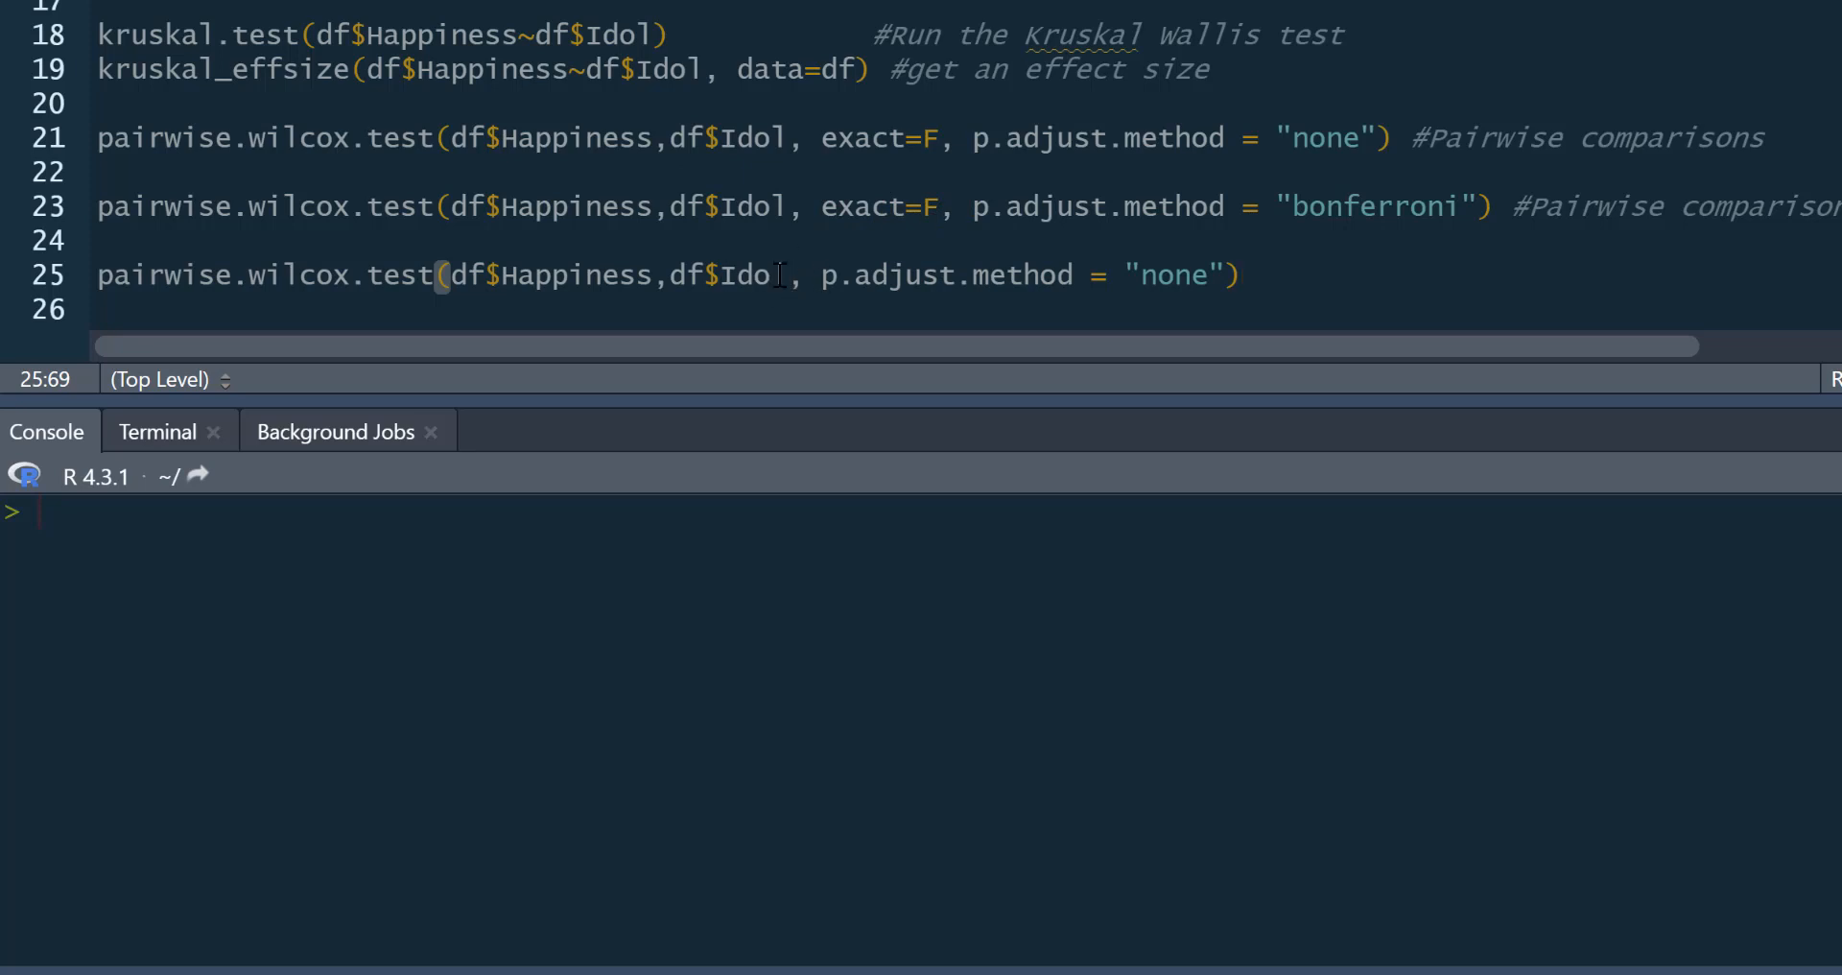
pyautogui.moveTo(1275, 275)
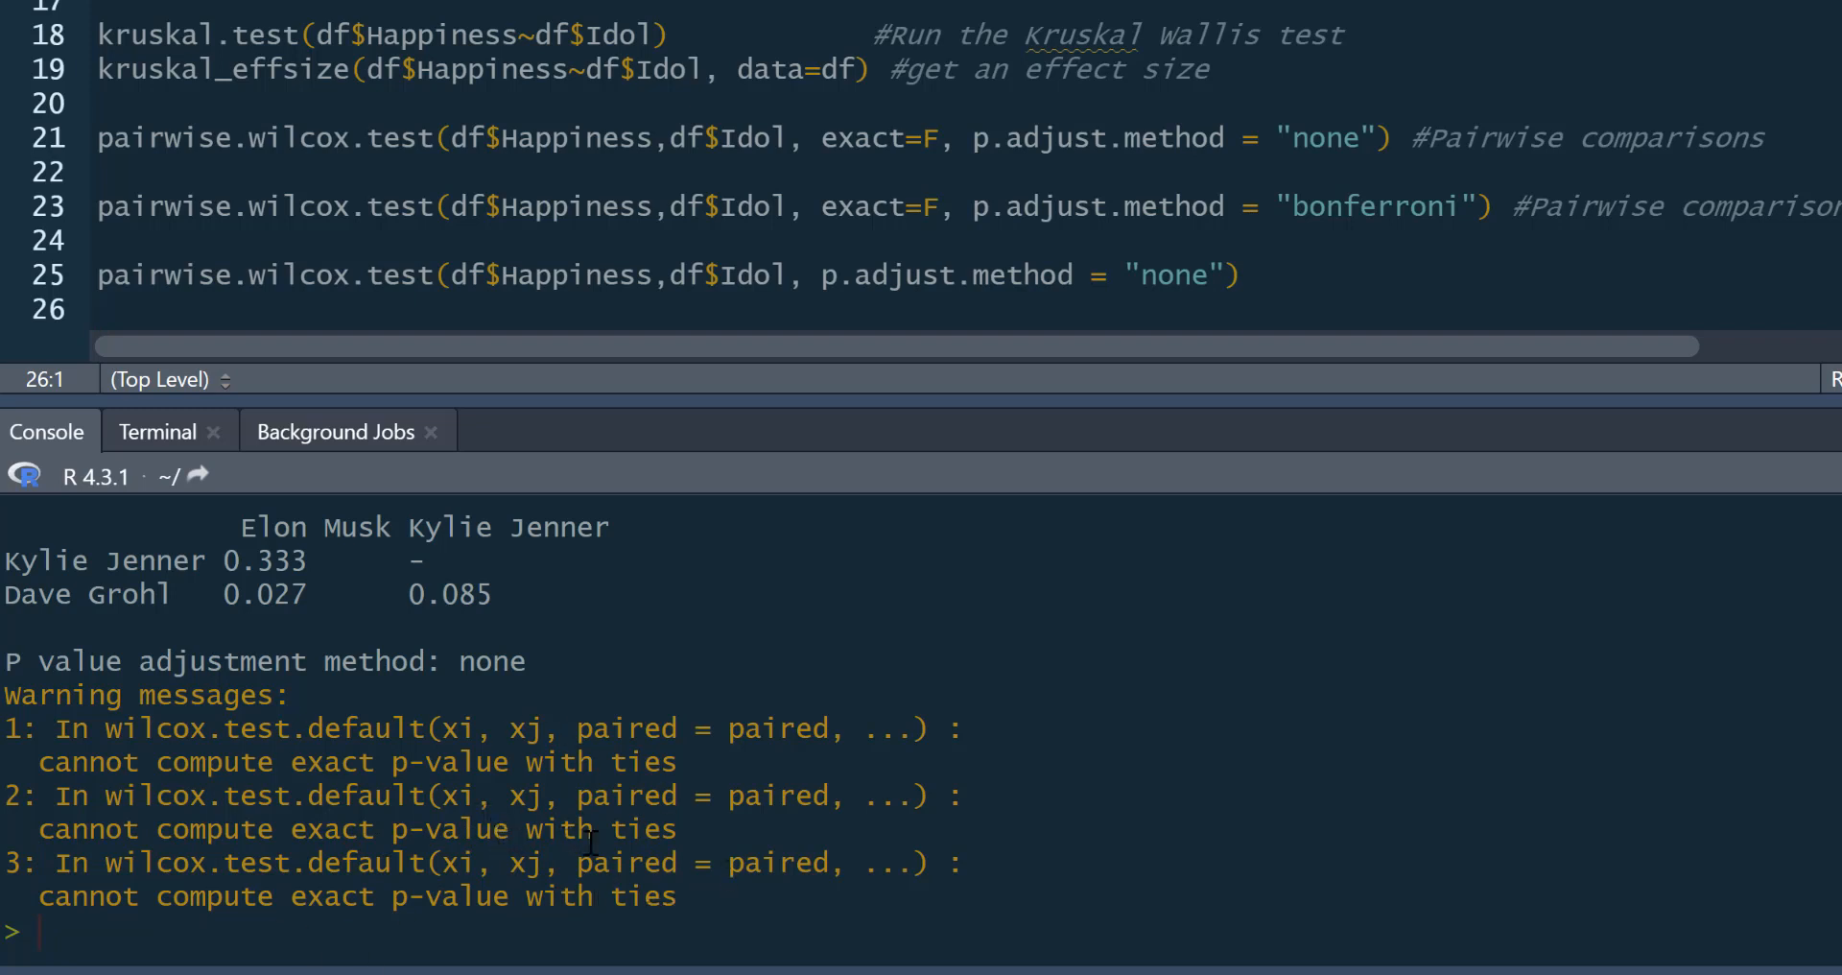
pyautogui.moveTo(377, 795)
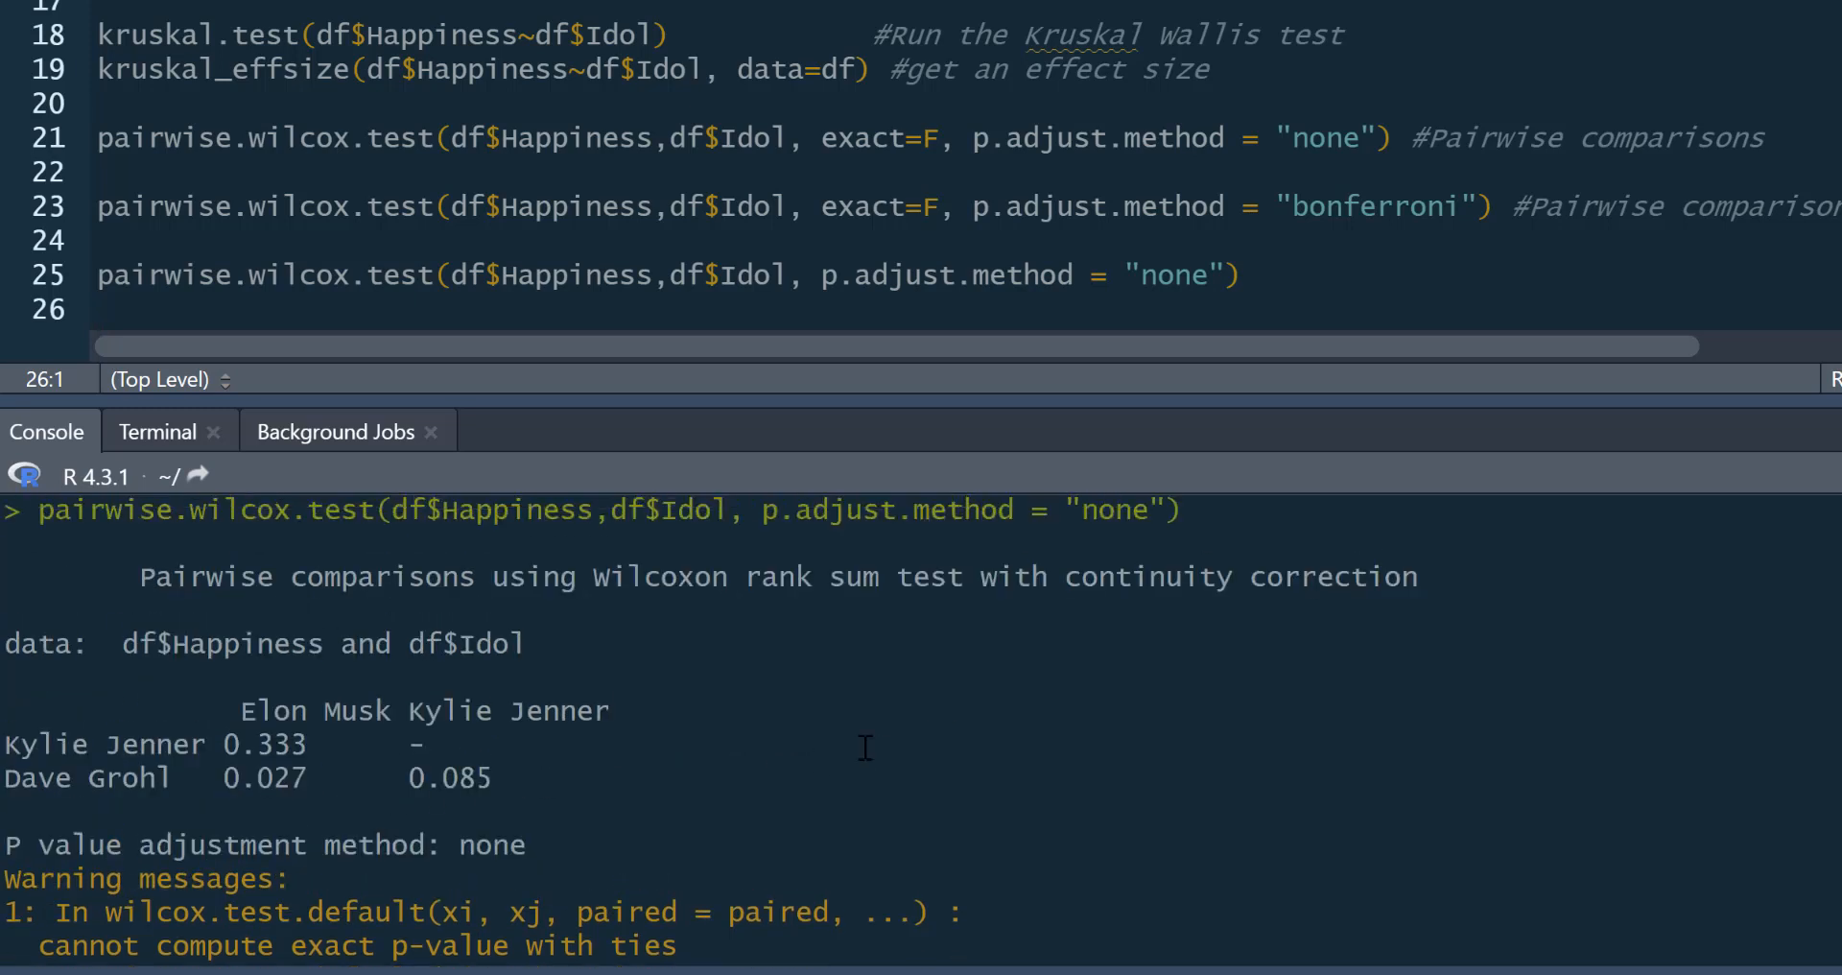
pyautogui.moveTo(264, 744)
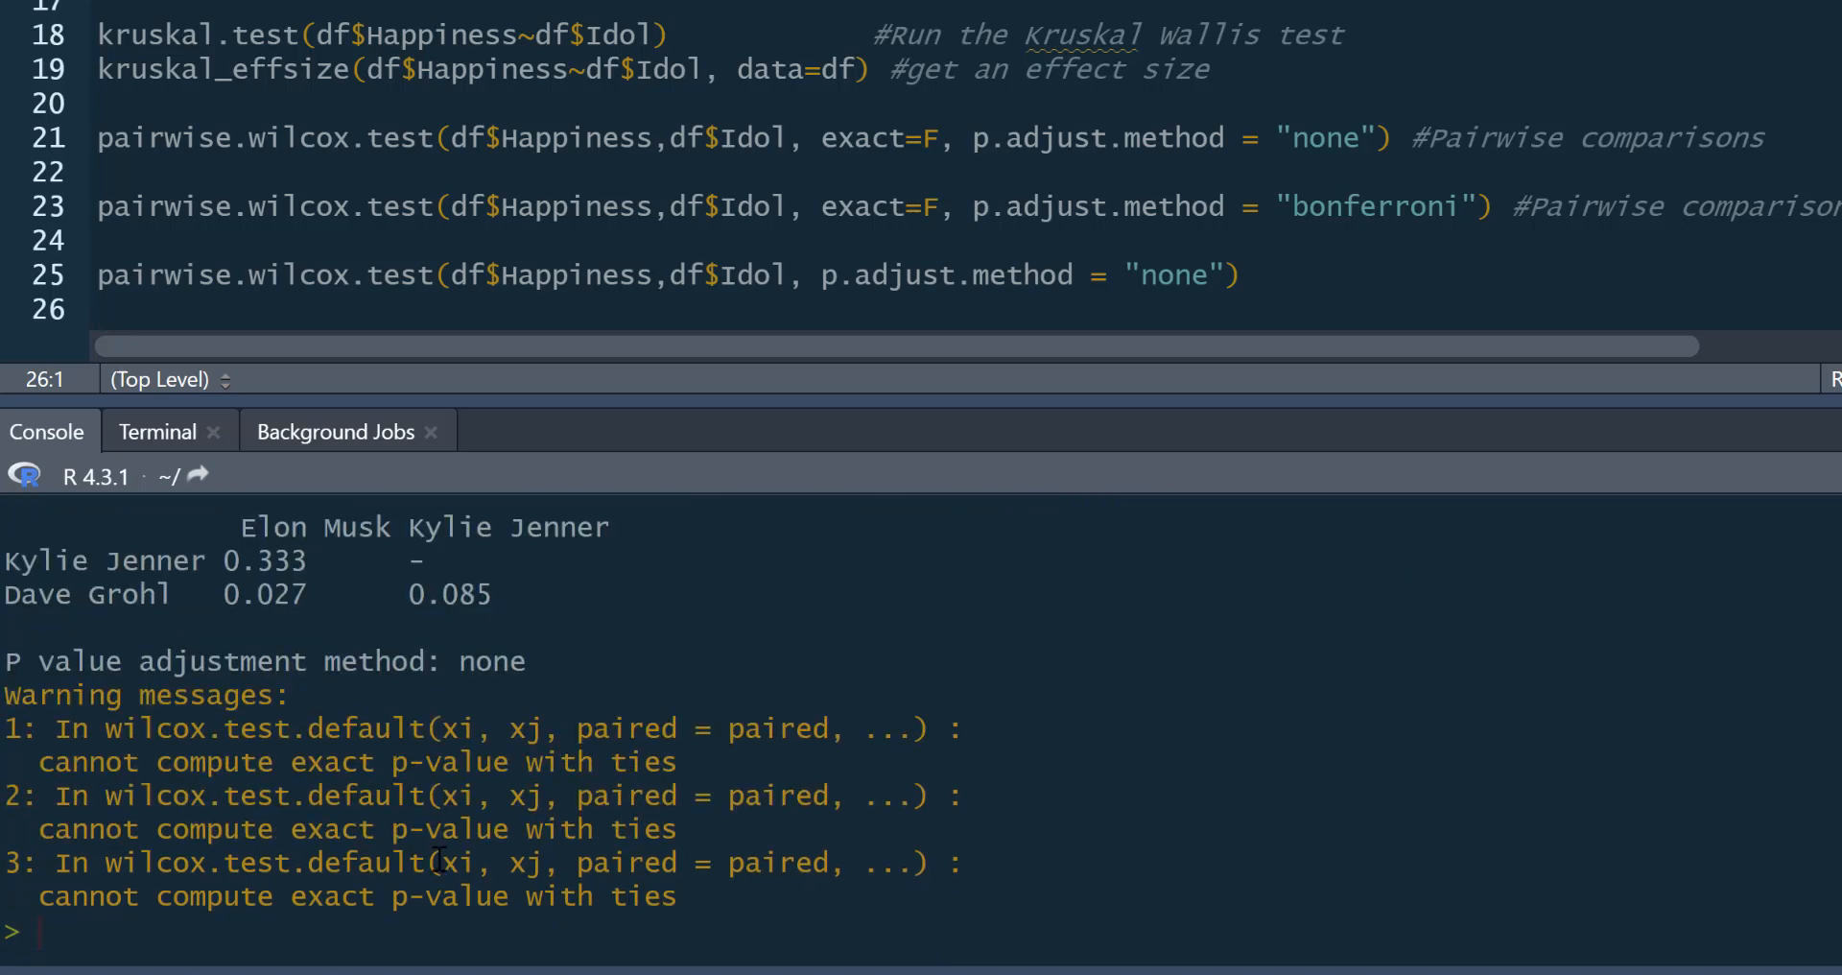
pyautogui.moveTo(969, 205)
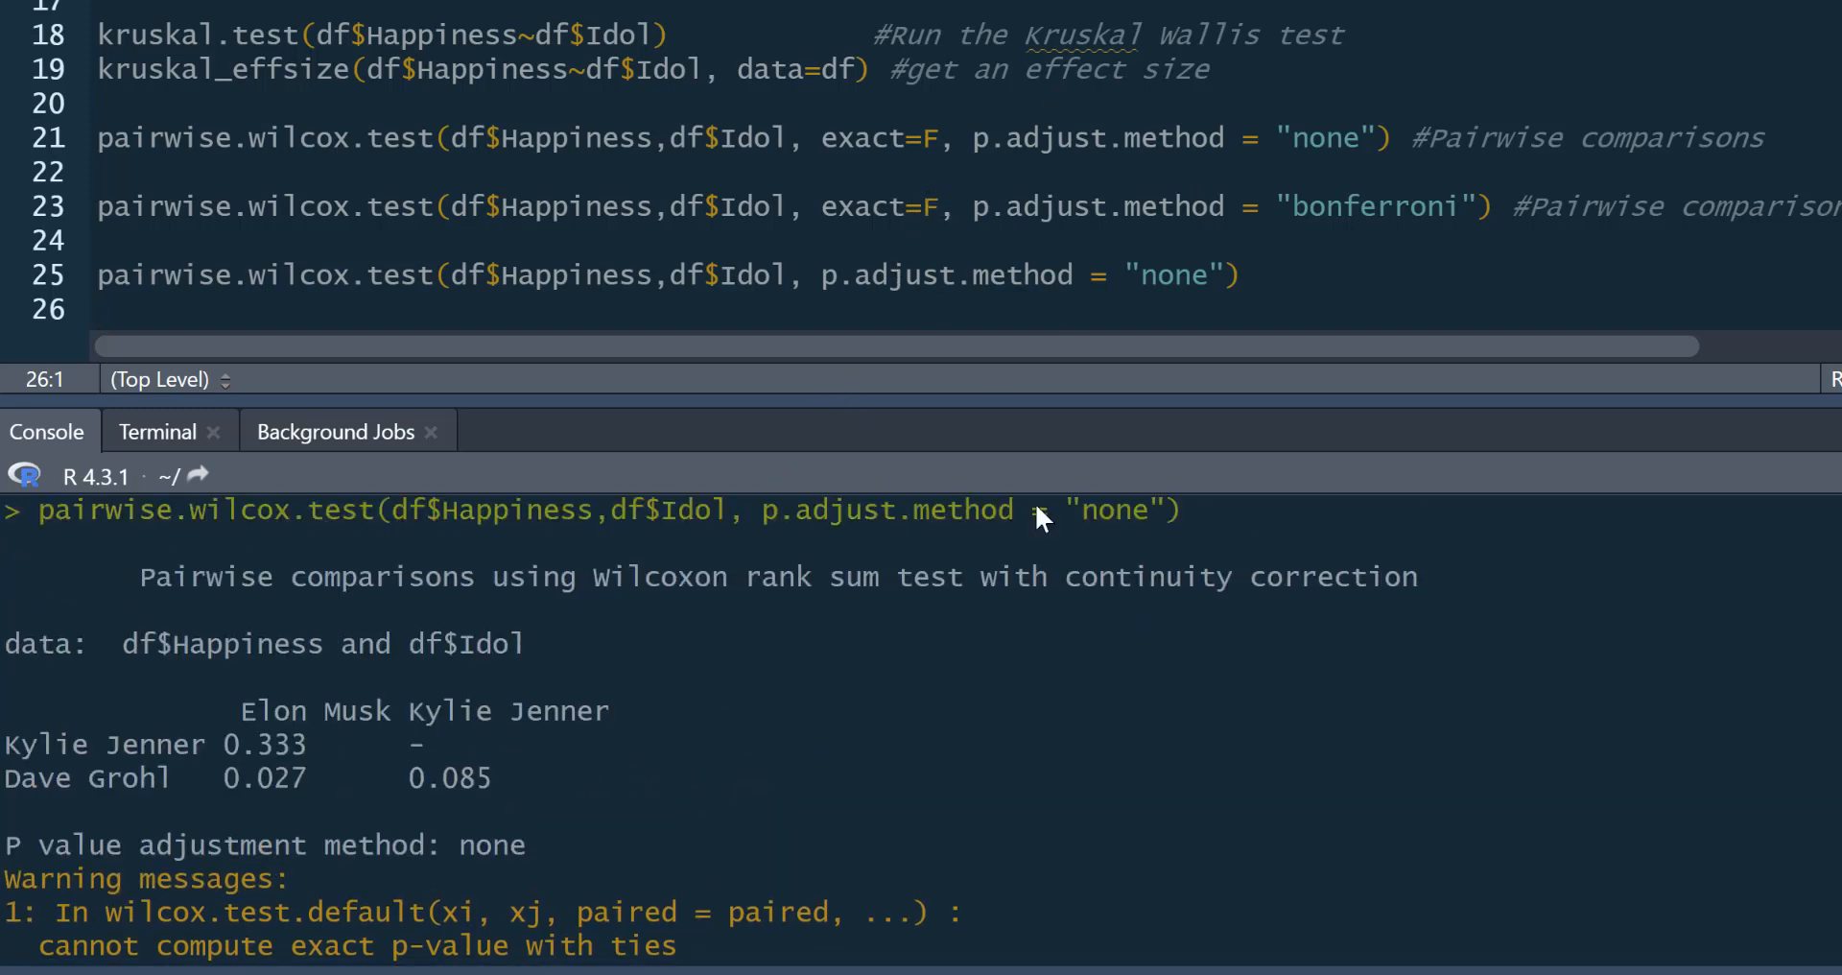
pyautogui.moveTo(1516, 129)
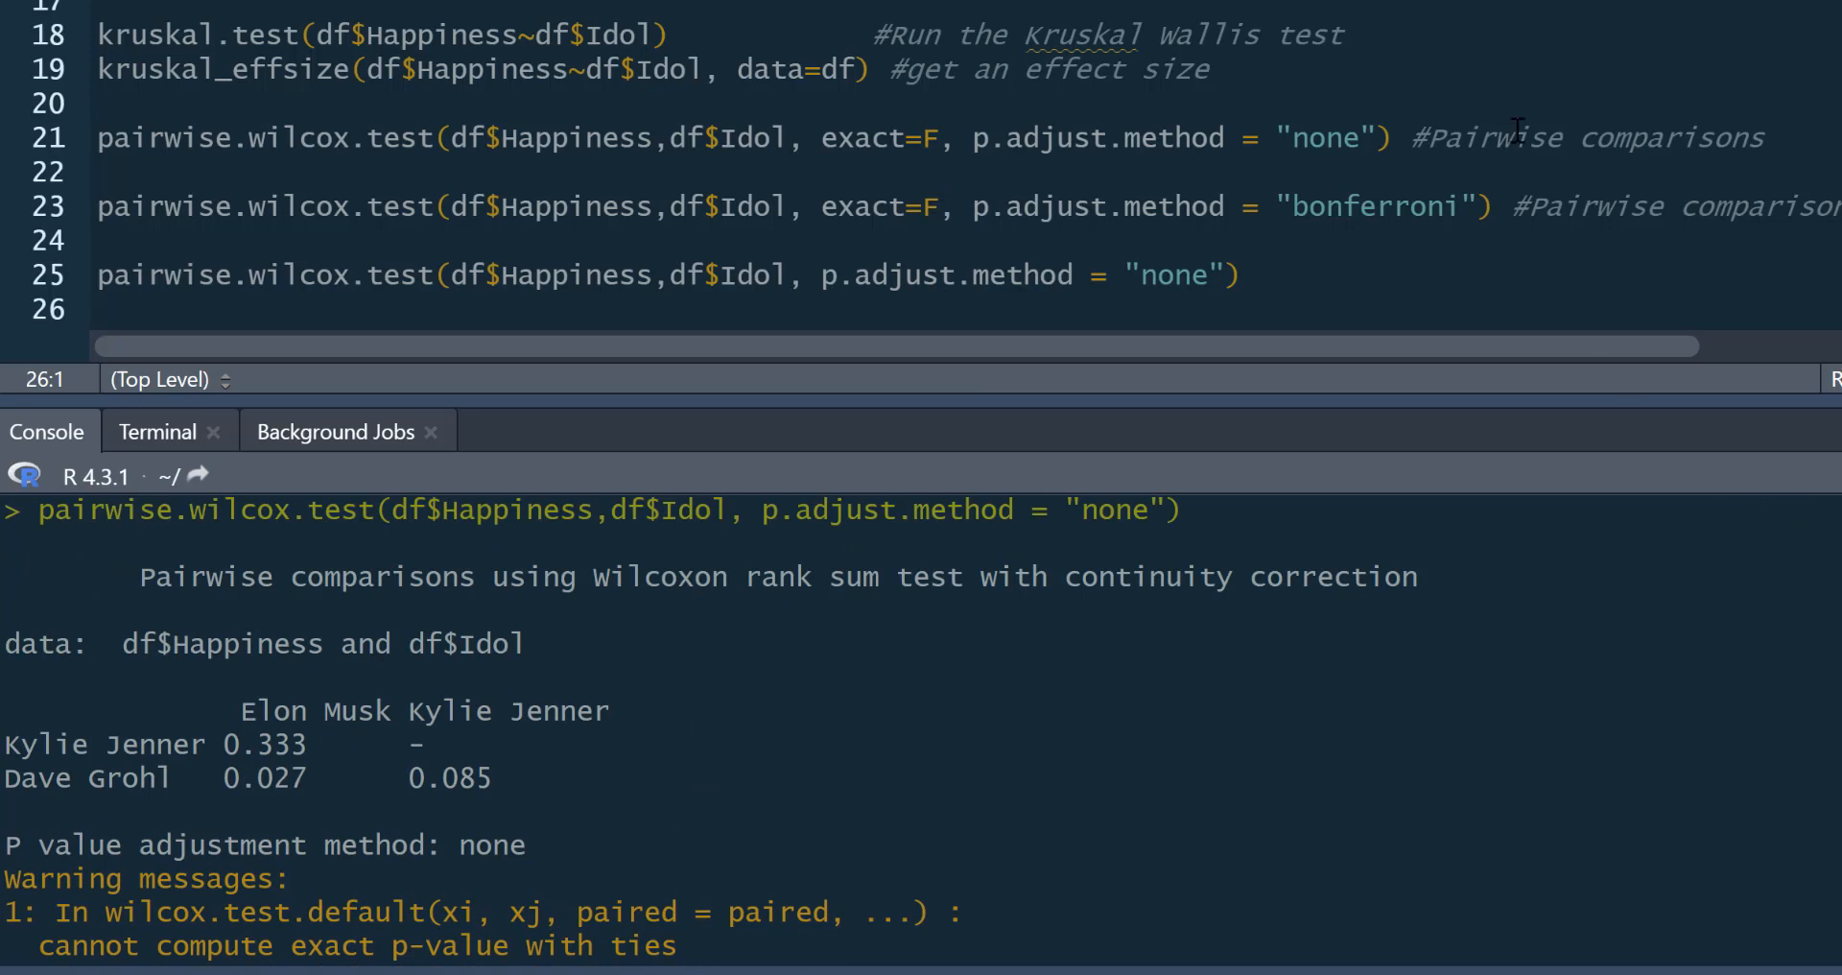
pyautogui.moveTo(1408, 47)
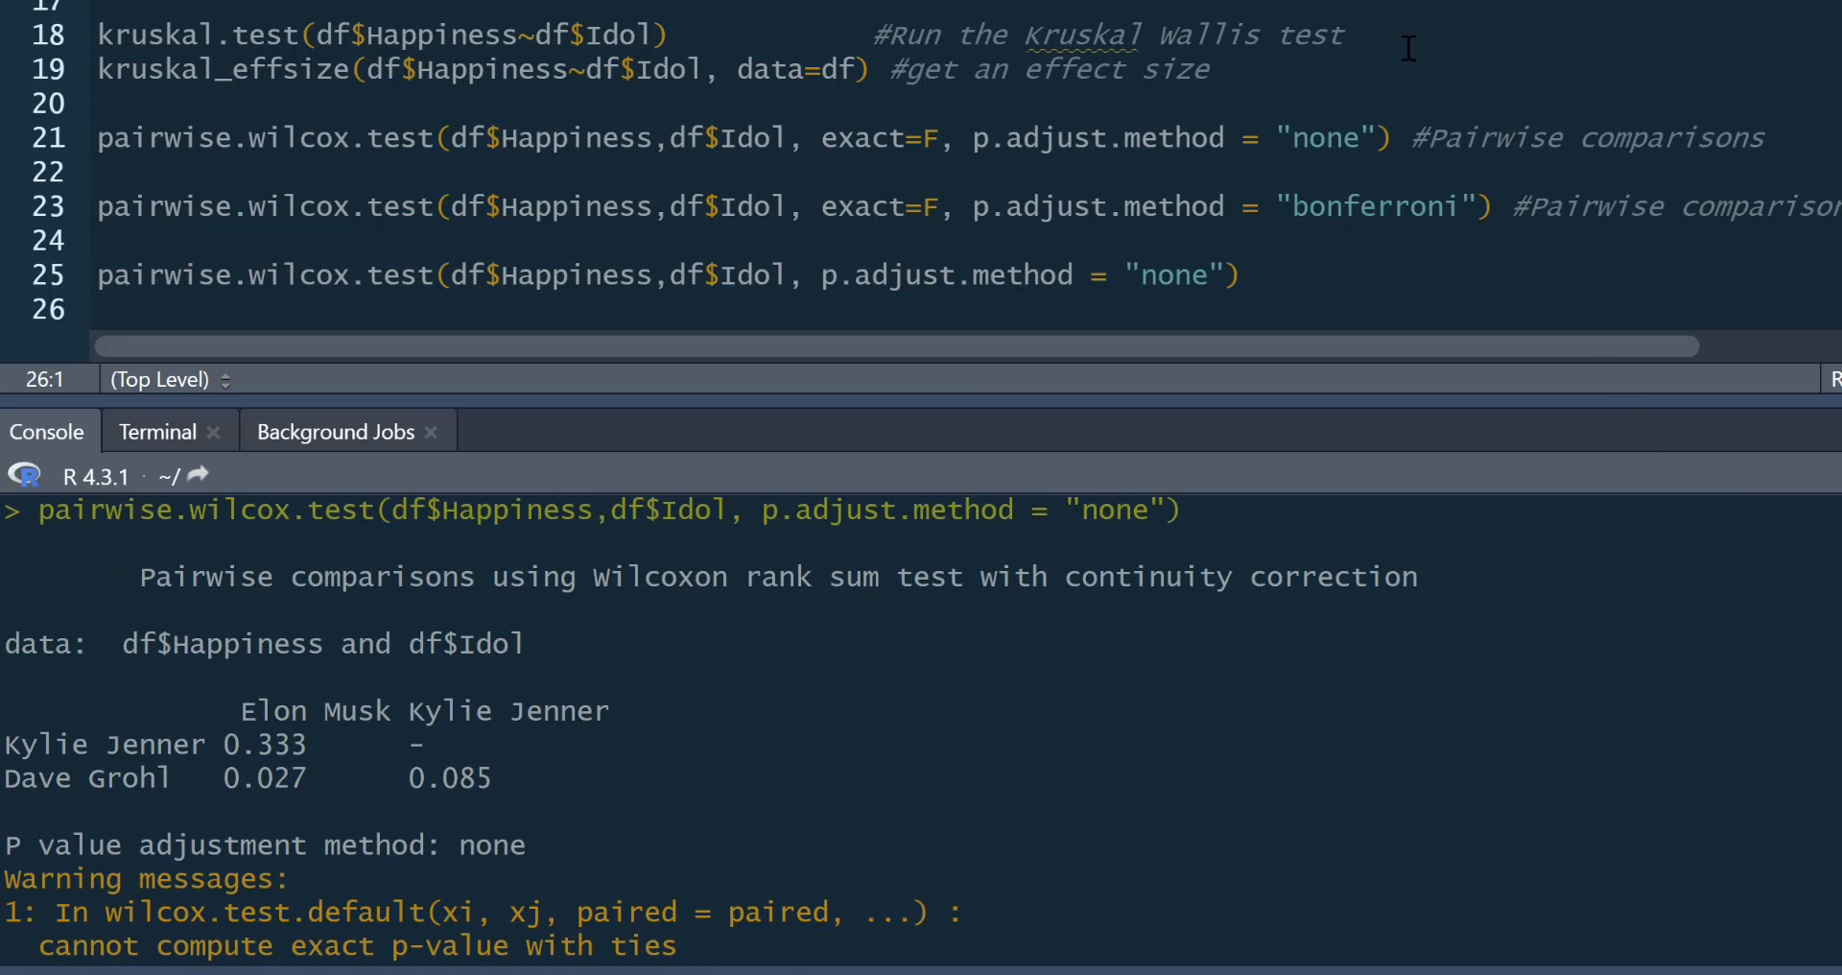
pyautogui.moveTo(1443, 76)
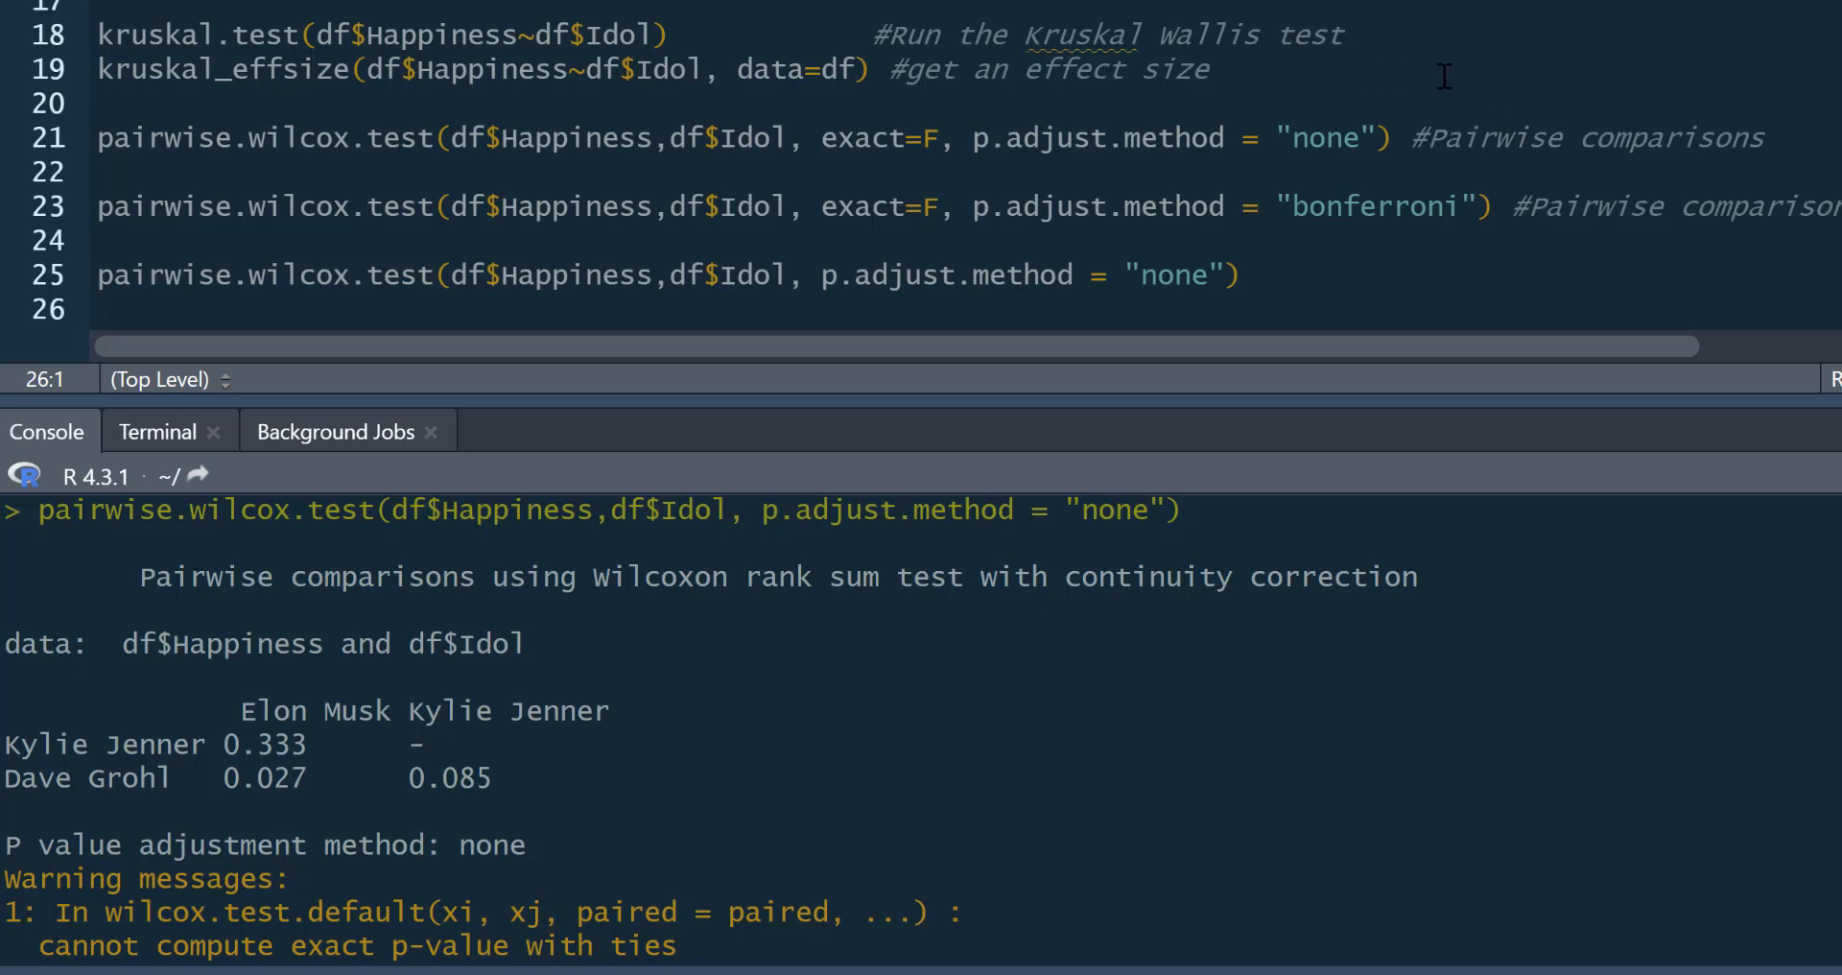
pyautogui.moveTo(1397, 50)
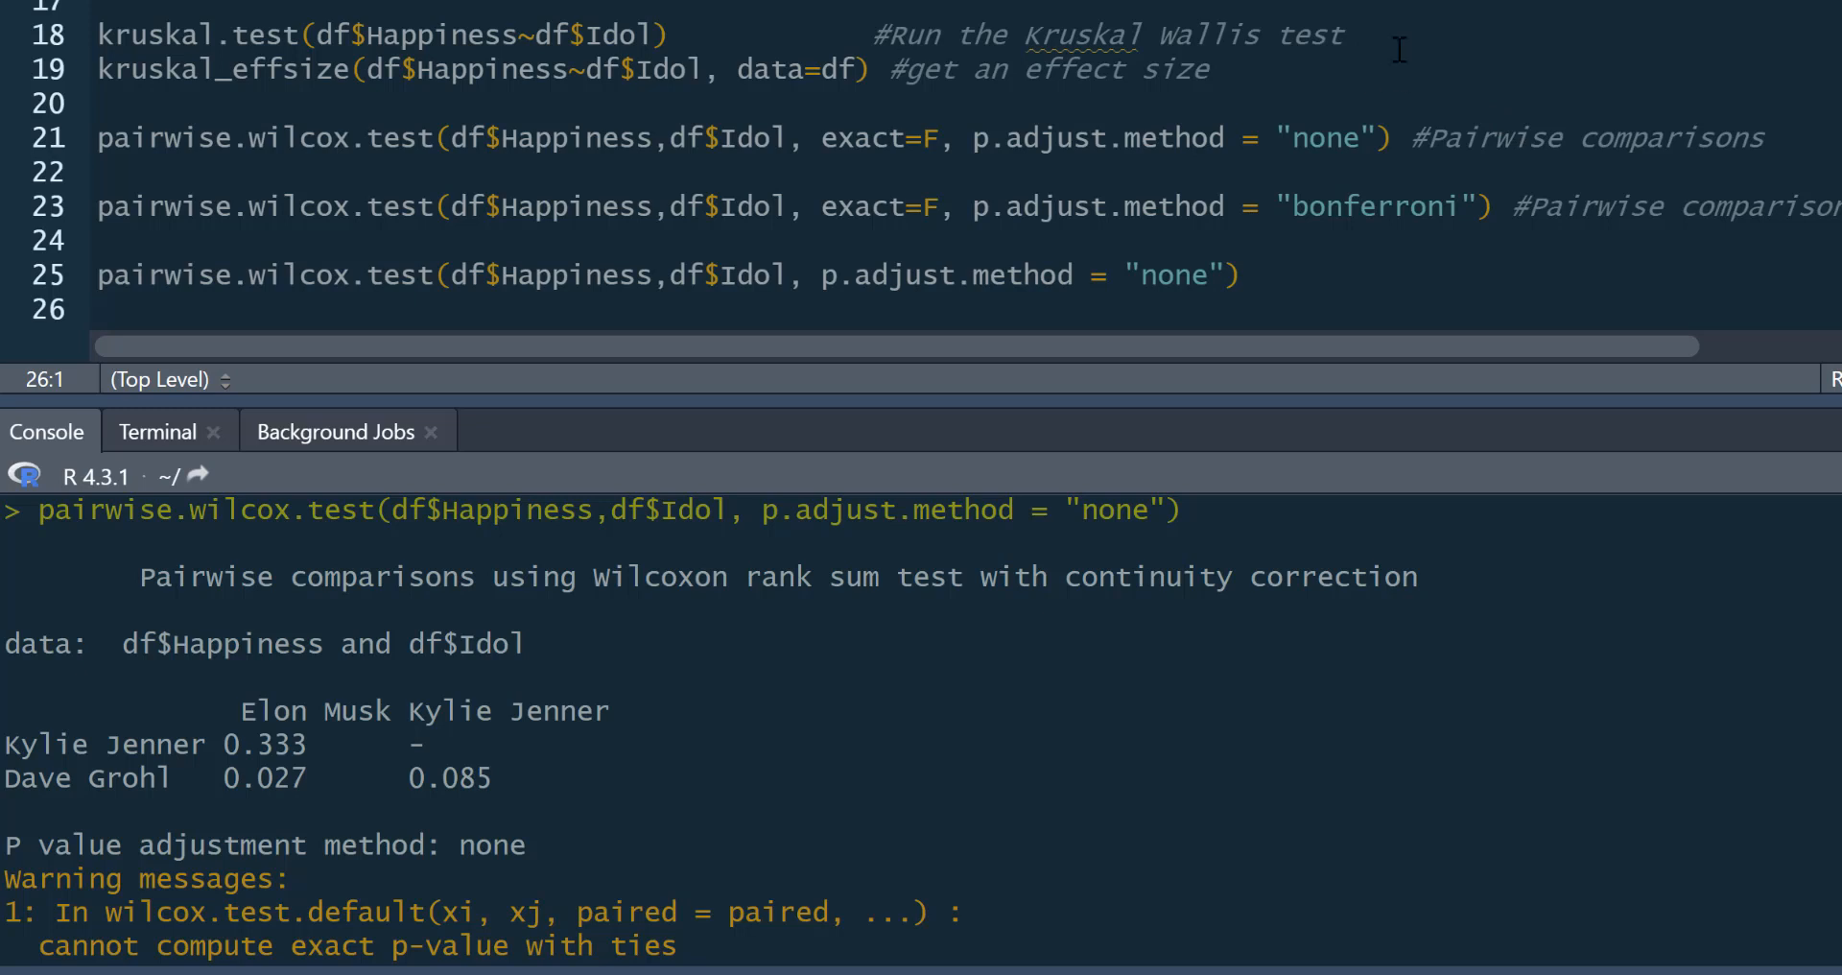